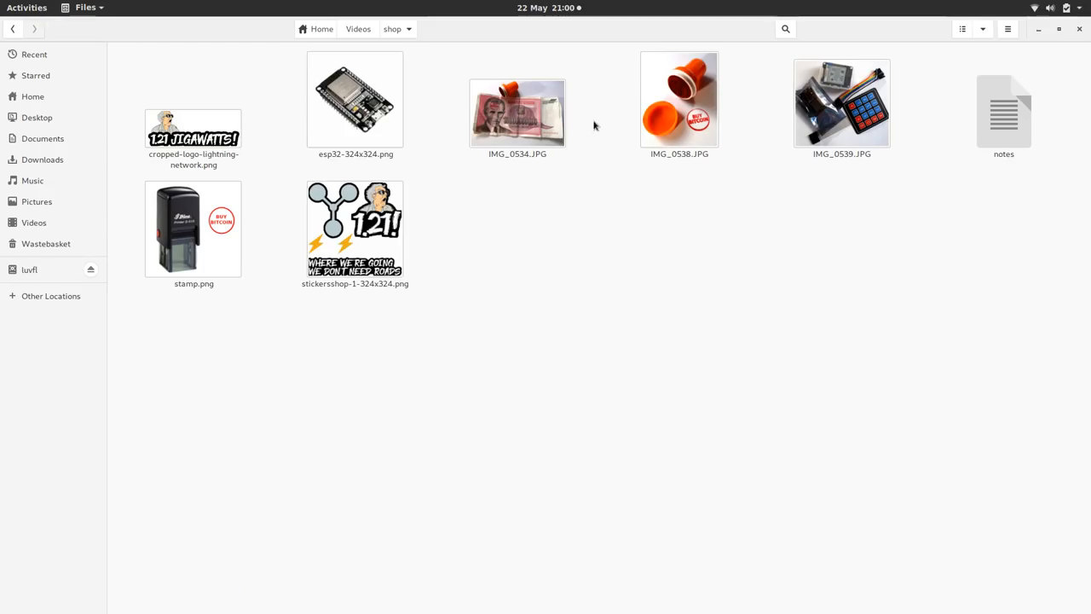
# - Open IMG_0538.JPG, the orange stamp photo, and step back to the stamped banknote photo
pyautogui.click(679, 100)
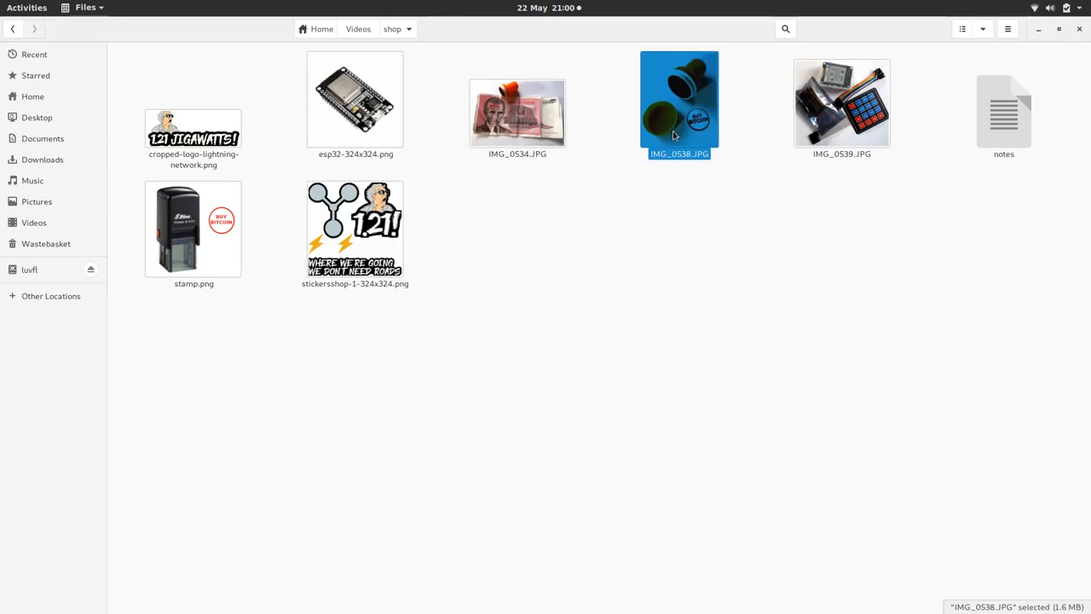
pyautogui.doubleClick(680, 98)
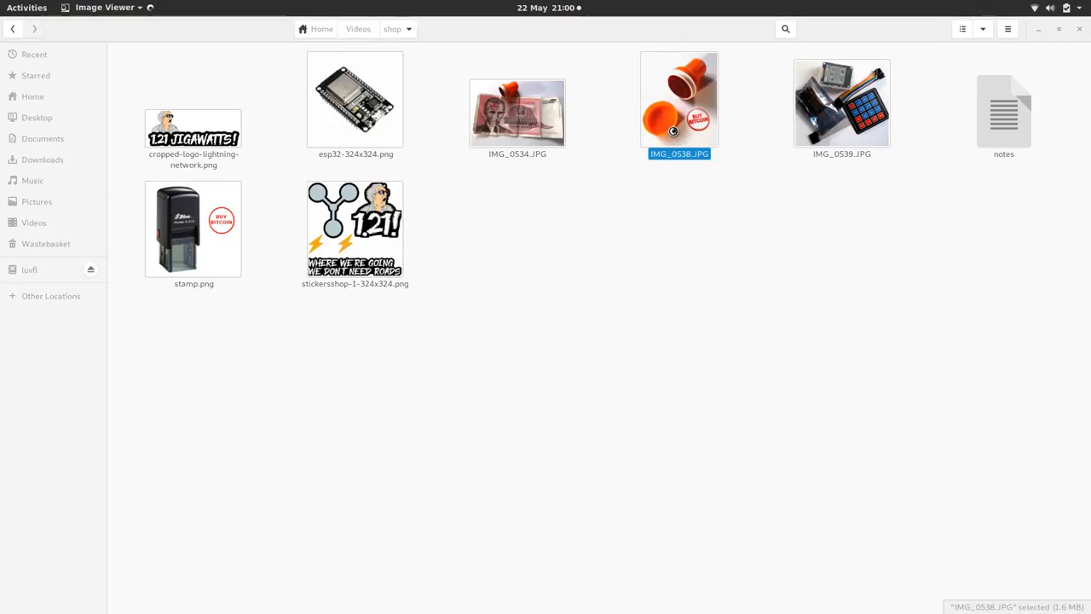
pyautogui.doubleClick(679, 100)
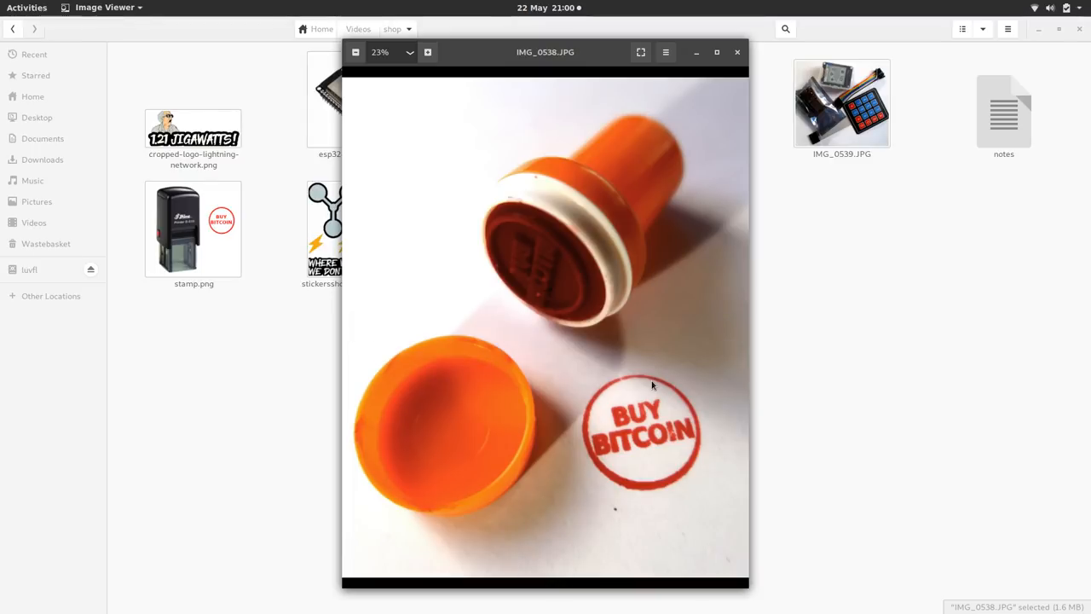
pyautogui.moveTo(573, 267)
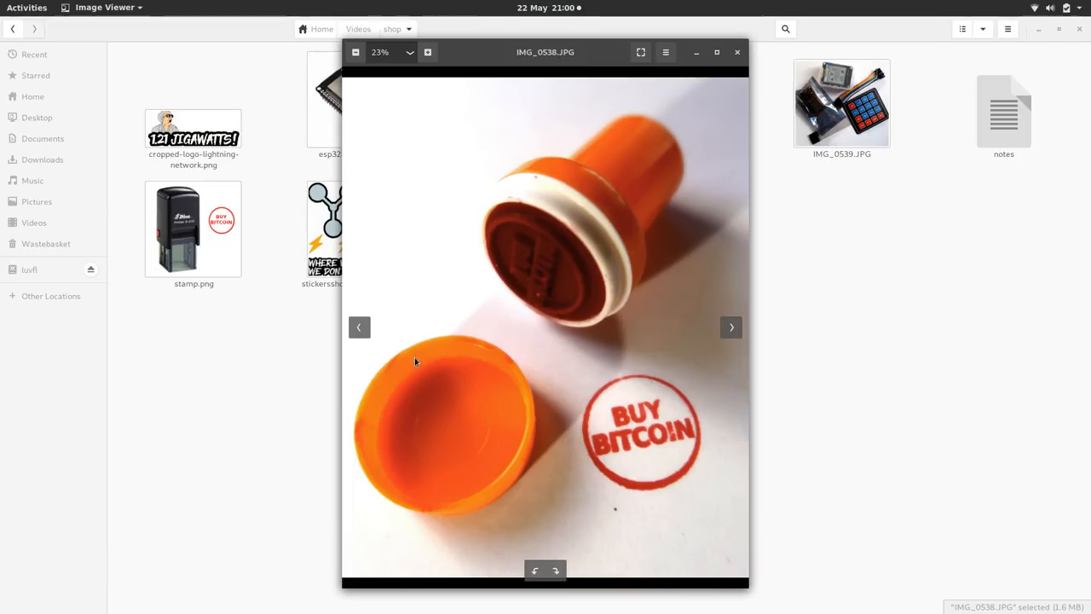
pyautogui.moveTo(359, 327)
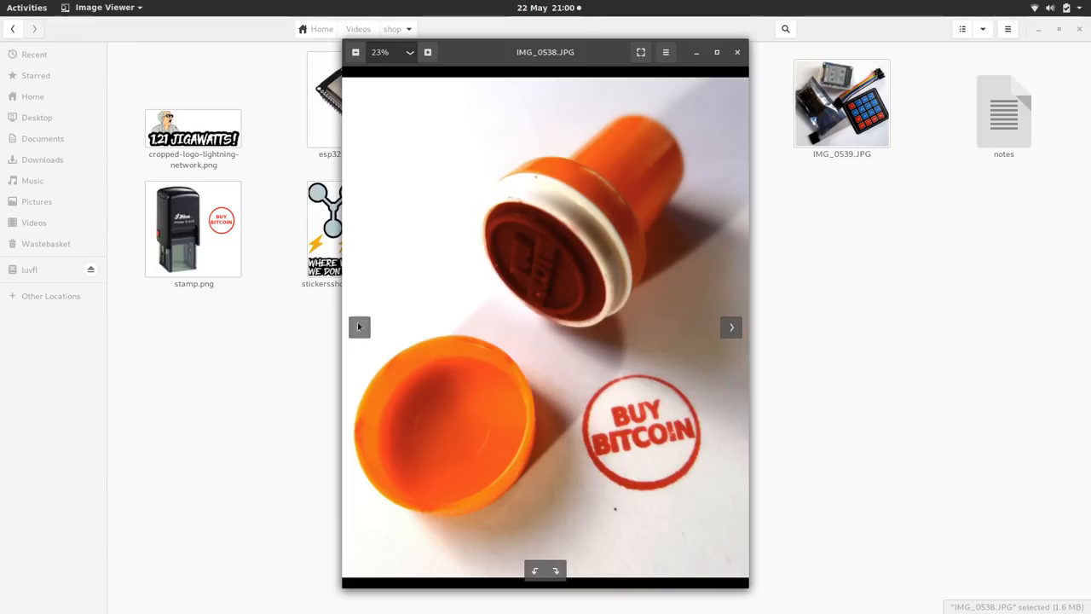
pyautogui.click(359, 326)
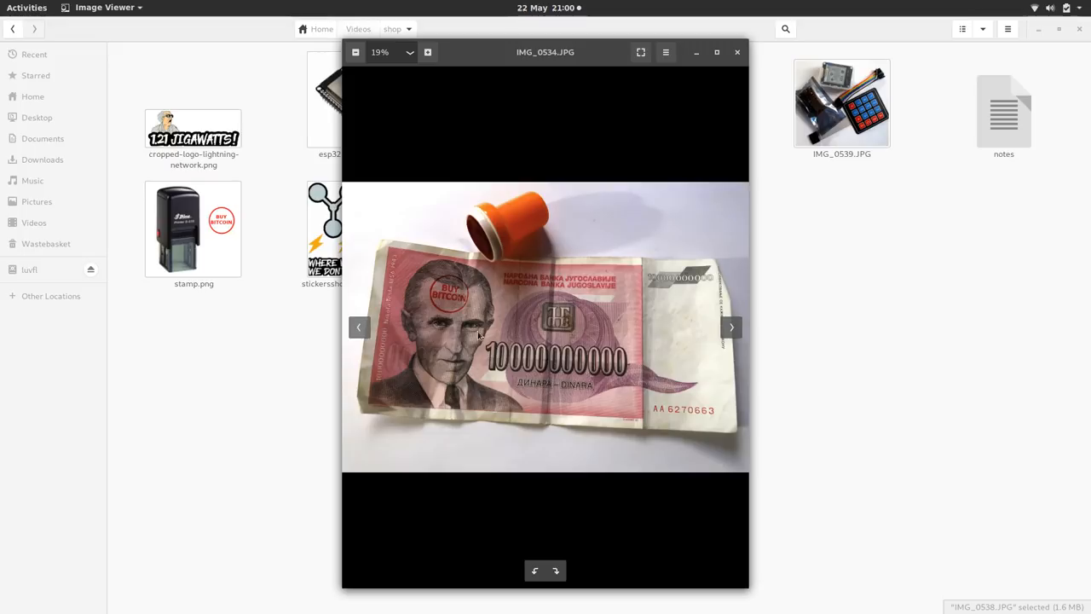
pyautogui.moveTo(478, 328)
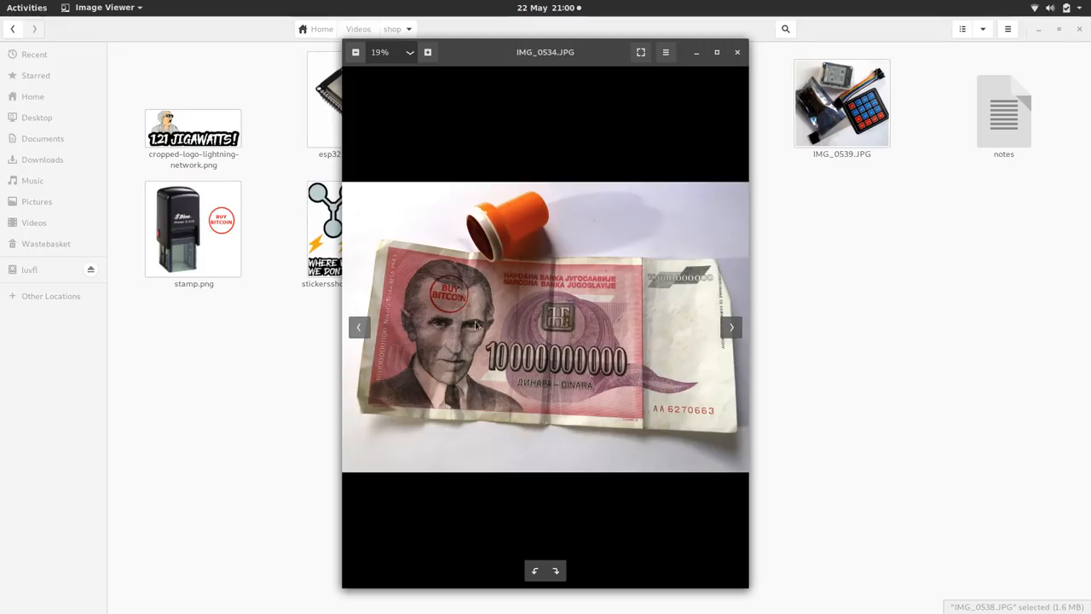
pyautogui.moveTo(575, 360)
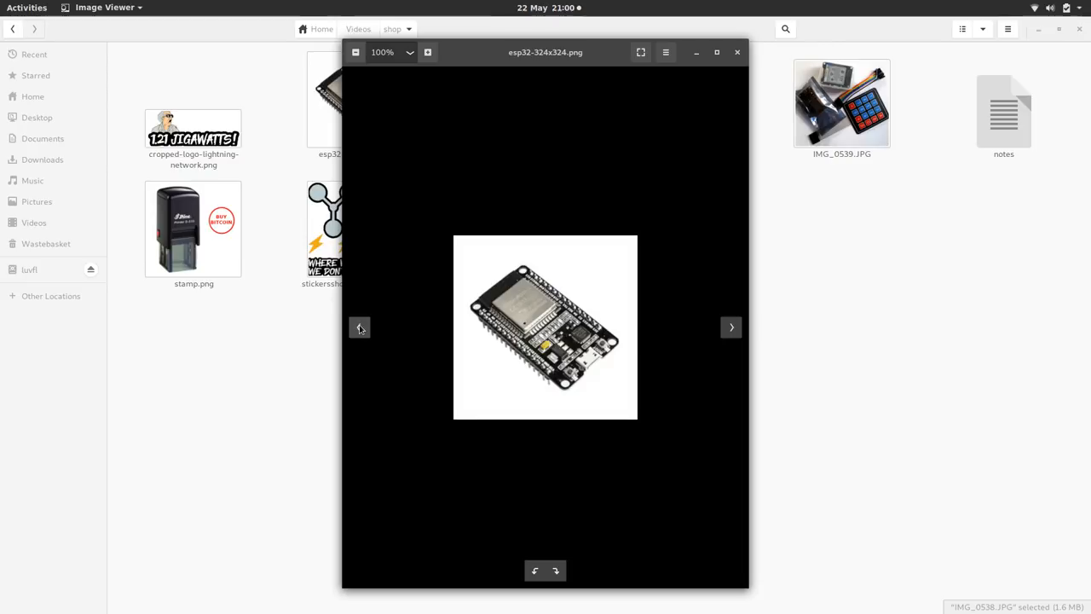
# - Step back to cropped-logo-lightning-network.png, the 1.21 Jigawatts logo
pyautogui.click(359, 327)
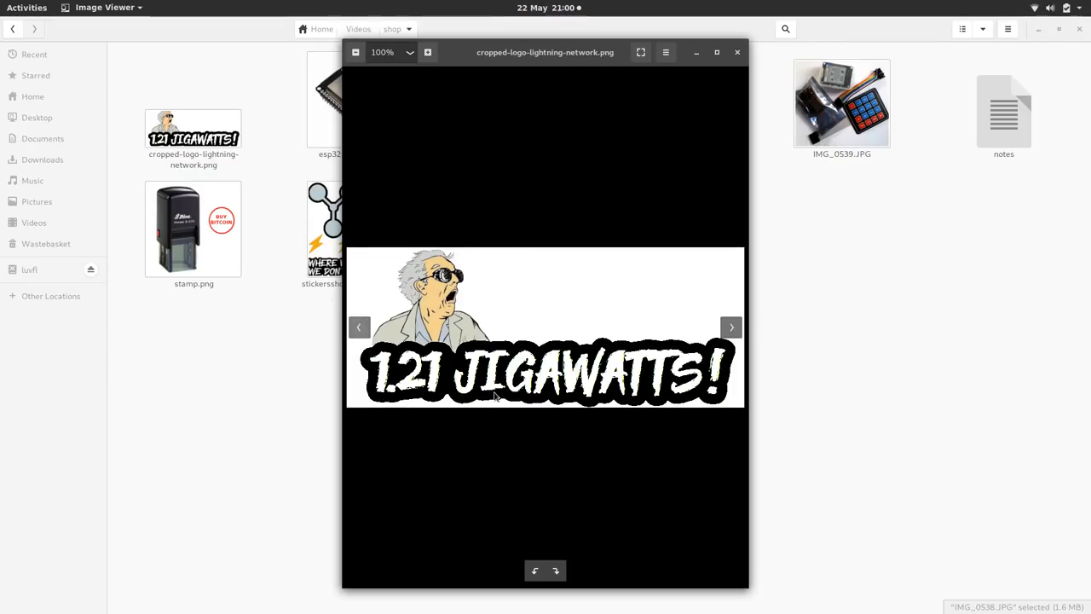
pyautogui.moveTo(526, 401)
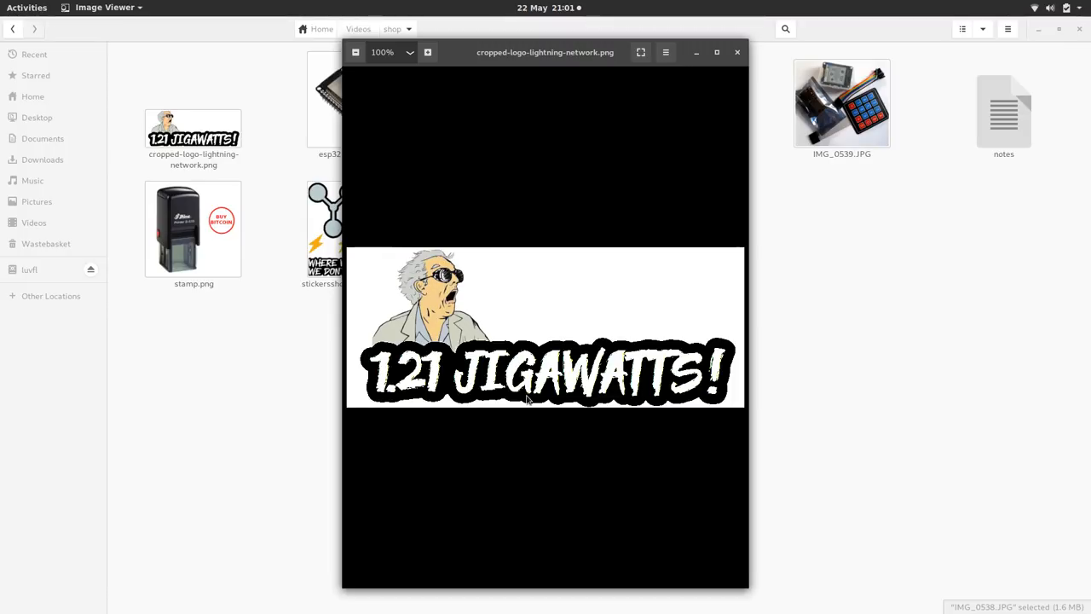
pyautogui.moveTo(544, 266)
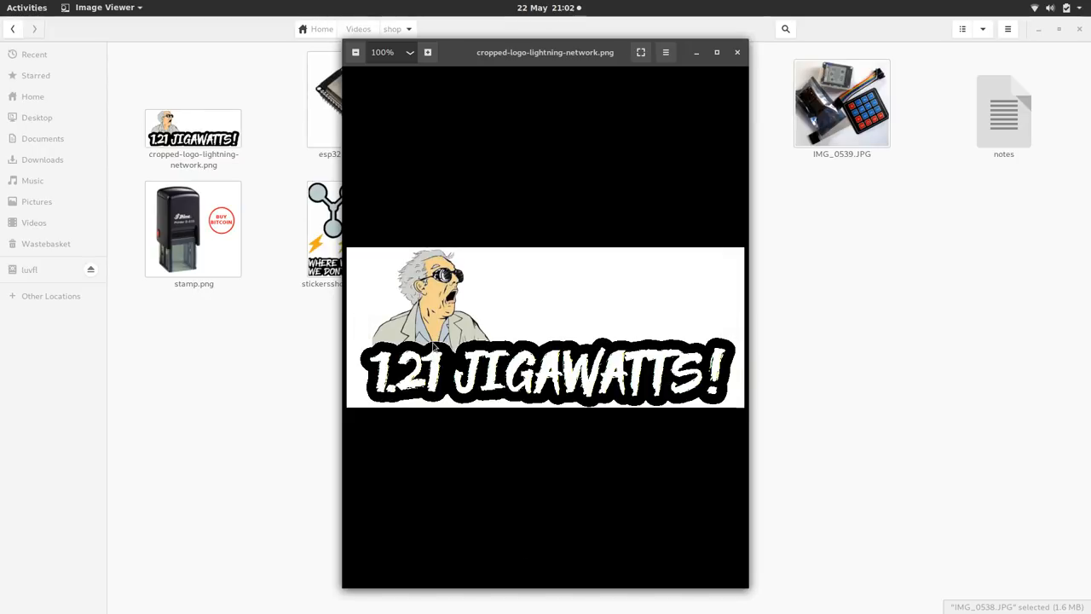
# - Advance through esp32, IMG_0534 and IMG_0539 to the black BUY BITCOIN stamp.png
pyautogui.click(732, 327)
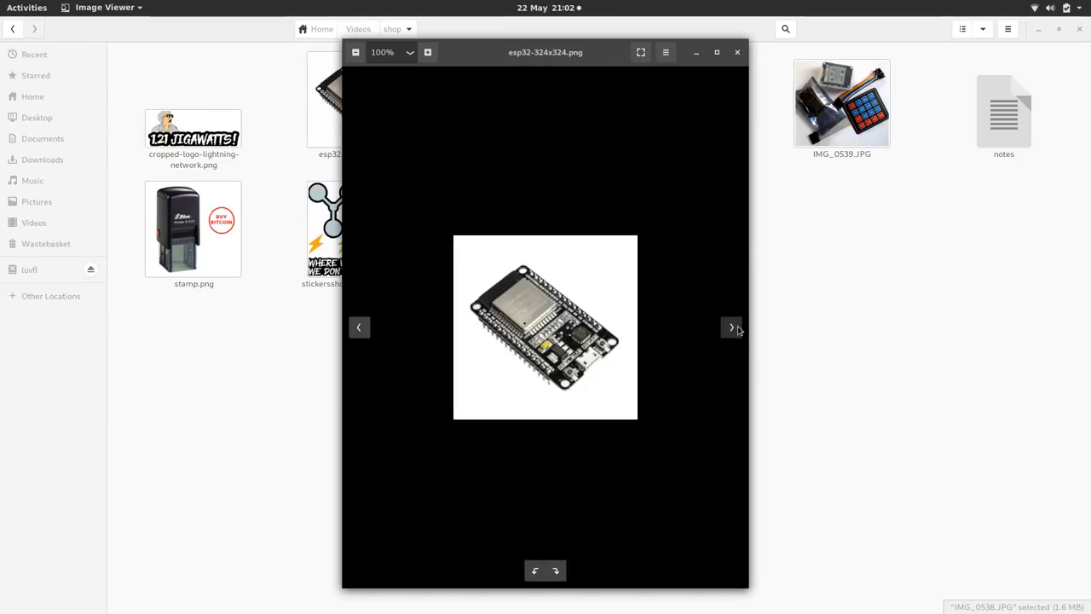
pyautogui.click(731, 327)
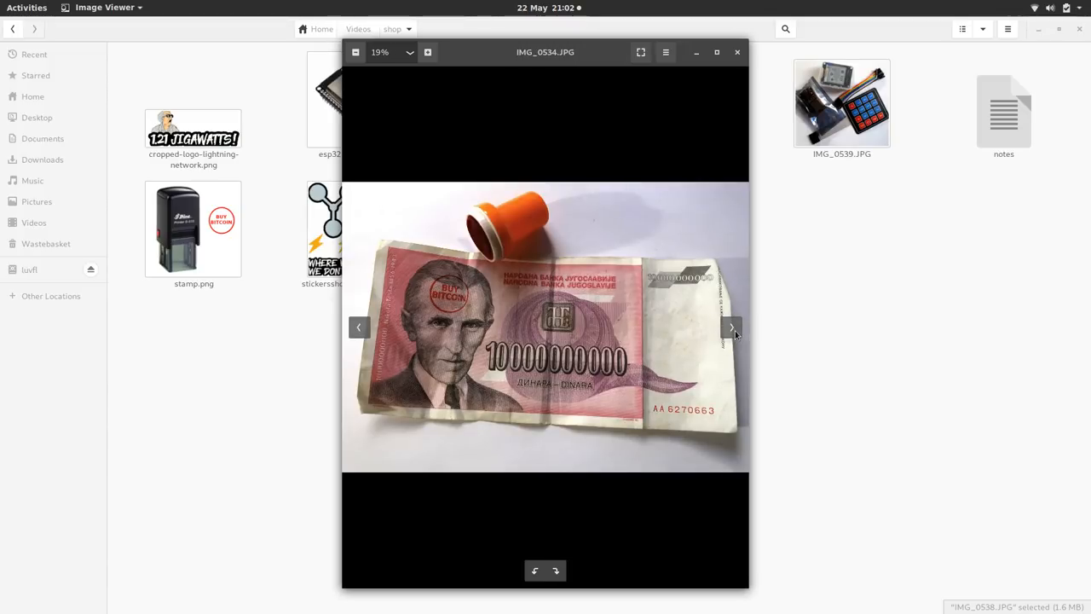
pyautogui.click(732, 328)
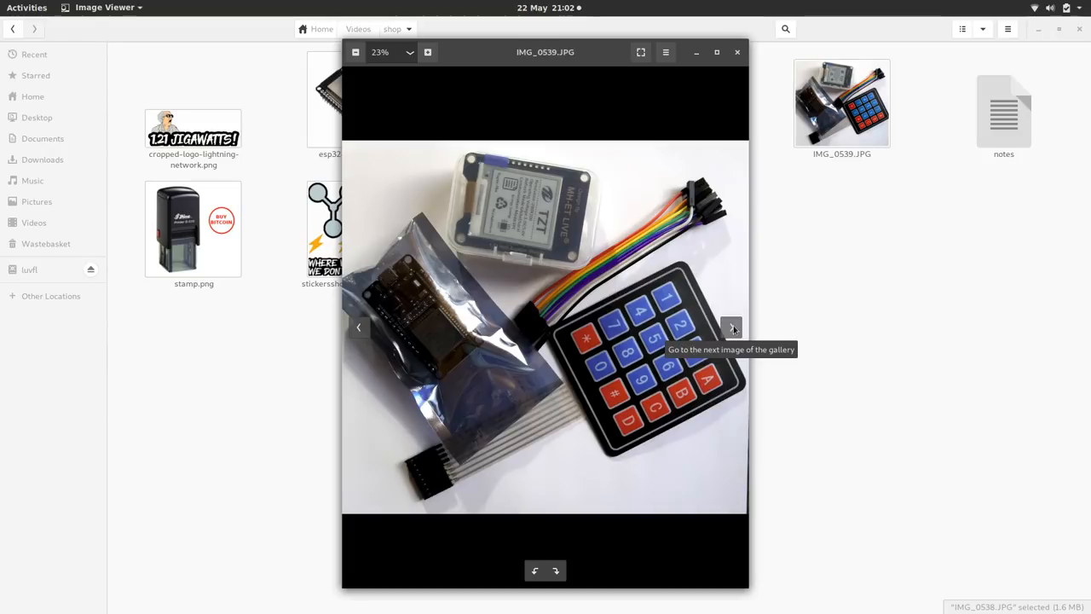
pyautogui.moveTo(490, 241)
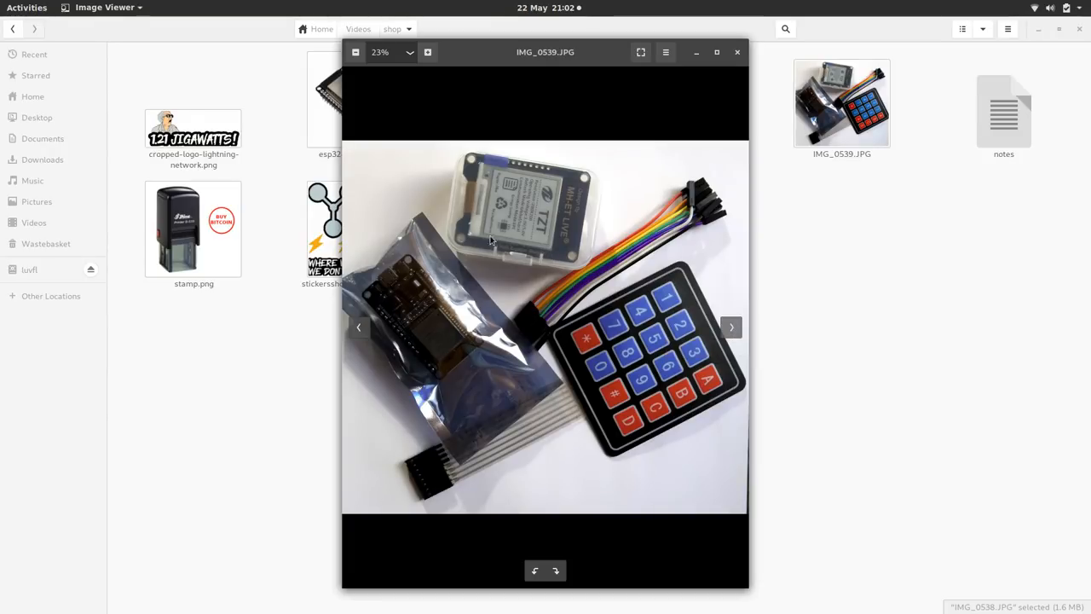
pyautogui.moveTo(548, 400)
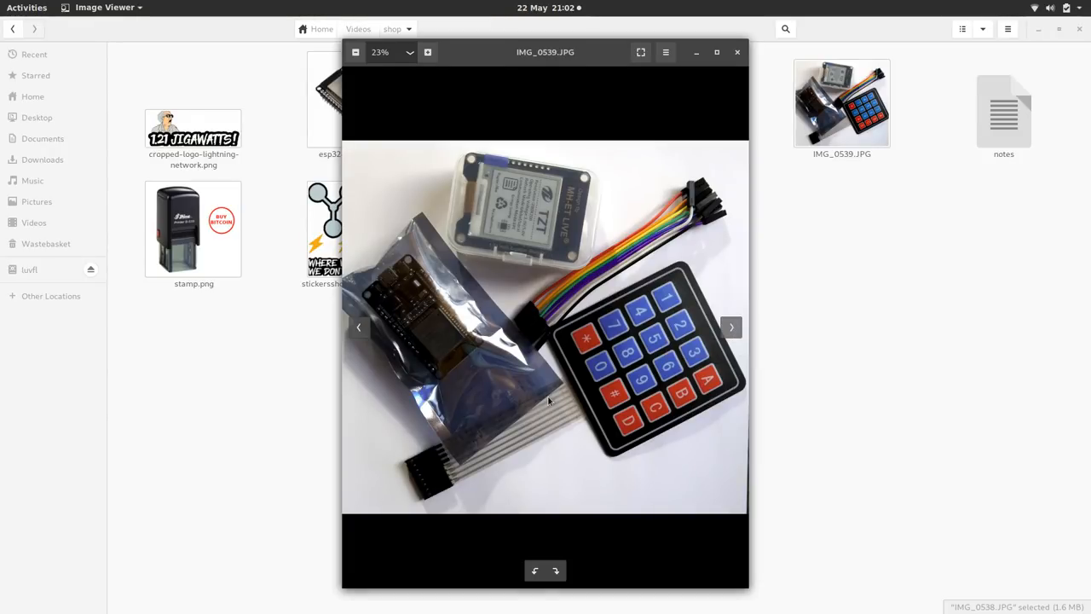
pyautogui.moveTo(524, 228)
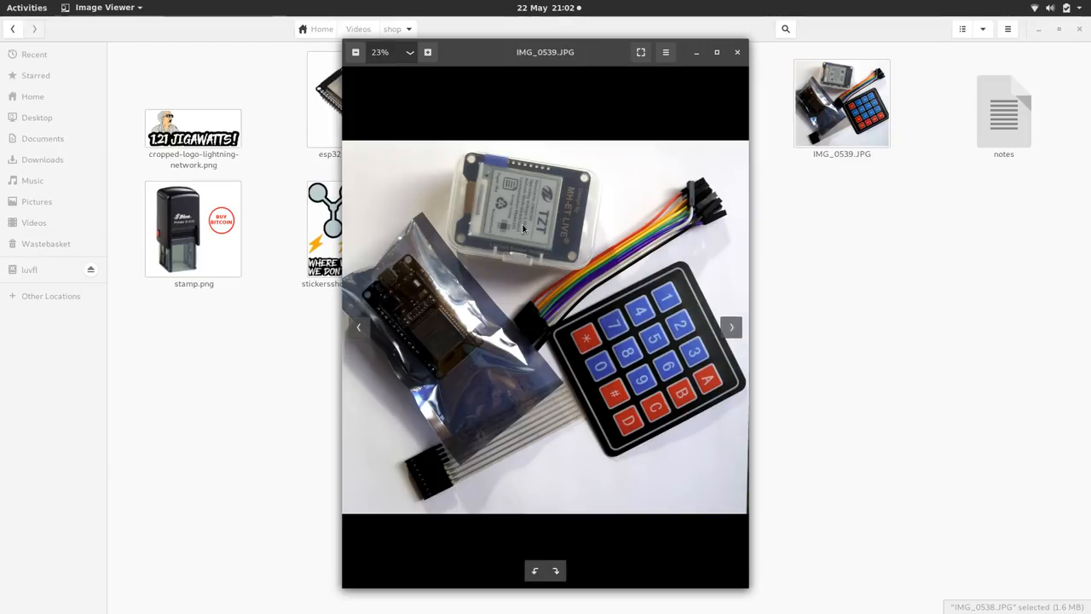
pyautogui.moveTo(445, 326)
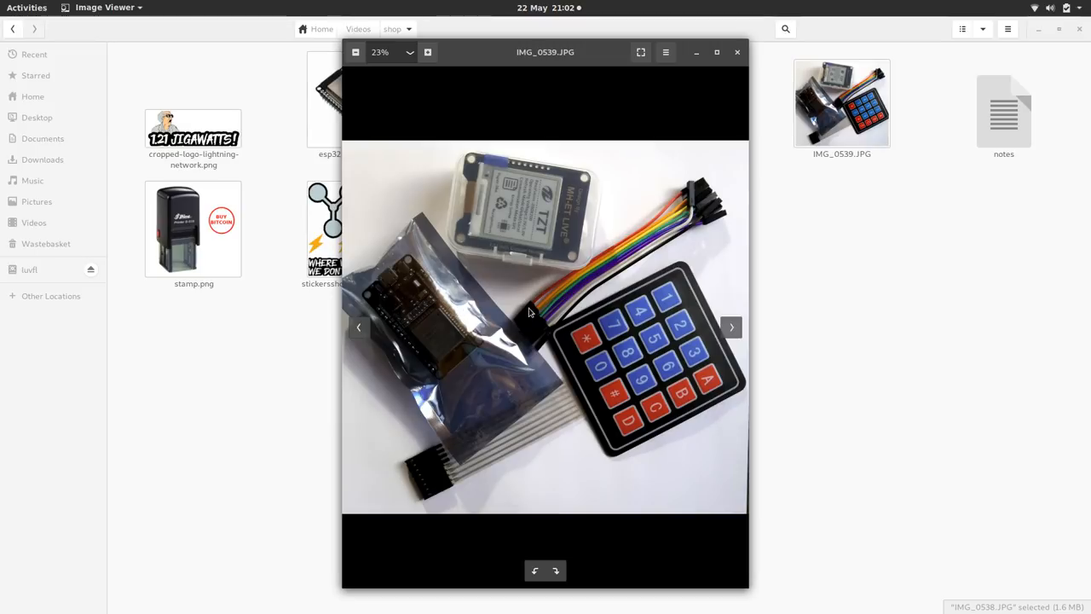
pyautogui.moveTo(482, 237)
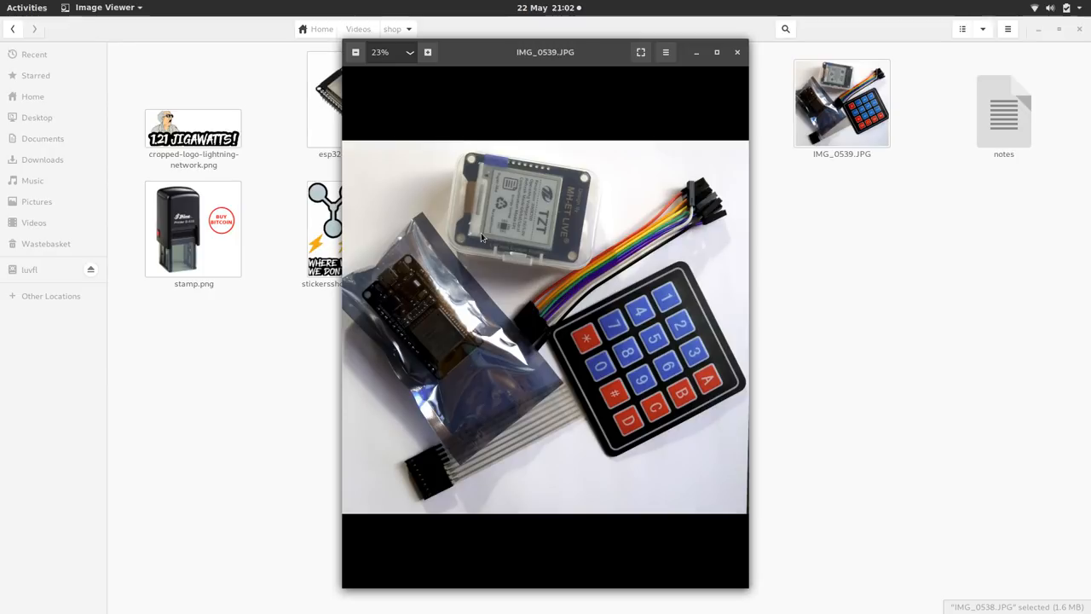
pyautogui.moveTo(648, 396)
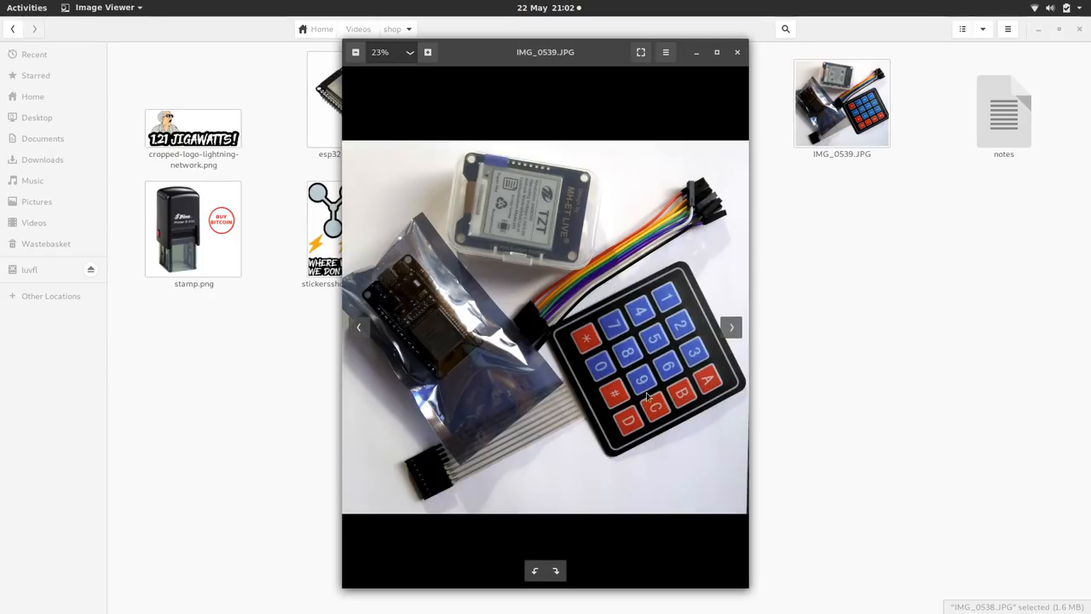
pyautogui.moveTo(443, 419)
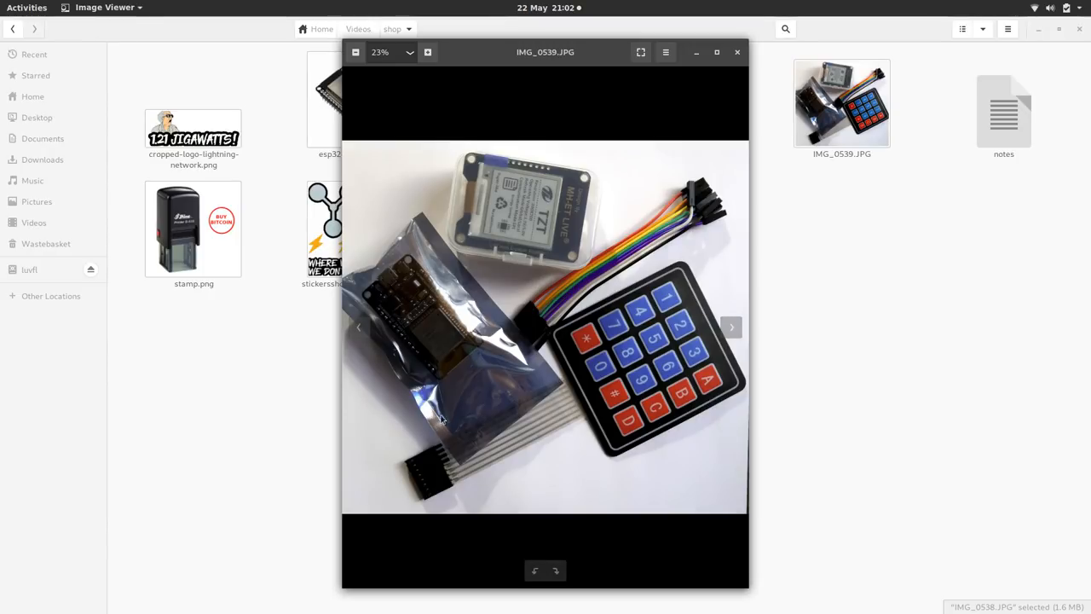
pyautogui.moveTo(563, 419)
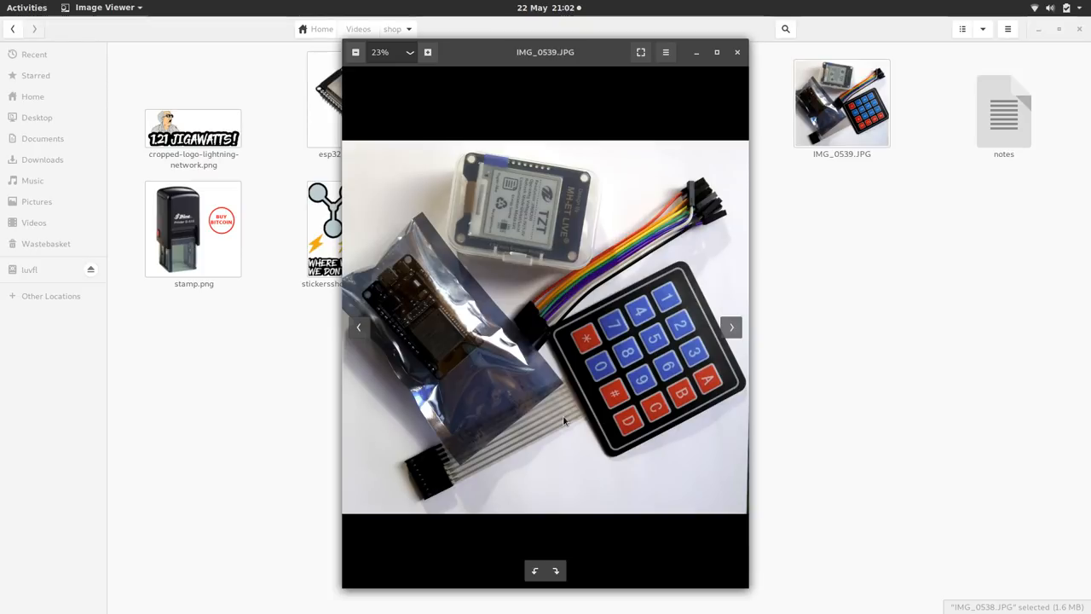
pyautogui.moveTo(600, 265)
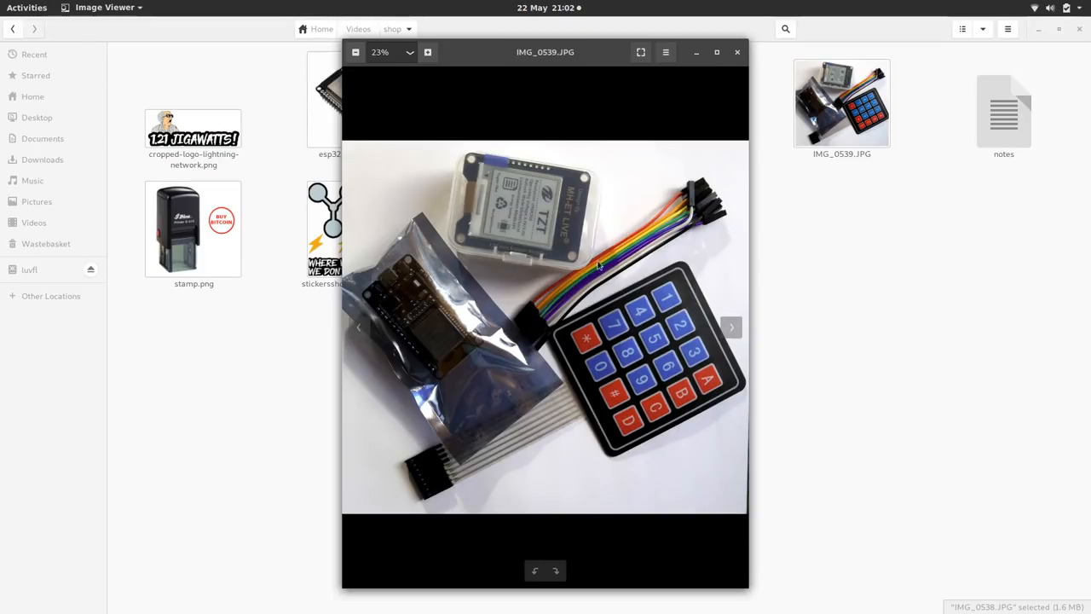
pyautogui.moveTo(606, 252)
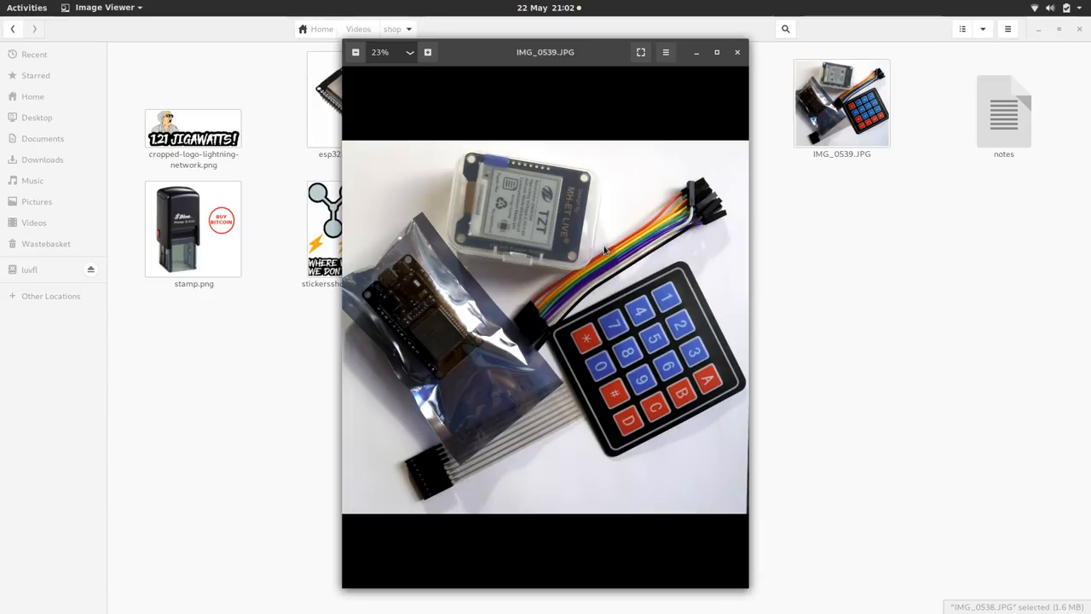
pyautogui.moveTo(729, 331)
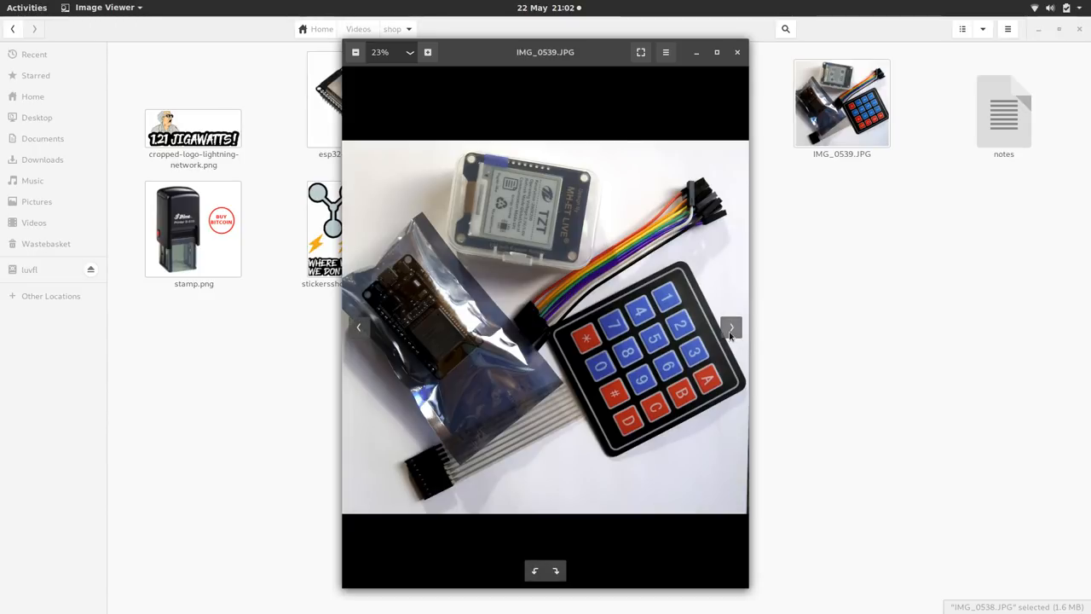
pyautogui.click(731, 328)
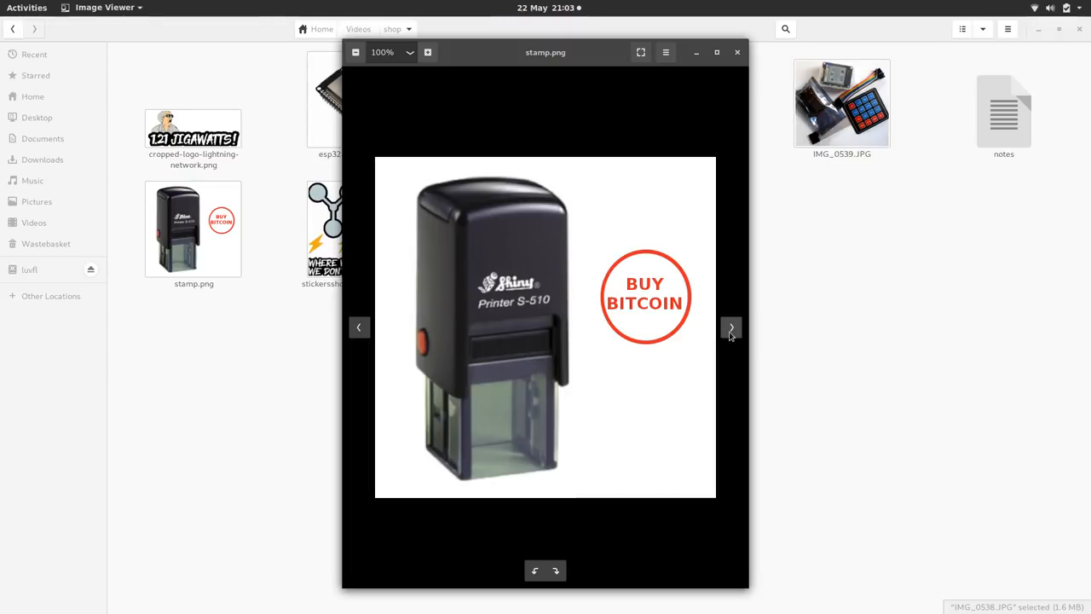
# - Advance to the 1.21 'Where we're going we don't need roads' sticker image
pyautogui.click(731, 328)
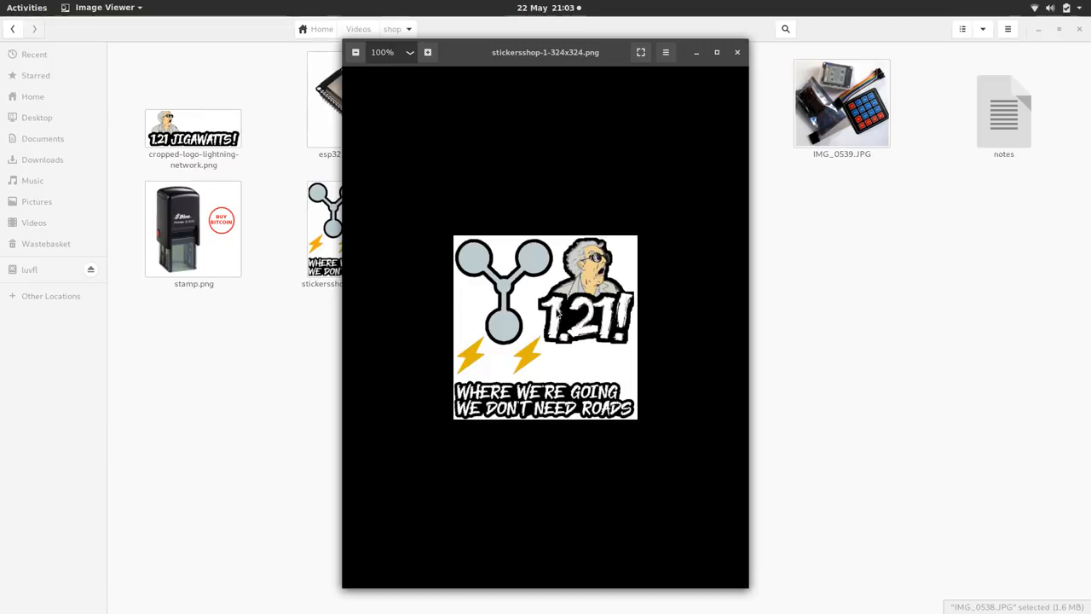
pyautogui.moveTo(515, 341)
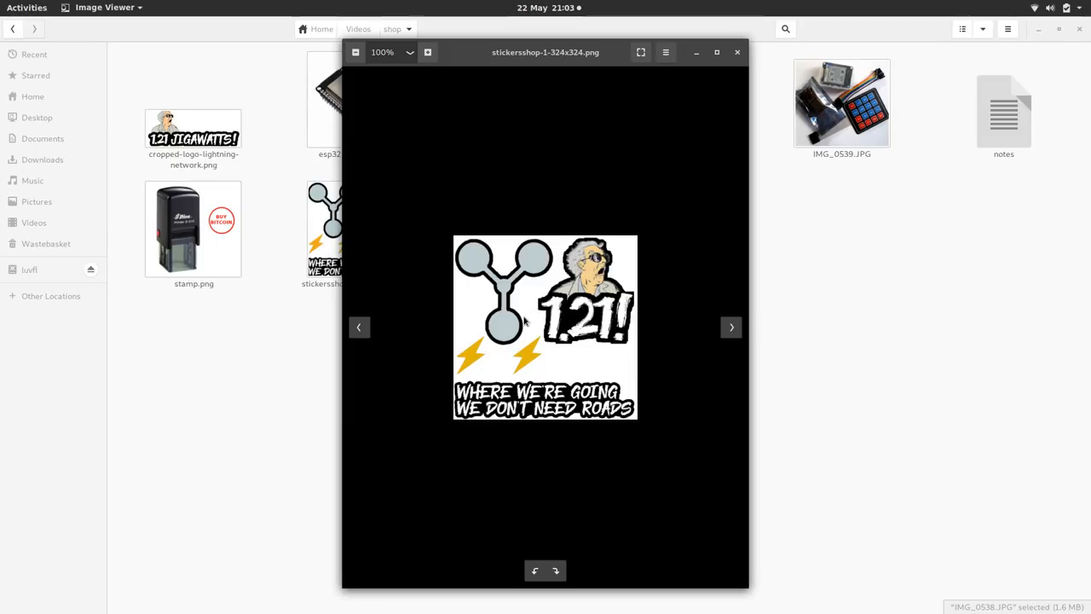
pyautogui.moveTo(461, 264)
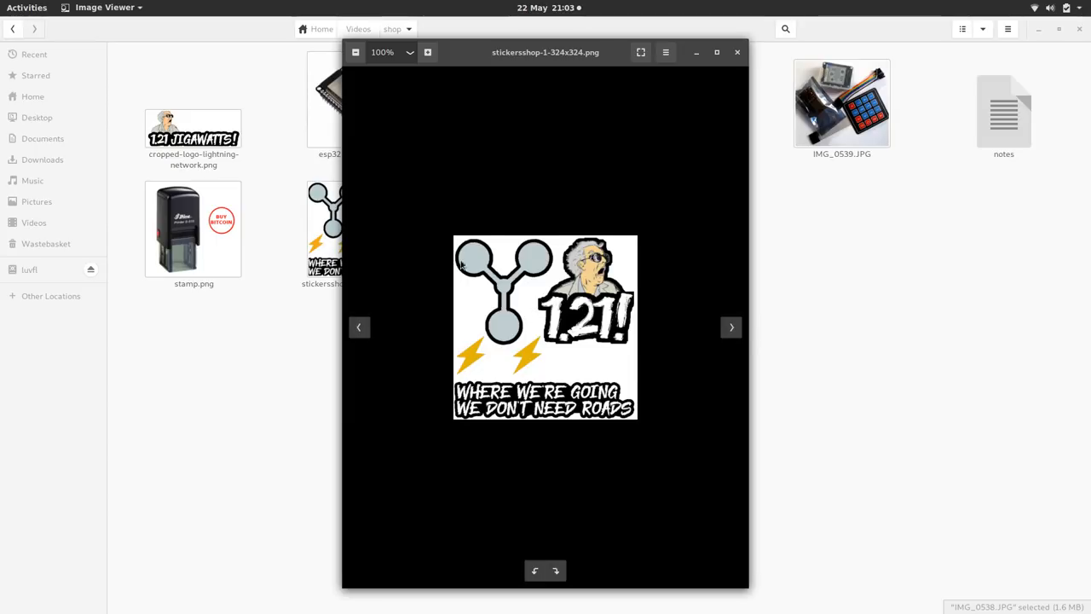
pyautogui.moveTo(498, 344)
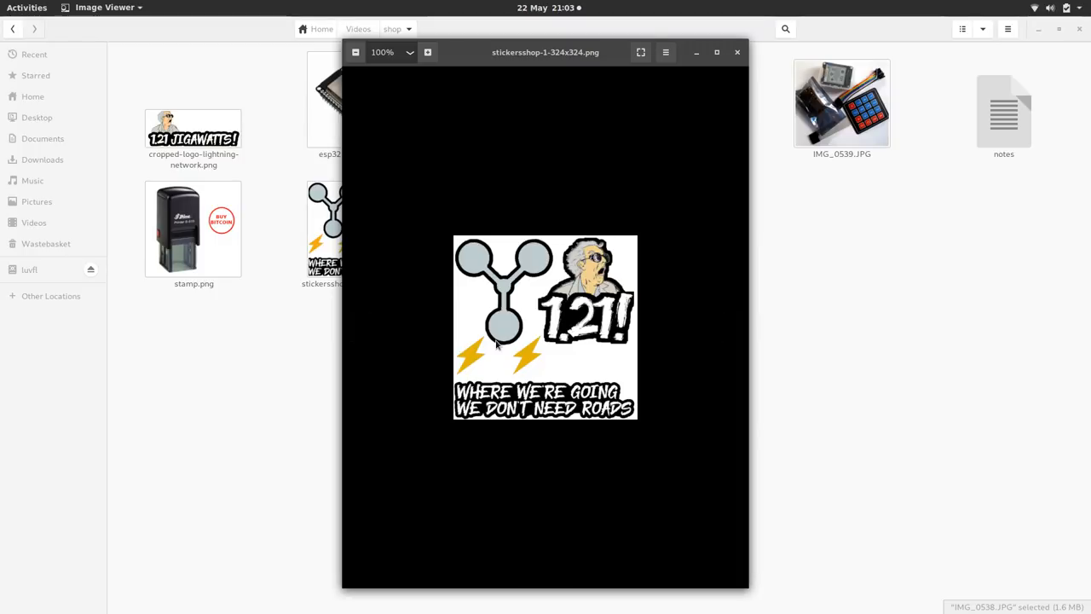
pyautogui.moveTo(512, 344)
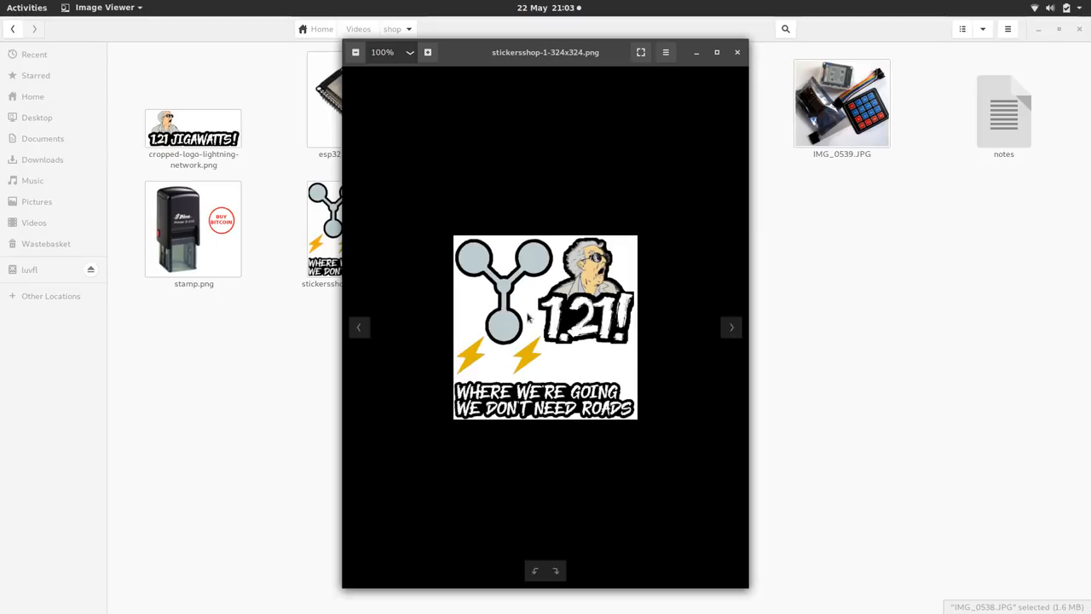
pyautogui.moveTo(515, 237)
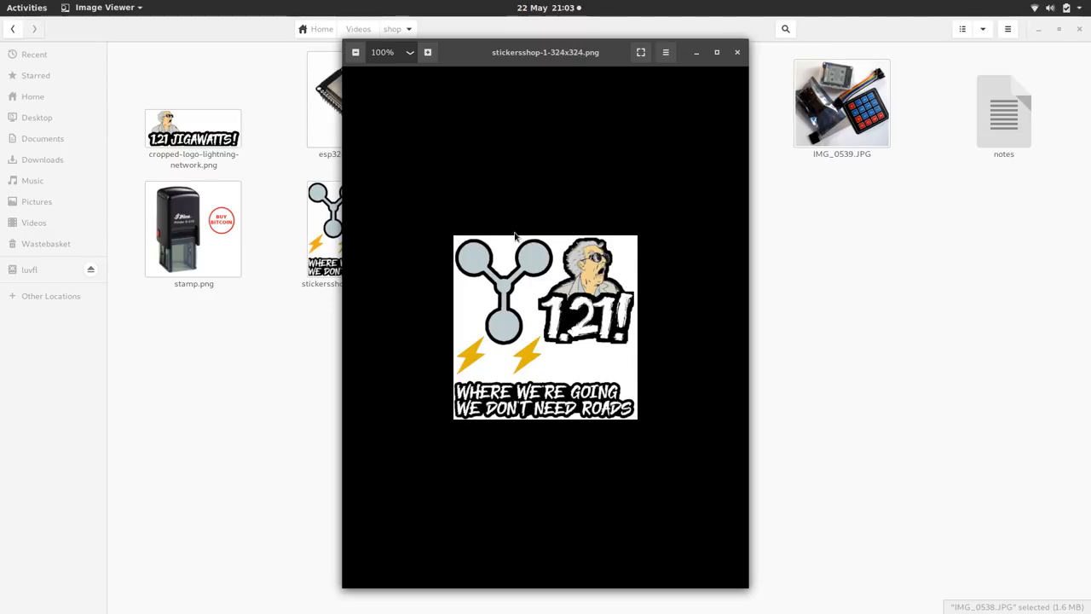
pyautogui.moveTo(731, 328)
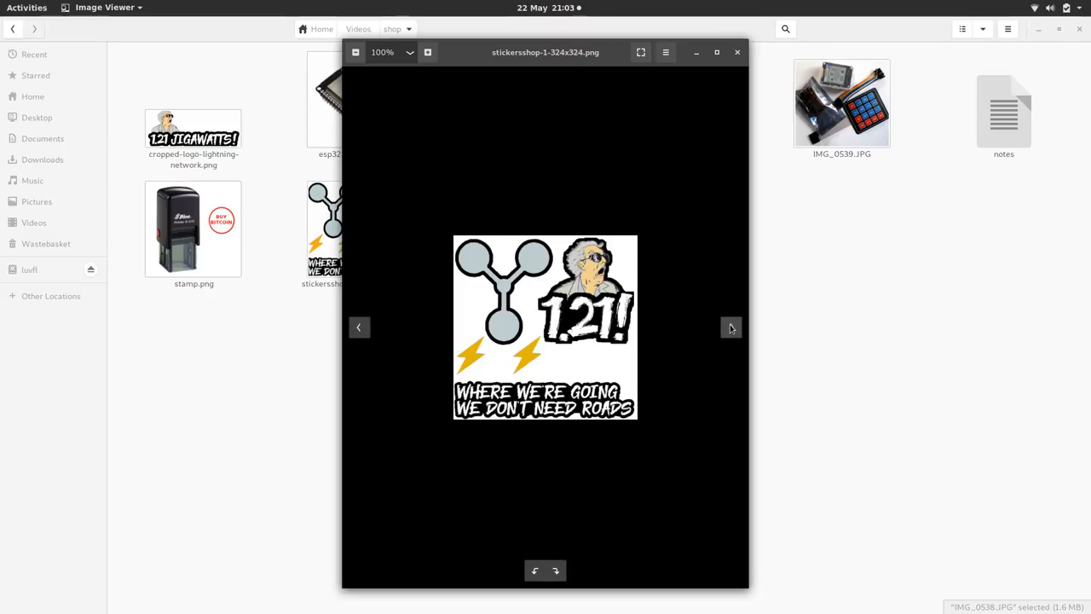
pyautogui.click(730, 327)
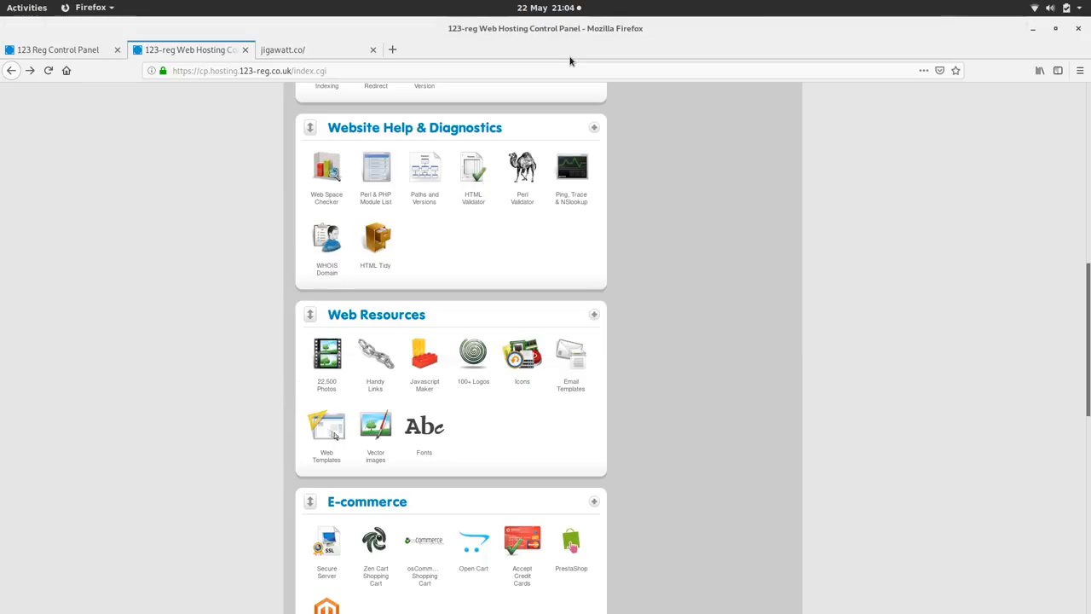
pyautogui.moveTo(82, 95)
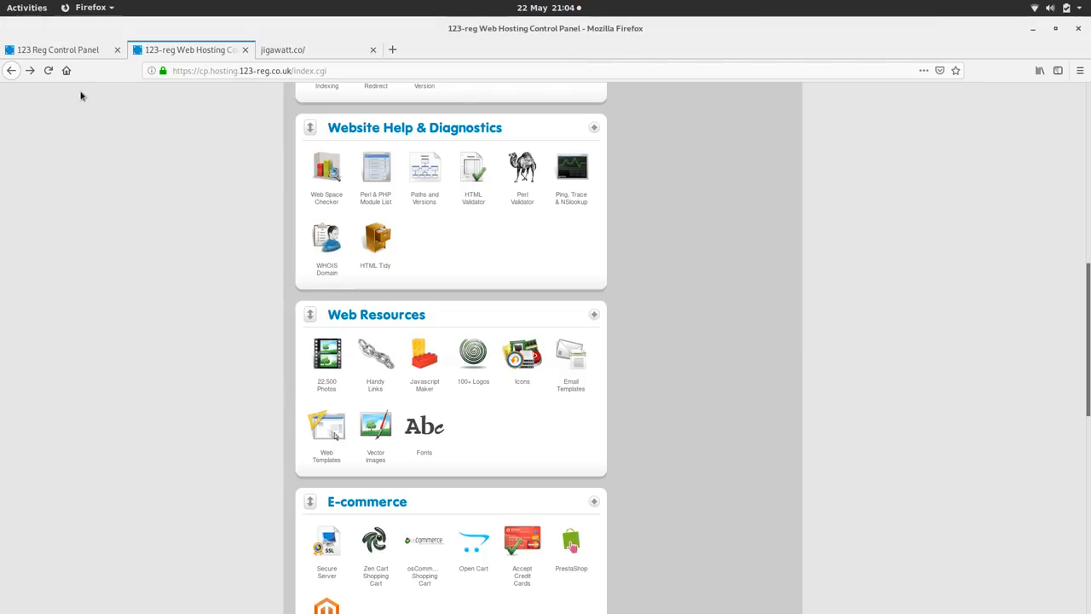
# - Check jigawatt.co shows the 'Welcome to your new website' placeholder, then return to 123 Reg
pyautogui.click(60, 50)
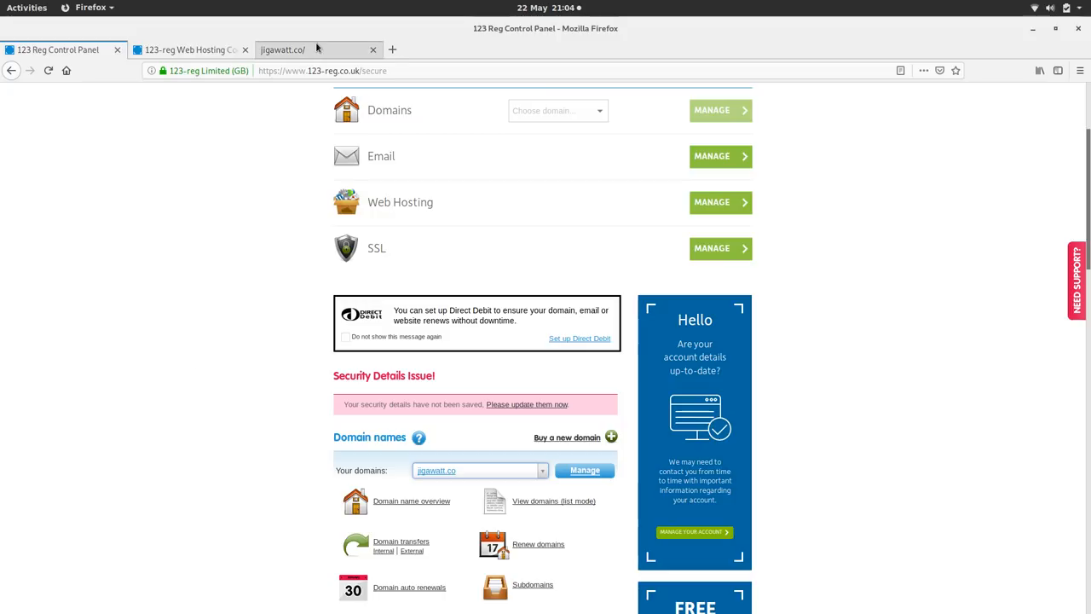
pyautogui.click(315, 50)
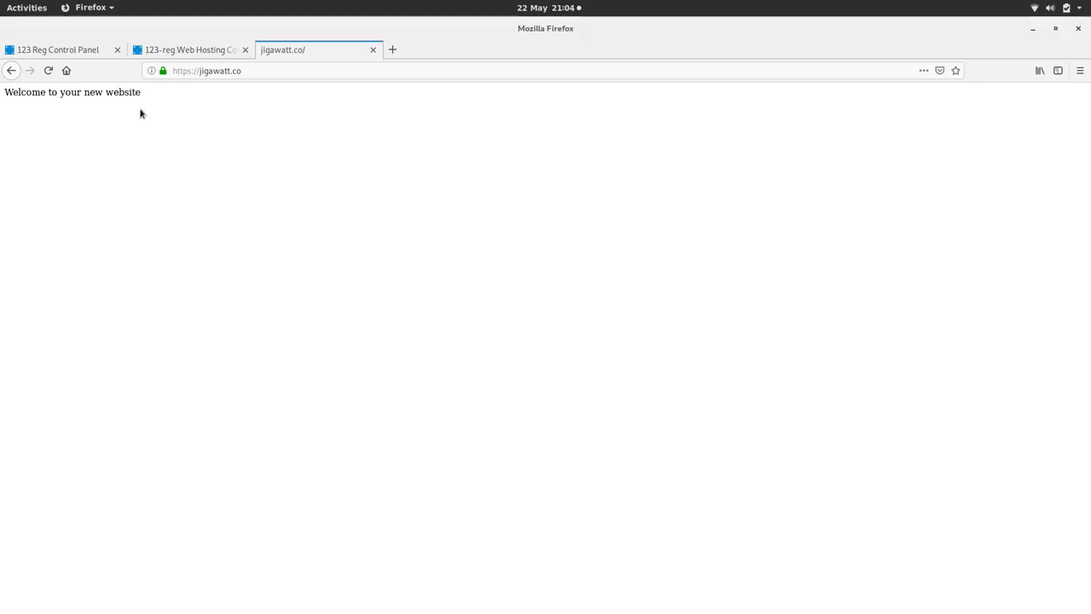
pyautogui.moveTo(142, 136)
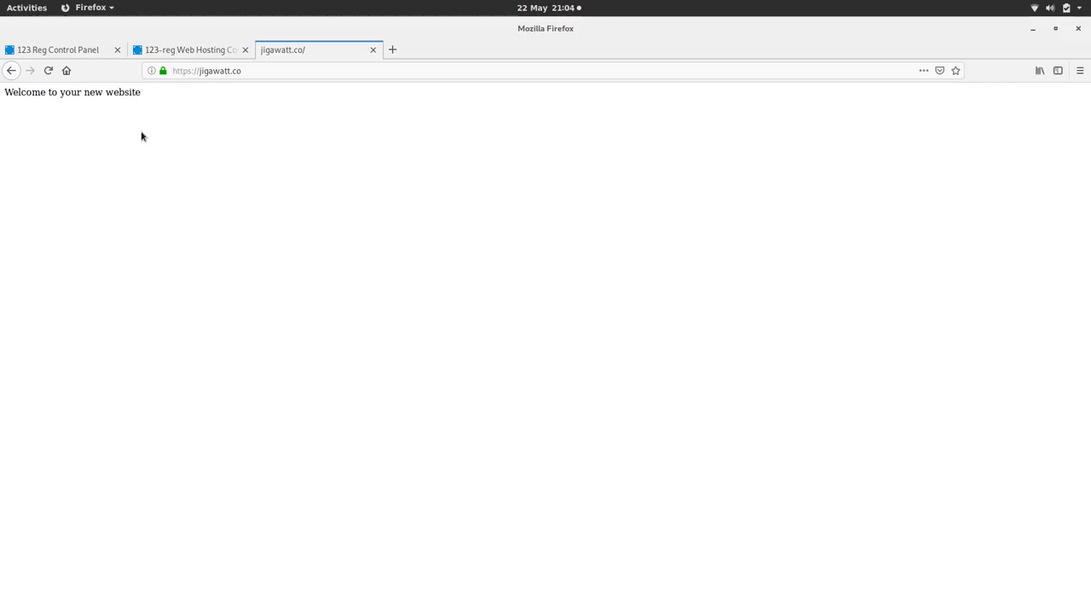
pyautogui.click(58, 50)
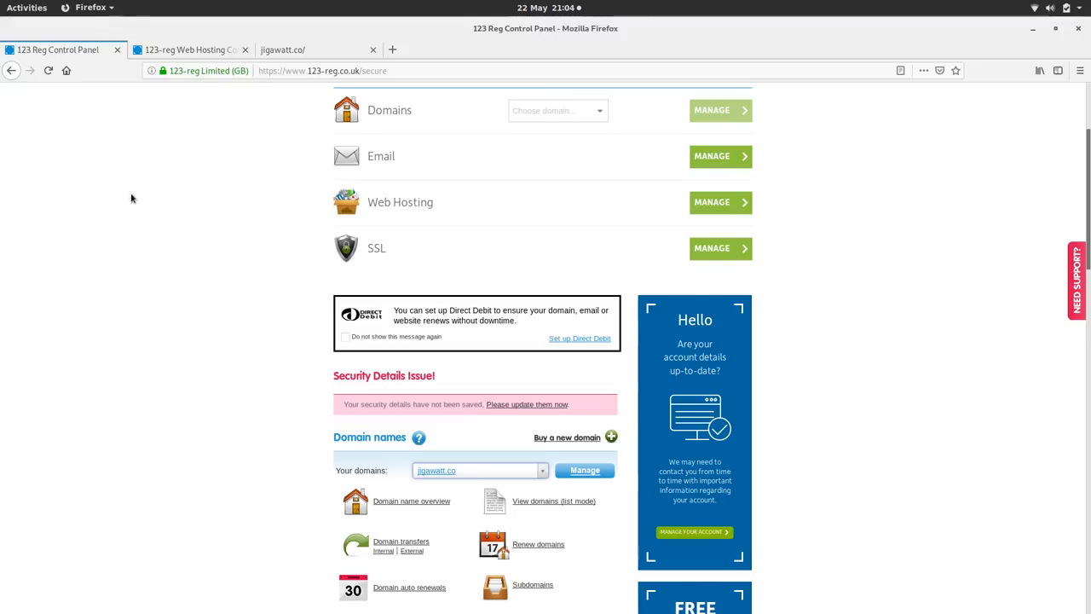
pyautogui.moveTo(217, 164)
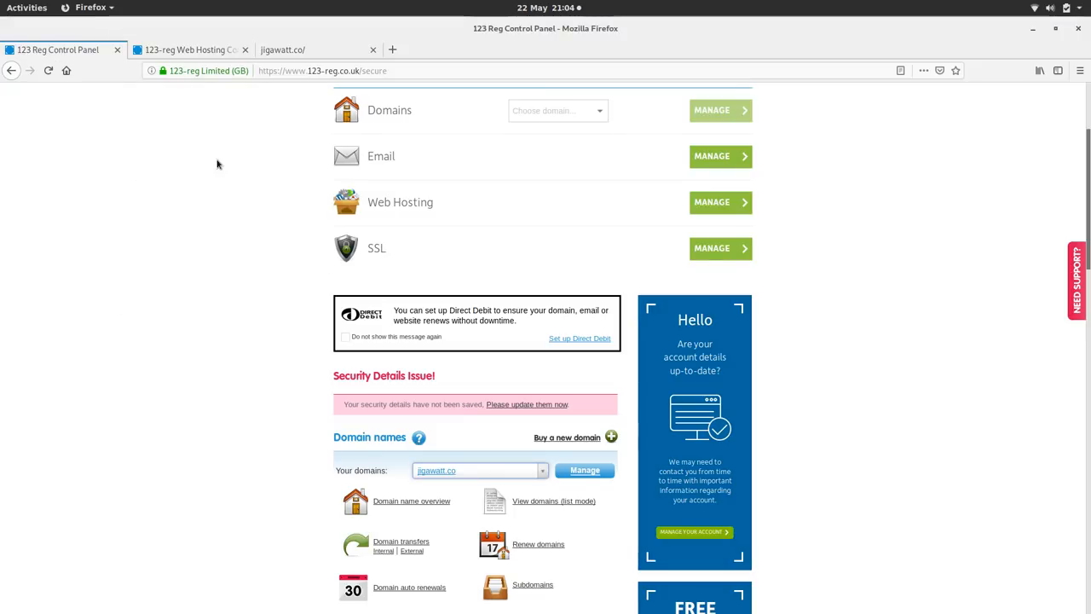
# - Install WordPress Blog from CGI Scripts into the main jigawatt.co directory
pyautogui.click(188, 50)
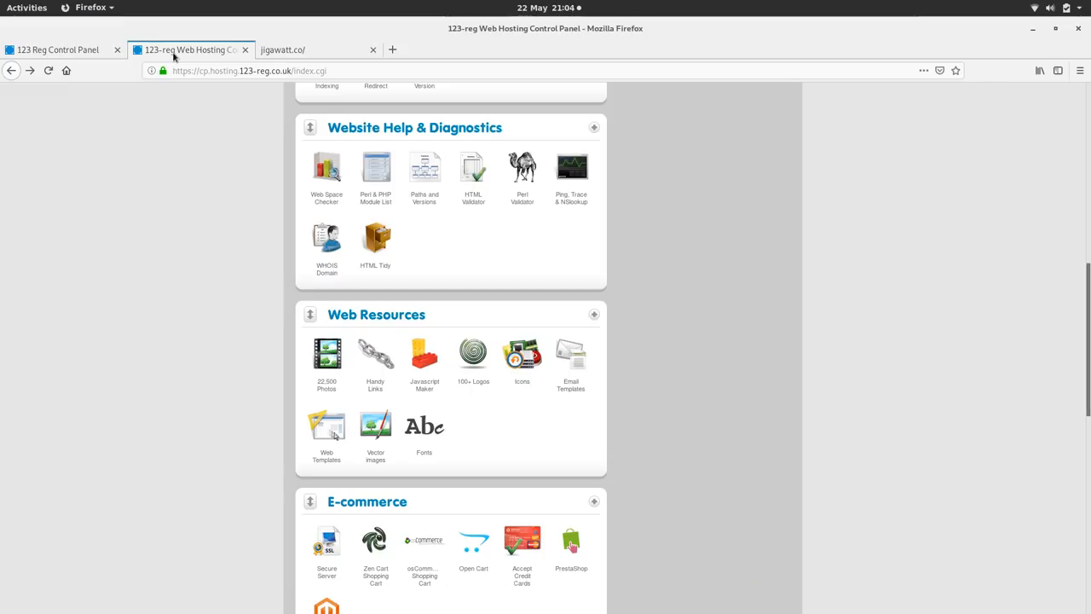
pyautogui.moveTo(216, 356)
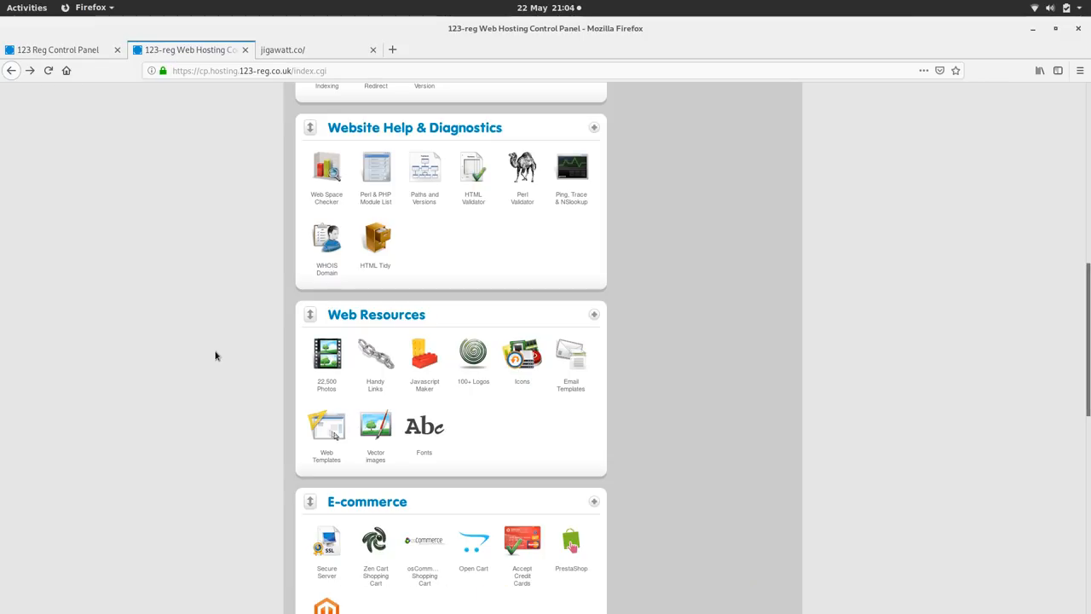
pyautogui.scroll(-3)
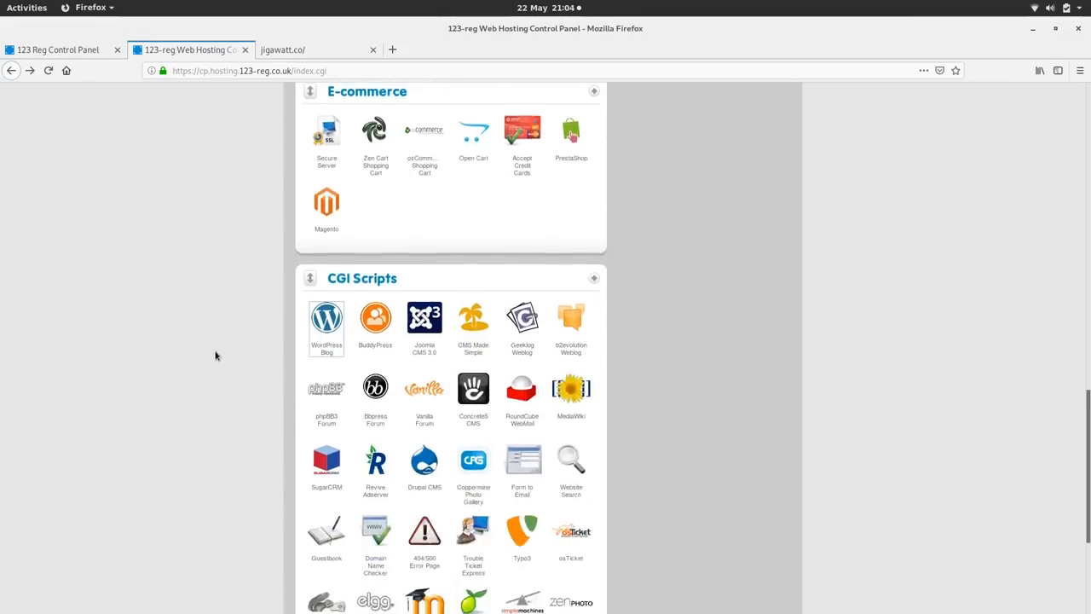
pyautogui.scroll(-3)
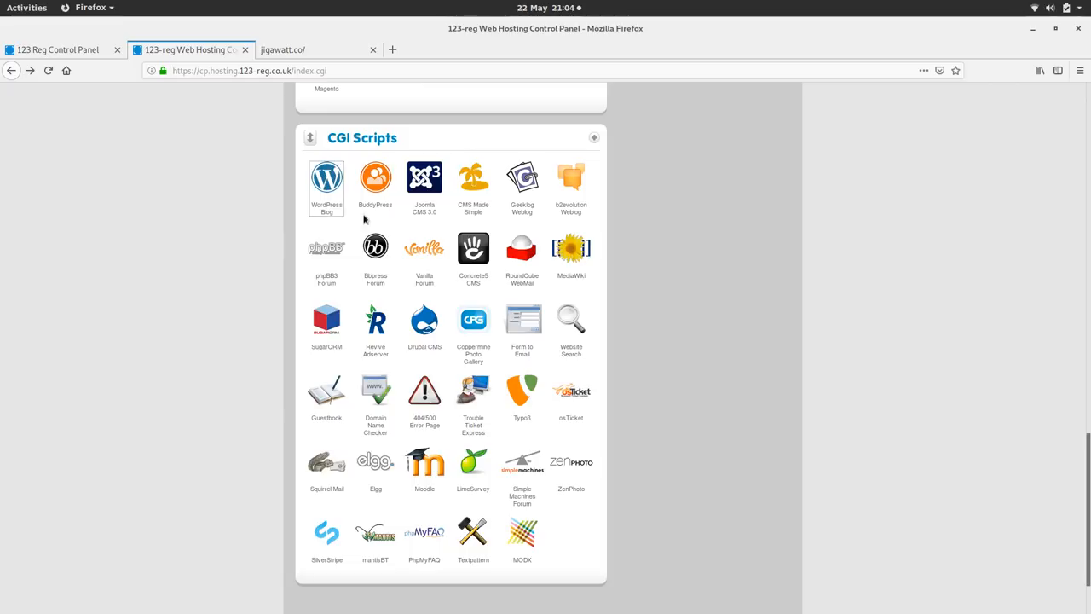
pyautogui.moveTo(327, 179)
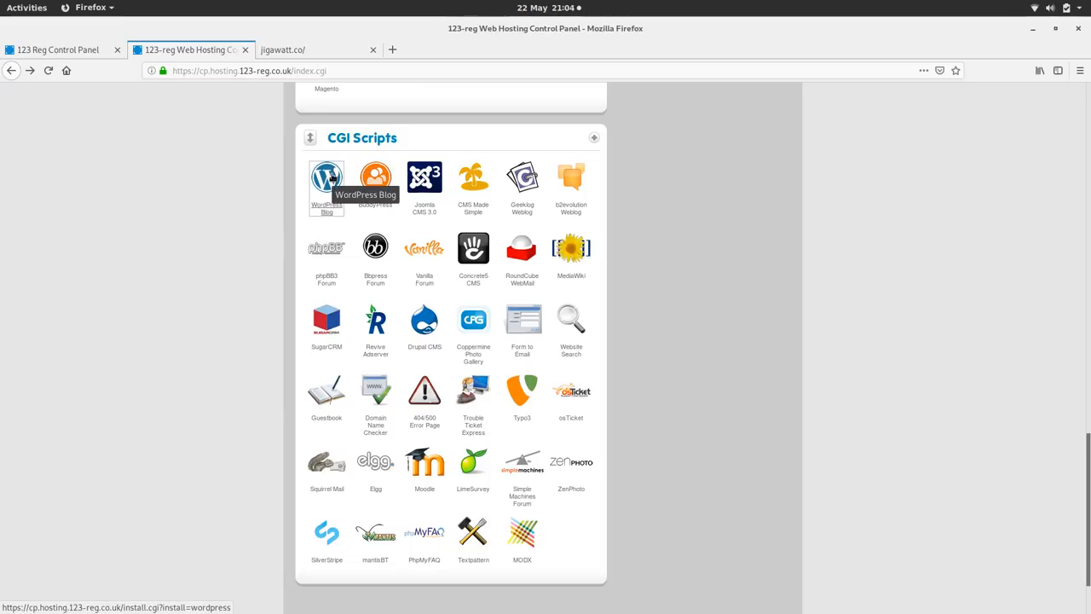
pyautogui.moveTo(291, 246)
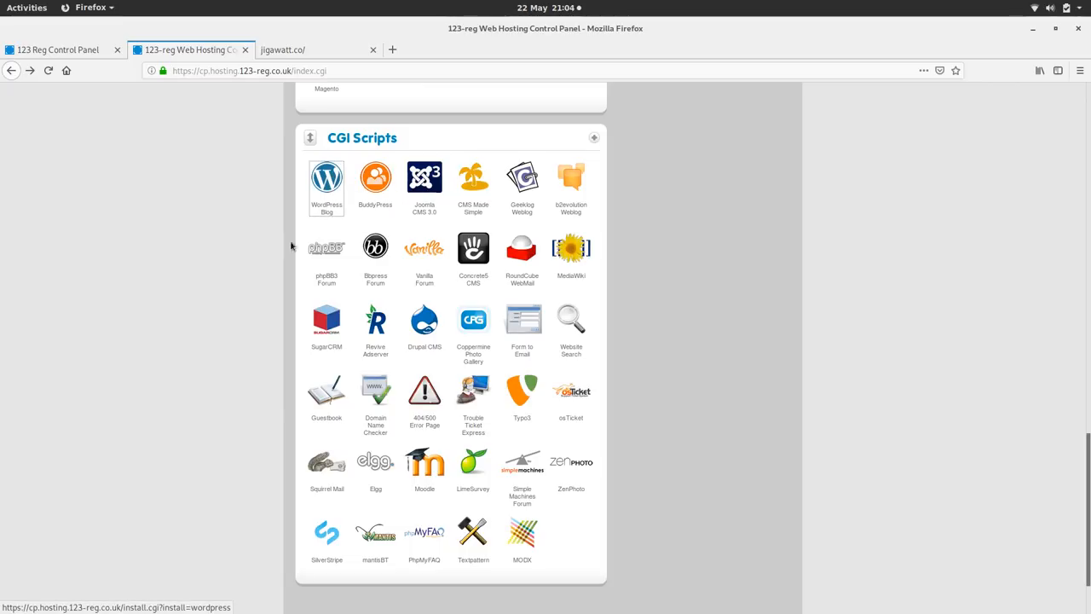
pyautogui.moveTo(327, 176)
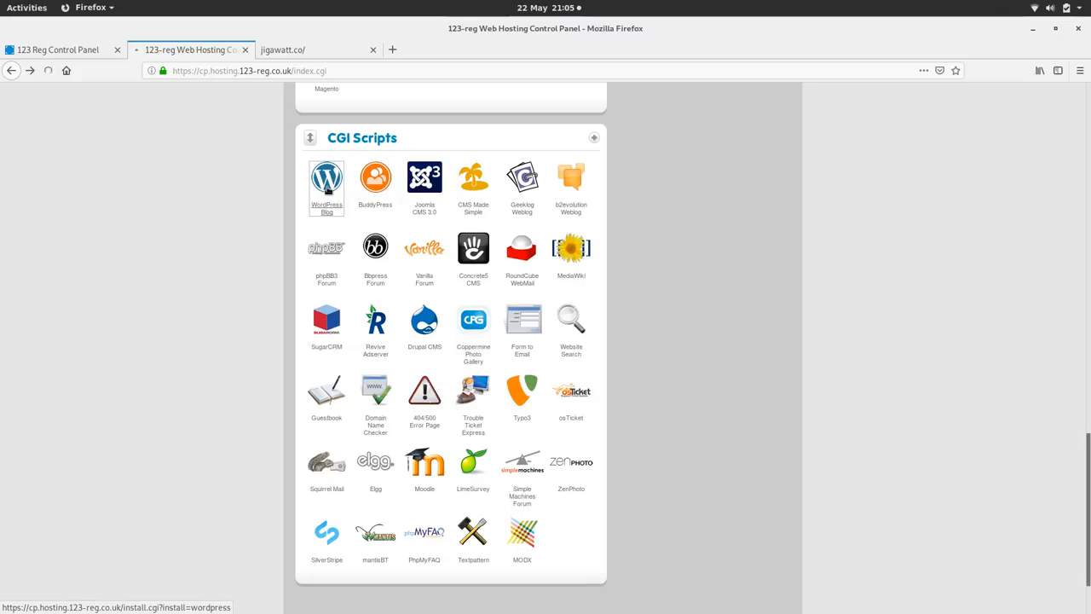
pyautogui.click(327, 179)
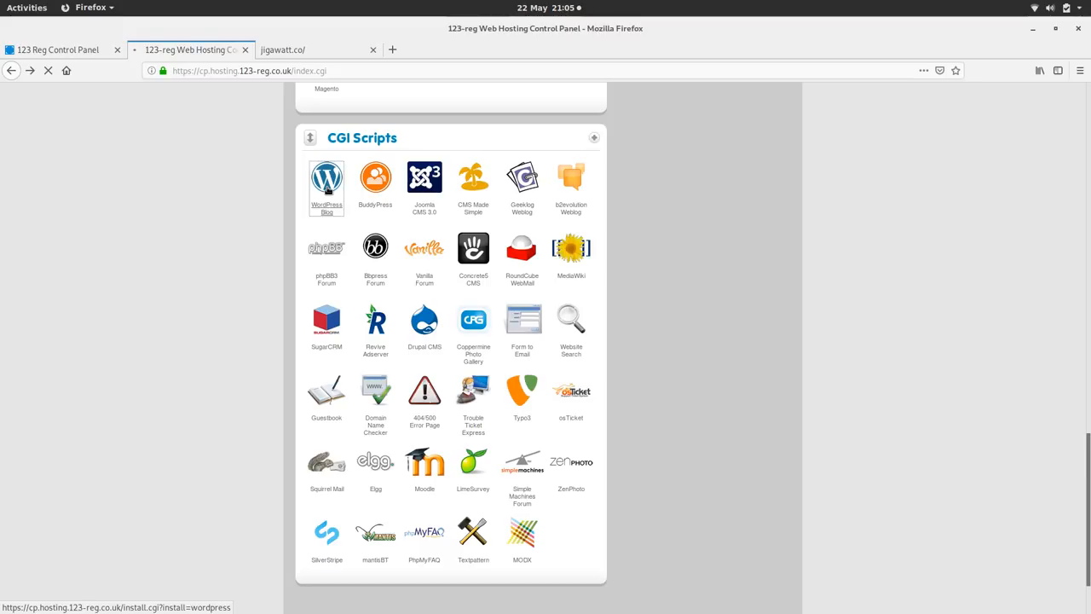
pyautogui.click(327, 179)
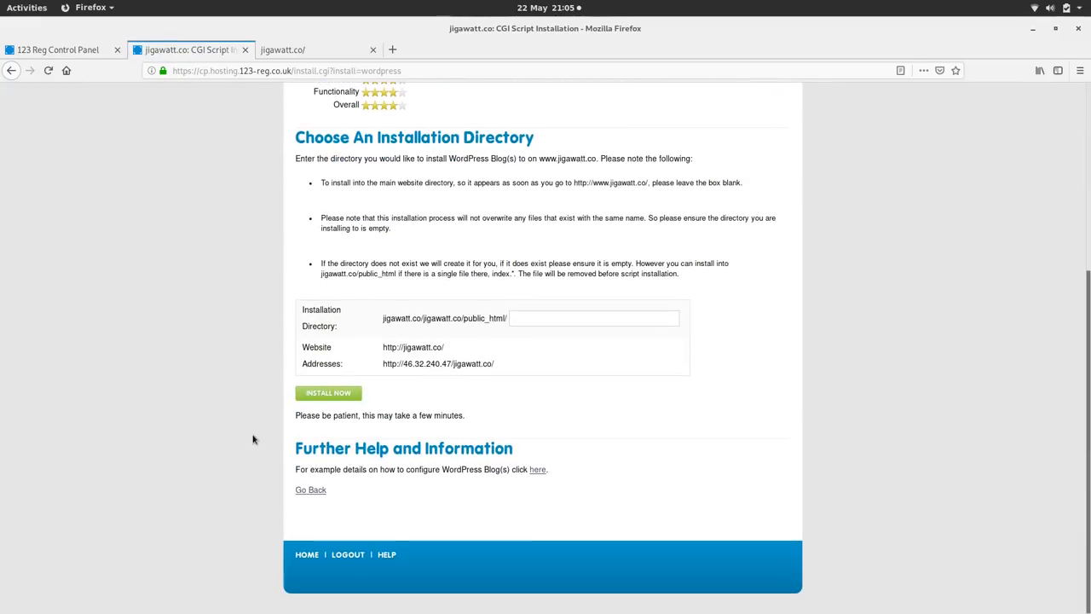
pyautogui.click(327, 392)
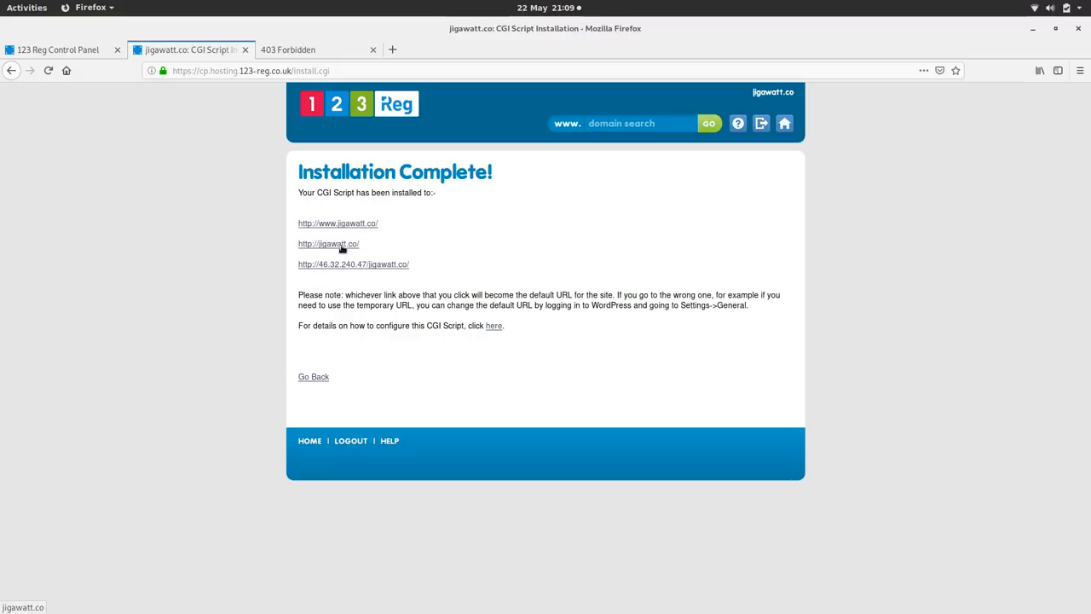
pyautogui.click(328, 244)
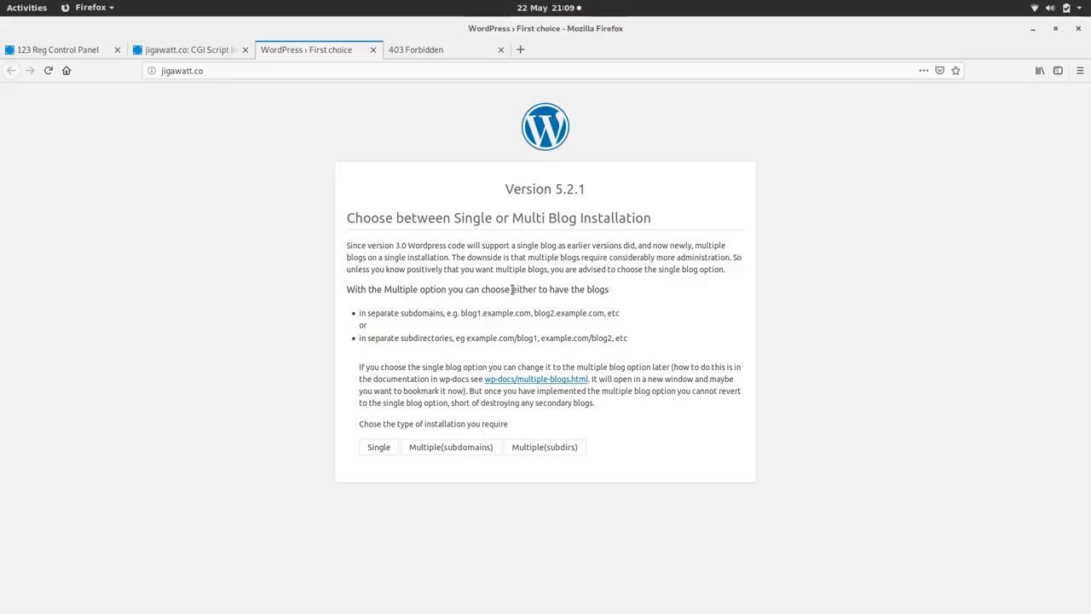
pyautogui.click(377, 447)
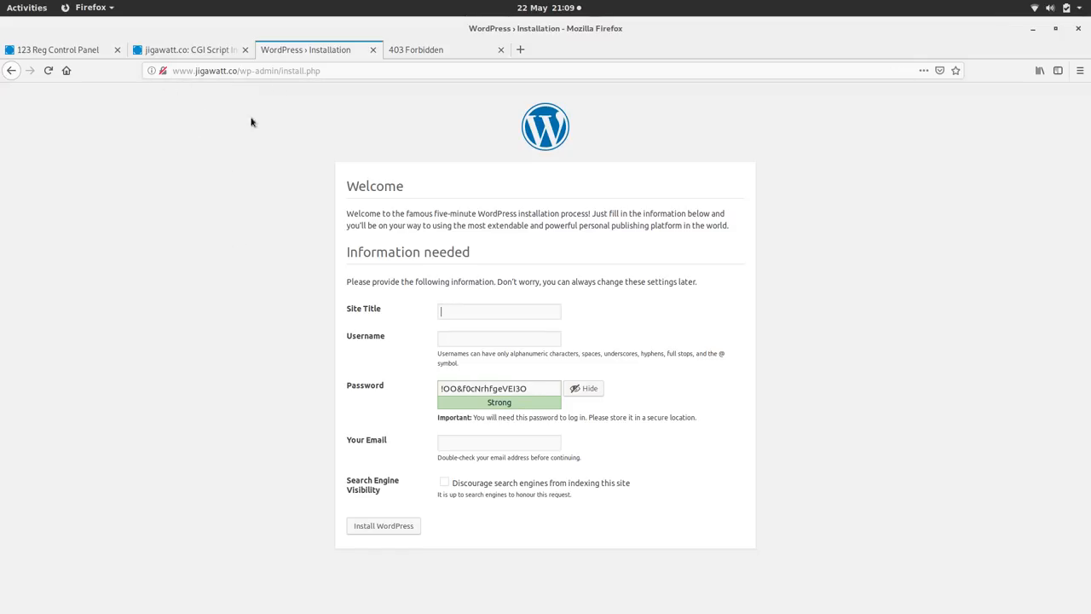
pyautogui.moveTo(243, 213)
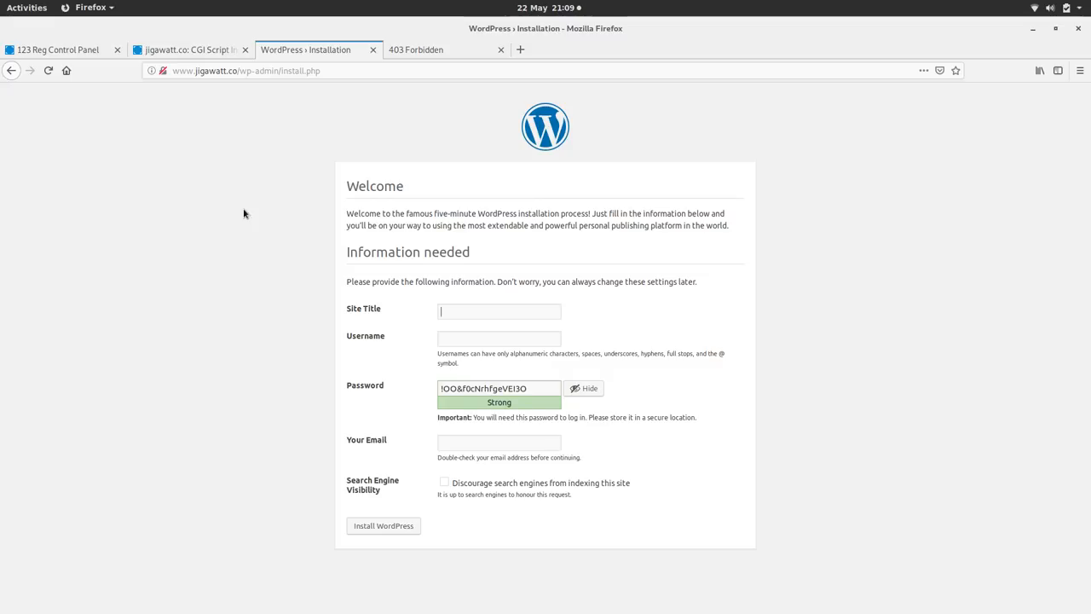
pyautogui.moveTo(241, 388)
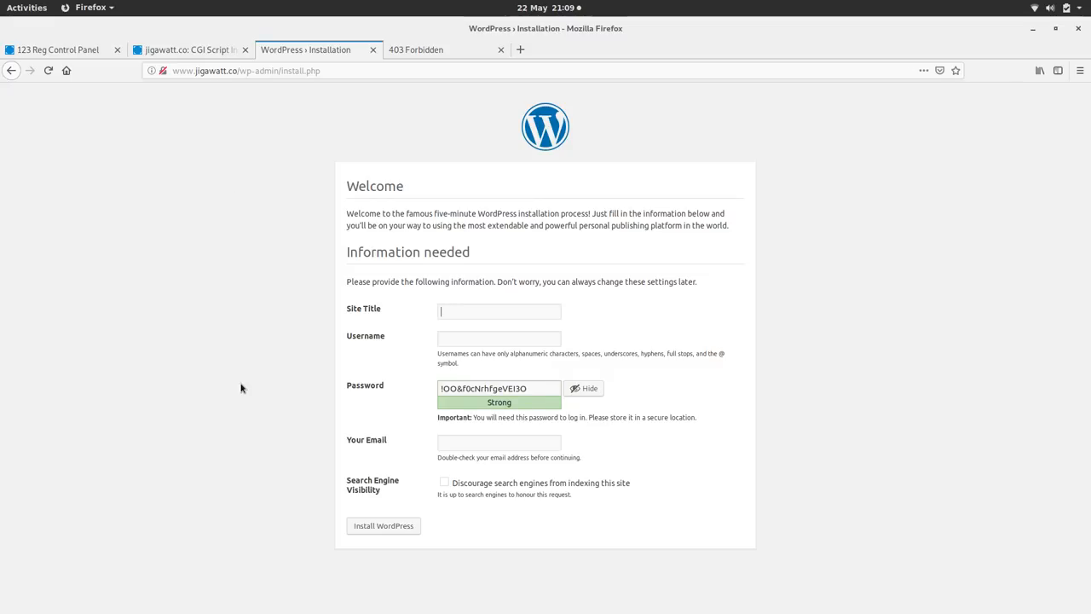
pyautogui.moveTo(313, 173)
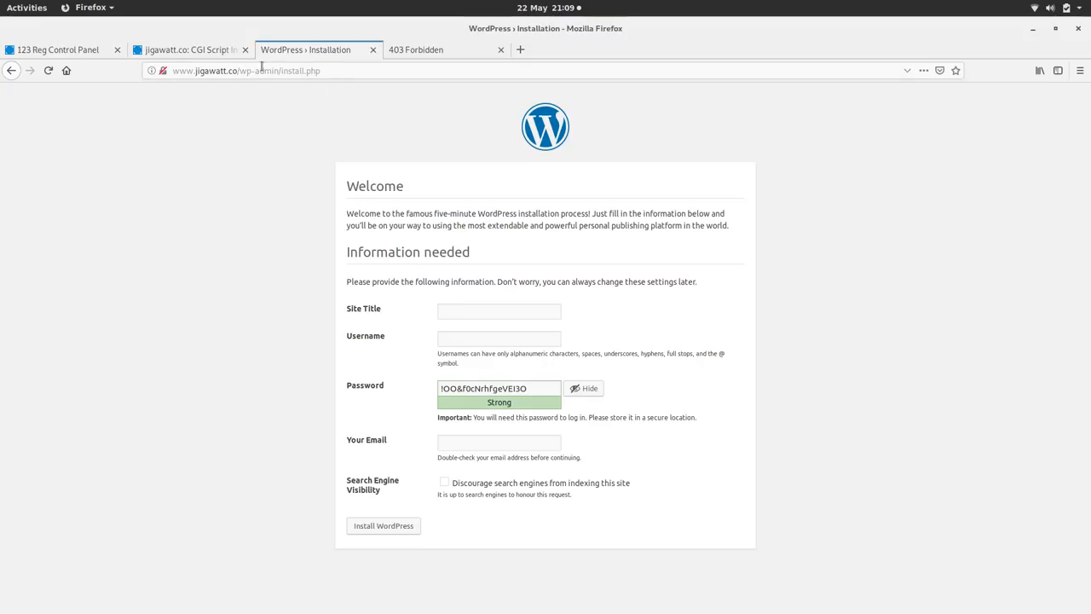
pyautogui.moveTo(256, 82)
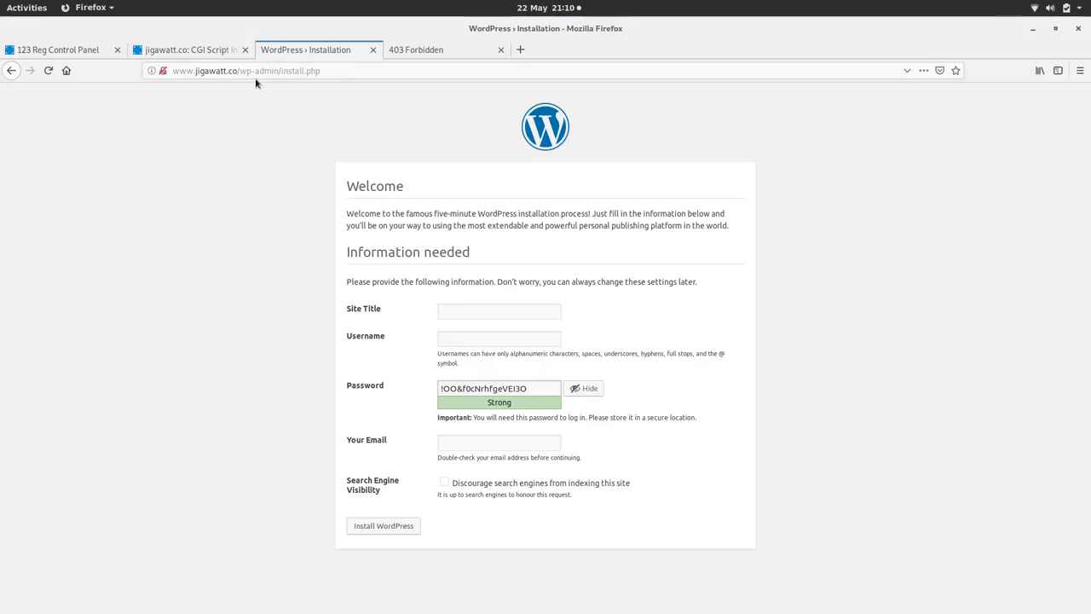
# - Enter the site title '1.21 Jigawatts - Bitcoin Lightning Network Store' and begin the admin username
pyautogui.click(498, 311)
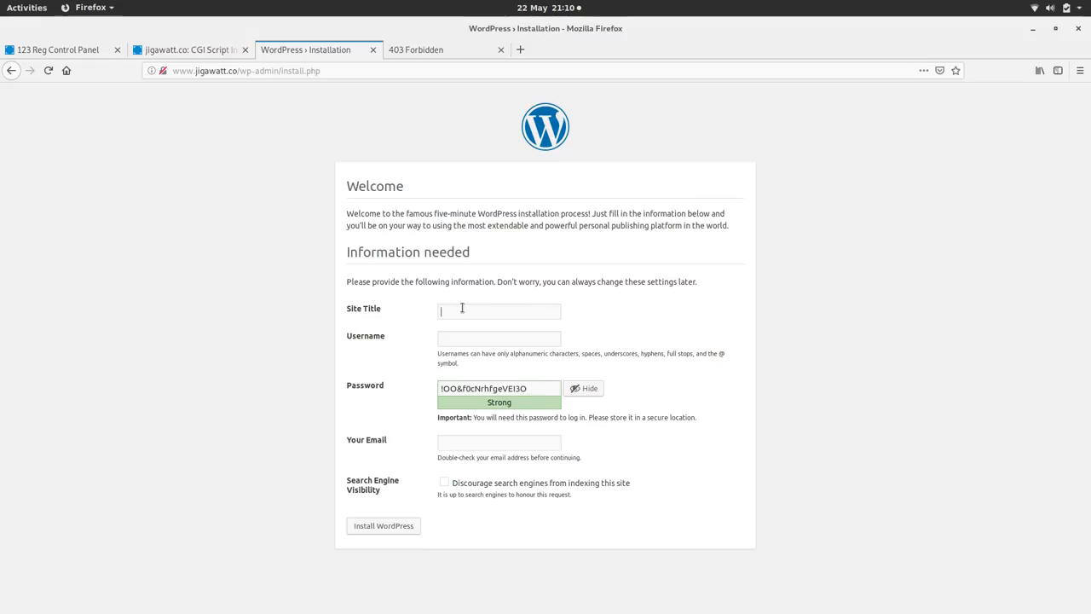
pyautogui.write('1.21 Jigawatts -')
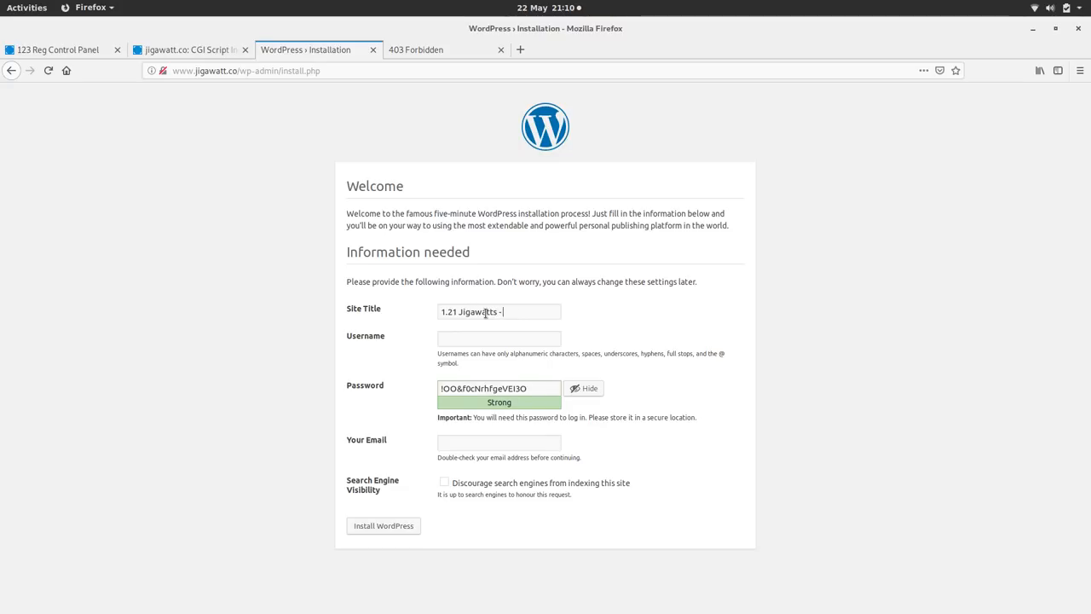
pyautogui.write('a')
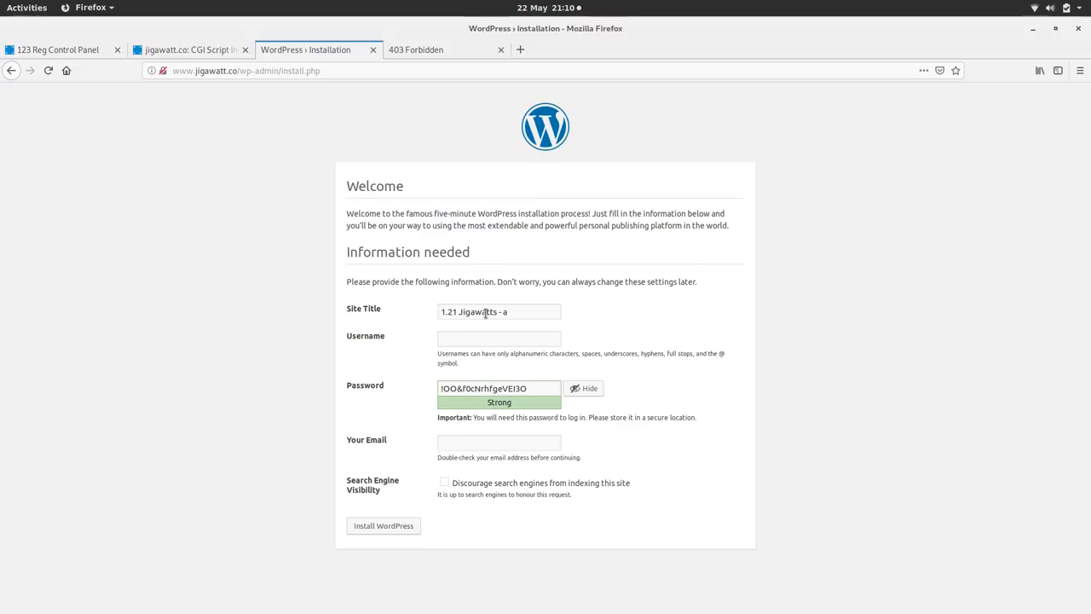
pyautogui.write('Bitcoin Lightning N')
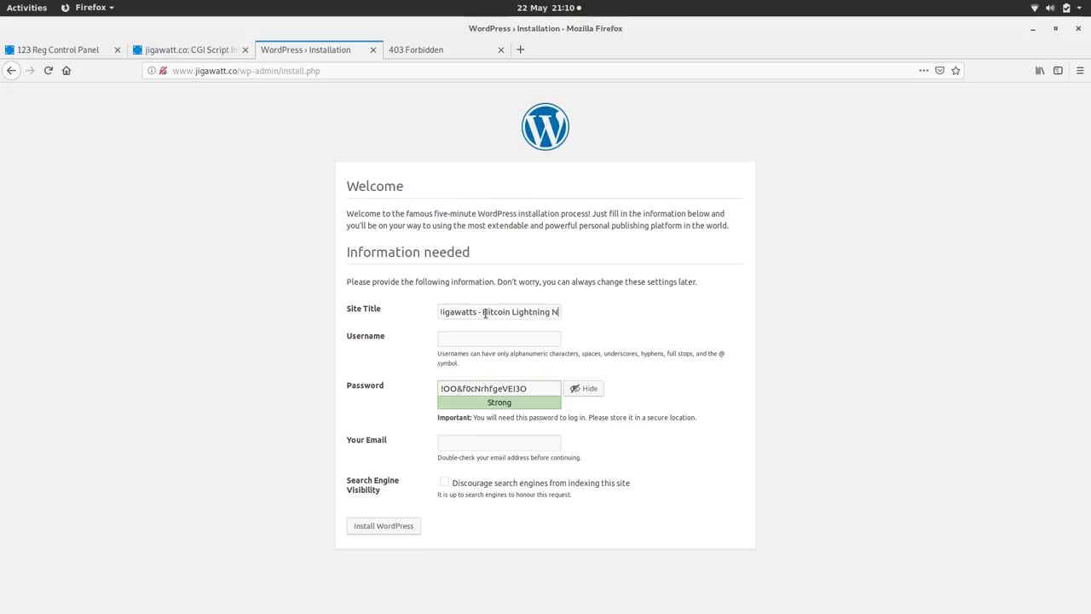
pyautogui.write('Bitcoin Lightning Network Store')
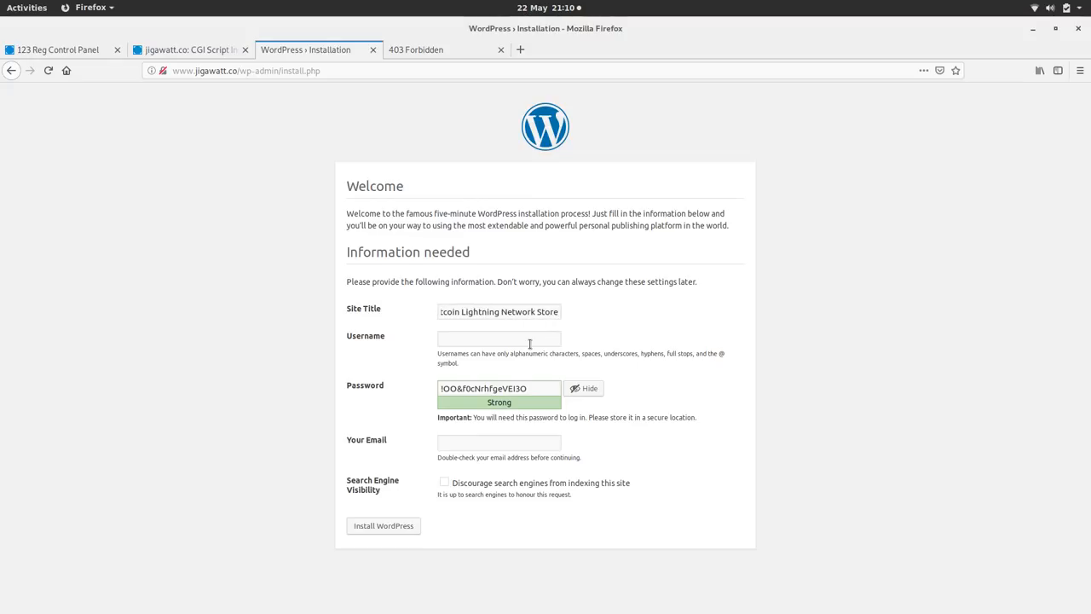
pyautogui.moveTo(480, 311)
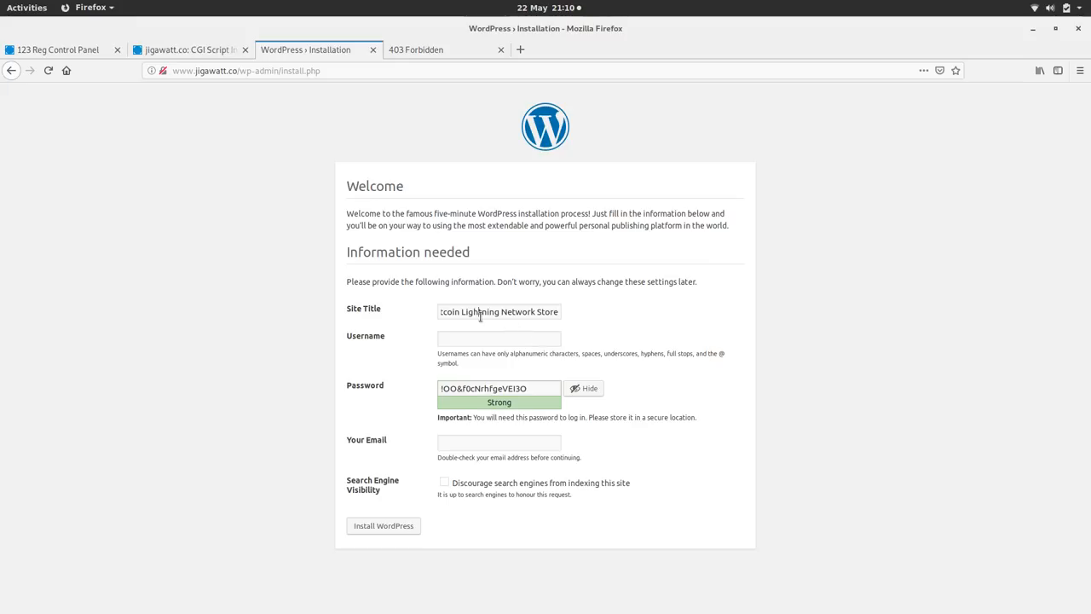
pyautogui.write('1.21 Jigawatts - Bitcoin Lightning Network Store')
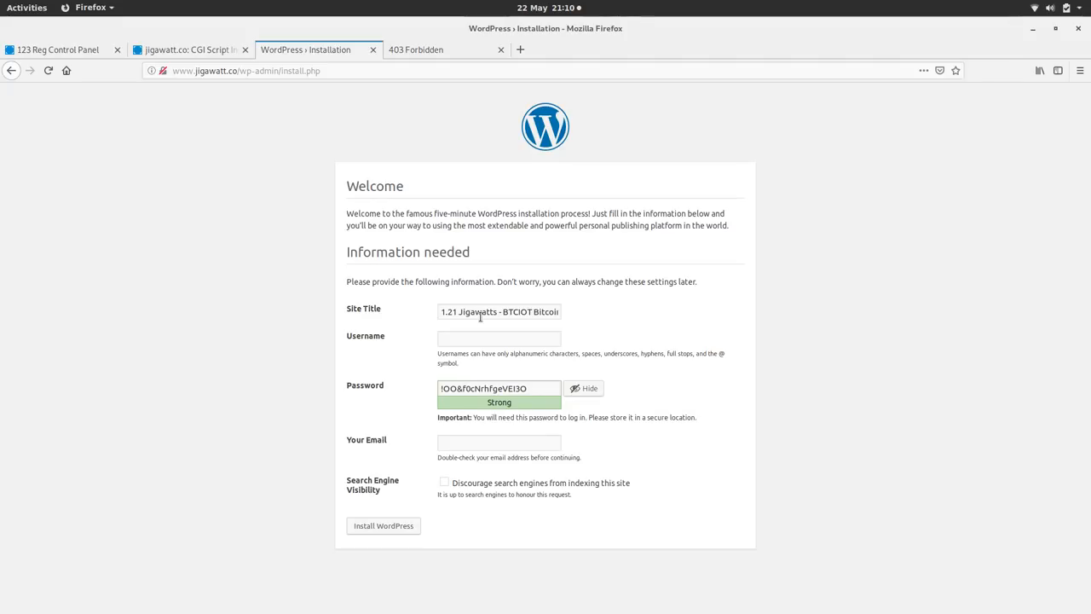
pyautogui.write(',')
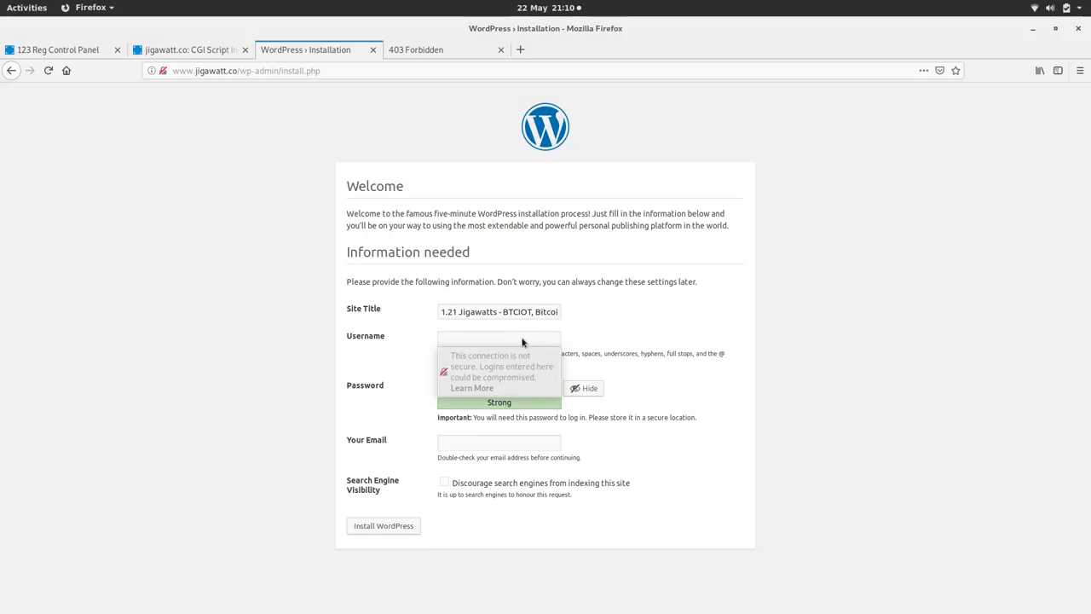
pyautogui.click(499, 339)
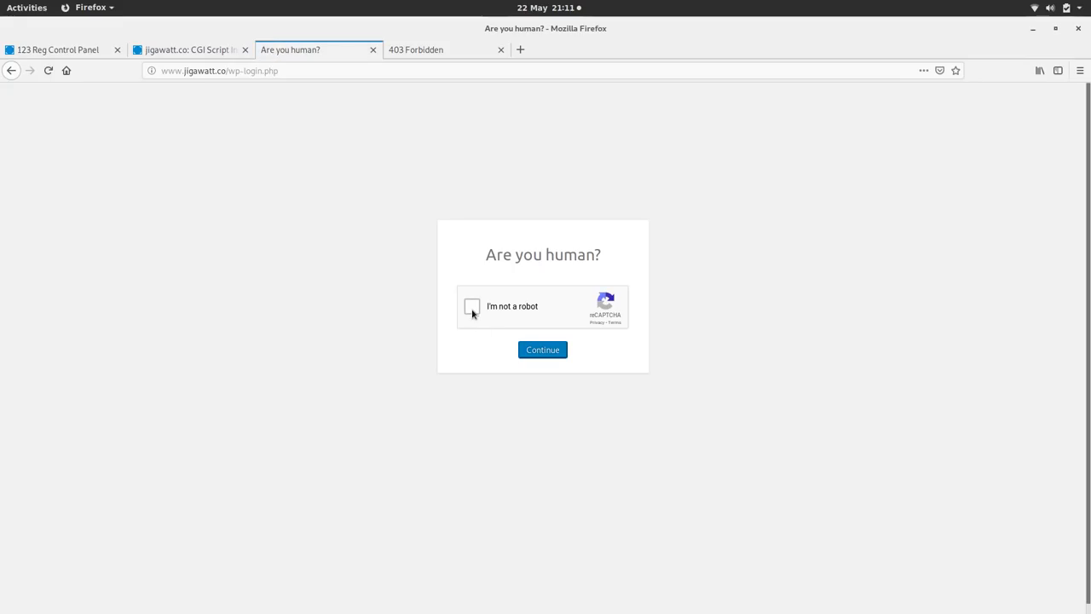
# - Pass the robot check, log in as 'ben', and close the 403 Forbidden tab
pyautogui.click(471, 306)
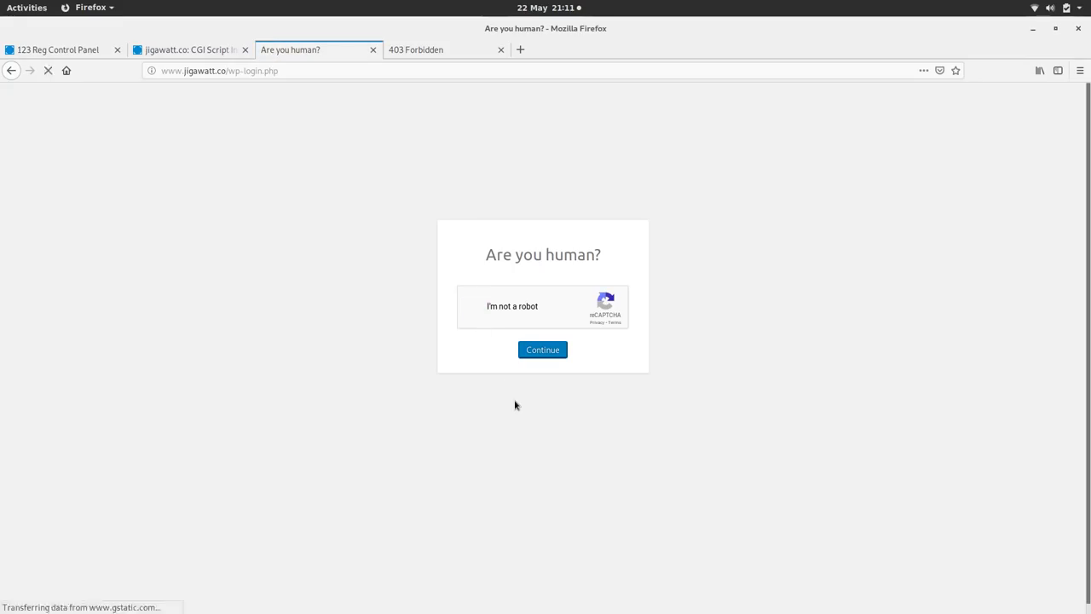
pyautogui.click(475, 306)
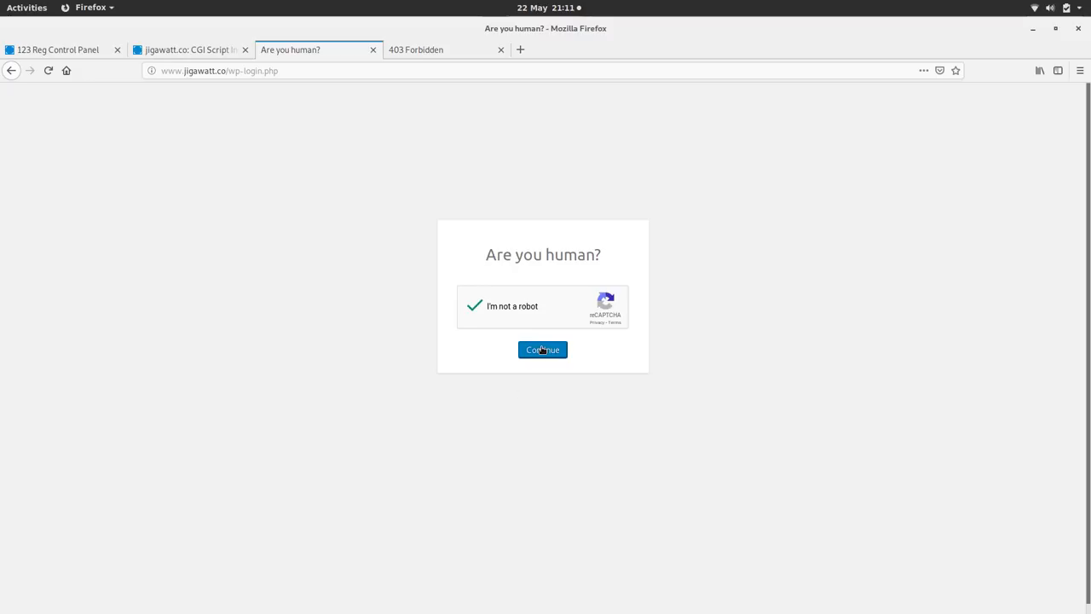
pyautogui.click(542, 350)
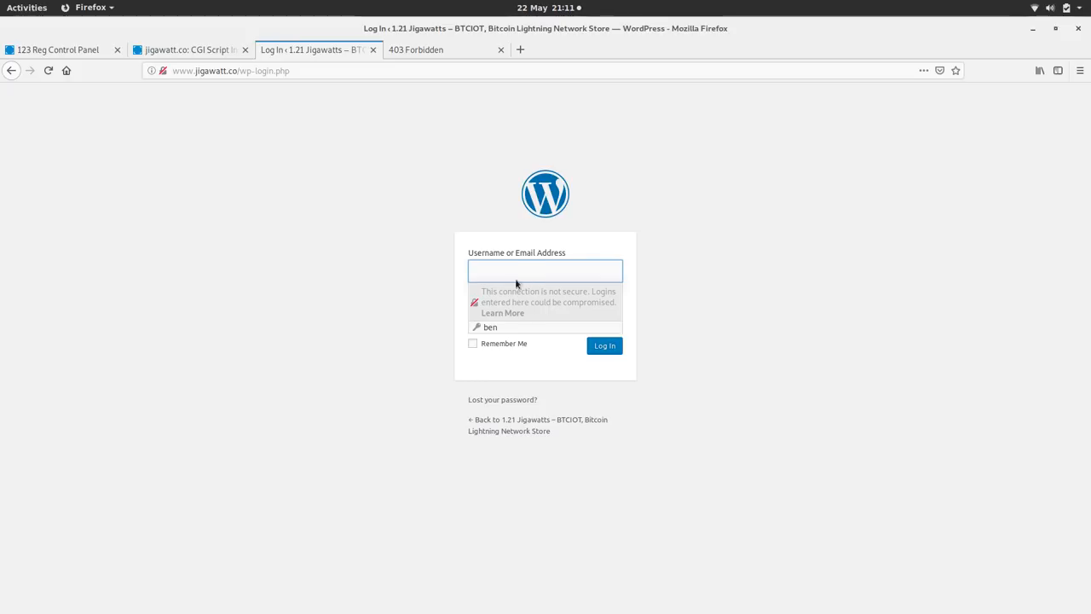
pyautogui.write('ben')
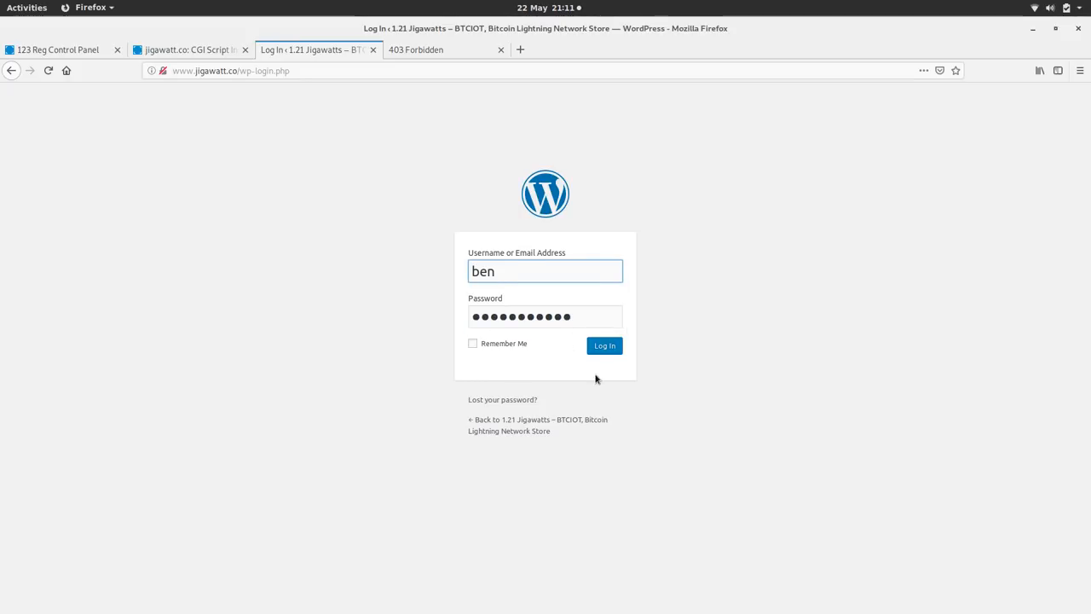
pyautogui.click(605, 346)
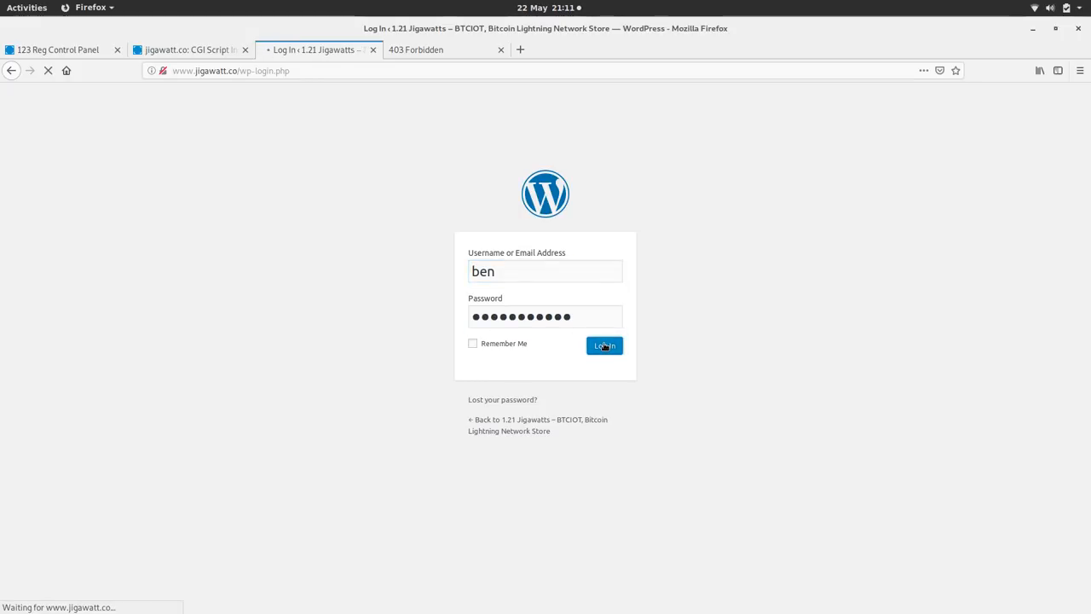
pyautogui.click(605, 345)
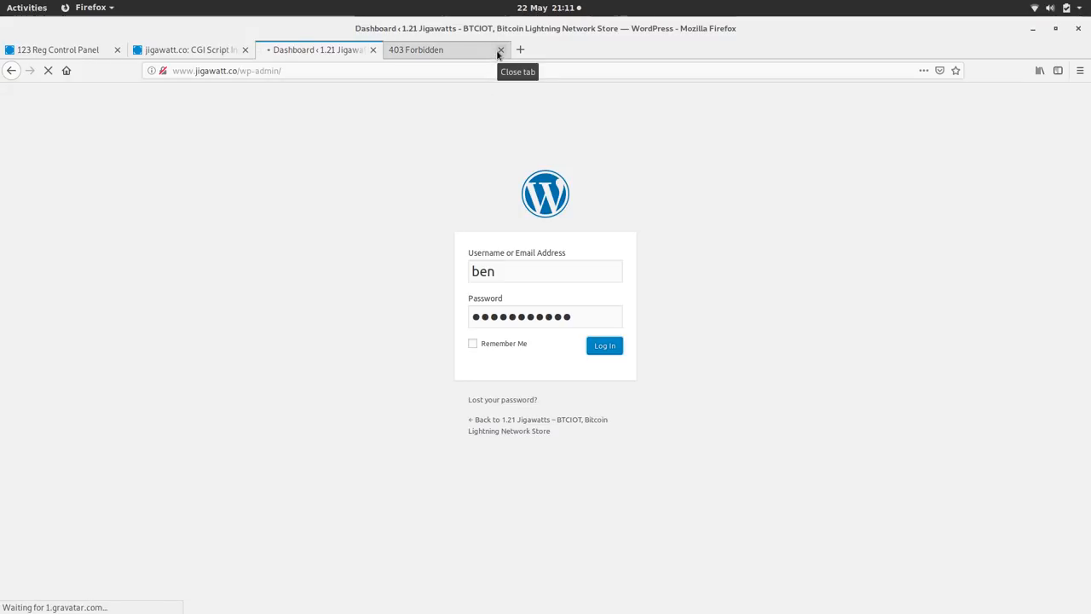
pyautogui.click(604, 346)
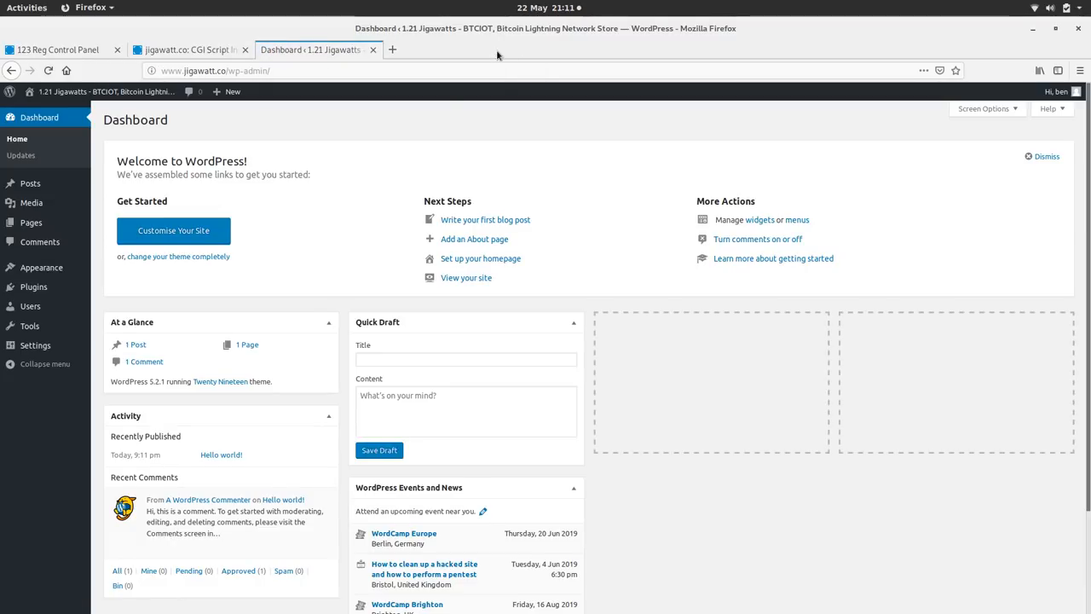
pyautogui.moveTo(156, 111)
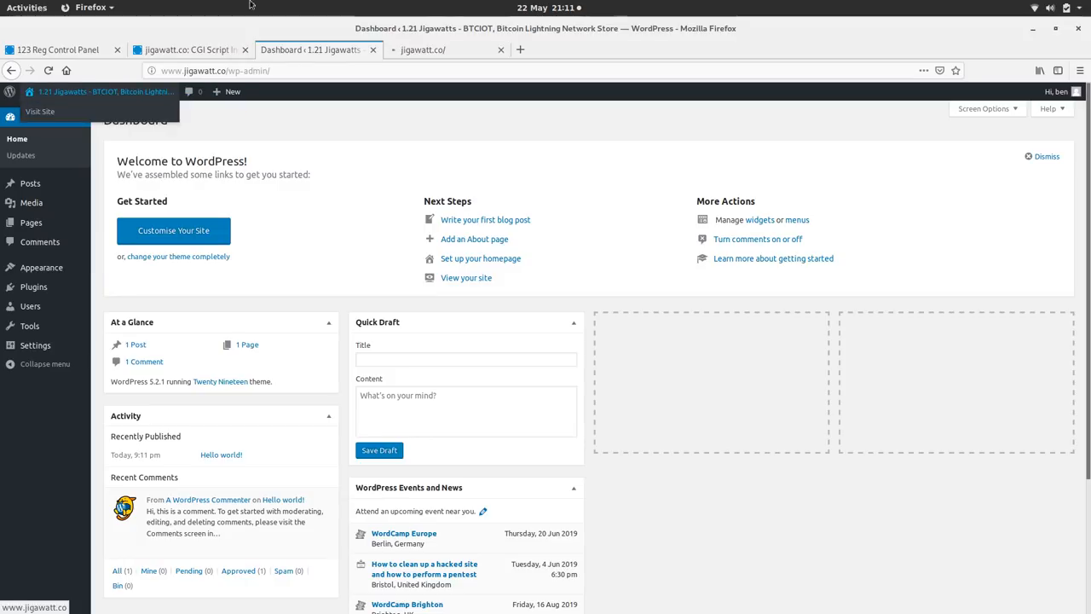
# - Visit jigawatt.co in a new tab and scroll its 'Hello world!' homepage
pyautogui.click(443, 49)
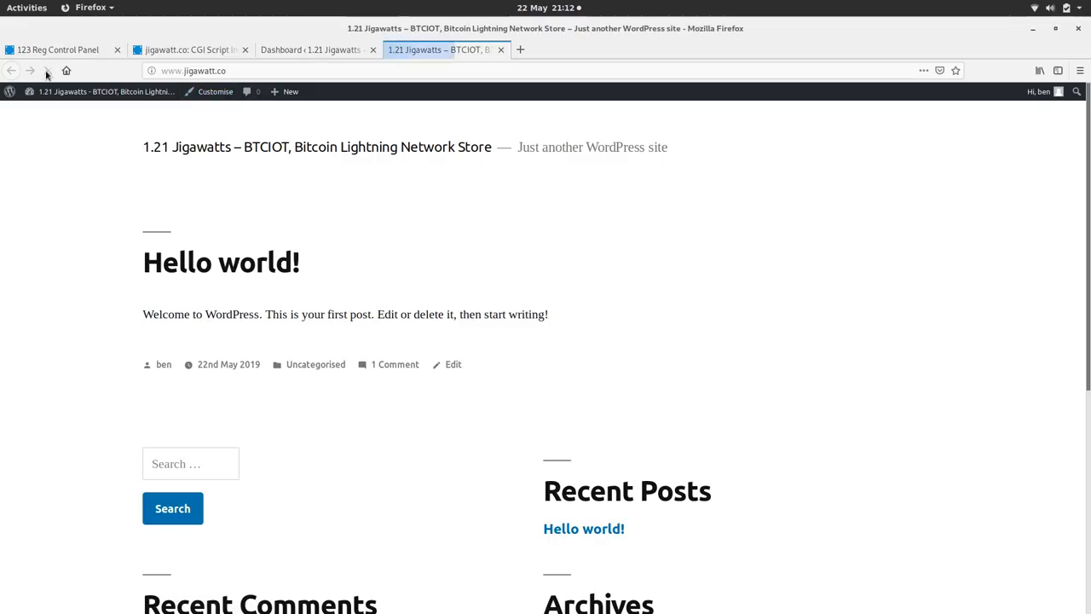
pyautogui.moveTo(151, 71)
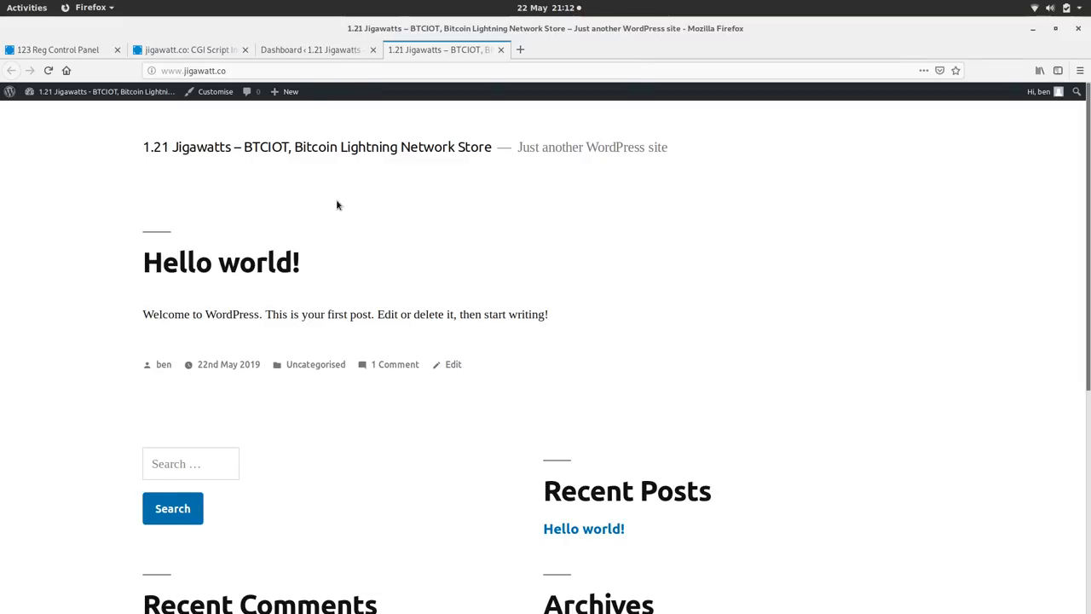
pyautogui.scroll(-3)
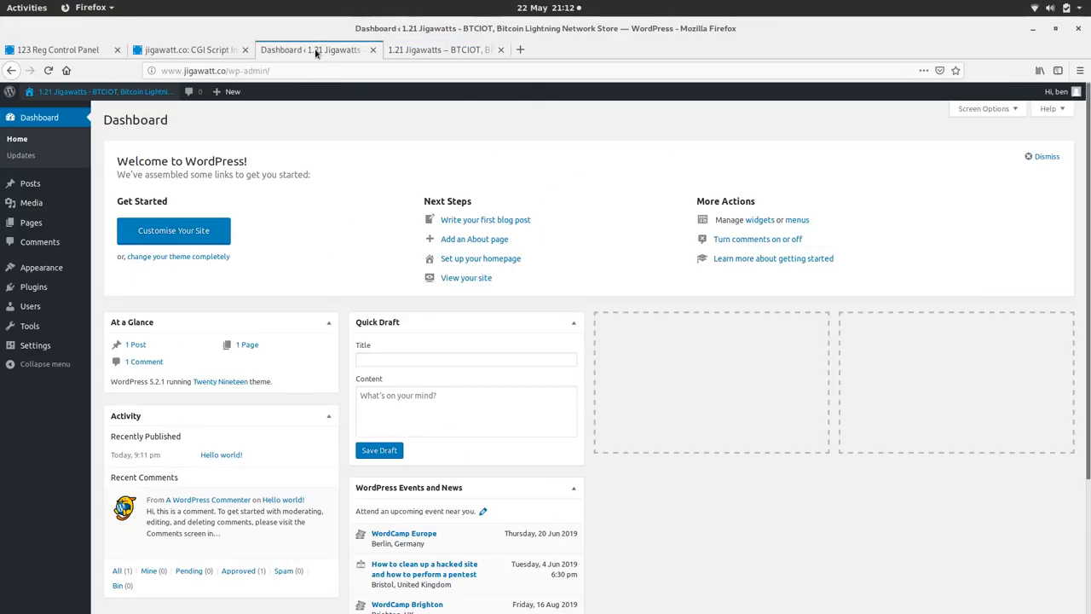
pyautogui.moveTo(34, 287)
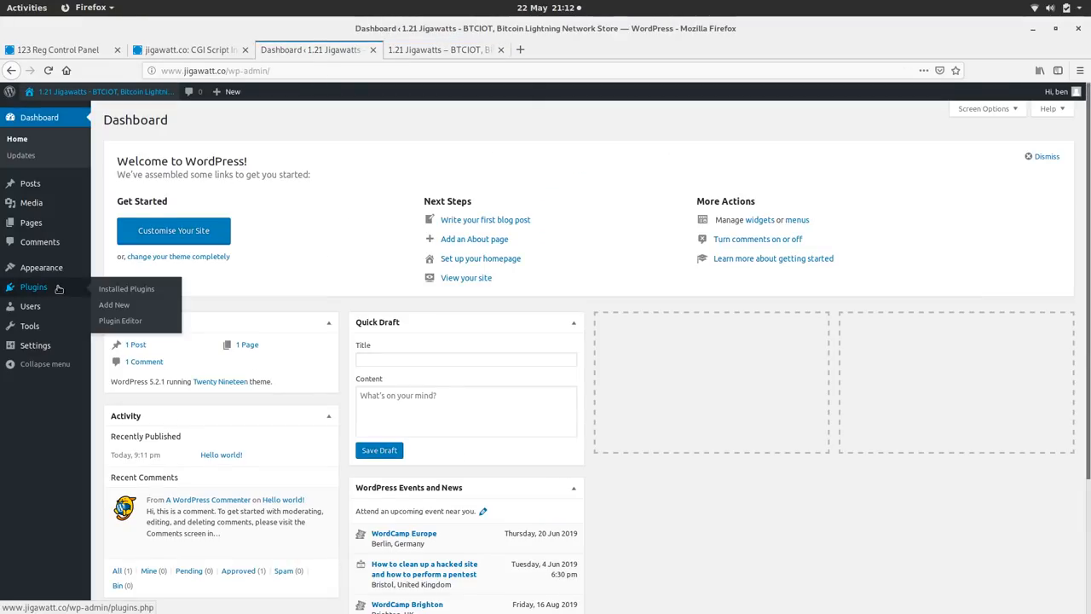
# - Search the plugin directory for 'woo', then install and activate WooCommerce
pyautogui.click(113, 304)
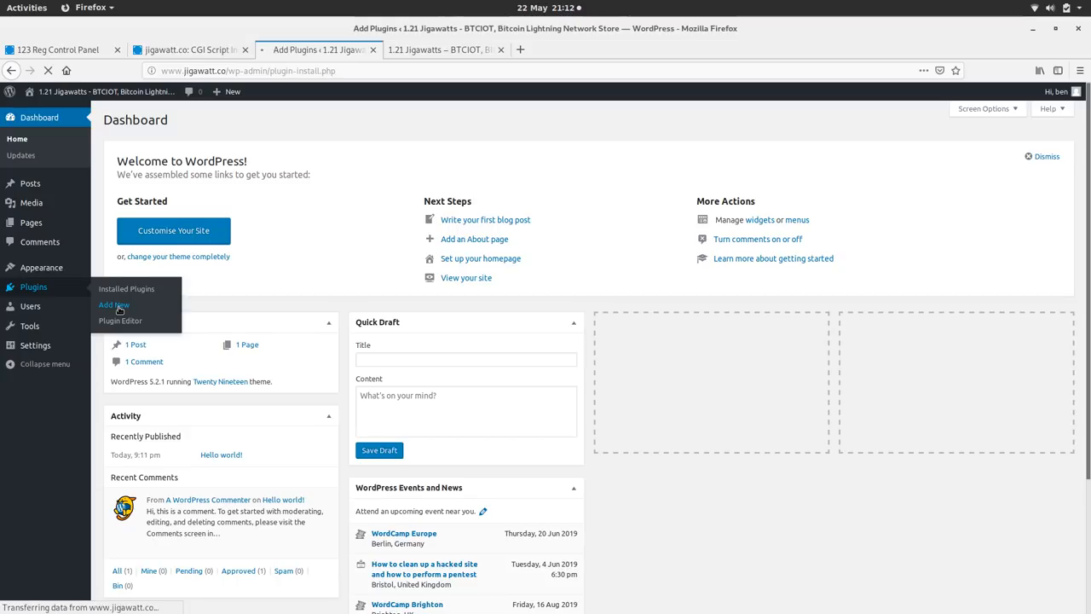
pyautogui.click(113, 305)
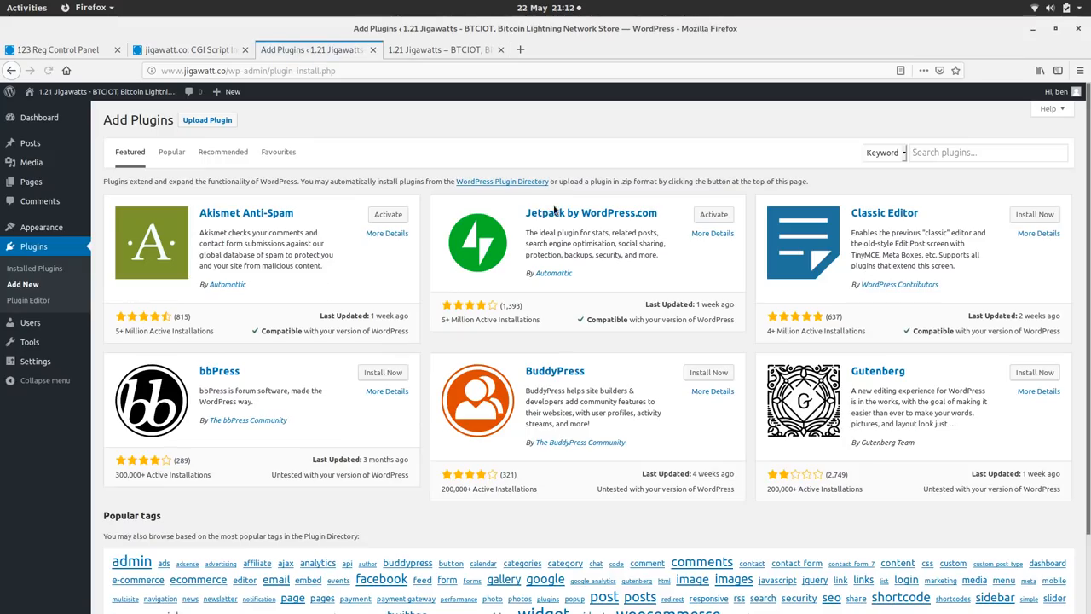
pyautogui.moveTo(807, 205)
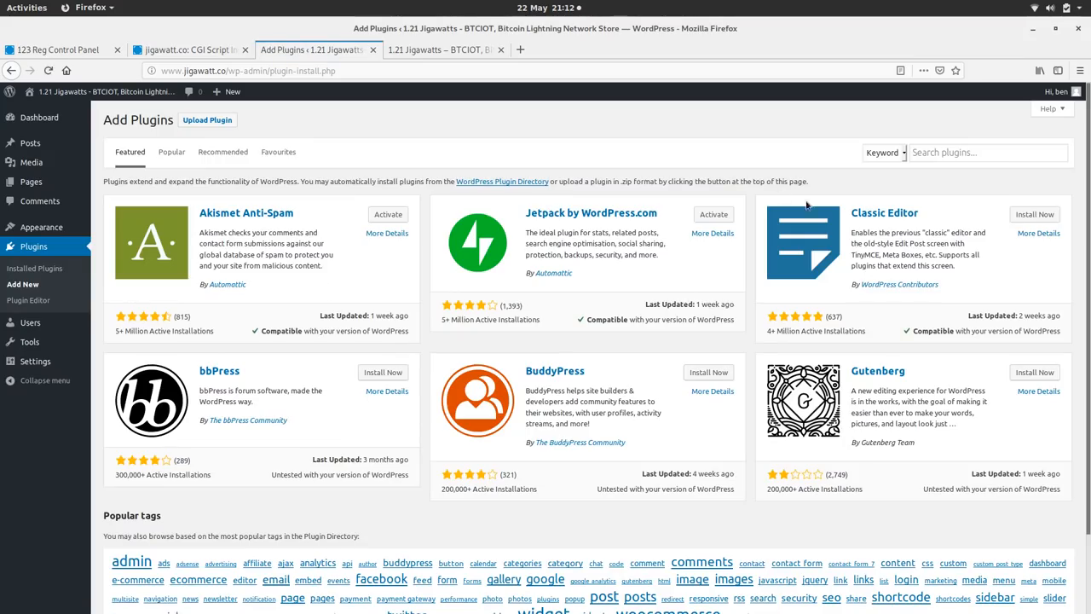
pyautogui.click(987, 151)
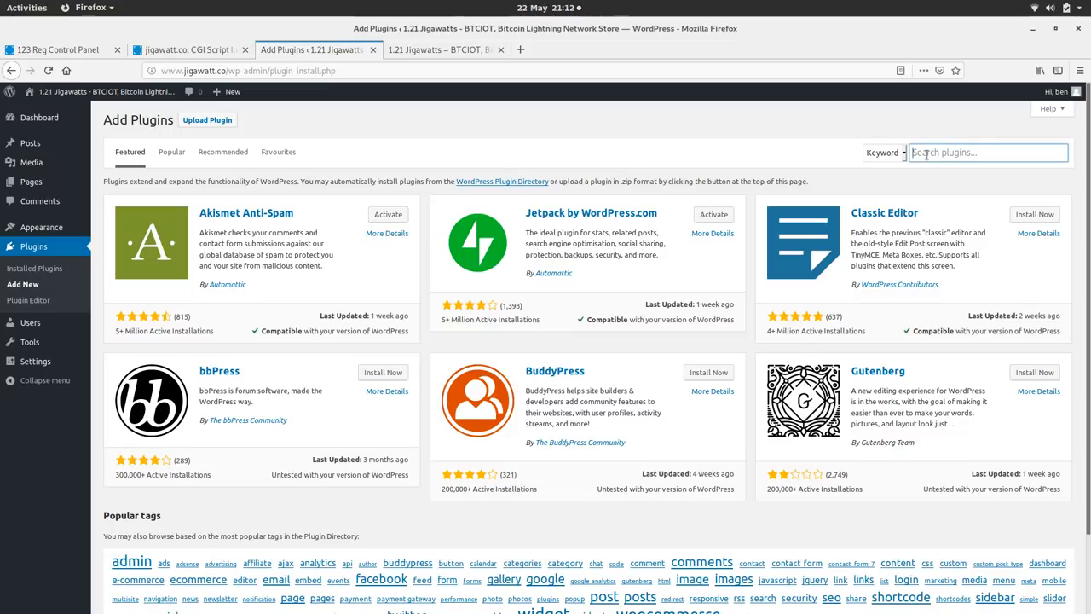
pyautogui.write('woocommerce')
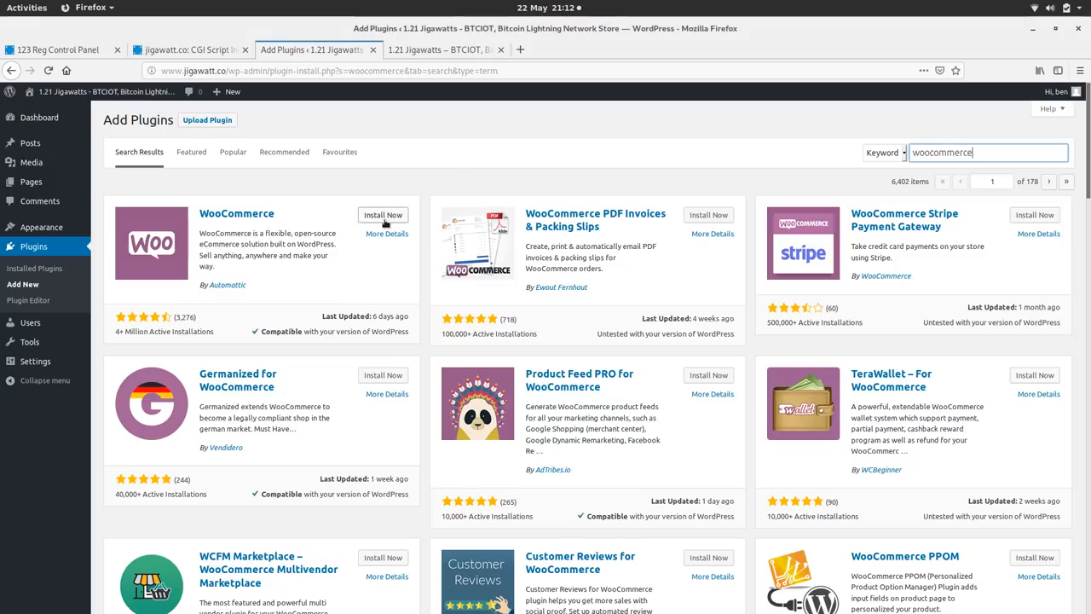
pyautogui.click(383, 214)
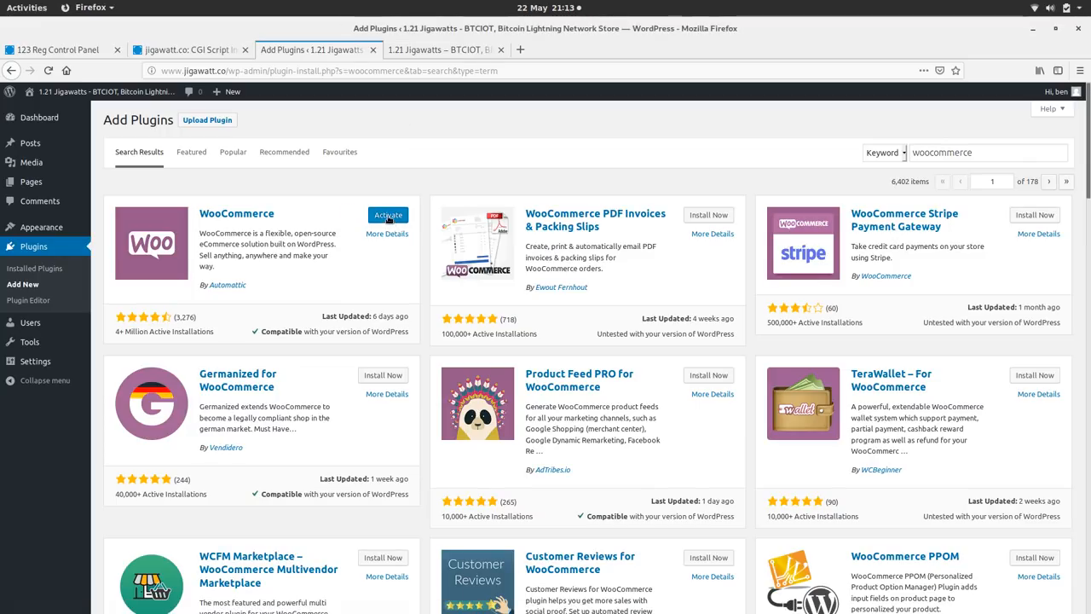
pyautogui.click(388, 214)
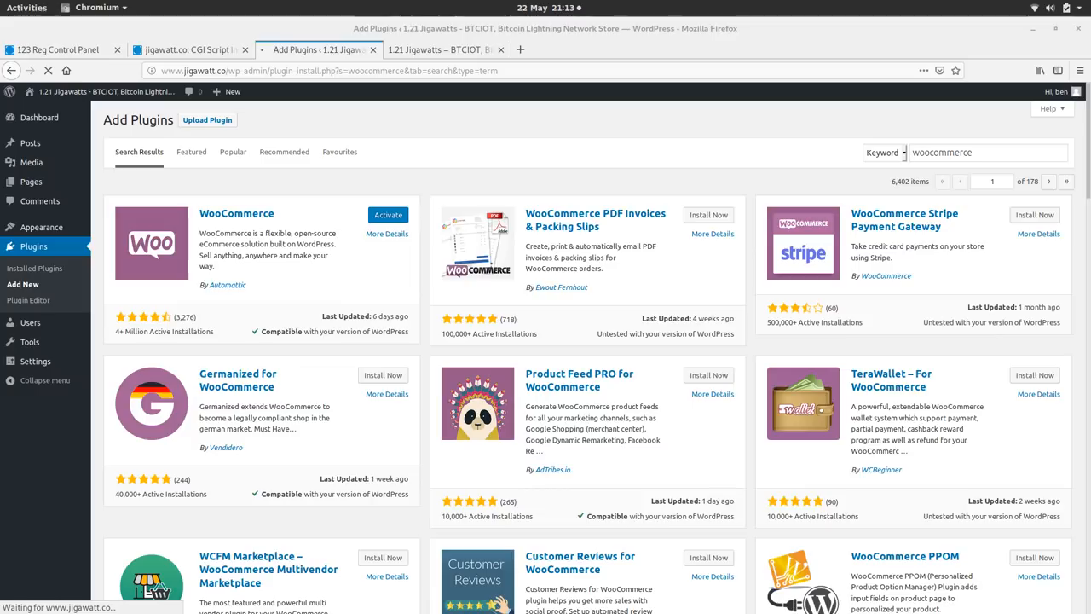
# - Submit the store details with a UK address and sterling currency
pyautogui.click(388, 214)
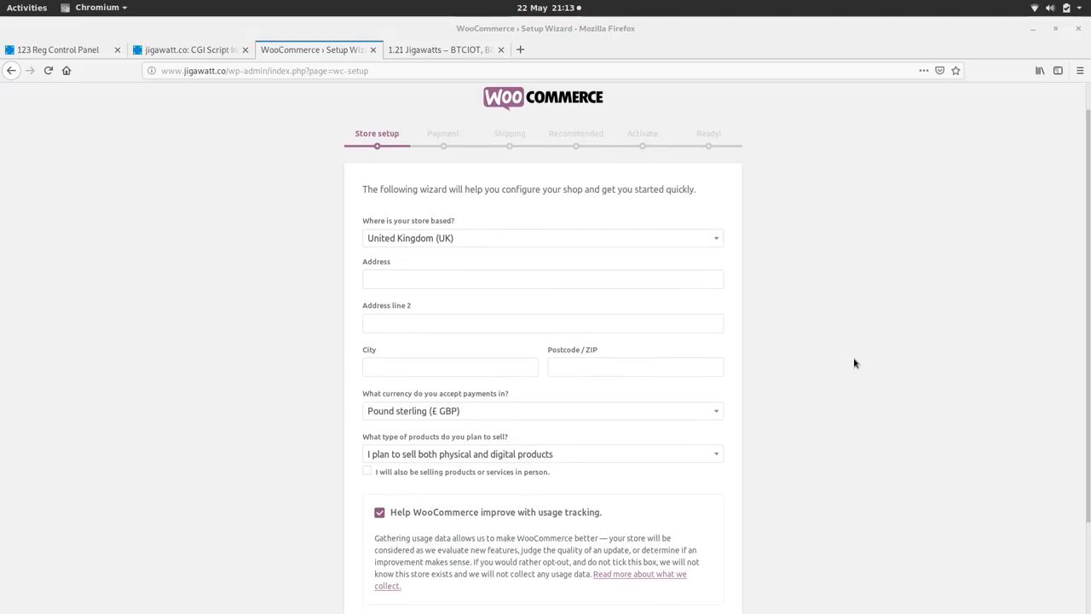
pyautogui.scroll(-3)
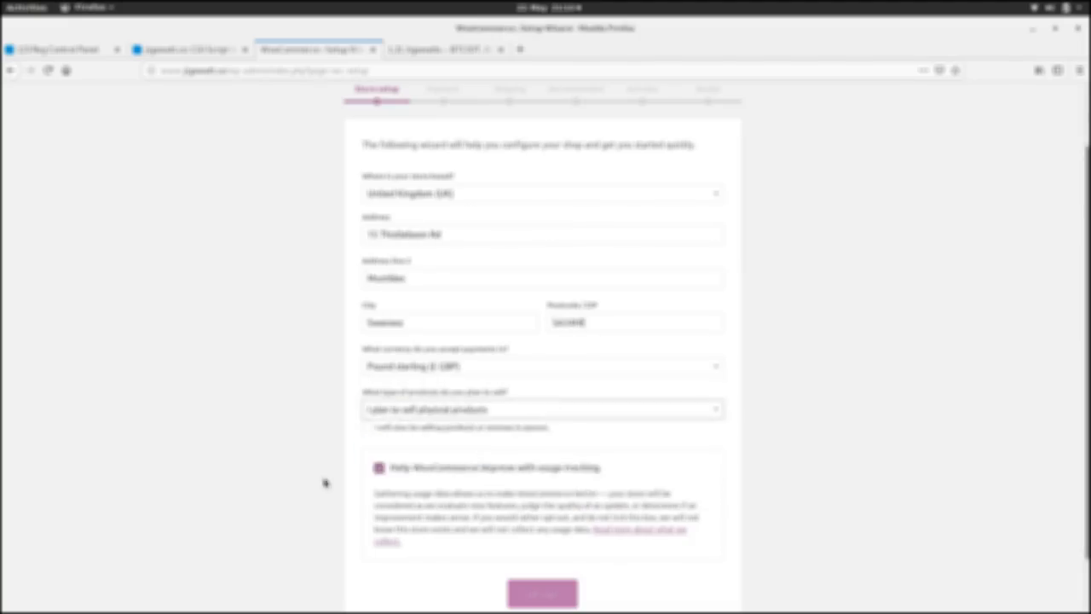
pyautogui.click(543, 593)
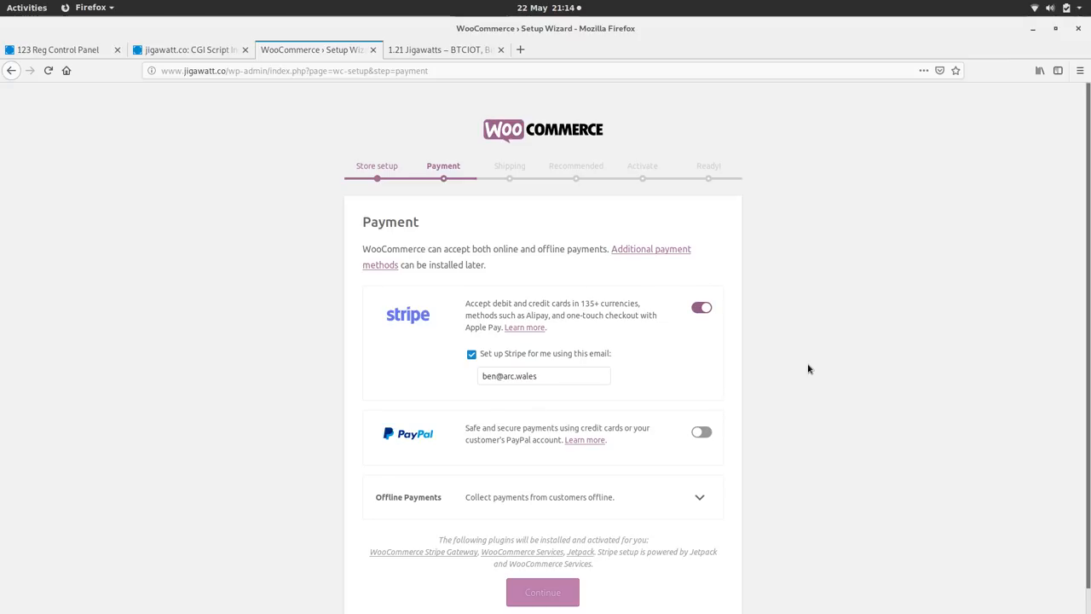
# - Switch Stripe off, leave PayPal off, and continue to the Shipping step
pyautogui.click(700, 307)
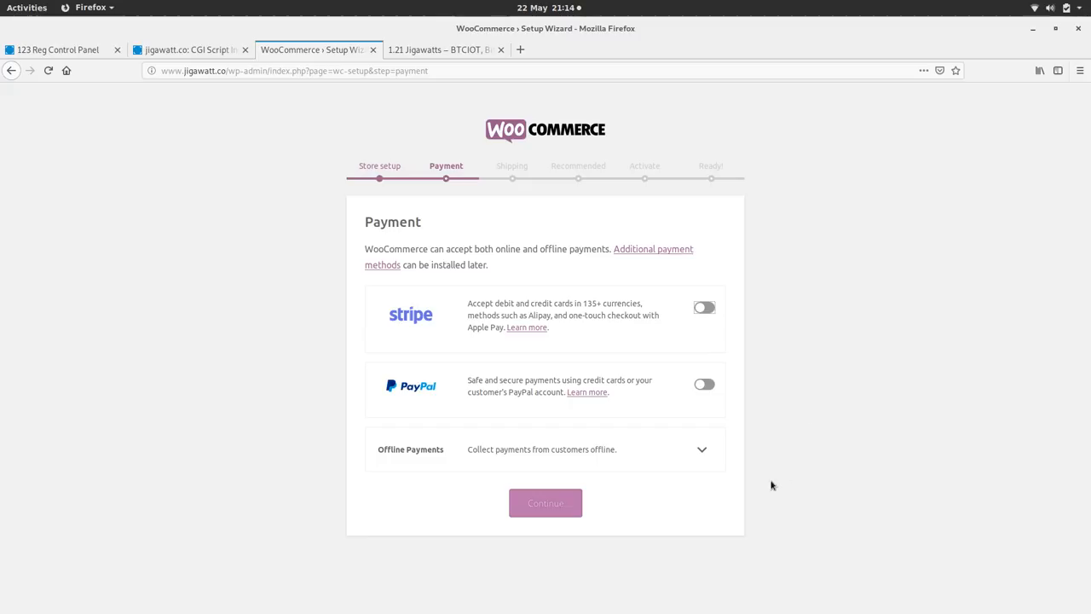
pyautogui.moveTo(545, 503)
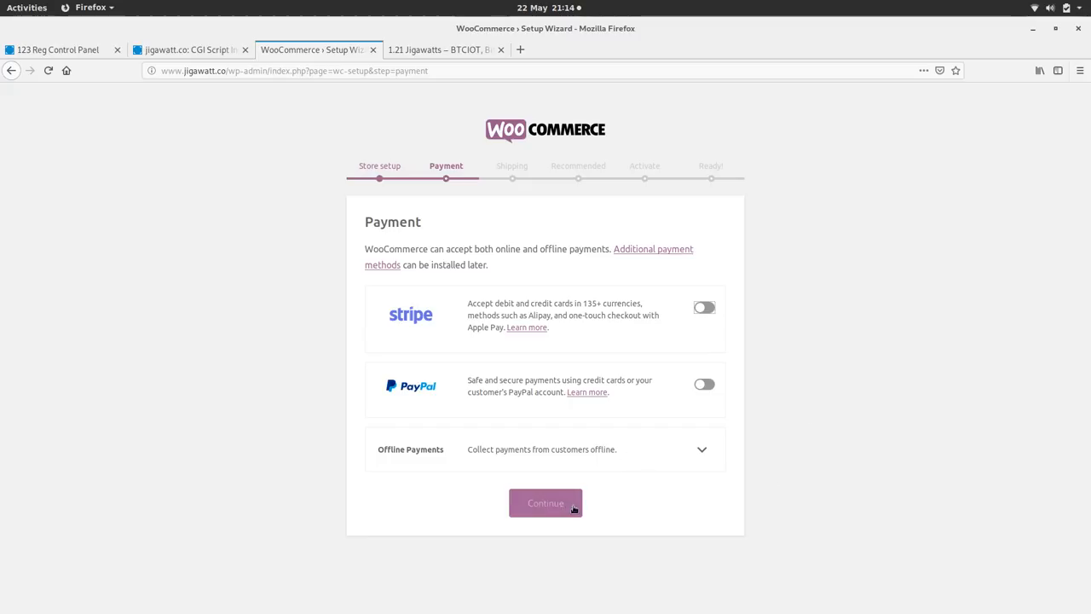
pyautogui.click(546, 503)
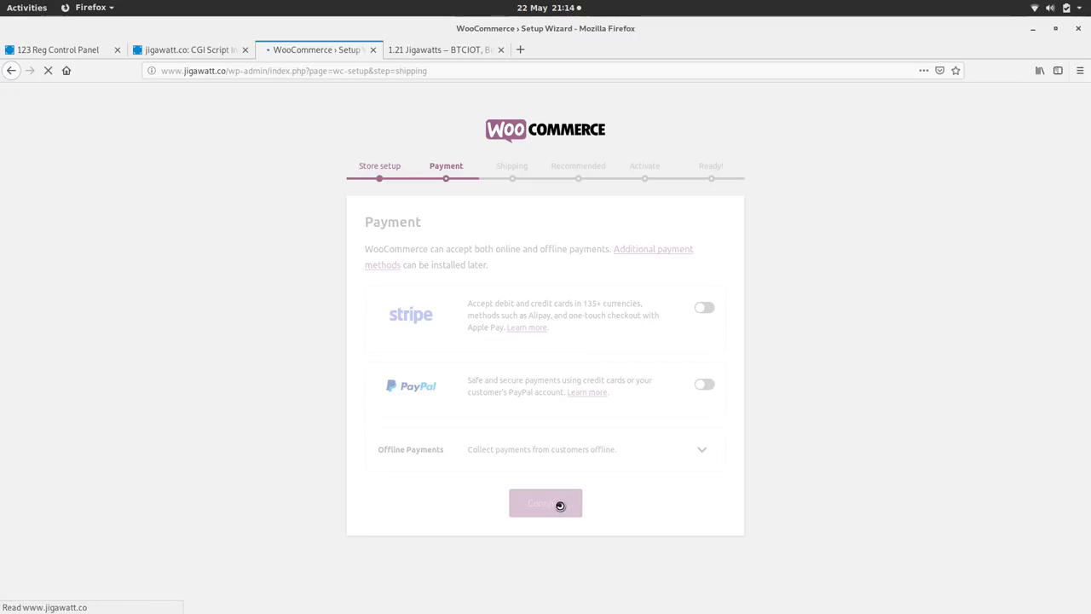
# - Set flat-rate shipping of 2 for the UK and 5 elsewhere, with ShipStation labels unticked
pyautogui.click(545, 503)
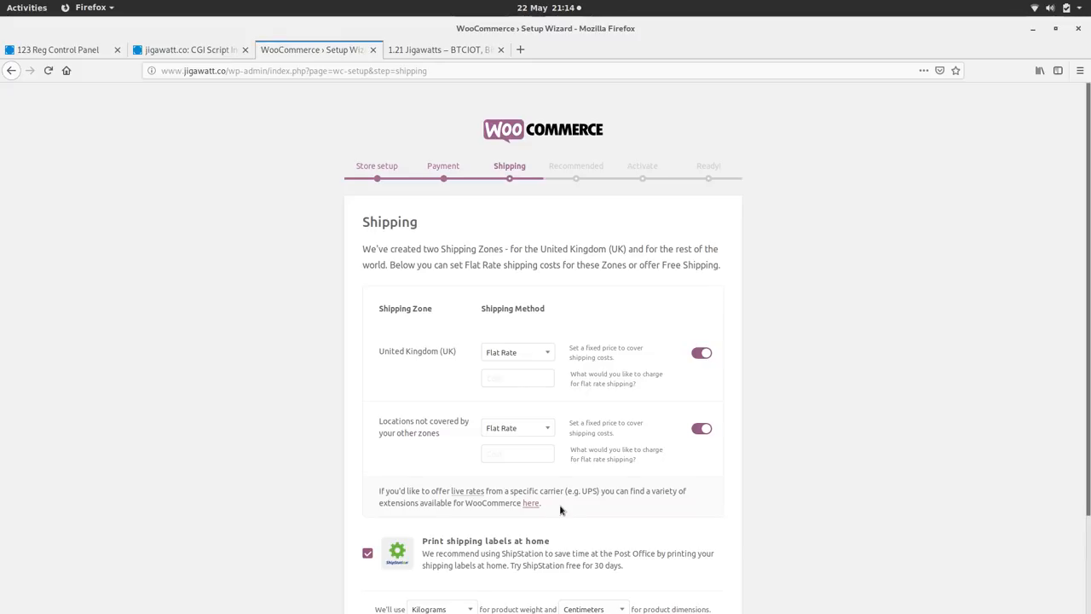
pyautogui.moveTo(591, 368)
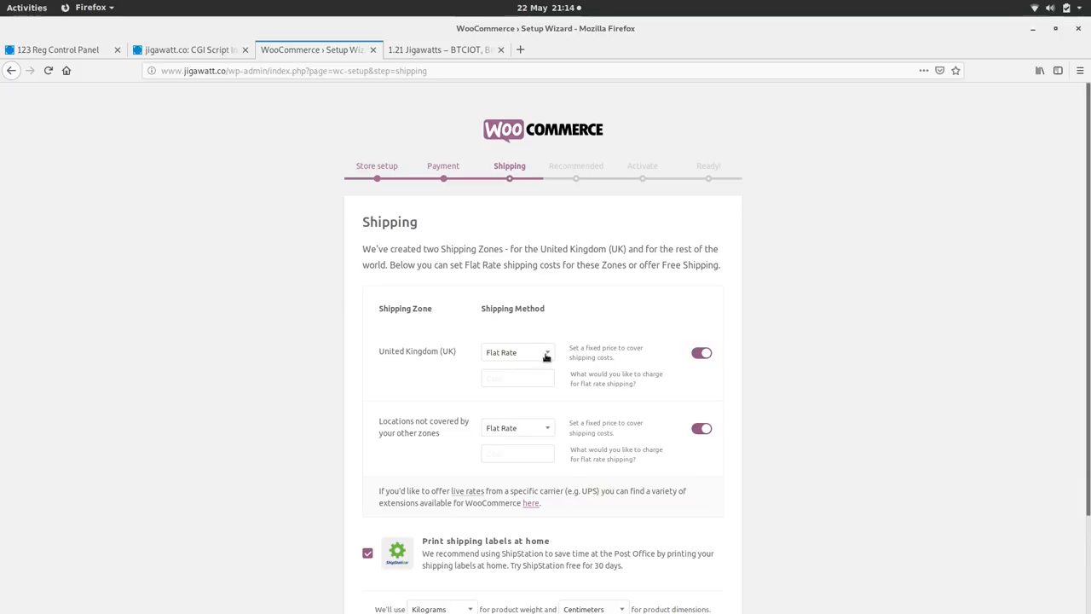
pyautogui.click(517, 379)
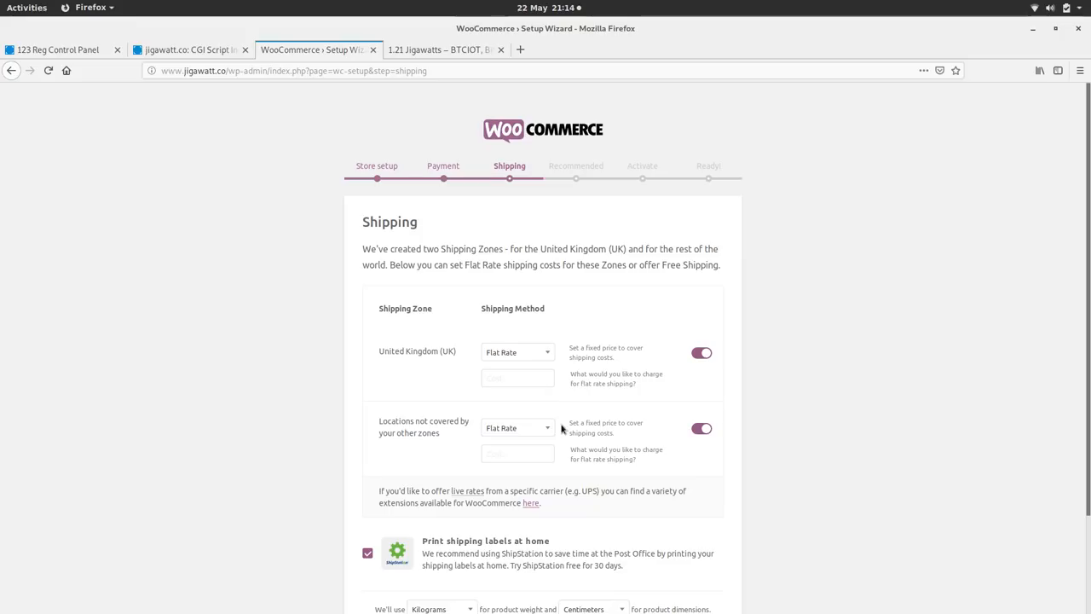
pyautogui.click(518, 378)
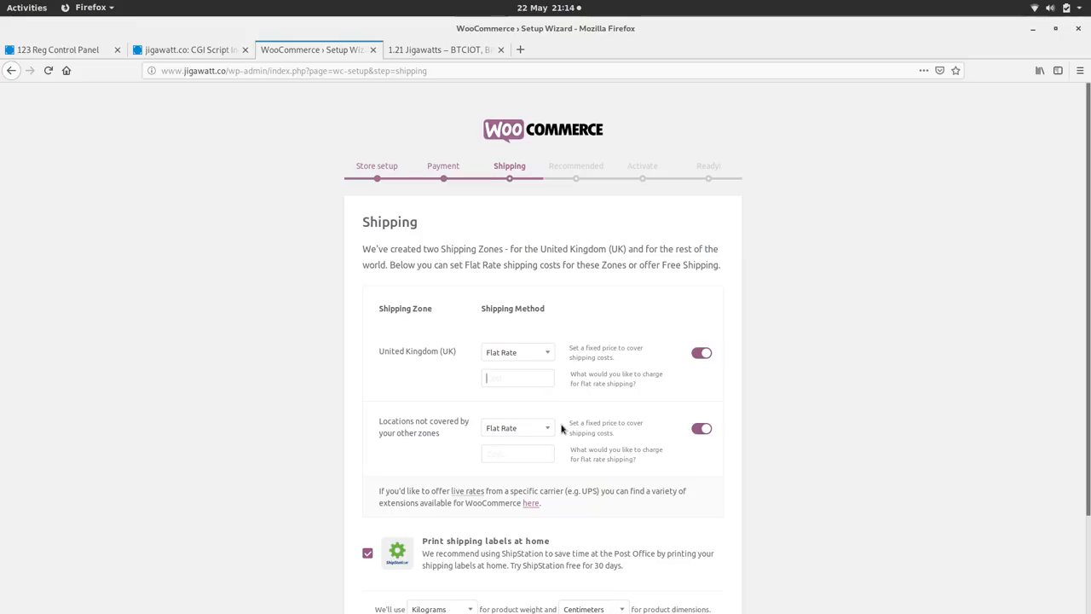
pyautogui.write('2')
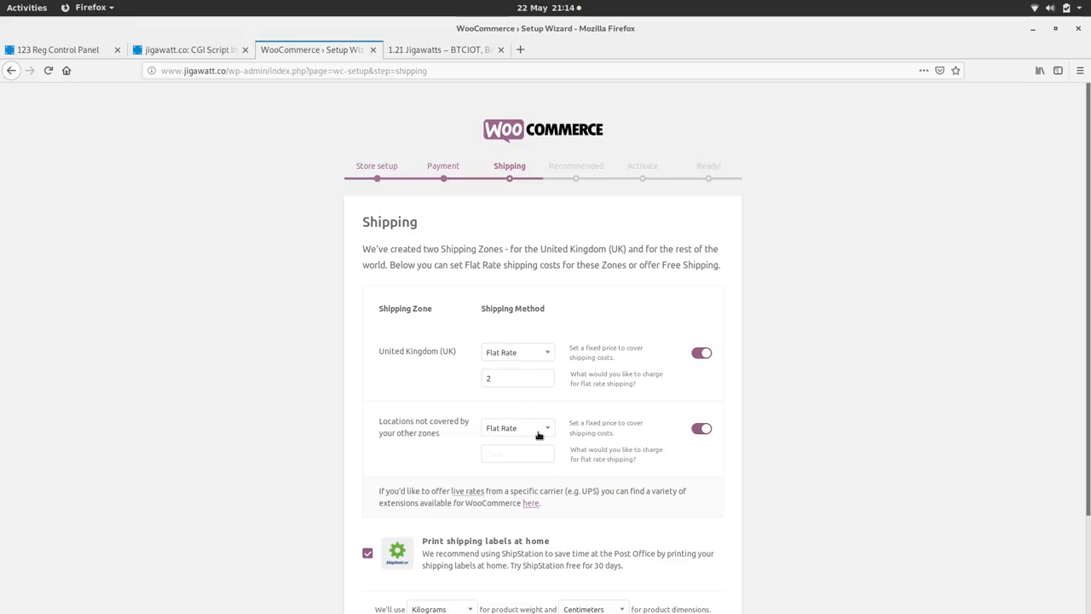
pyautogui.click(518, 427)
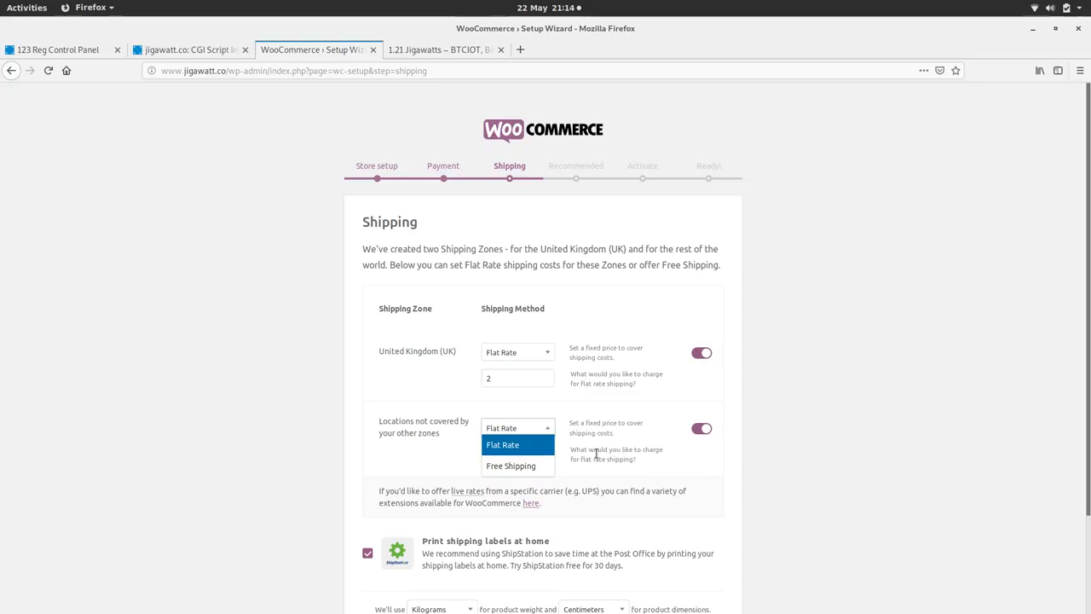
pyautogui.click(503, 444)
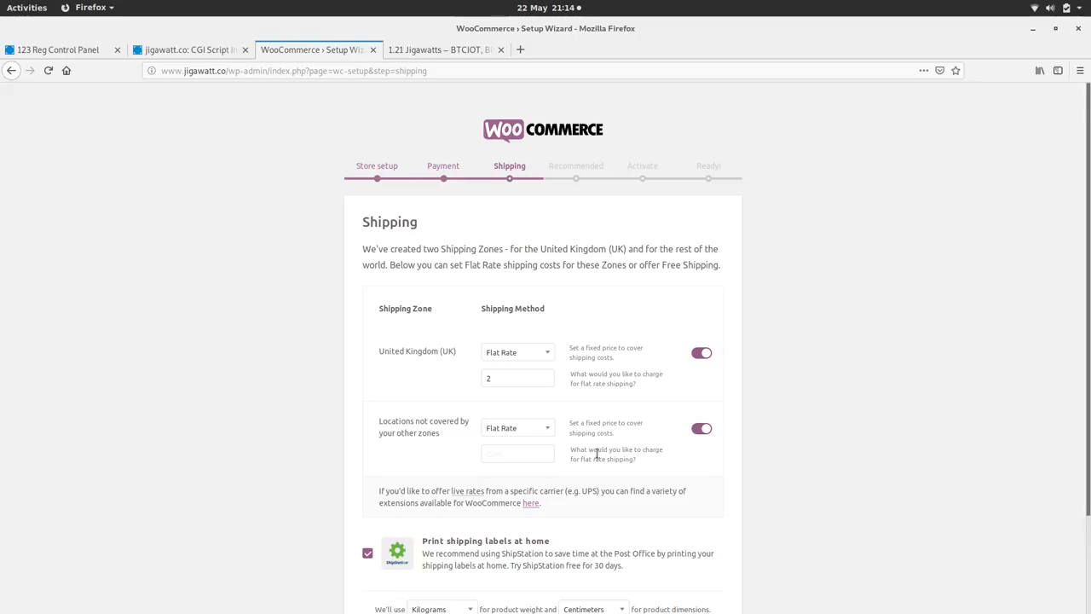
pyautogui.moveTo(467, 502)
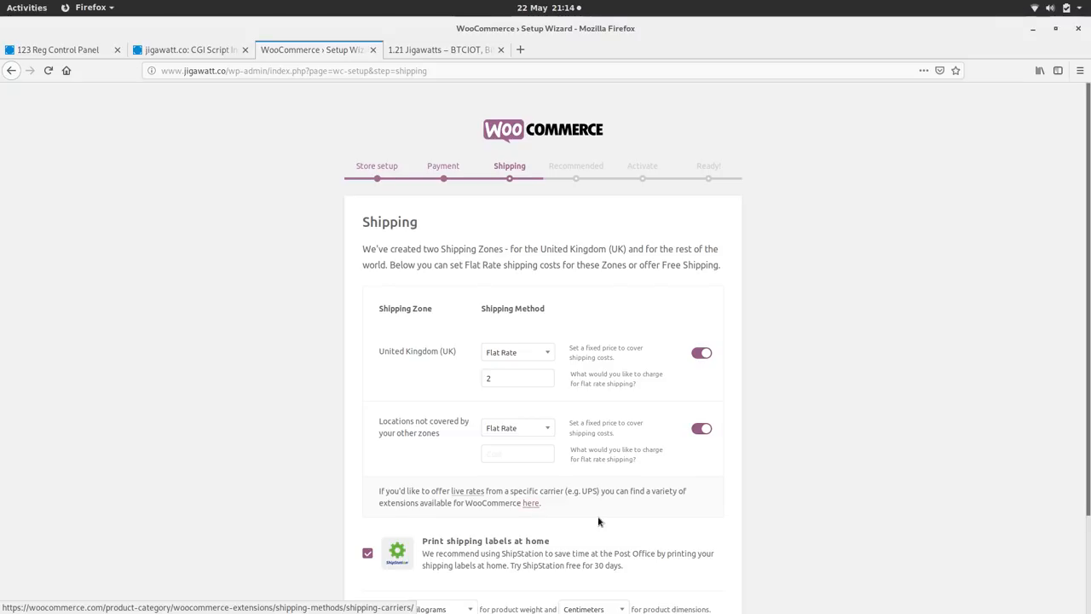
pyautogui.scroll(-3)
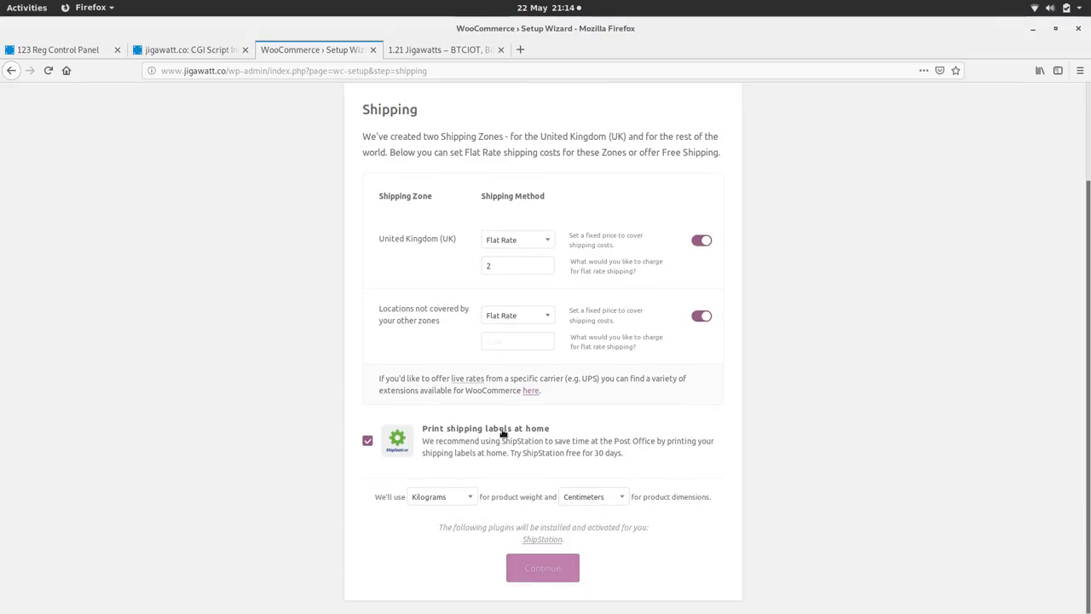
pyautogui.moveTo(483, 453)
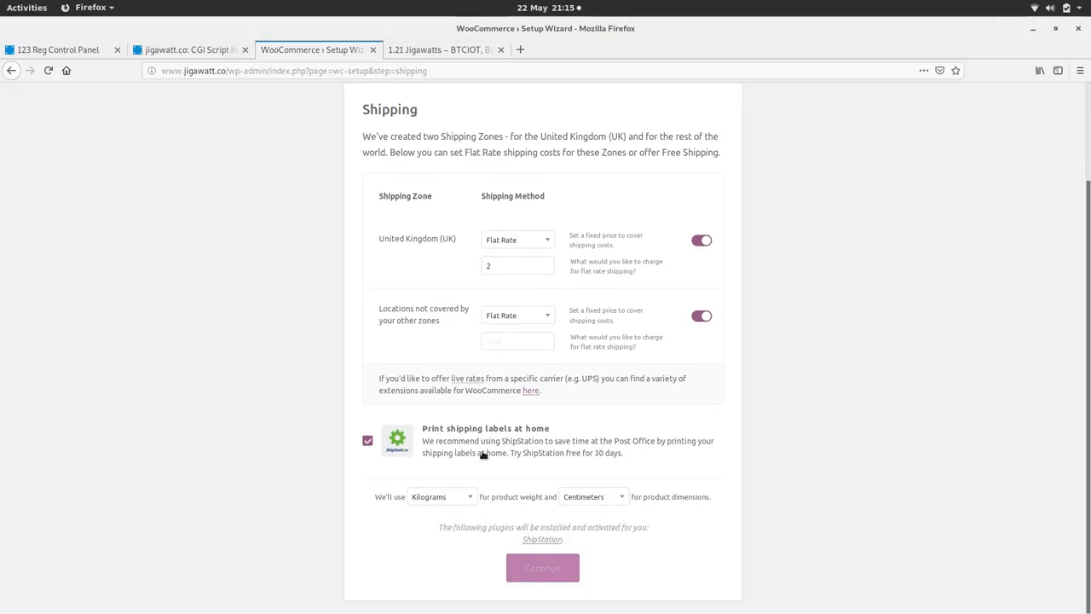
pyautogui.moveTo(592, 496)
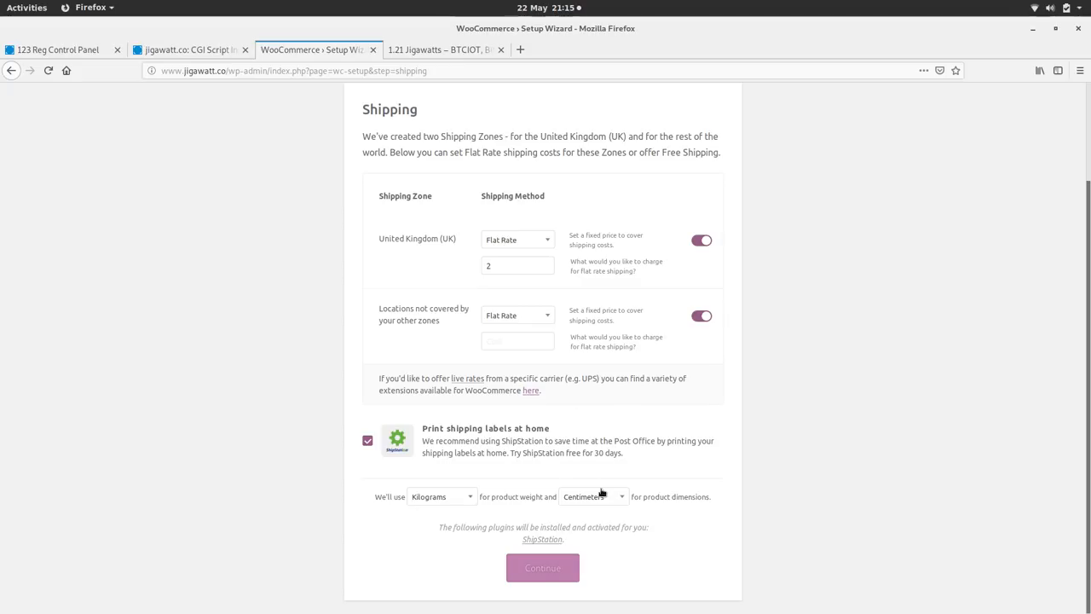
pyautogui.click(367, 440)
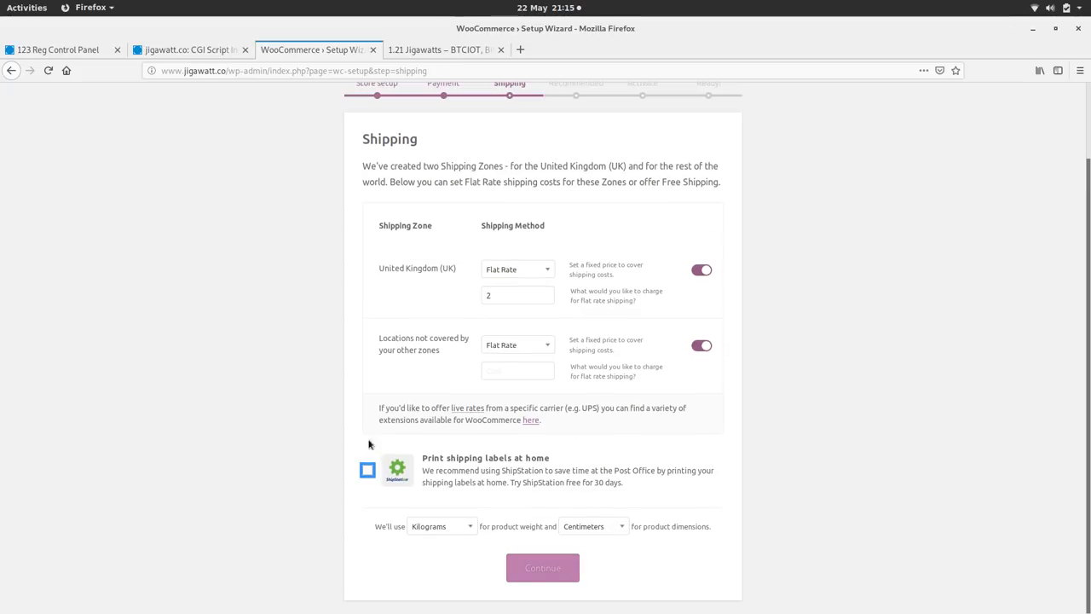
pyautogui.moveTo(454, 584)
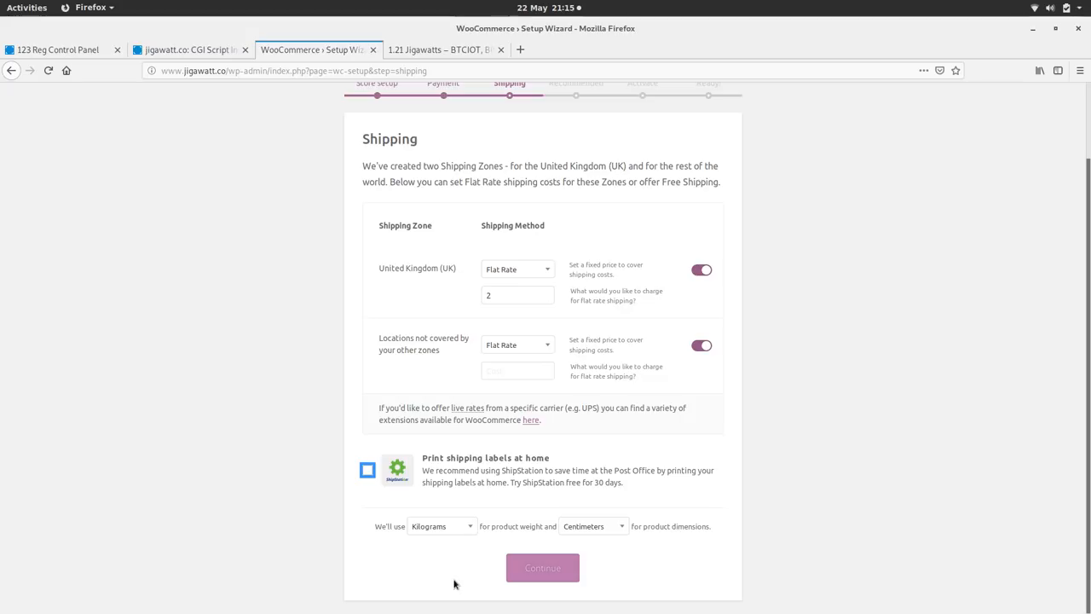
pyautogui.moveTo(543, 568)
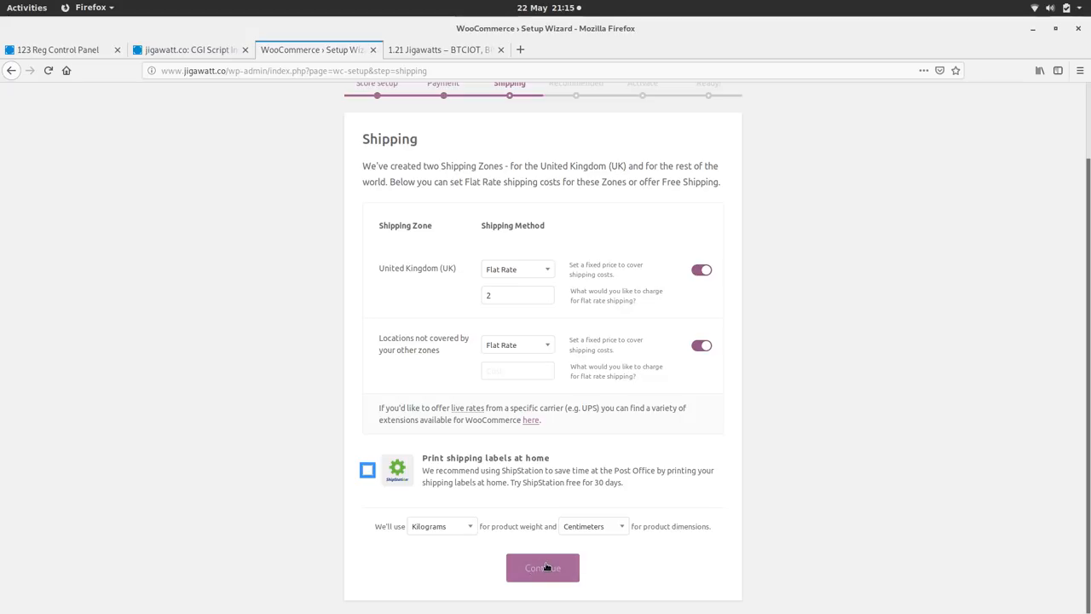
pyautogui.click(543, 568)
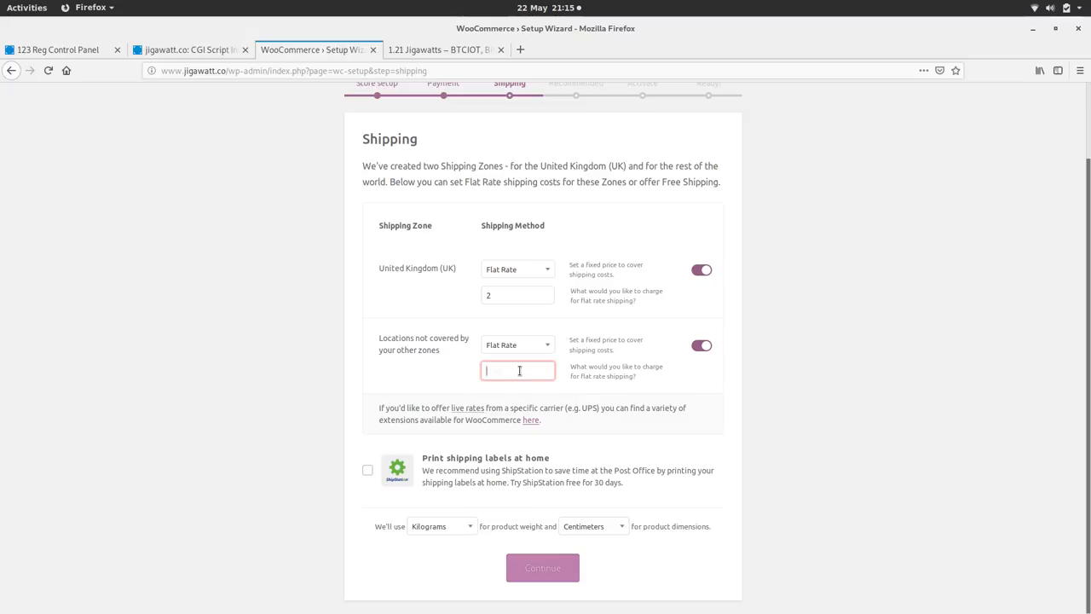
pyautogui.write('5')
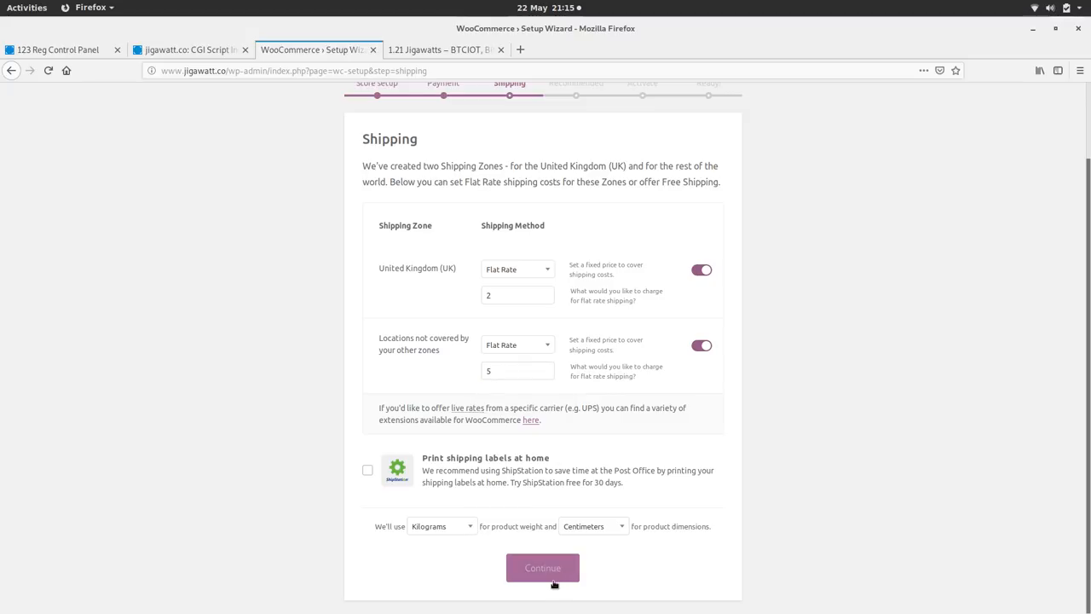
pyautogui.click(542, 568)
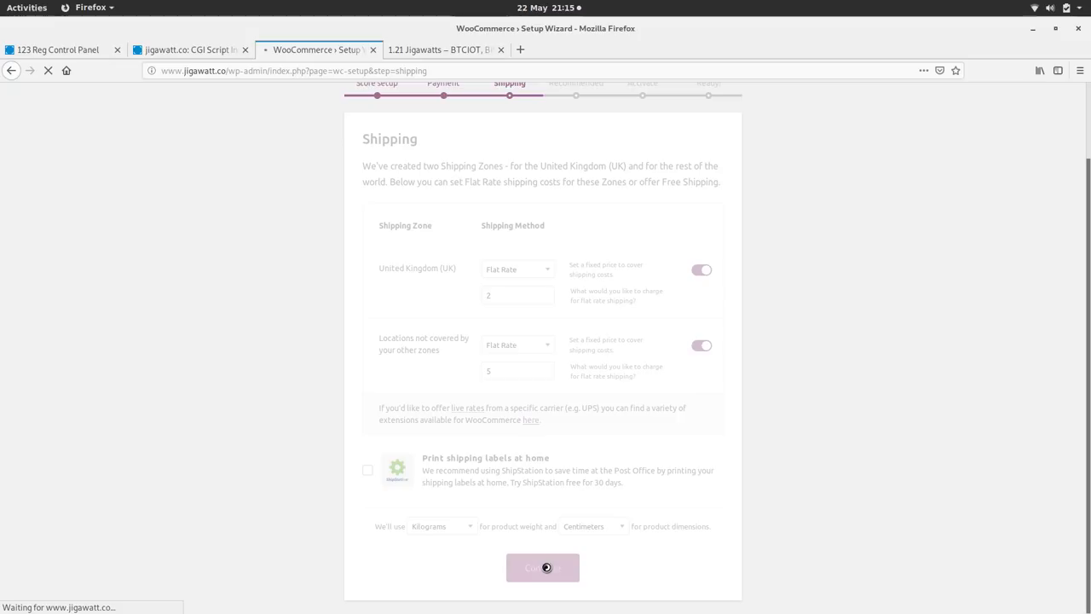
# - Untick the Facebook and MailChimp extensions, keeping Storefront and Automated Taxes, and continue
pyautogui.click(543, 568)
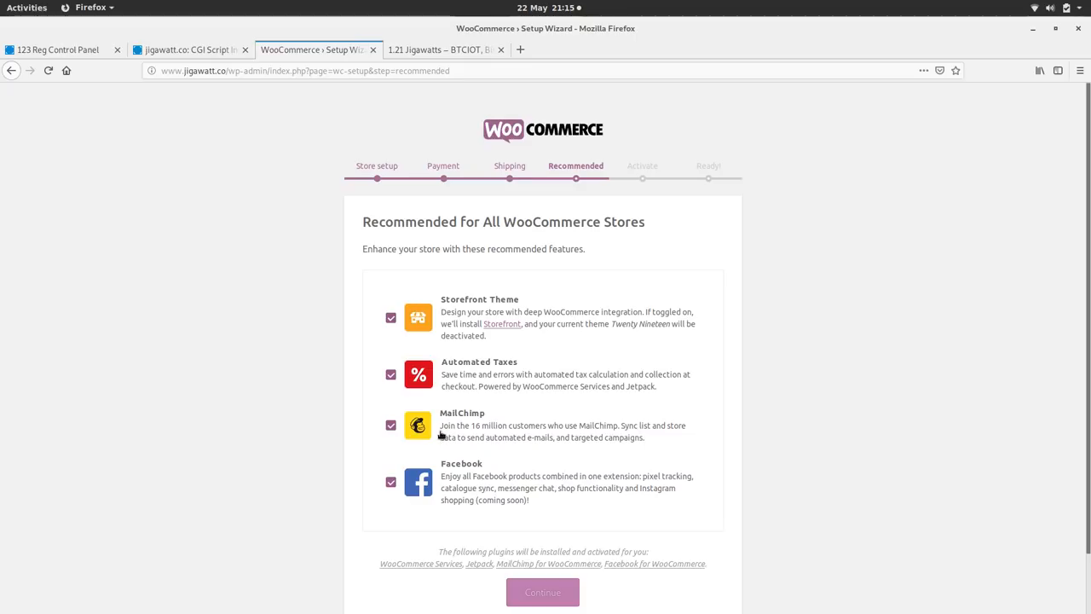
pyautogui.click(390, 482)
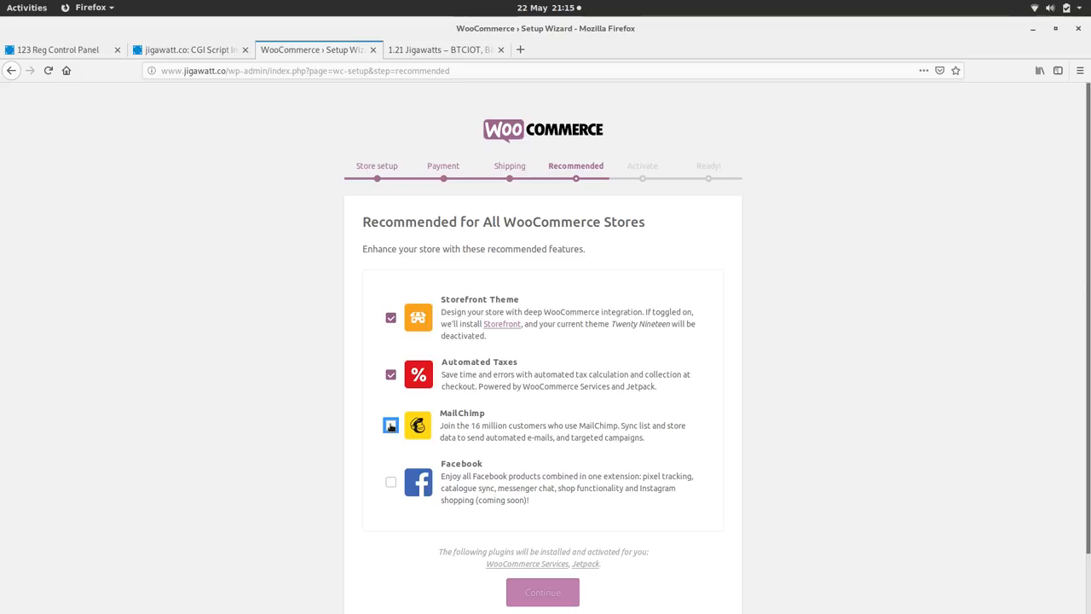
pyautogui.click(391, 426)
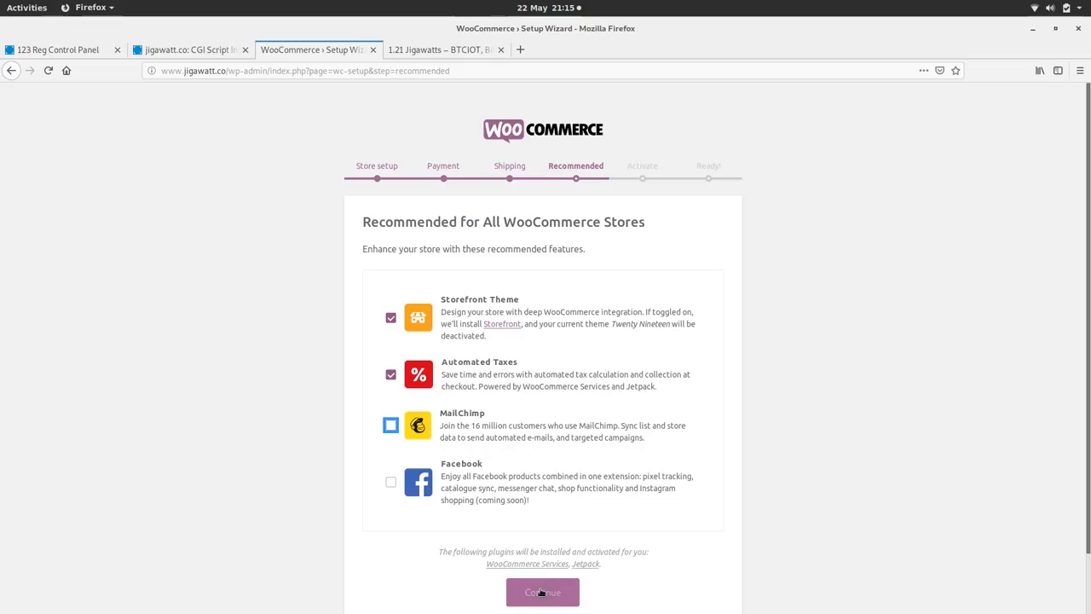
pyautogui.click(543, 592)
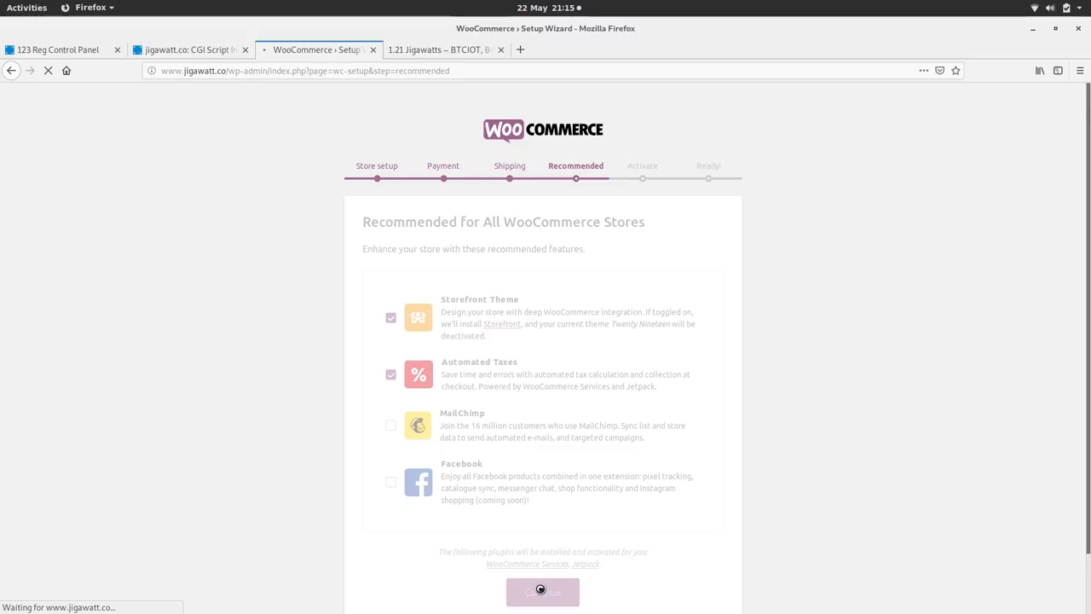
pyautogui.click(542, 592)
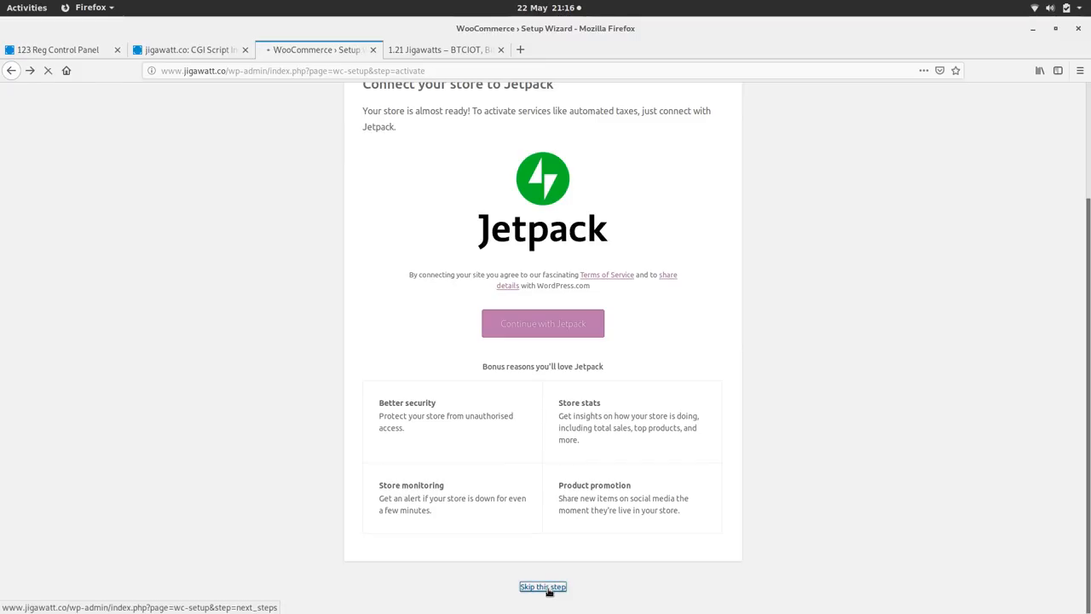
# - Skip the Jetpack connection to reach the Add new product page
pyautogui.click(543, 587)
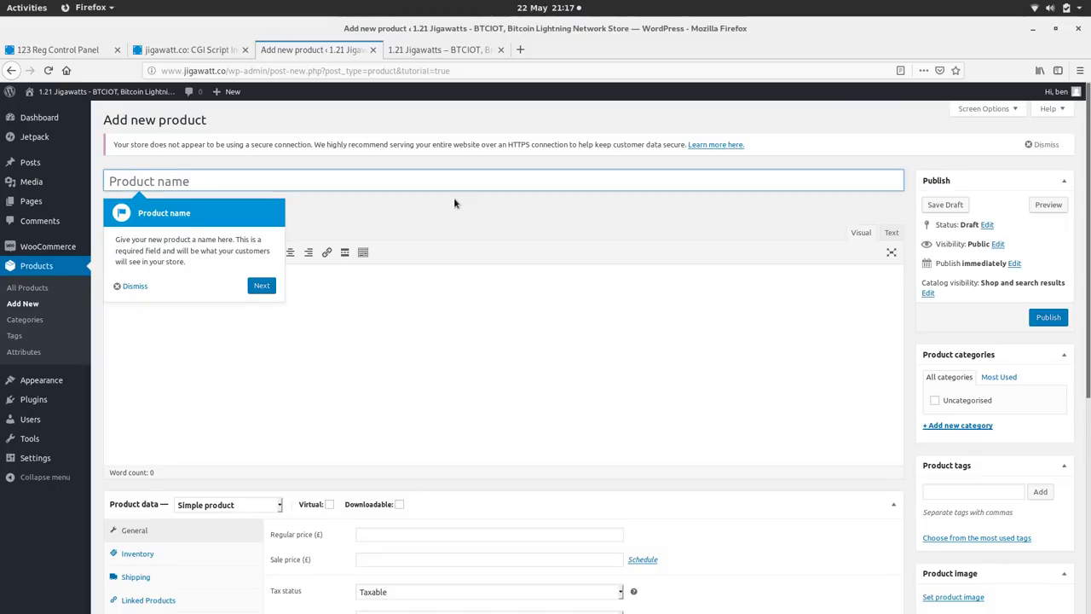
# - Title the product 'Stickers!' and add the description 'A pack of fun high quality stickers'
pyautogui.write('Stic')
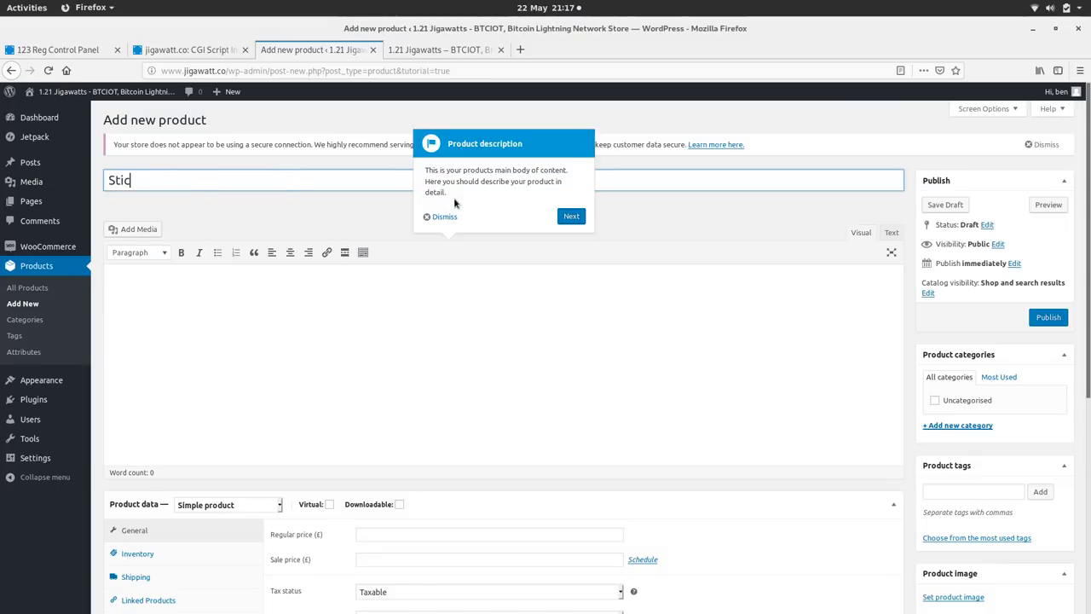
pyautogui.write('kers')
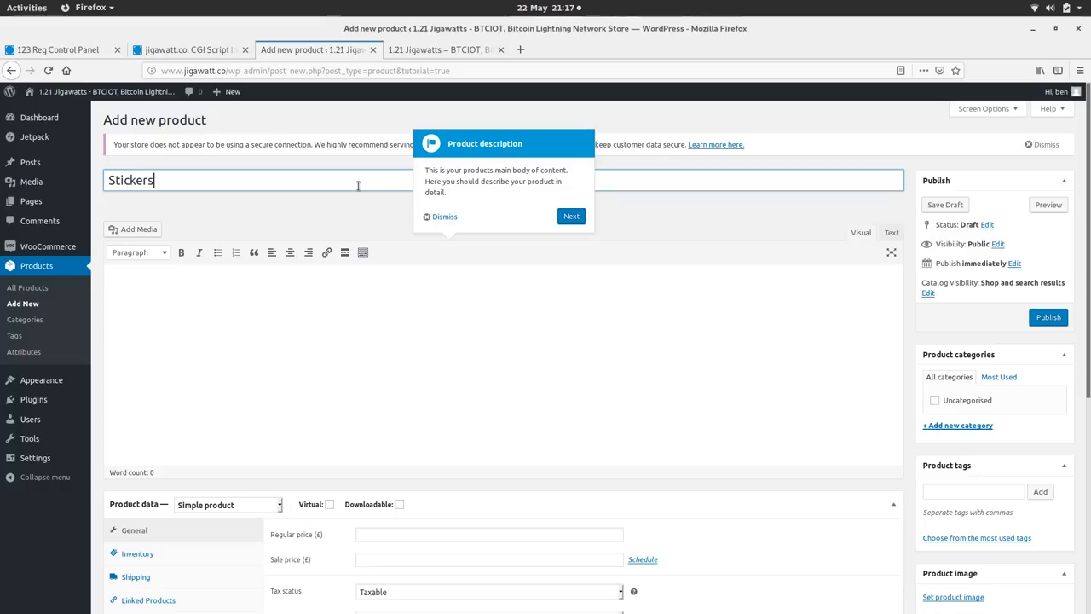
pyautogui.write('!')
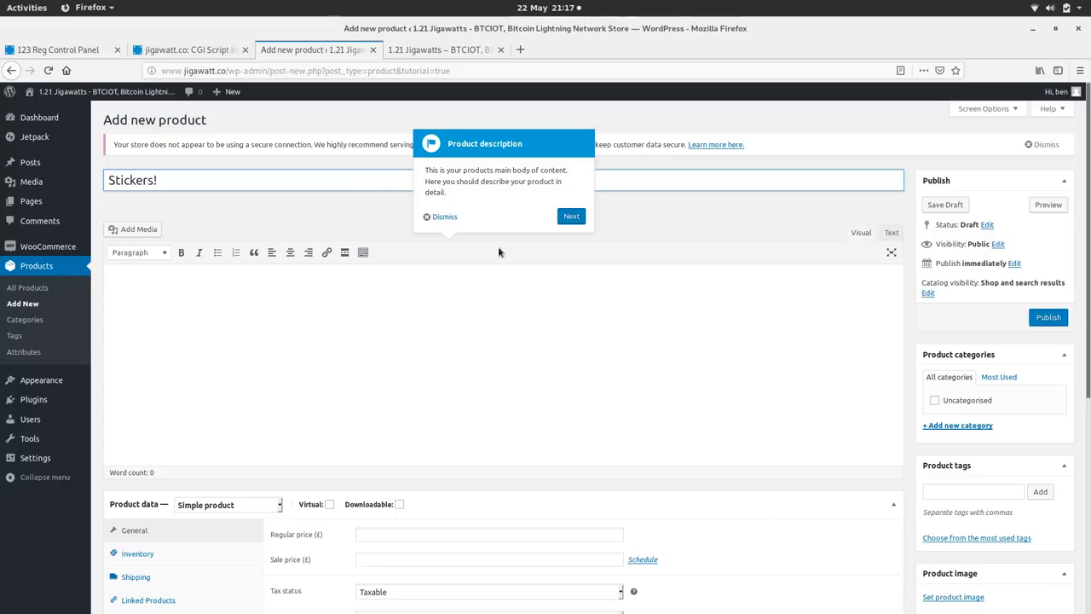
pyautogui.click(444, 216)
pyautogui.write('A pack of fun')
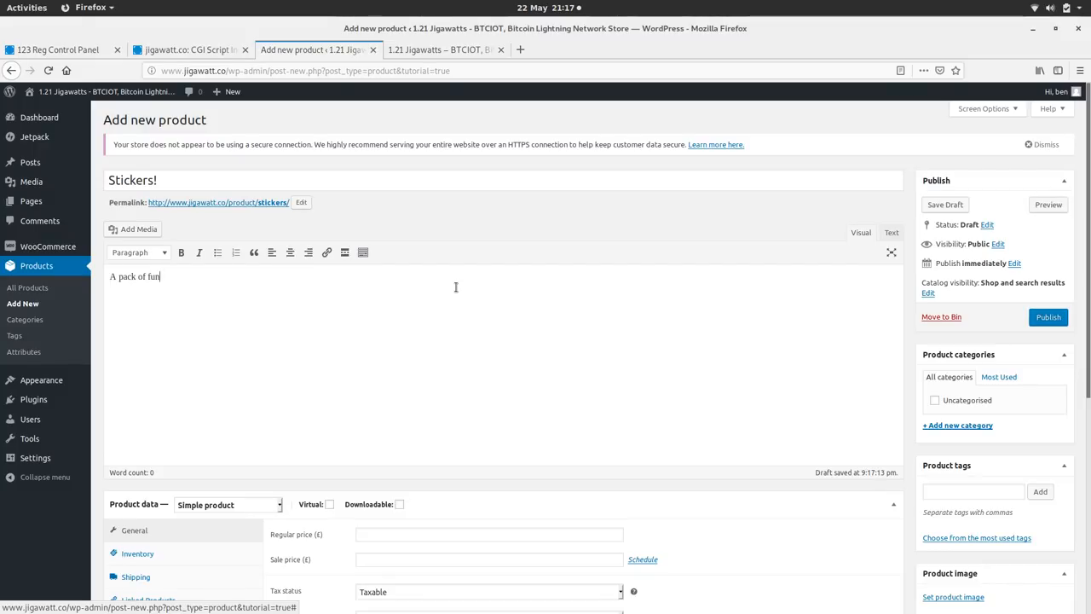
pyautogui.write('high')
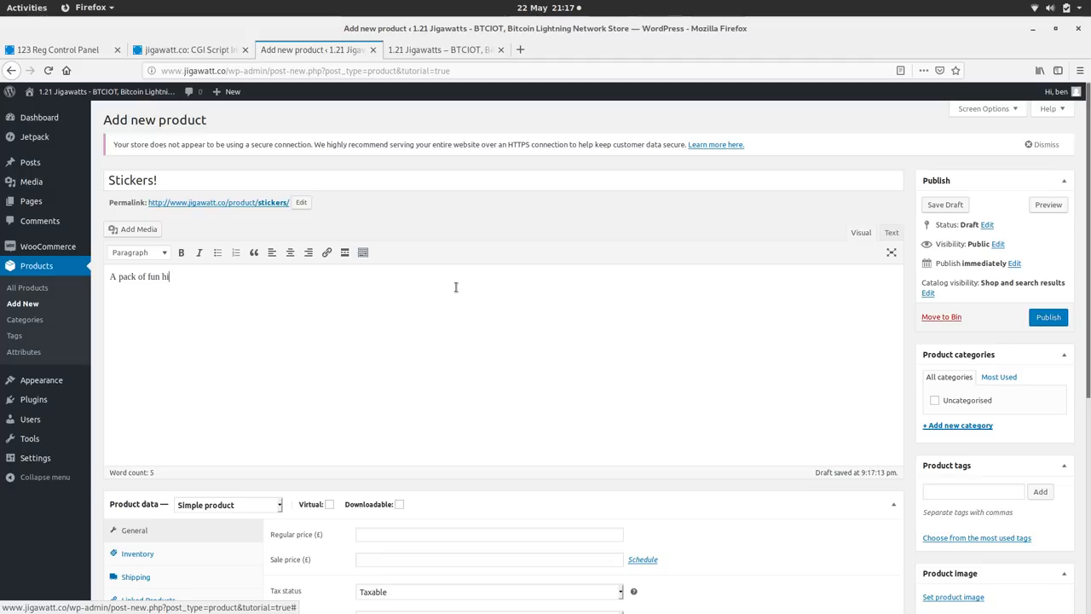
pyautogui.press('BackSpace')
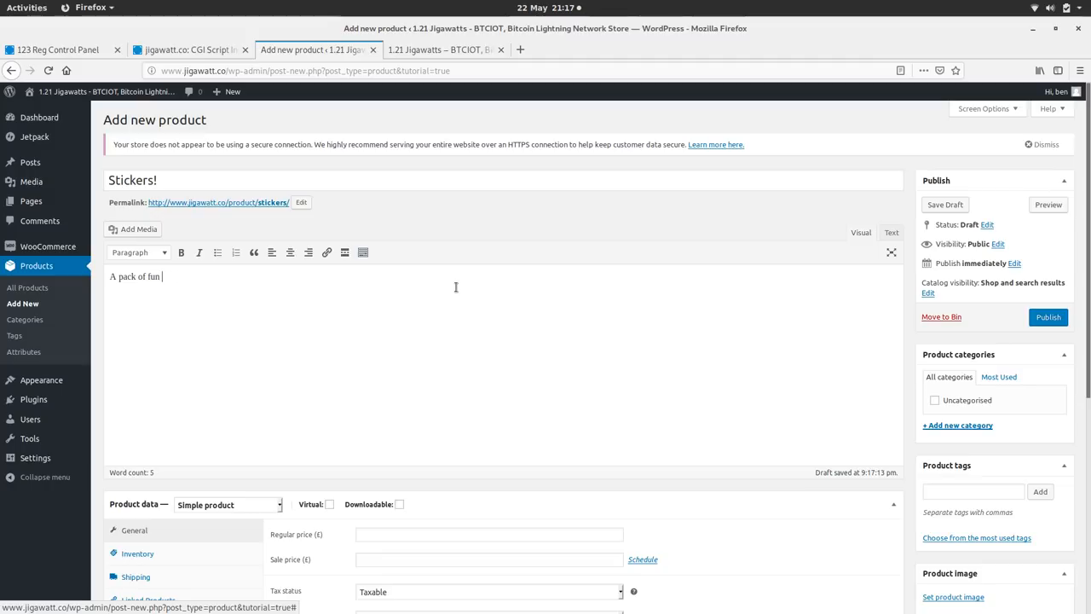
pyautogui.write('high qual')
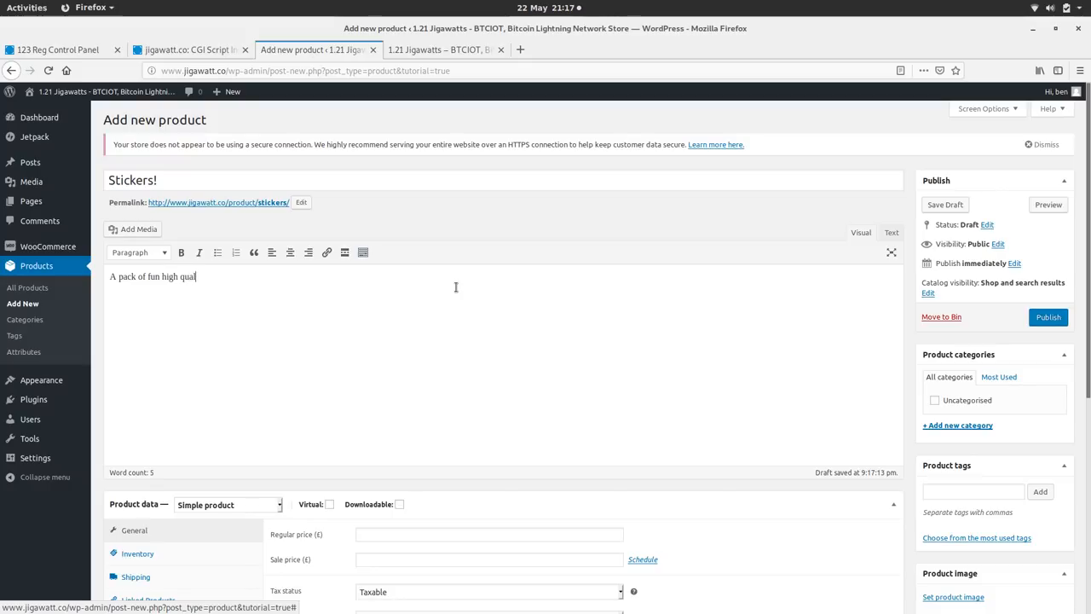
pyautogui.write('ity sticker')
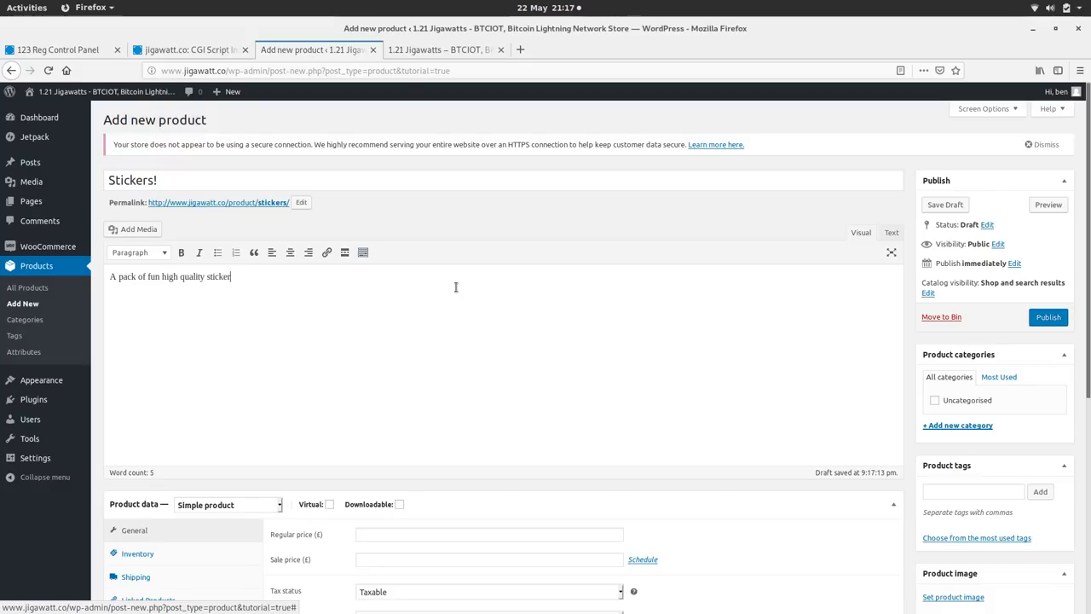
pyautogui.write('s')
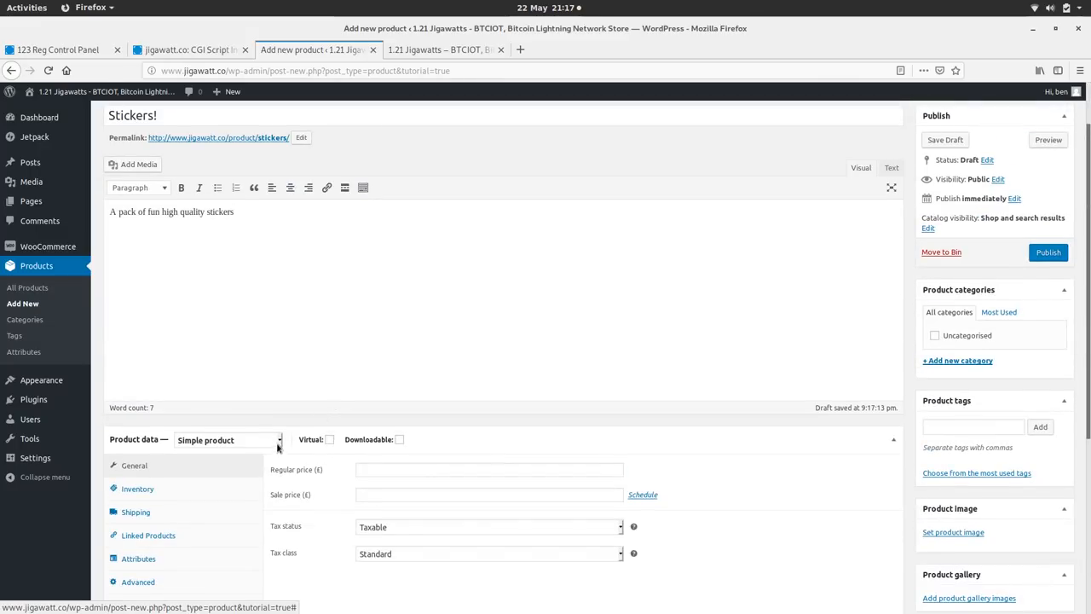
# - Enter 6 in the Regular price field of the product's General data
pyautogui.click(228, 439)
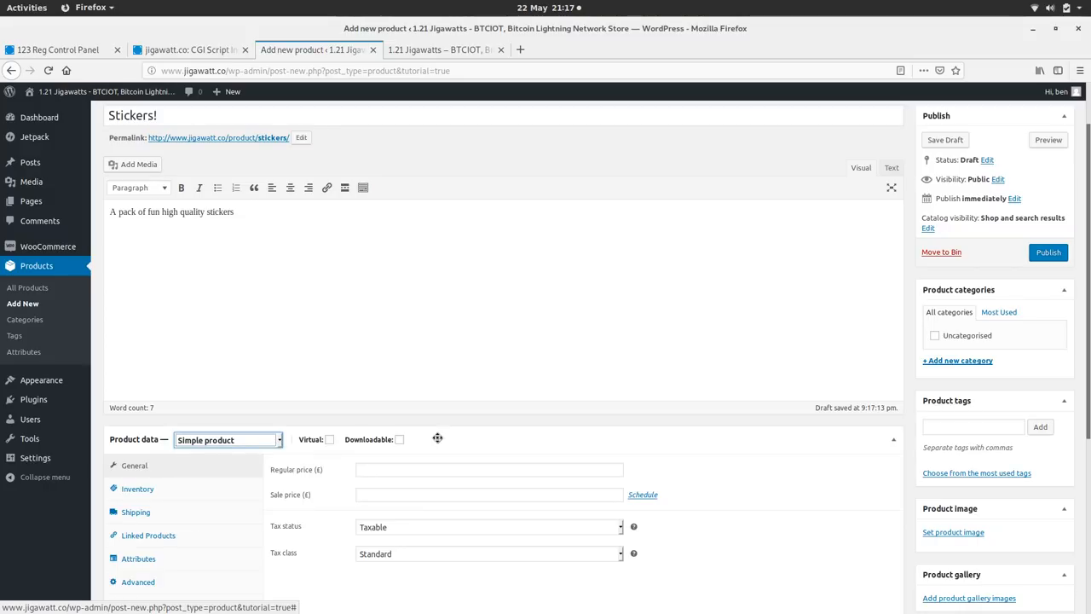
pyautogui.scroll(-3)
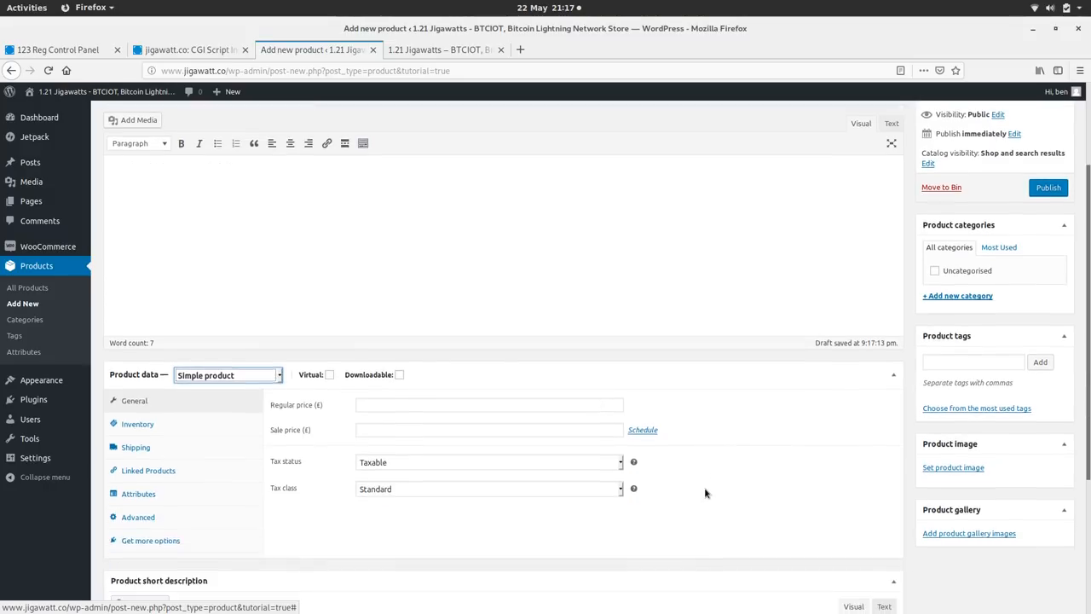
pyautogui.click(488, 404)
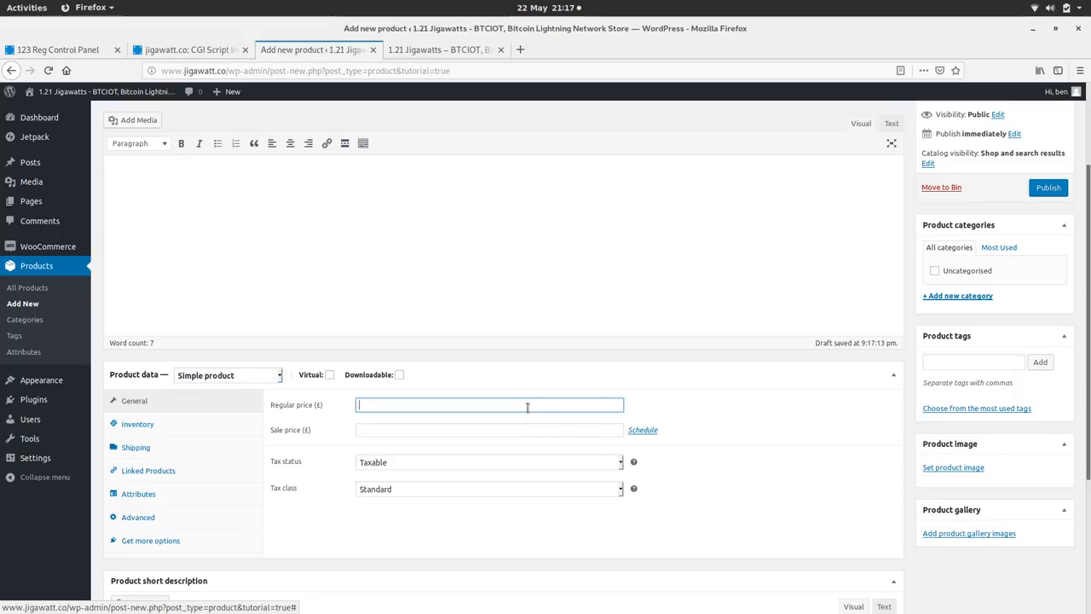
pyautogui.write('5')
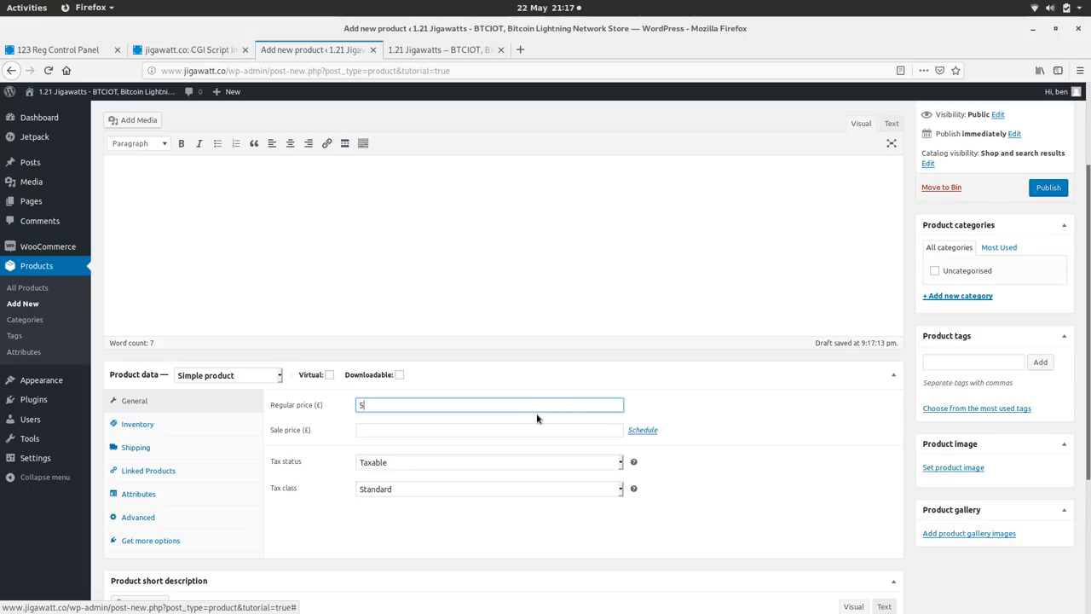
pyautogui.write('6')
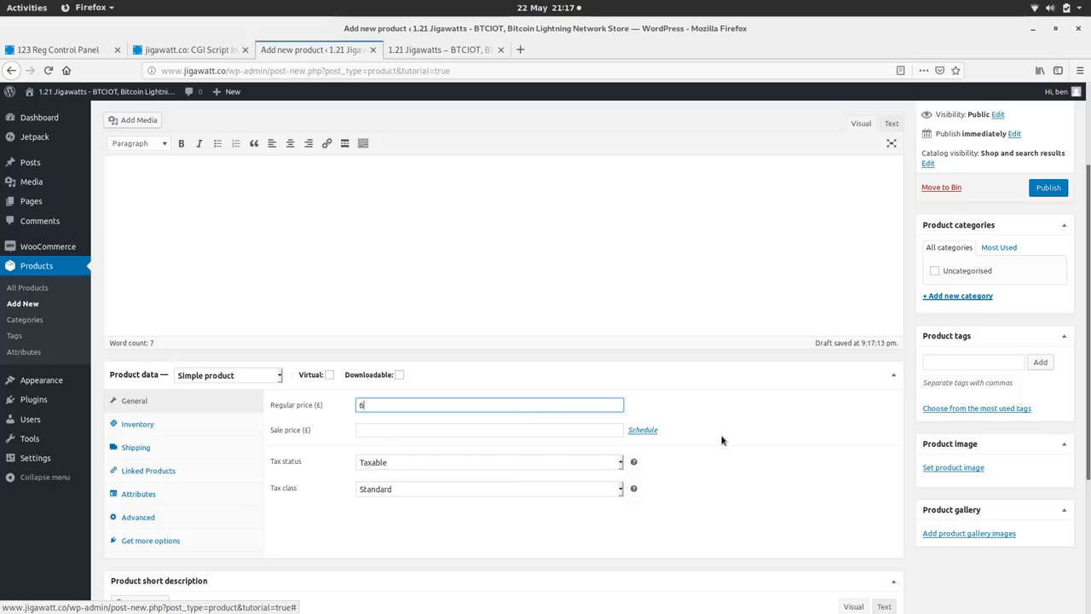
pyautogui.moveTo(705, 459)
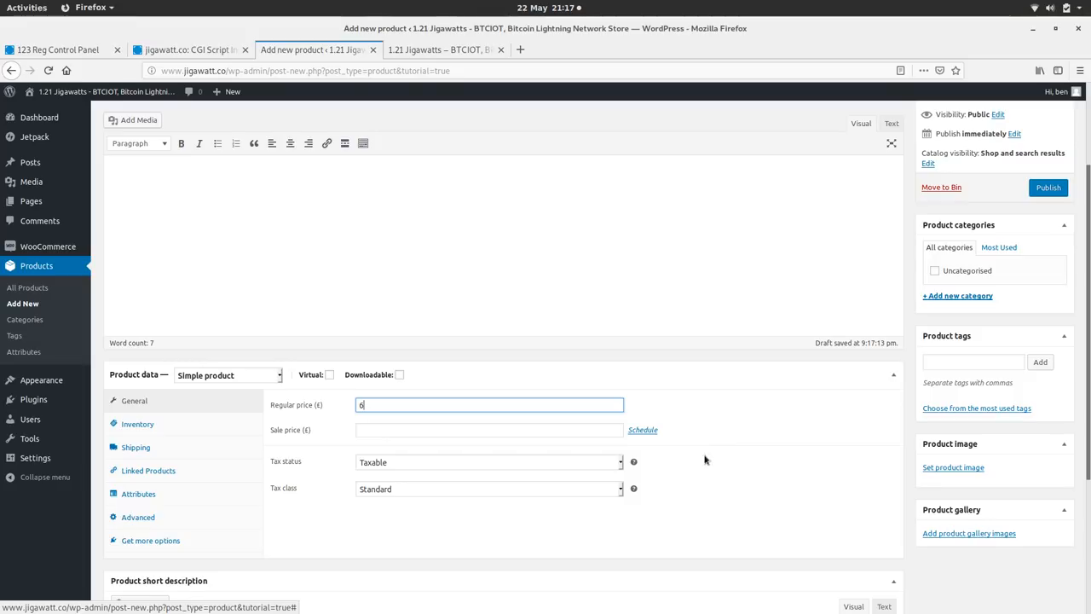
pyautogui.scroll(-3)
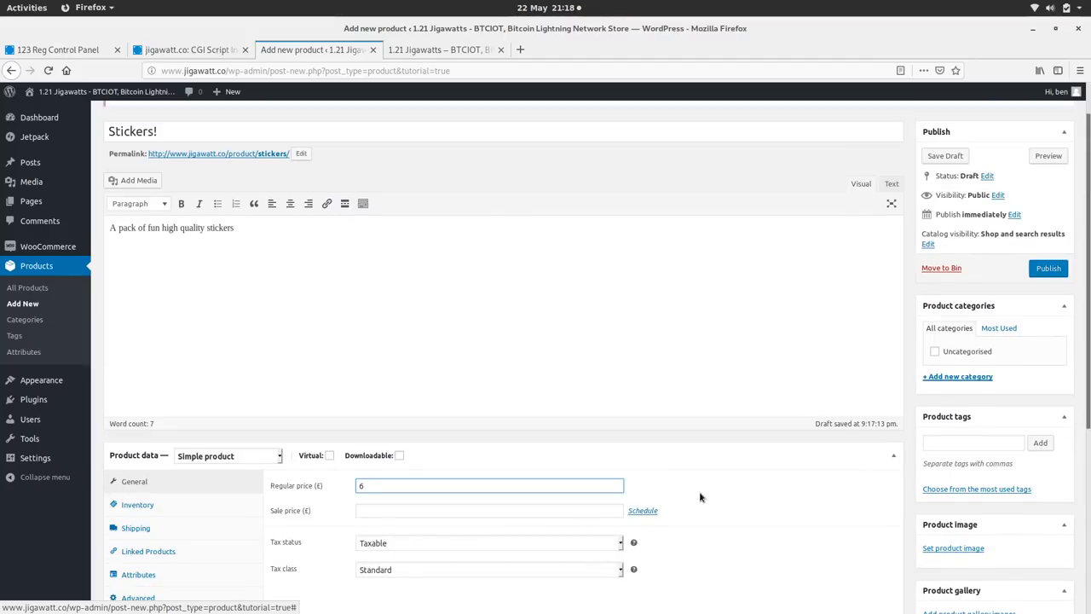
pyautogui.scroll(-3)
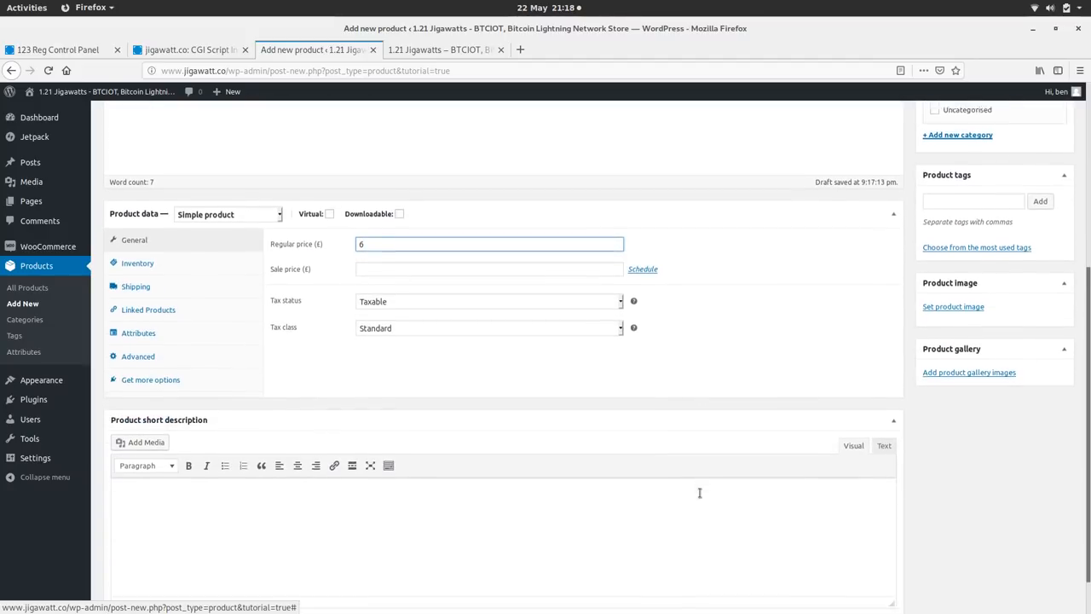
# - Insert the 1.21 Jigawatts sticker image from the Media Library into the short description
pyautogui.click(139, 442)
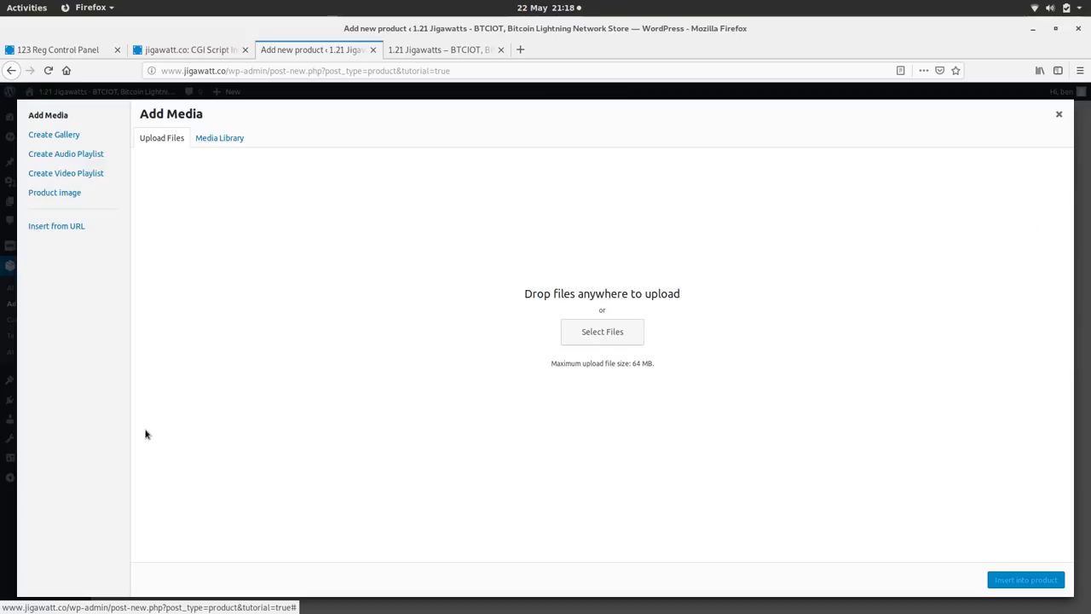
pyautogui.moveTo(431, 348)
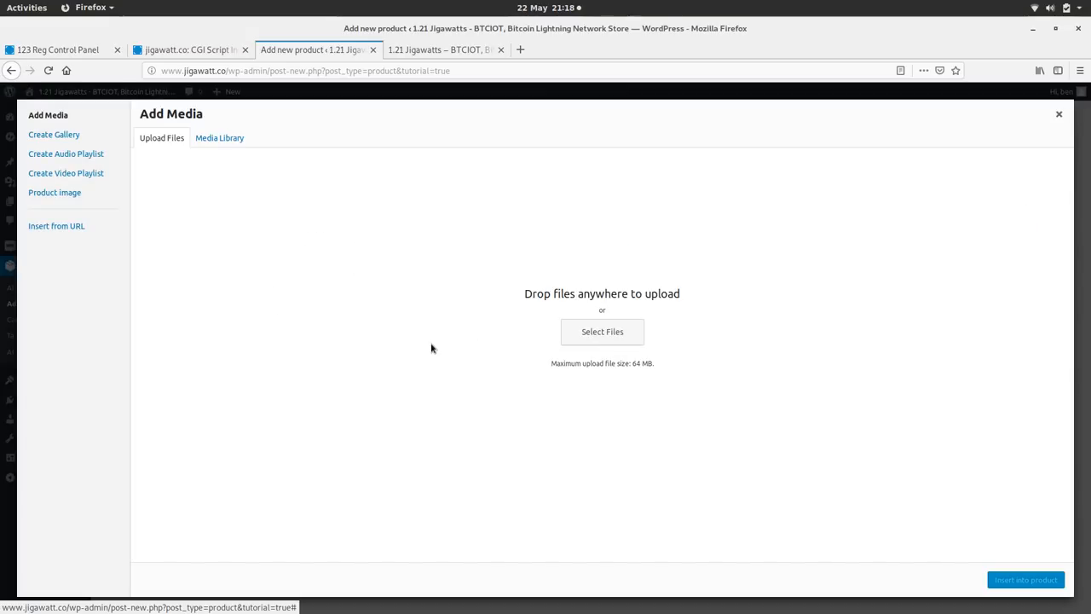
pyautogui.click(602, 332)
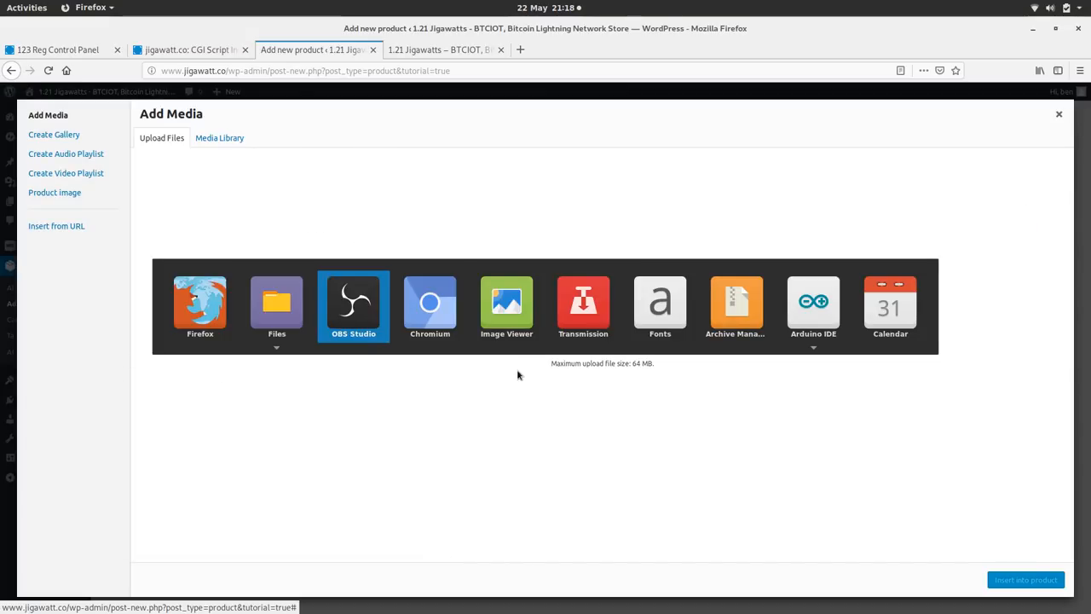
pyautogui.click(276, 307)
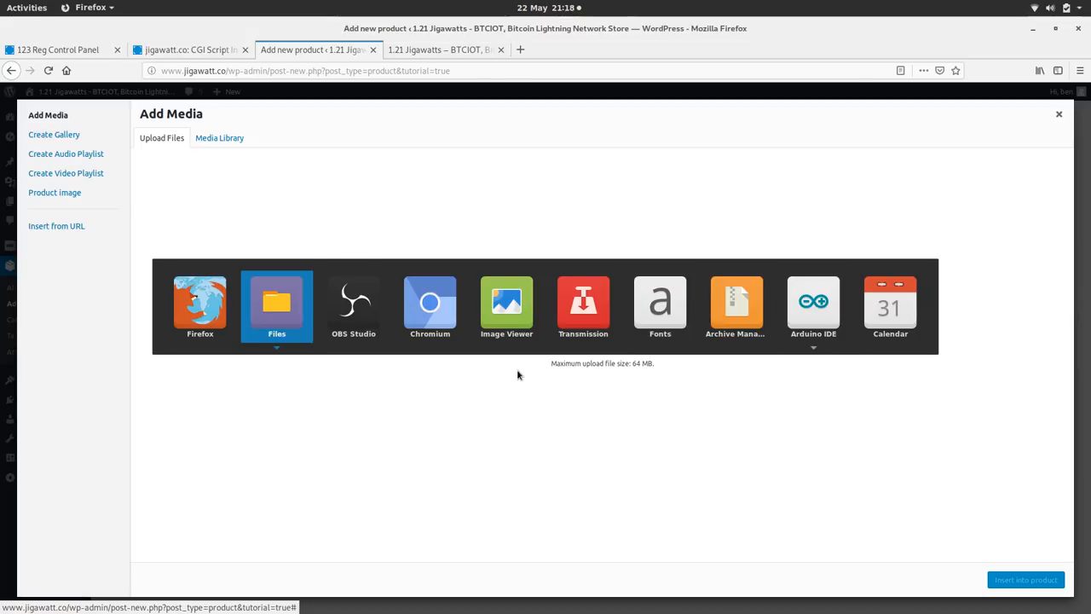
pyautogui.click(276, 307)
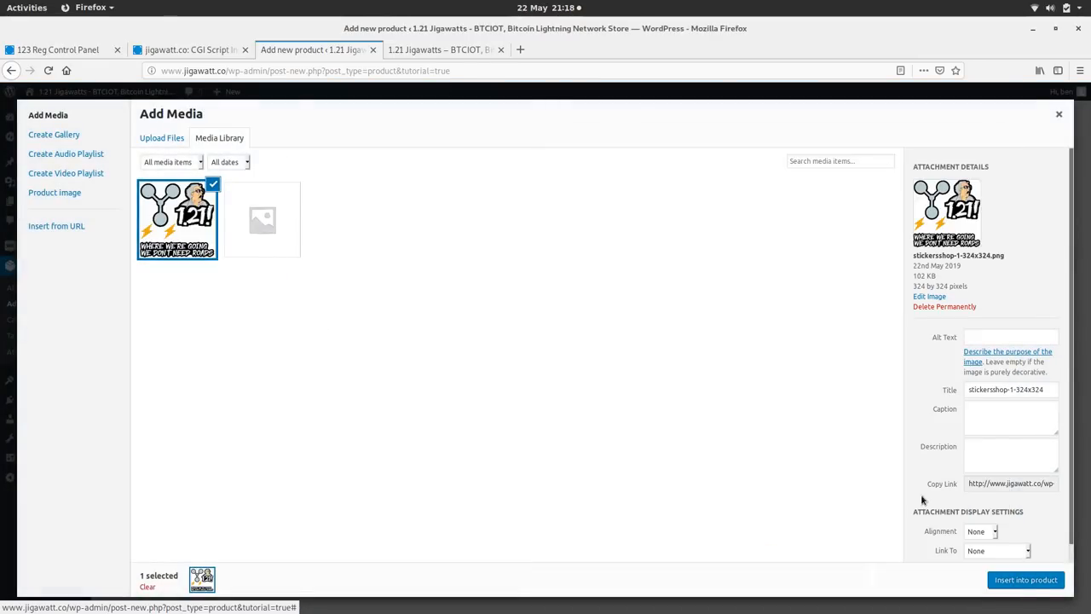
pyautogui.click(1026, 580)
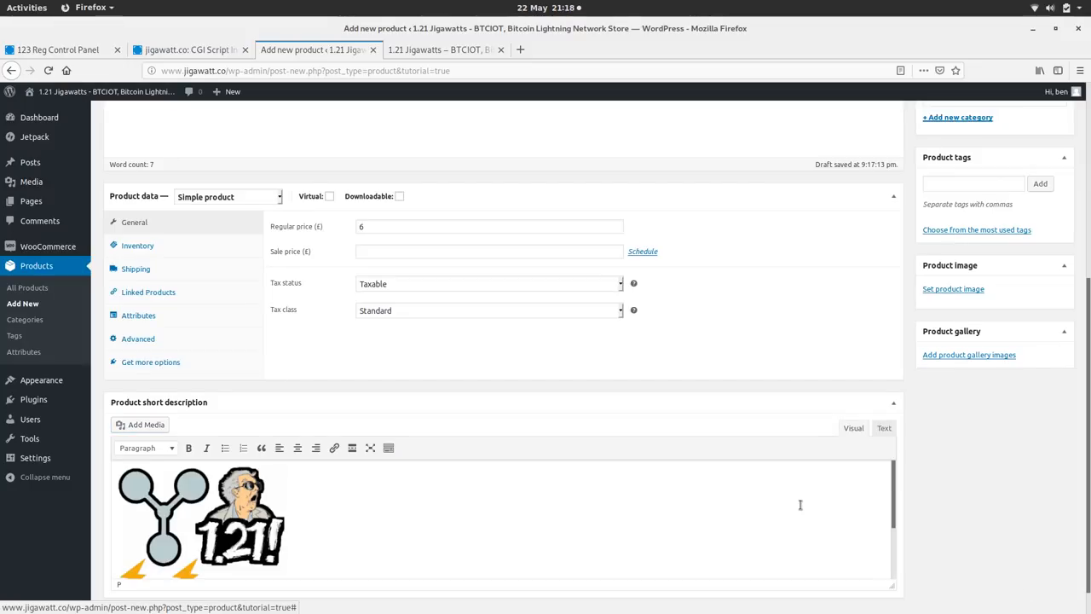
pyautogui.moveTo(791, 333)
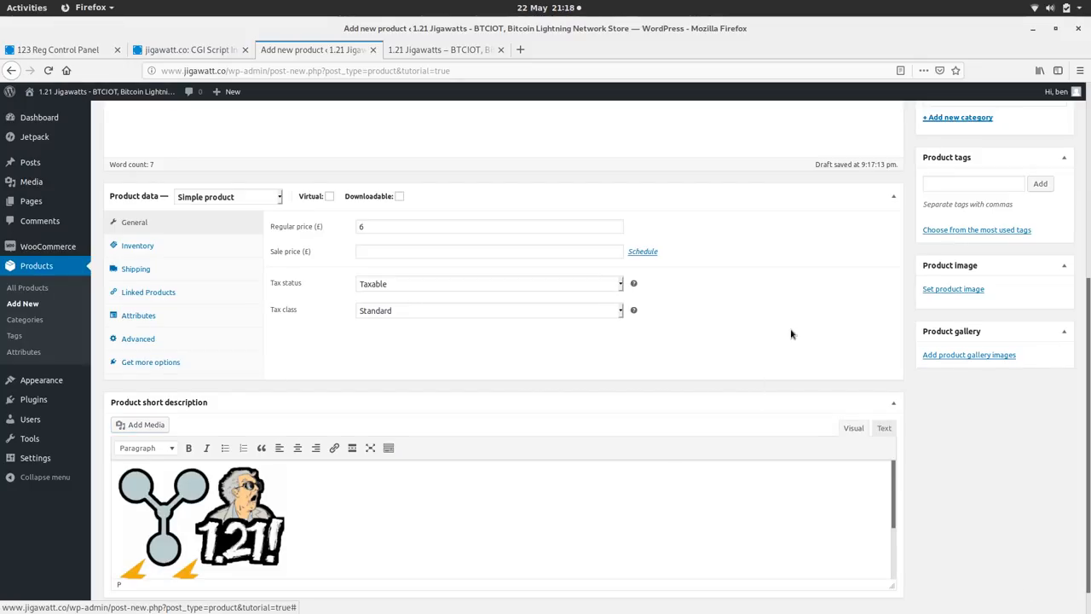
pyautogui.moveTo(434, 326)
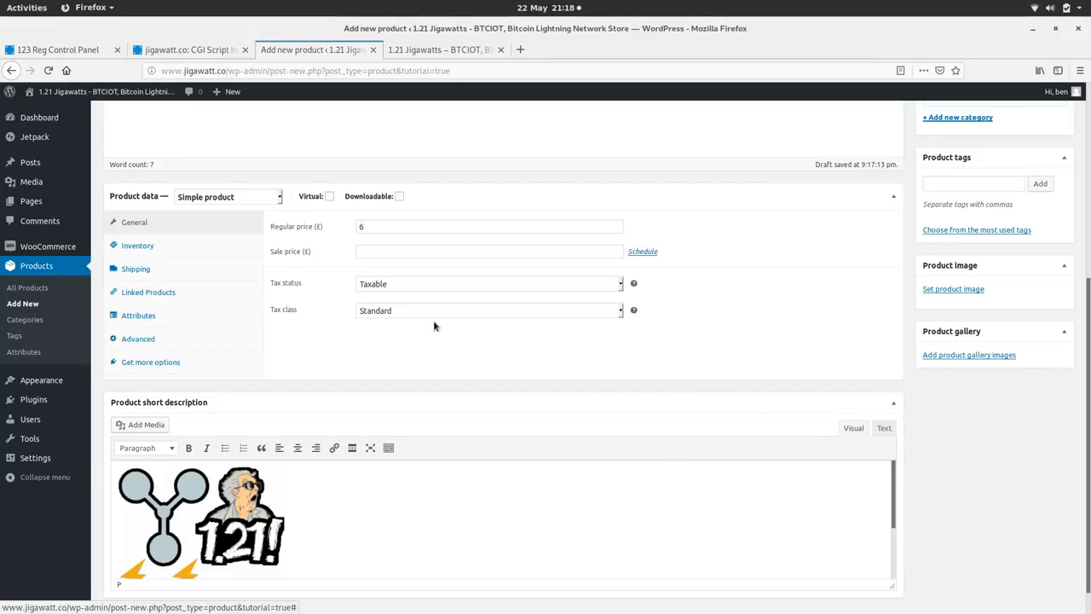
pyautogui.moveTo(177, 256)
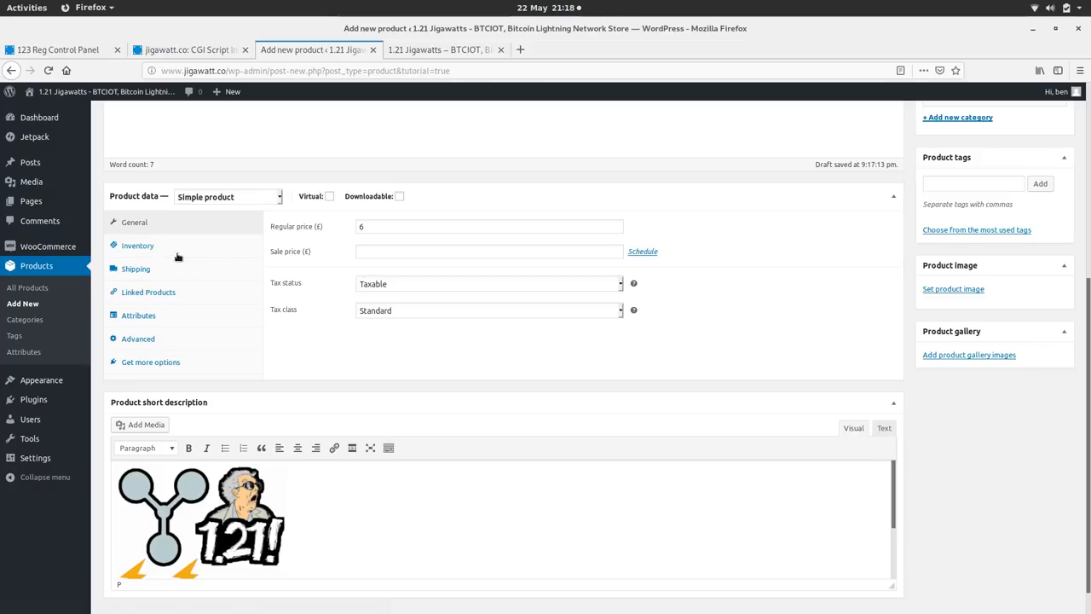
# - Turn on stock management in Inventory with a stock quantity of 10
pyautogui.click(137, 245)
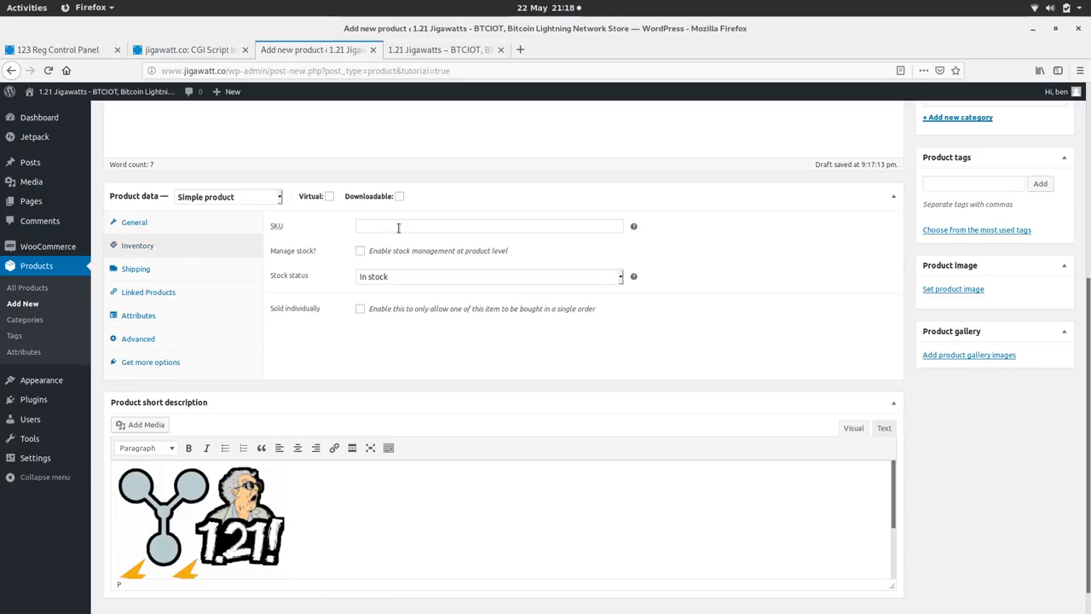
pyautogui.moveTo(277, 225)
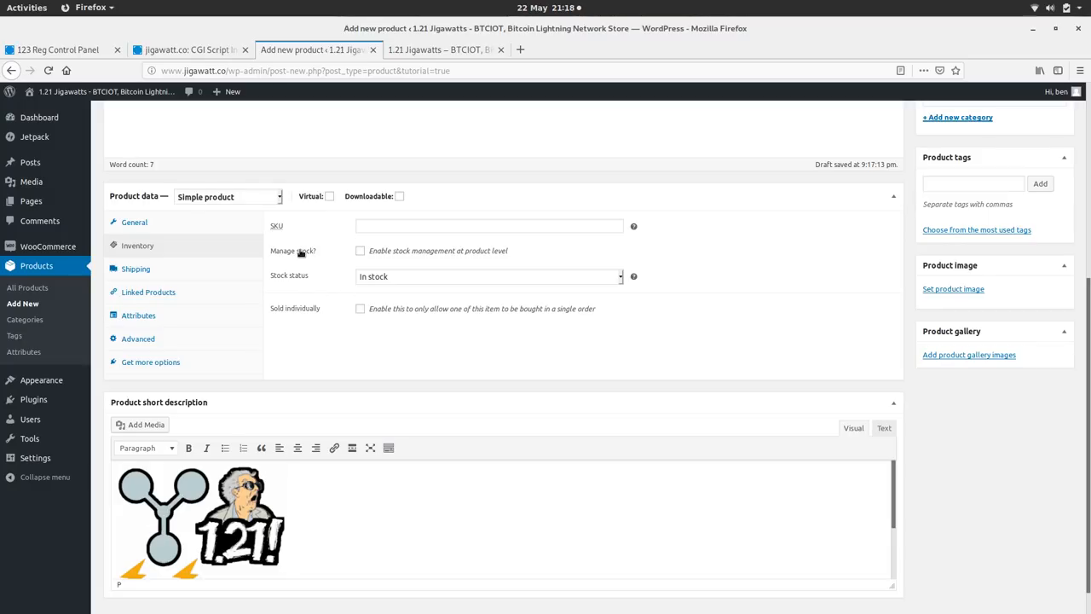
pyautogui.moveTo(295, 282)
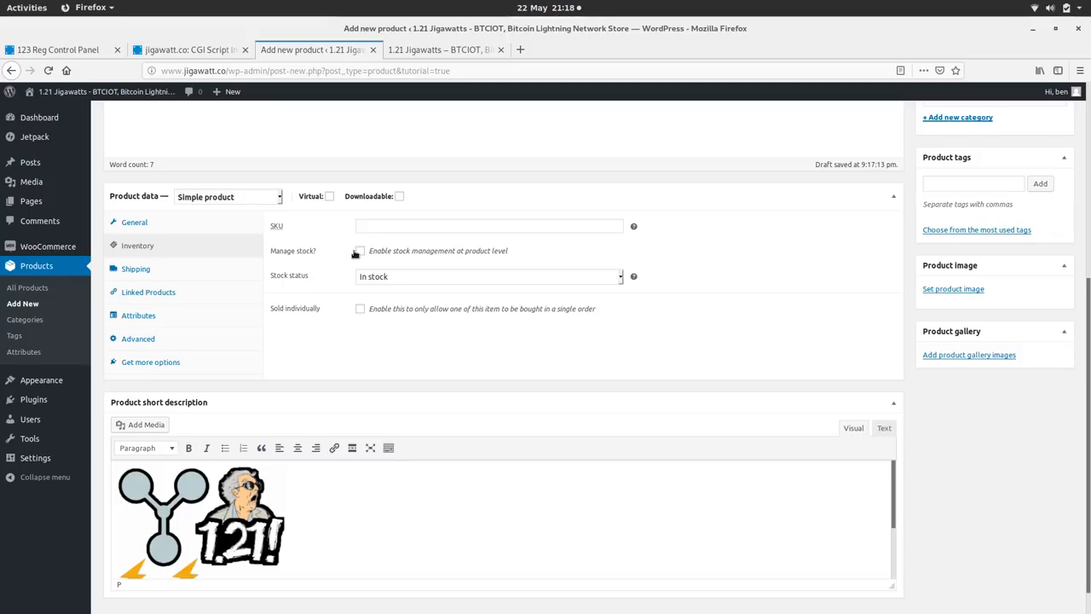
pyautogui.click(359, 250)
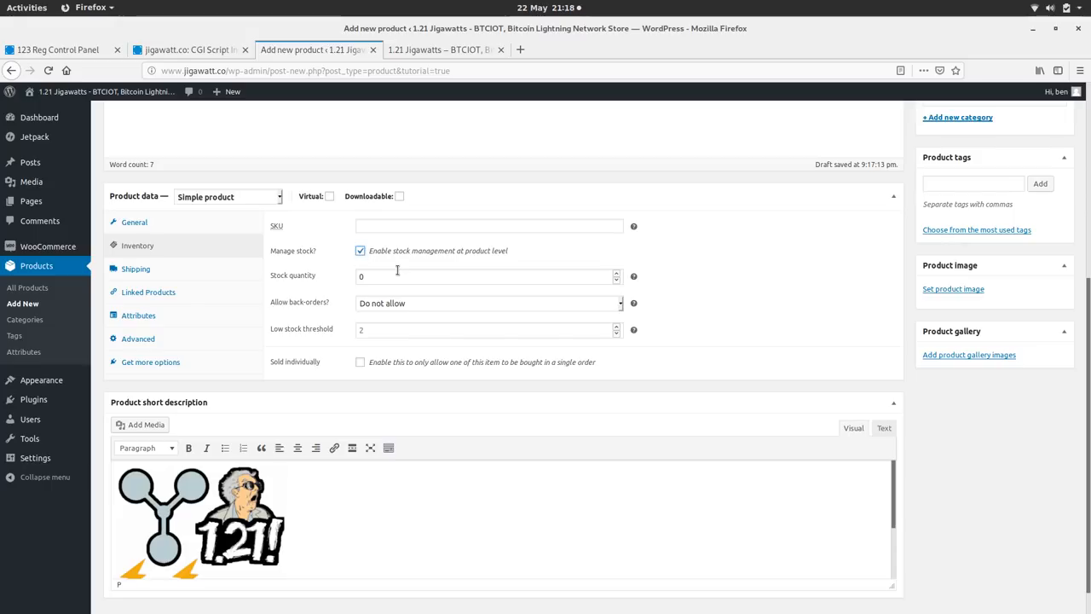
pyautogui.click(482, 275)
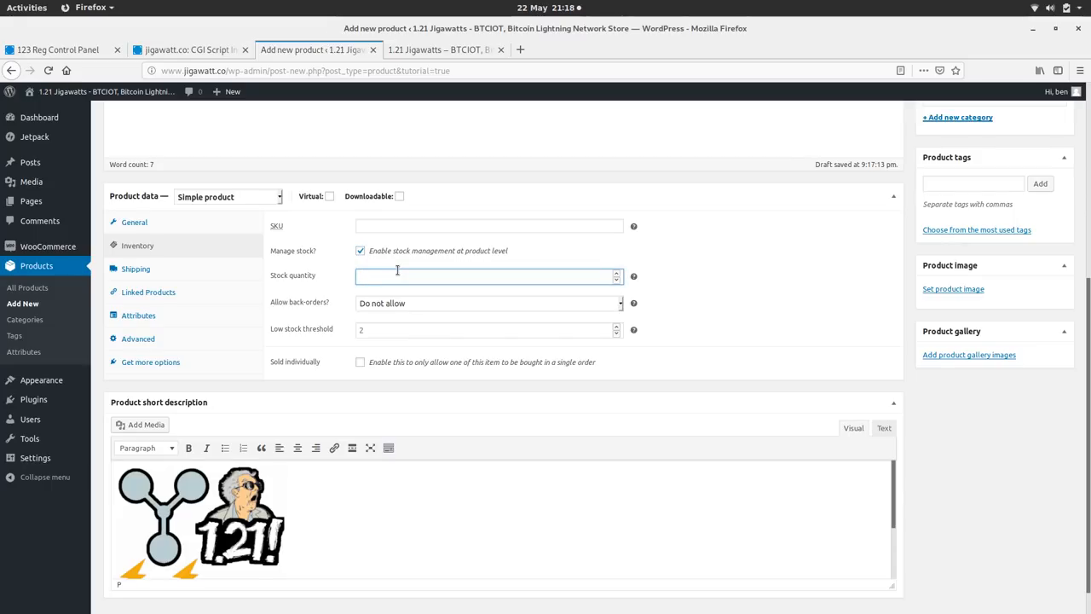
pyautogui.write('10')
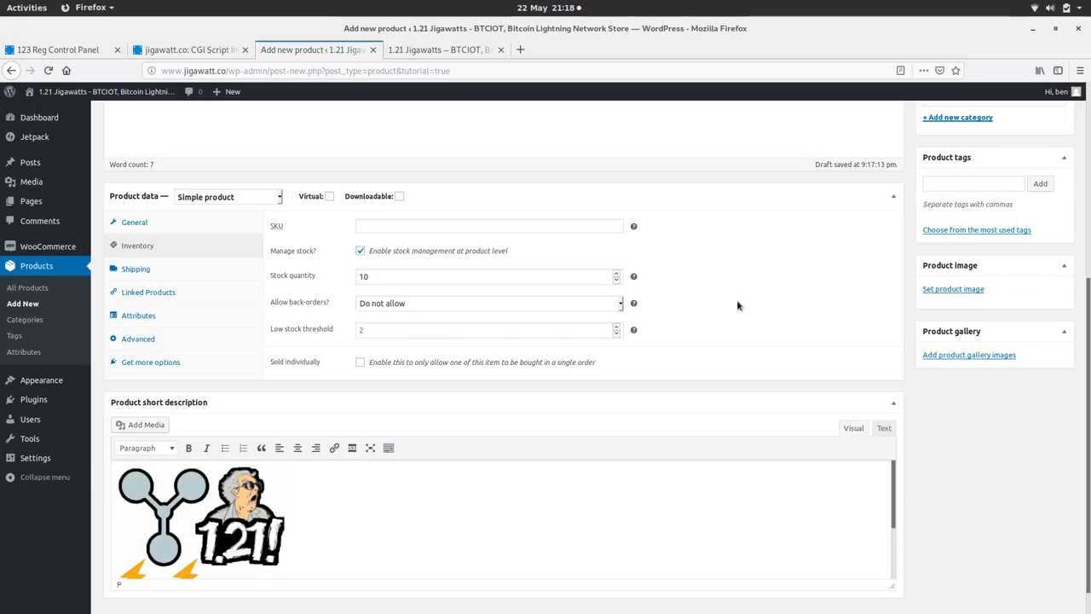
pyautogui.scroll(-3)
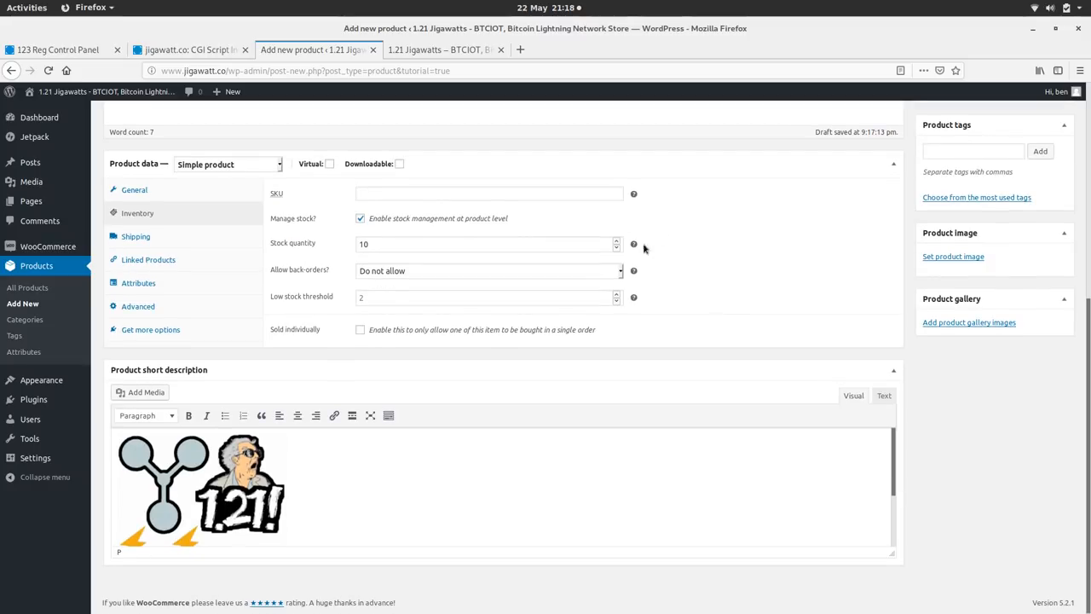
pyautogui.moveTo(727, 299)
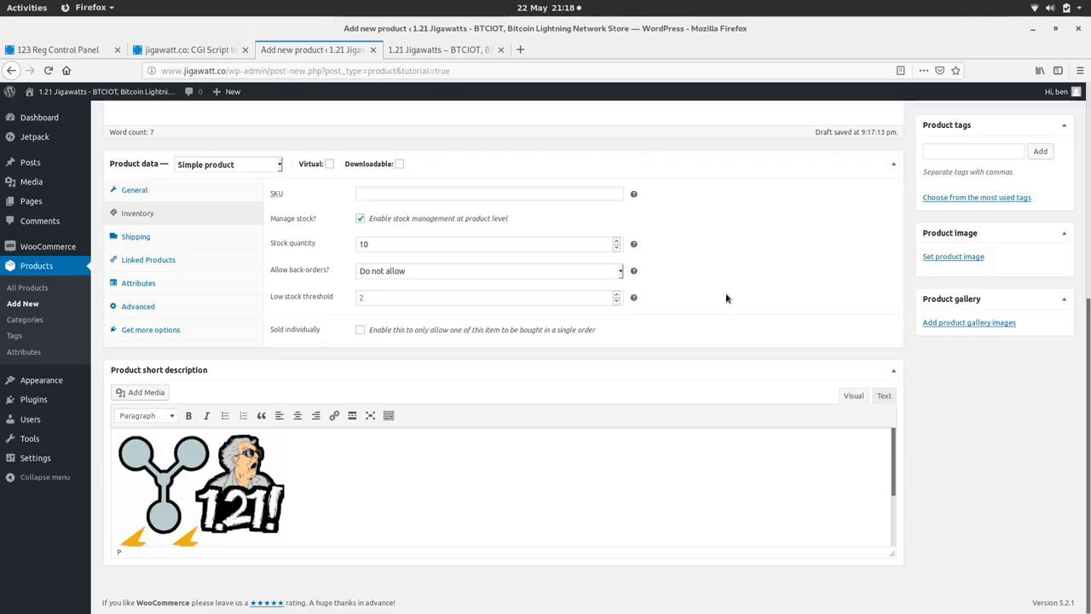
# - Review the Shipping, Linked Products and Advanced tabs, then publish the Stickers! product
pyautogui.scroll(-3)
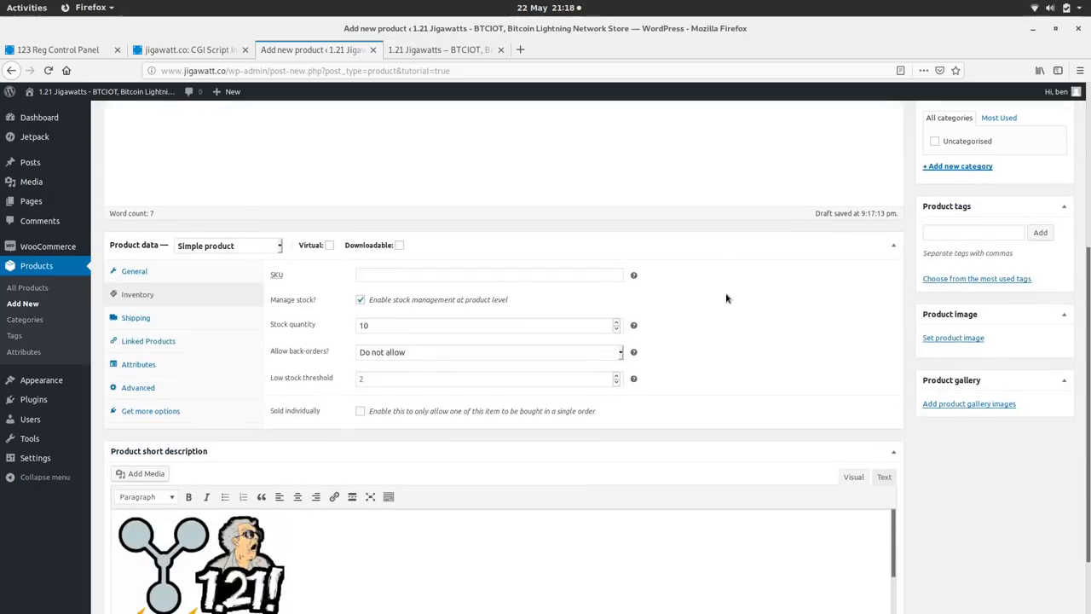
pyautogui.click(136, 317)
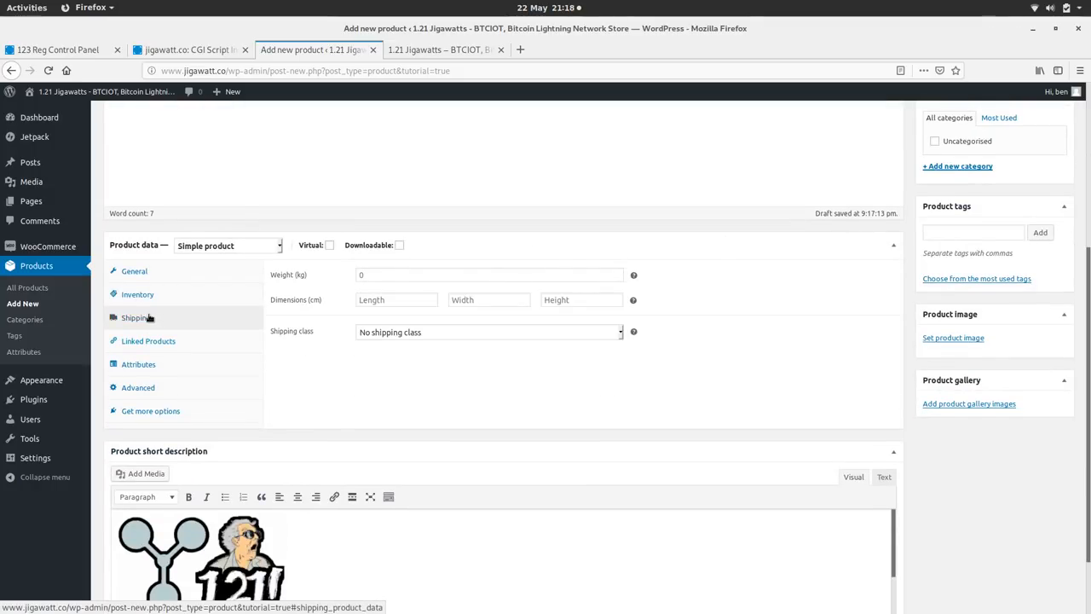
pyautogui.click(148, 340)
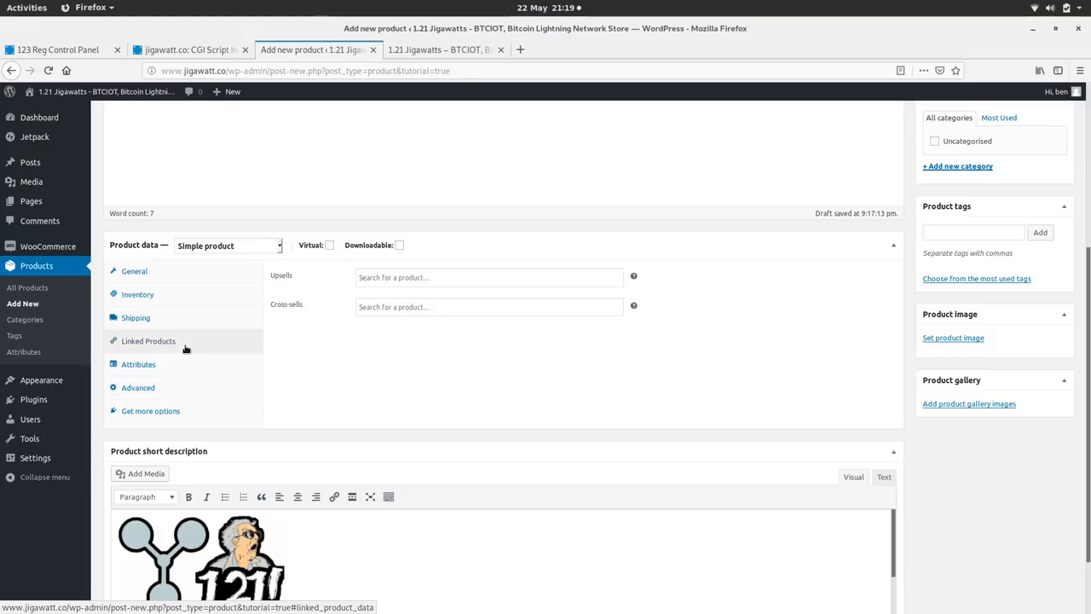
pyautogui.click(138, 387)
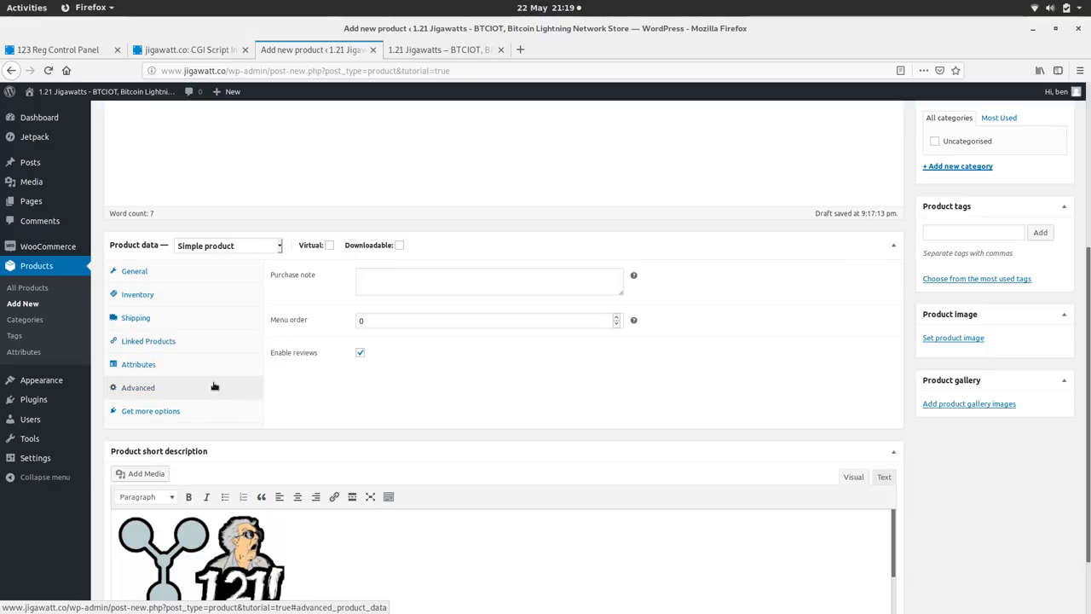
pyautogui.click(136, 317)
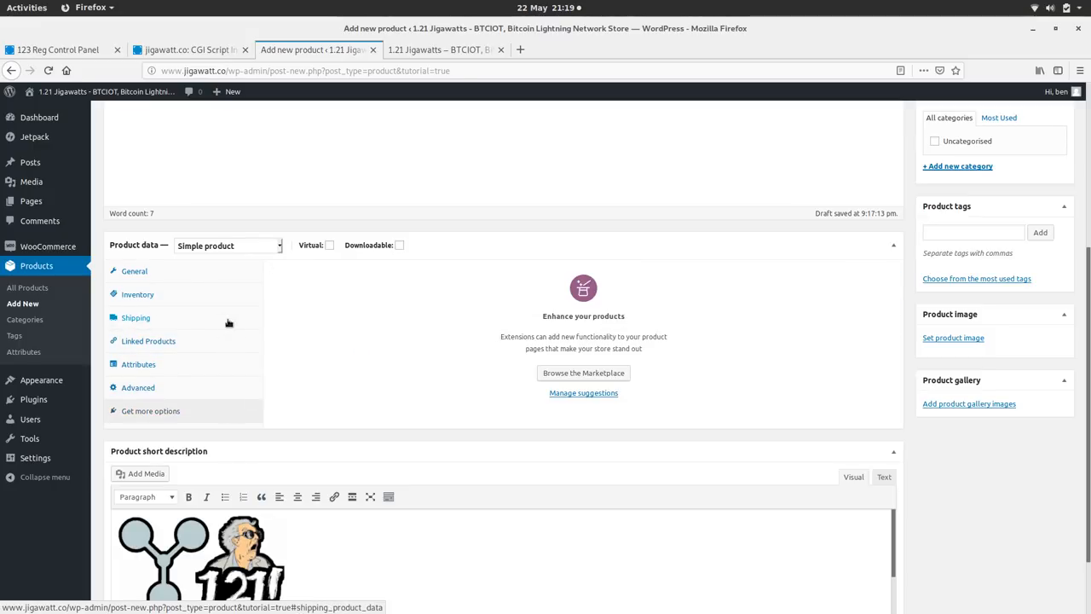
pyautogui.click(133, 271)
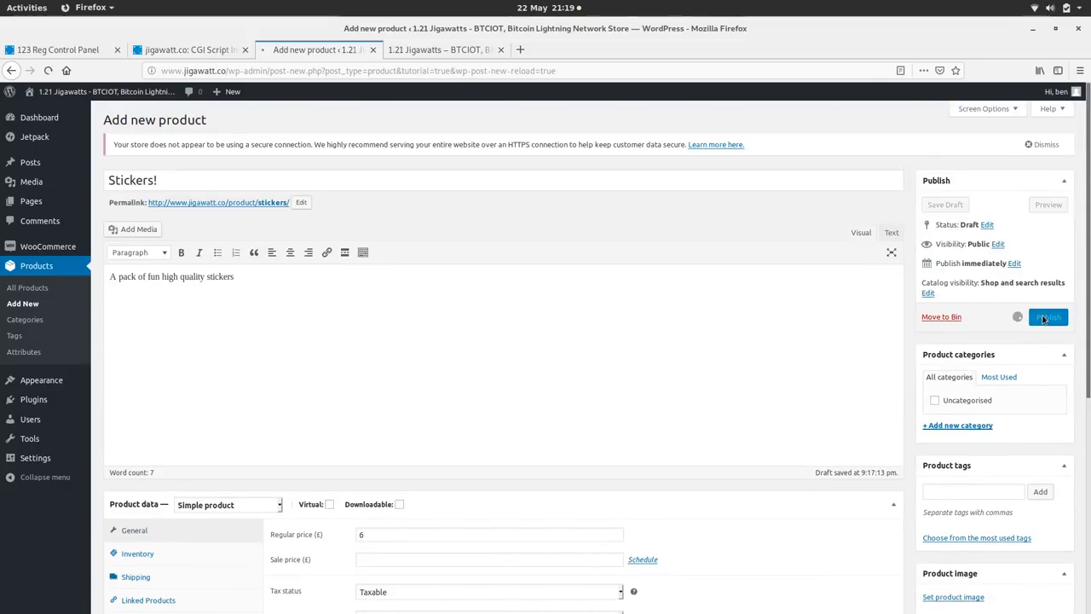
# - Browse the live storefront's Sample Page and empty Basket, then return to the Stickers! editor
pyautogui.click(1047, 316)
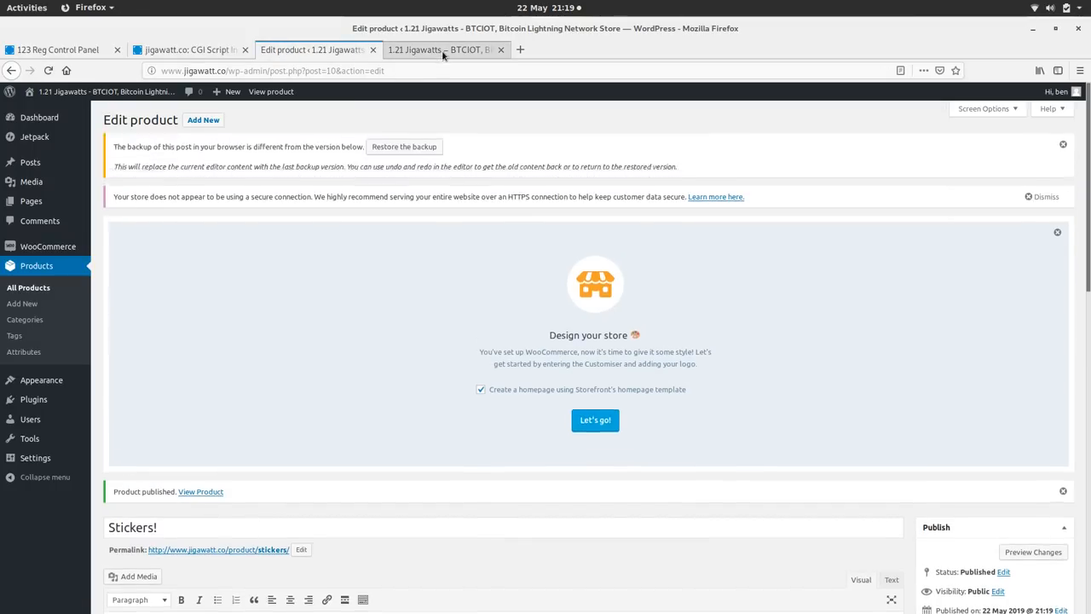
pyautogui.click(441, 49)
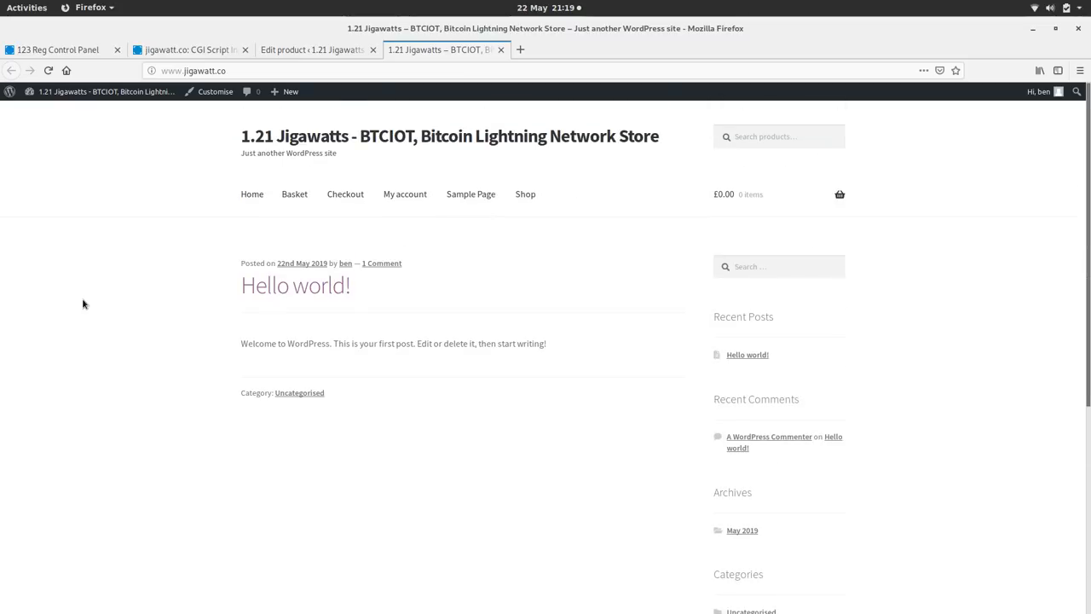
pyautogui.moveTo(294, 193)
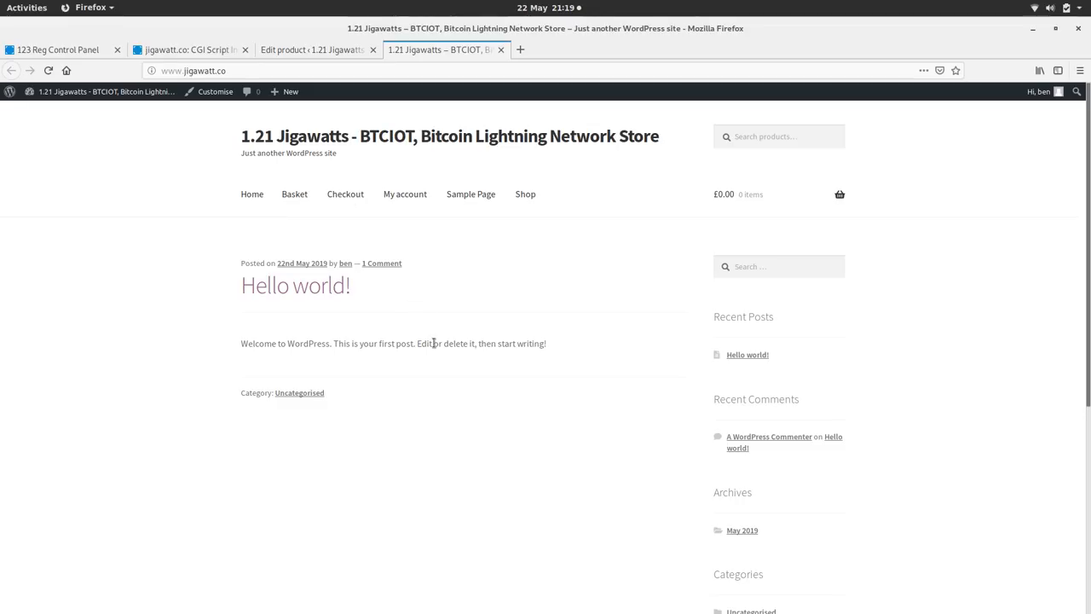
pyautogui.scroll(-3)
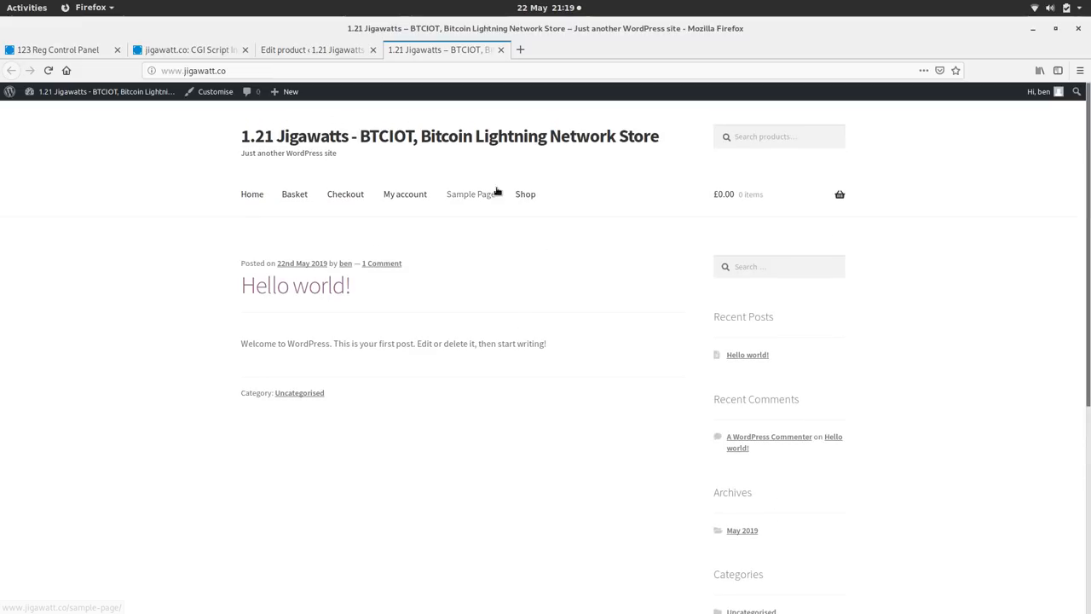
pyautogui.click(471, 194)
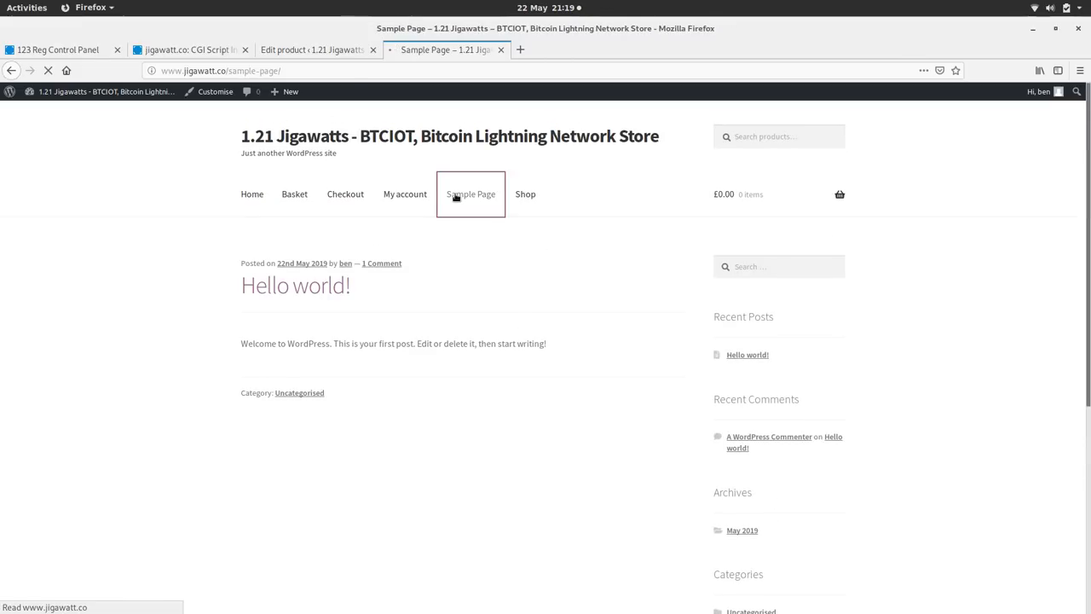
pyautogui.click(470, 193)
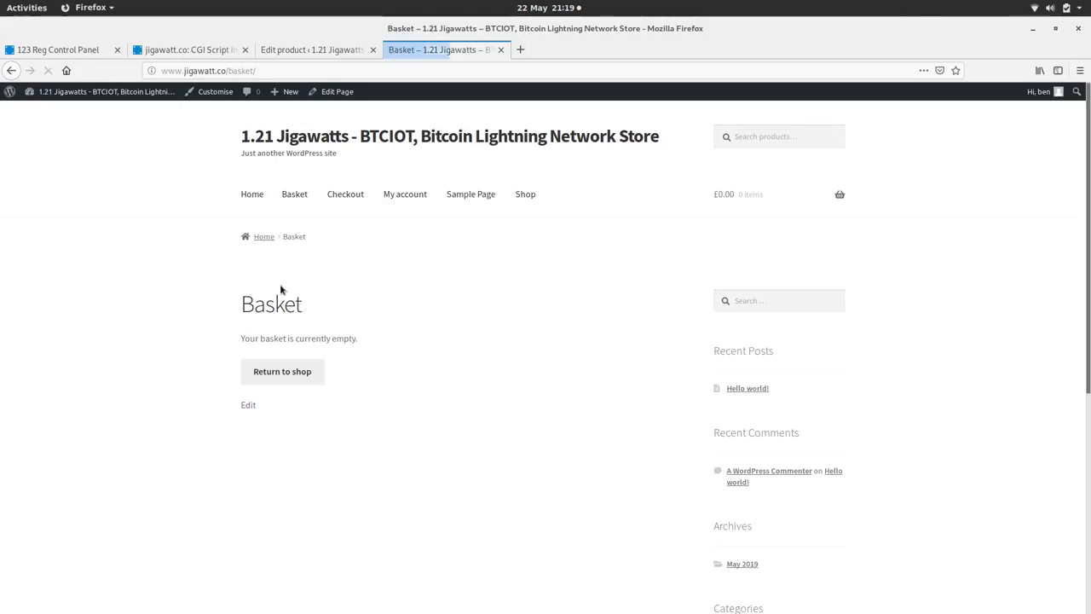
pyautogui.click(313, 50)
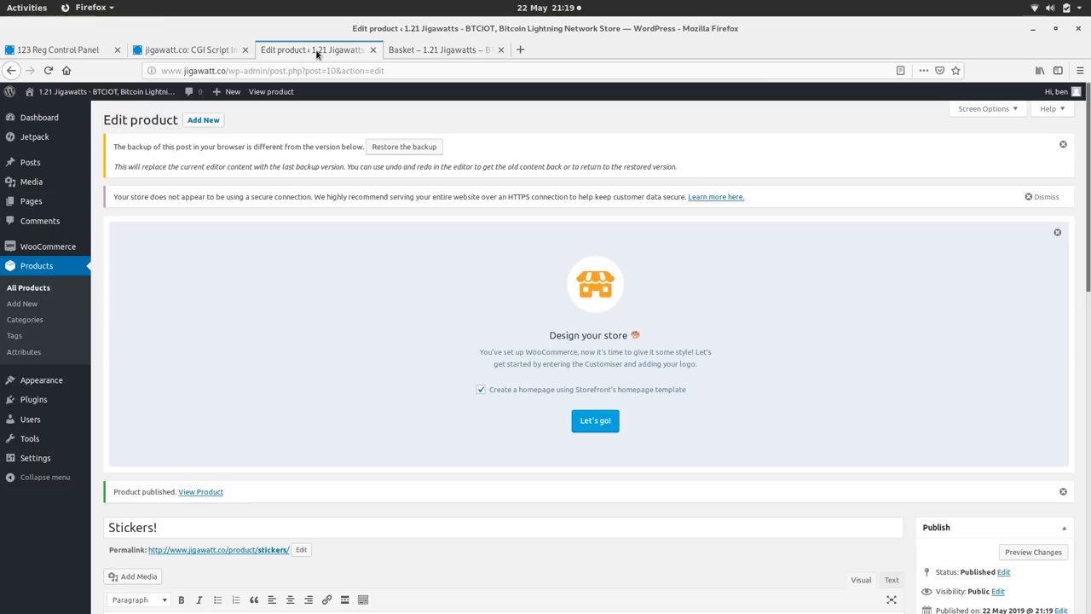
pyautogui.moveTo(41, 380)
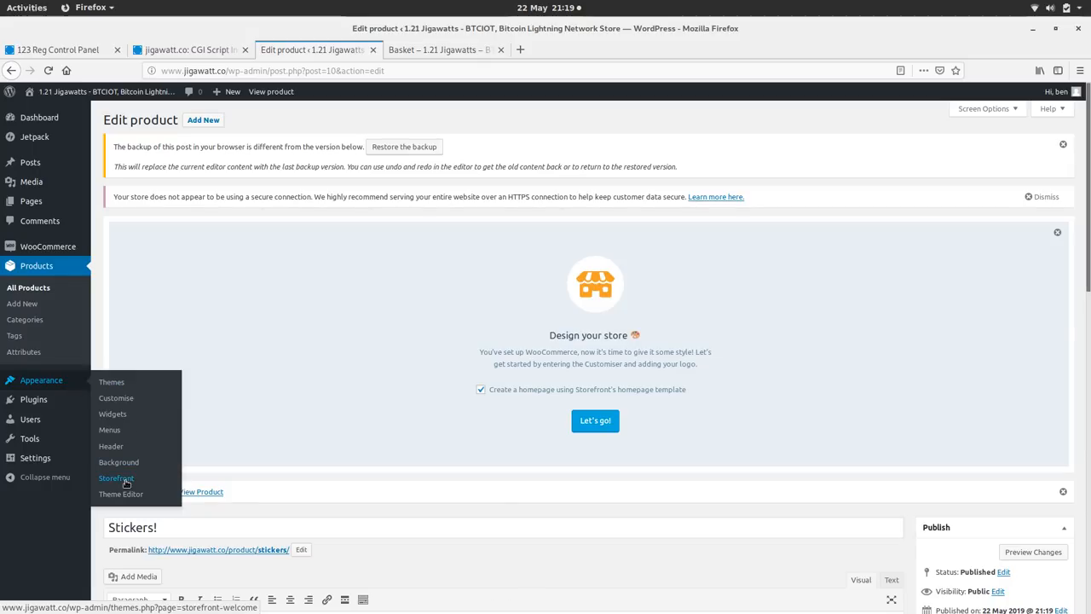
# - Launch the Storefront theme Customiser from its welcome page and skip the introduction tour
pyautogui.click(116, 478)
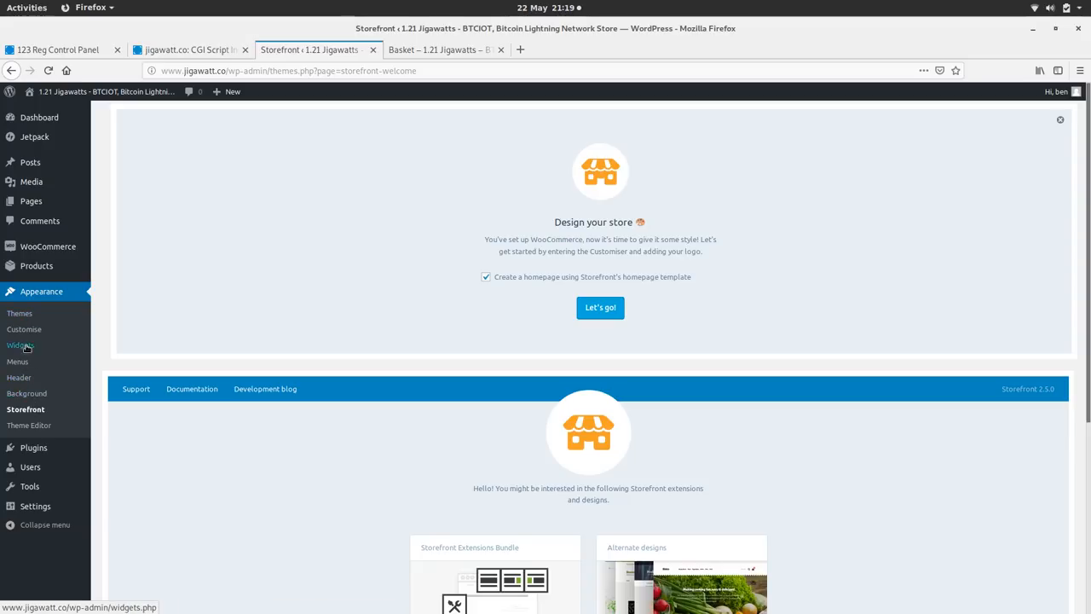
pyautogui.click(19, 378)
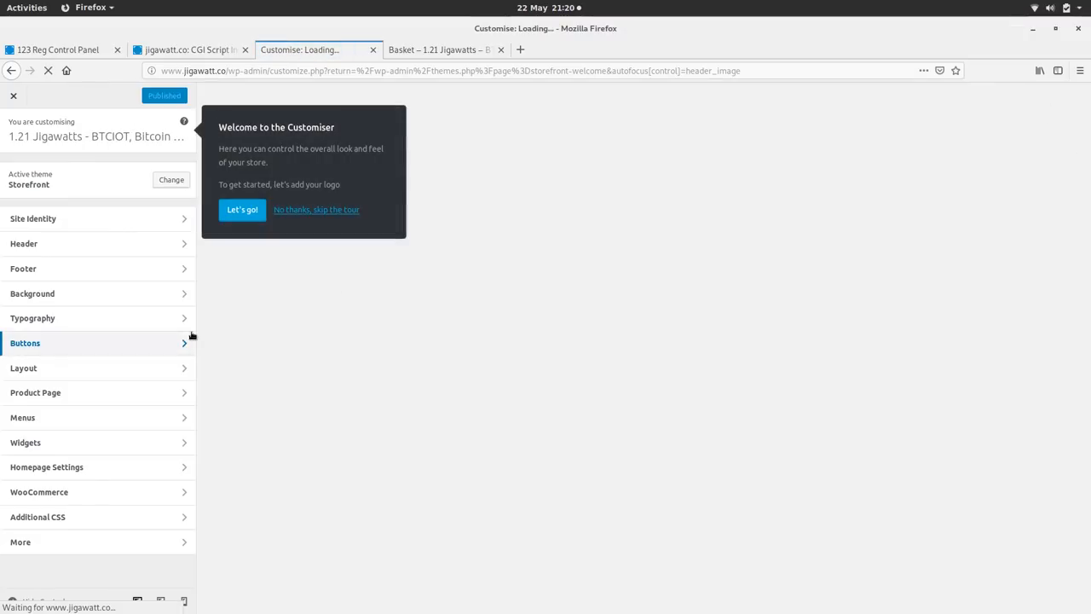
pyautogui.click(24, 243)
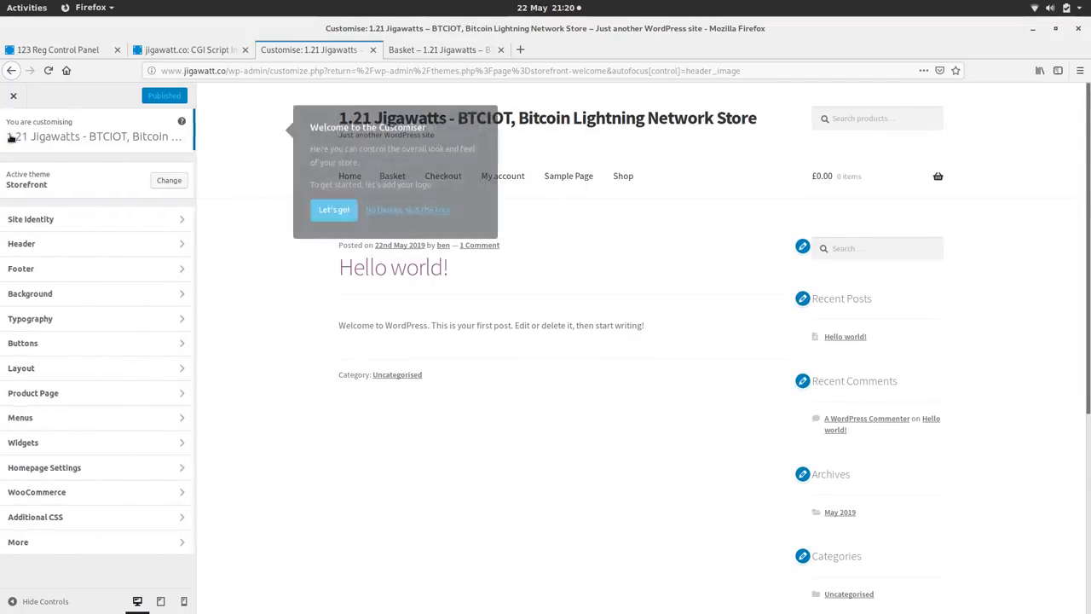
# - In Site Identity, set title '1.21 Jigawatts' and tagline 'BTCIOT, Bitcoin Lightning Network Store'
pyautogui.click(31, 220)
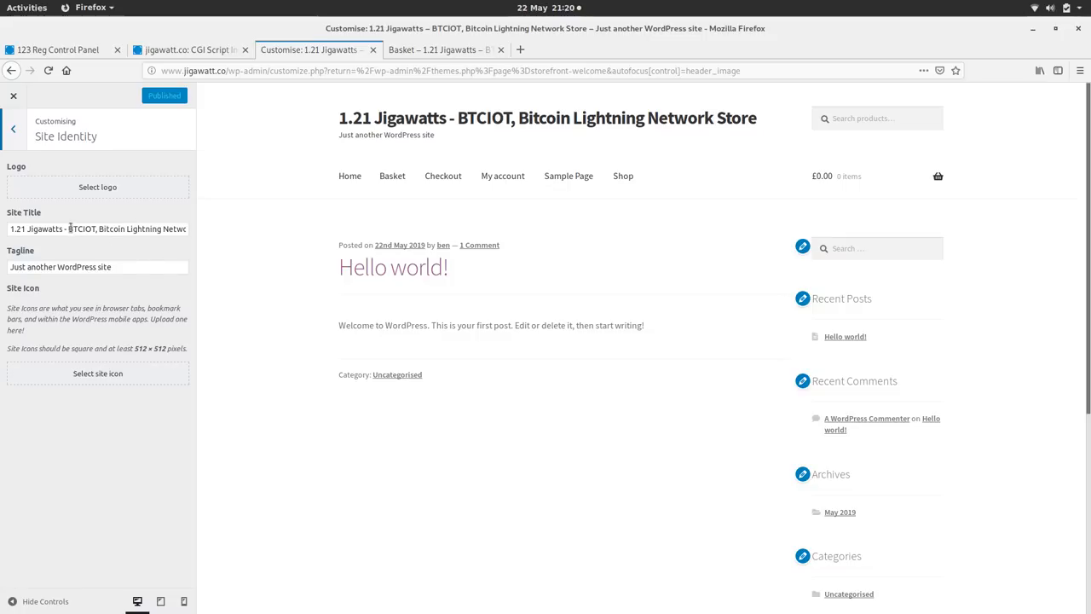
pyautogui.click(97, 228)
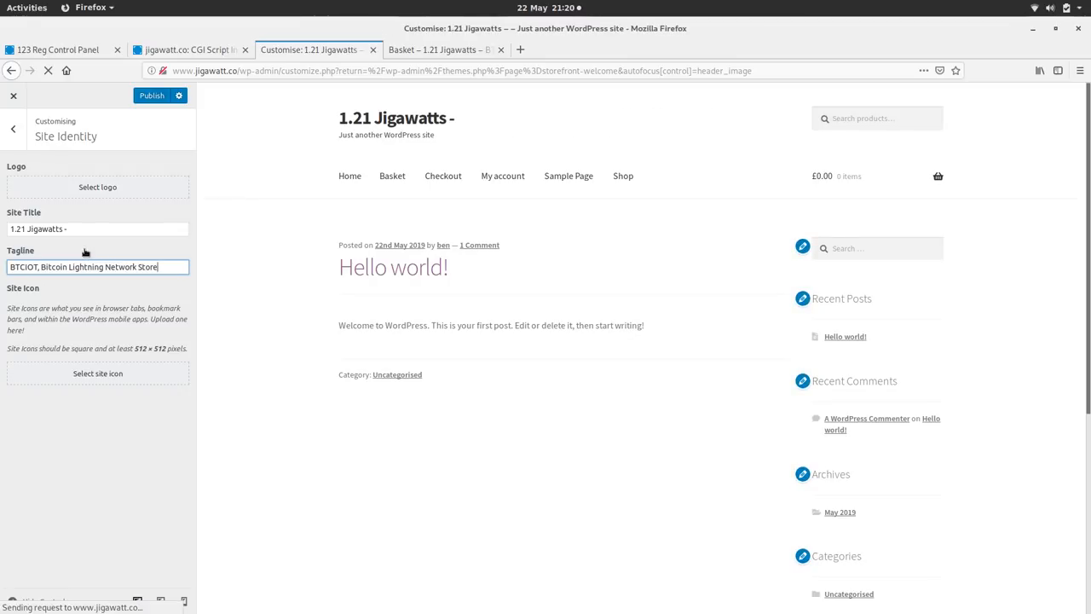
pyautogui.click(97, 229)
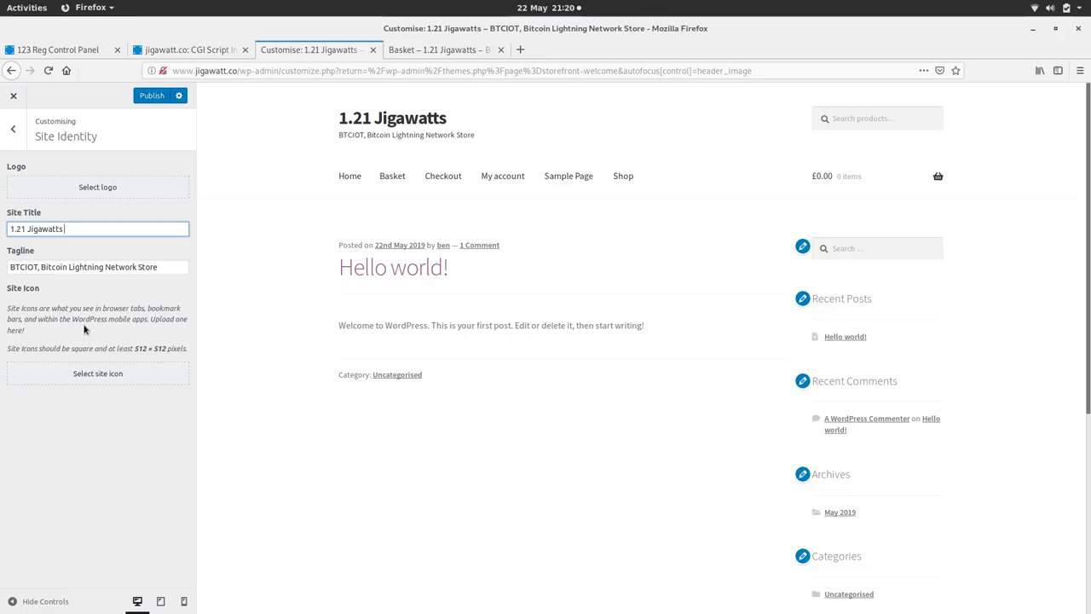
pyautogui.click(98, 187)
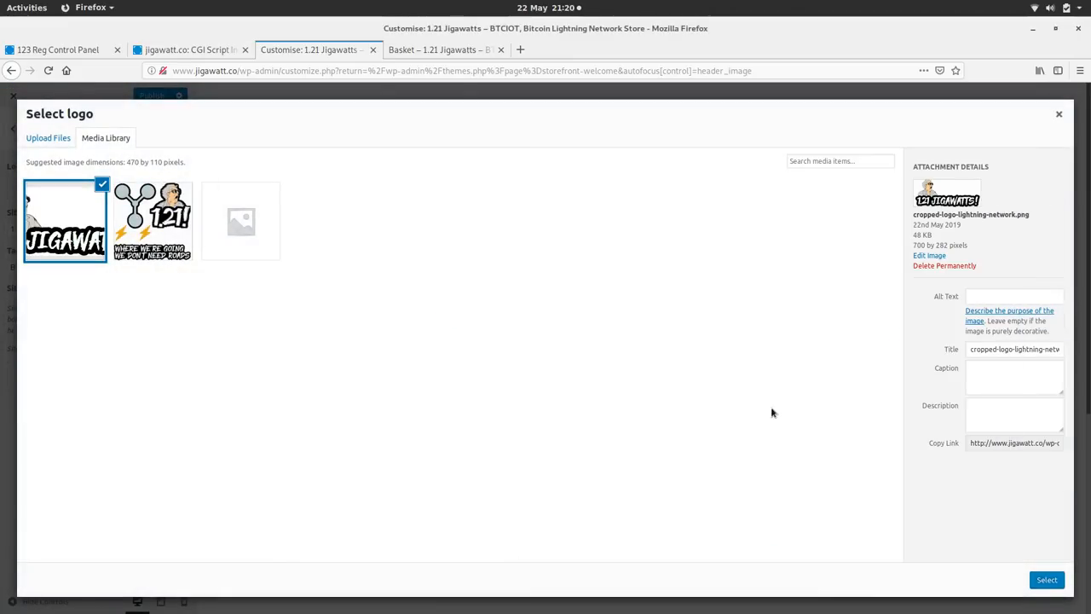
# - Crop the chosen 1.21 JIGAWATTS! image as the site logo and publish it
pyautogui.click(1046, 580)
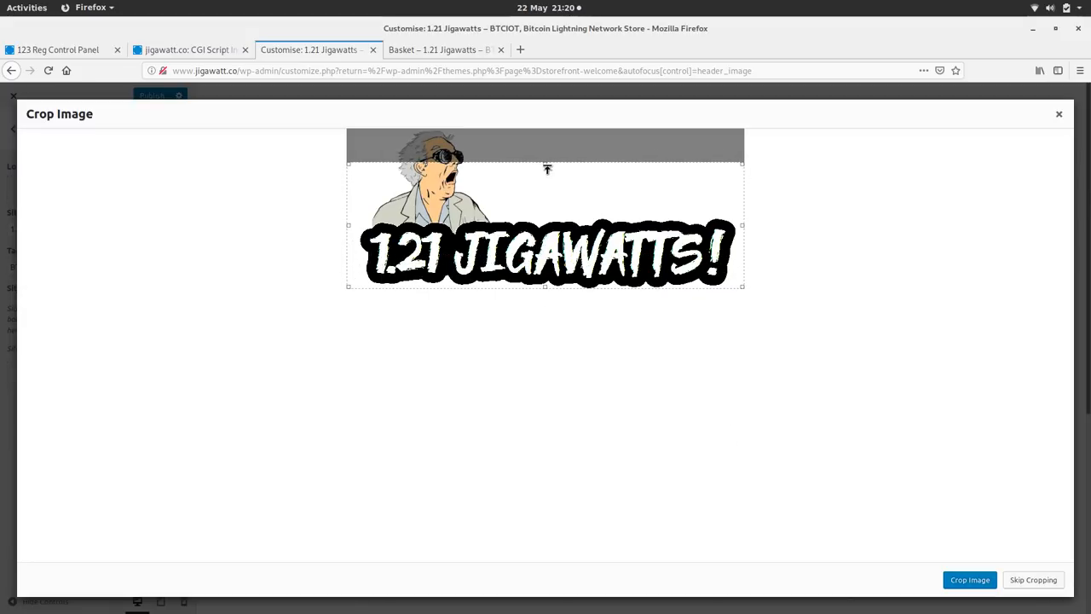
pyautogui.moveTo(546, 168); pyautogui.dragTo(545, 132)
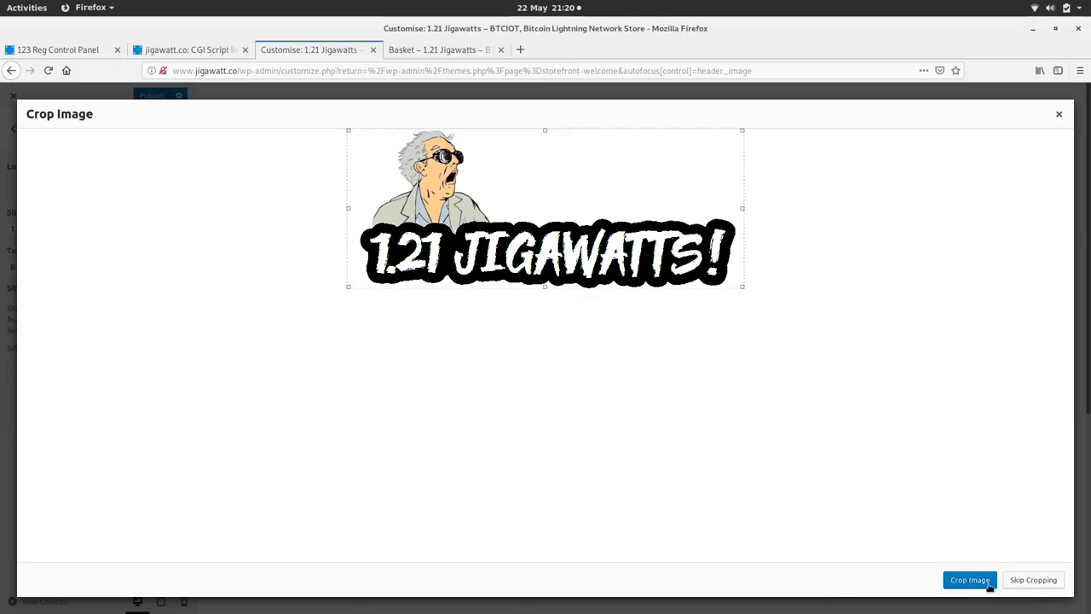
pyautogui.click(970, 579)
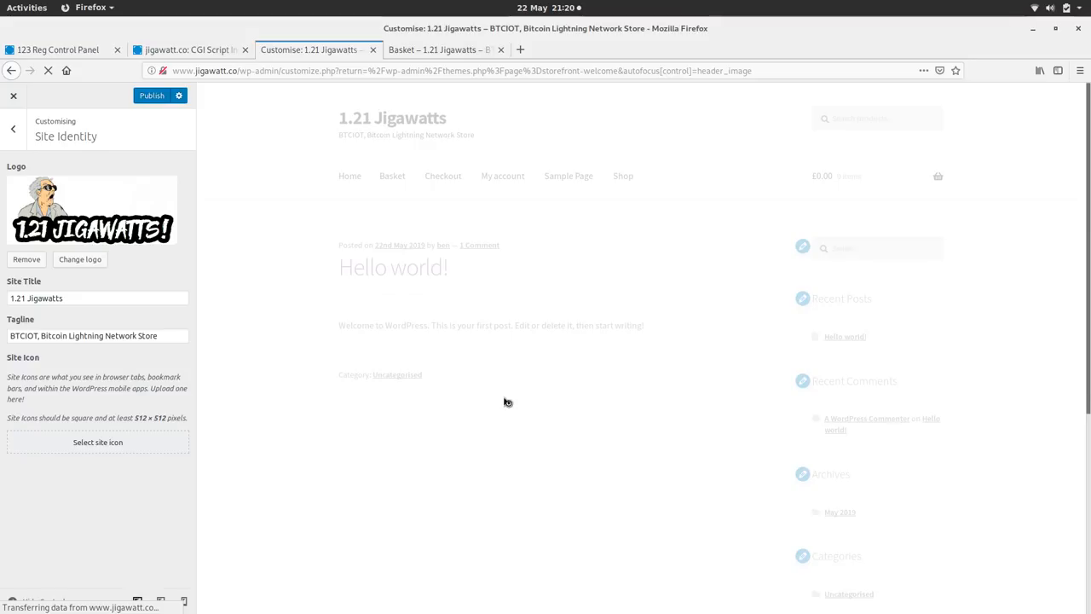
pyautogui.click(435, 49)
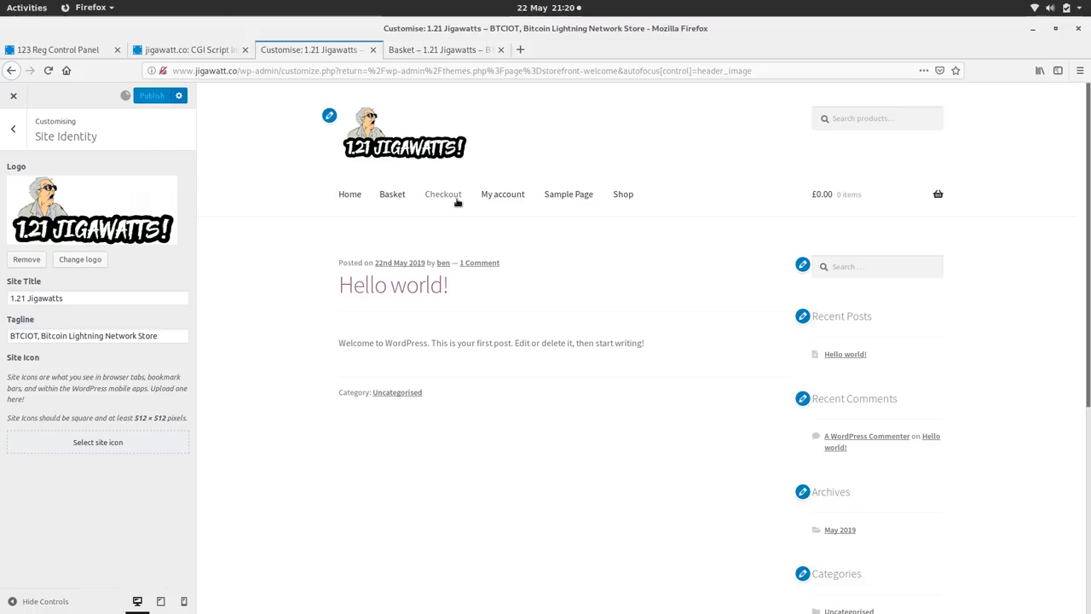
# - Reload the storefront Basket page and open Home to see the new logo
pyautogui.click(435, 49)
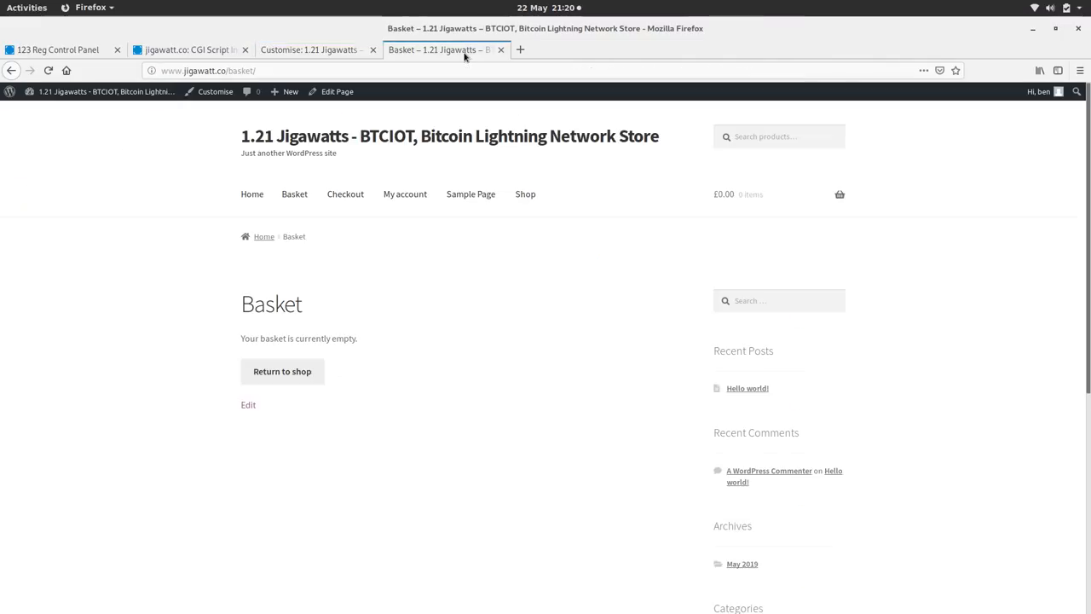
pyautogui.click(49, 70)
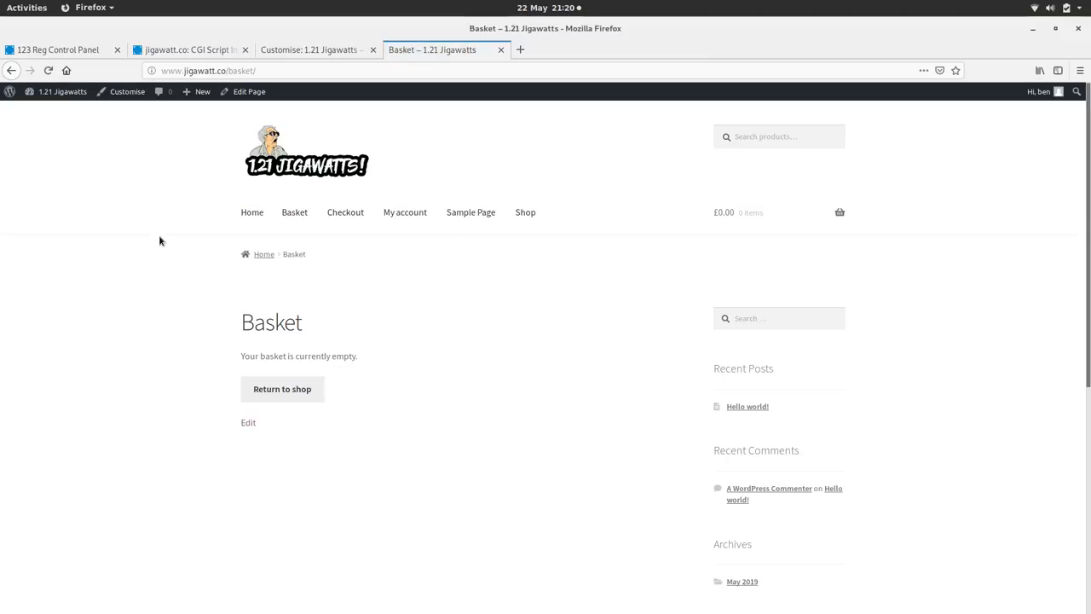
pyautogui.moveTo(252, 212)
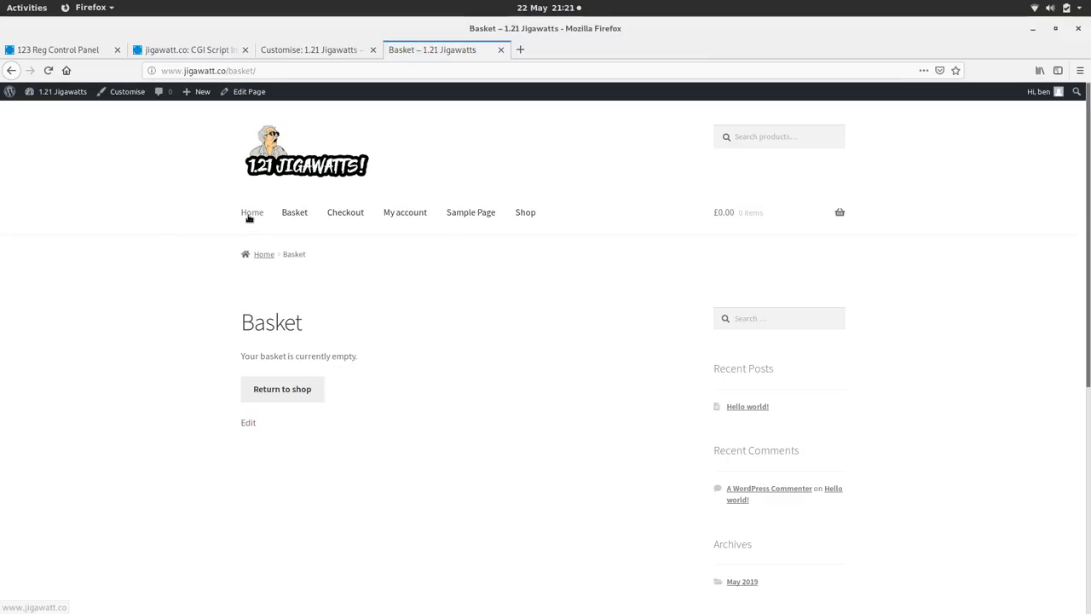
pyautogui.click(252, 212)
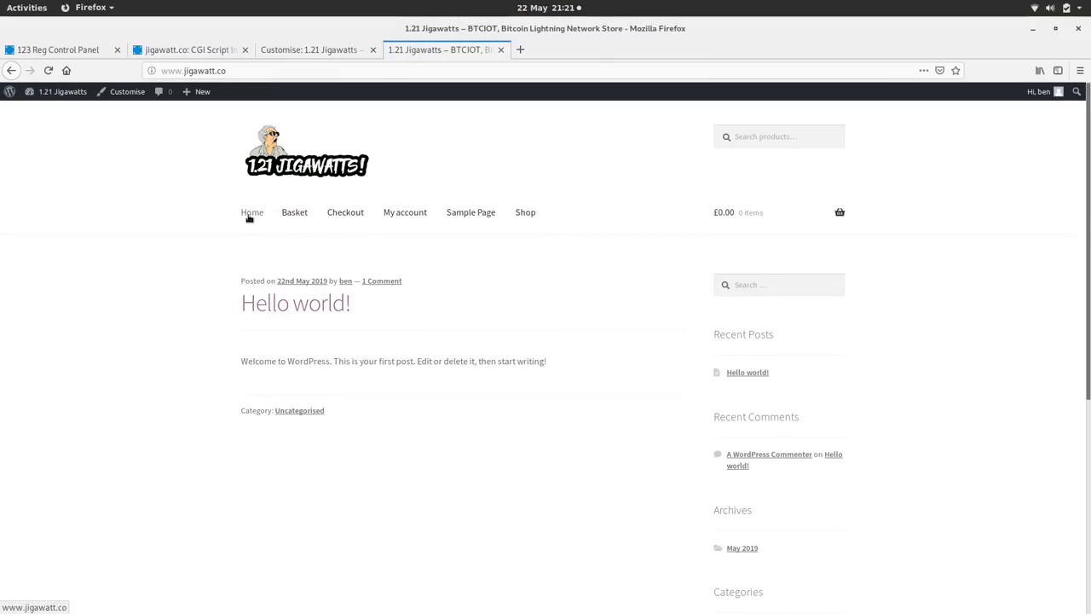
pyautogui.moveTo(405, 212)
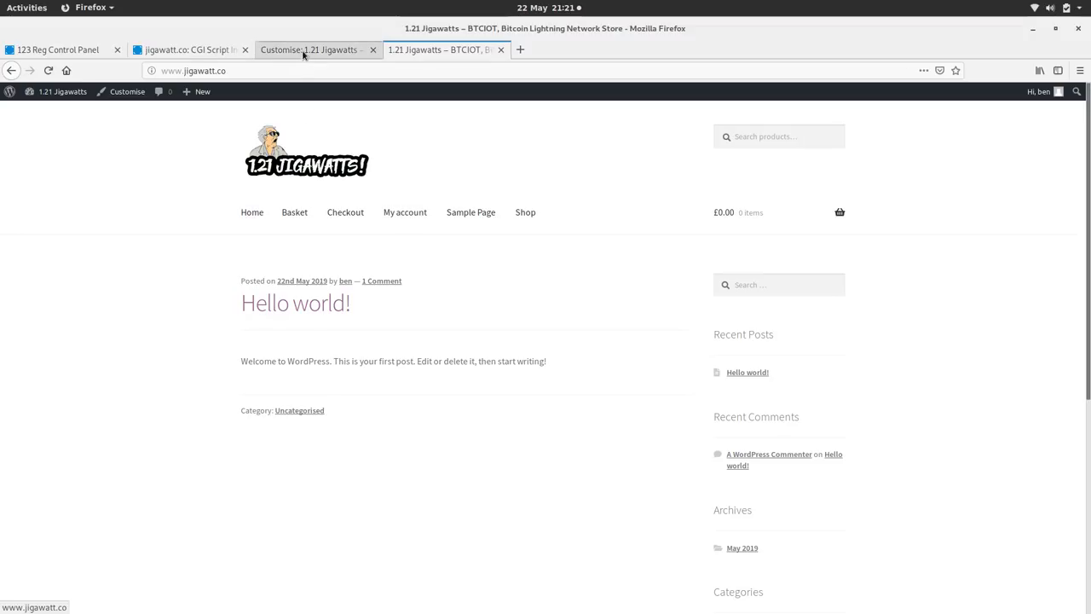
# - Return to the Customiser, browse sections including Background, and open Additional CSS
pyautogui.click(311, 50)
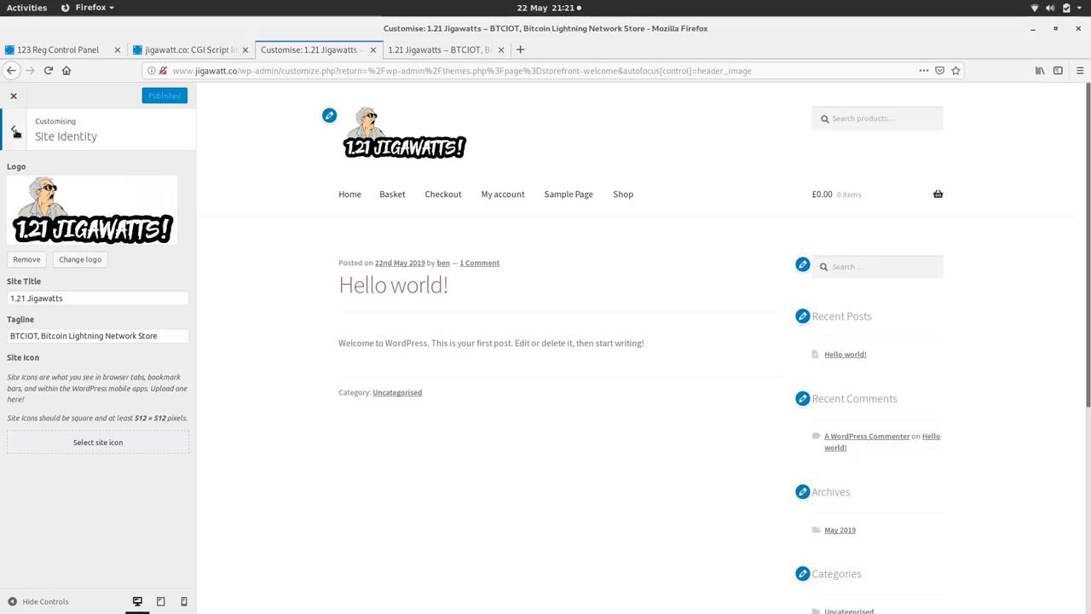
pyautogui.click(15, 130)
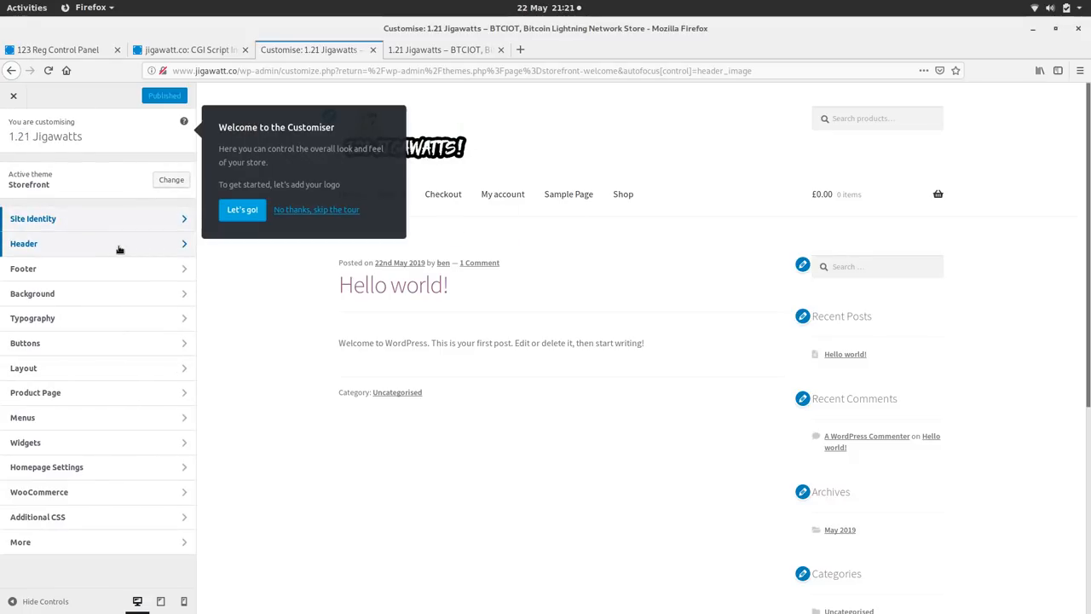
pyautogui.click(24, 243)
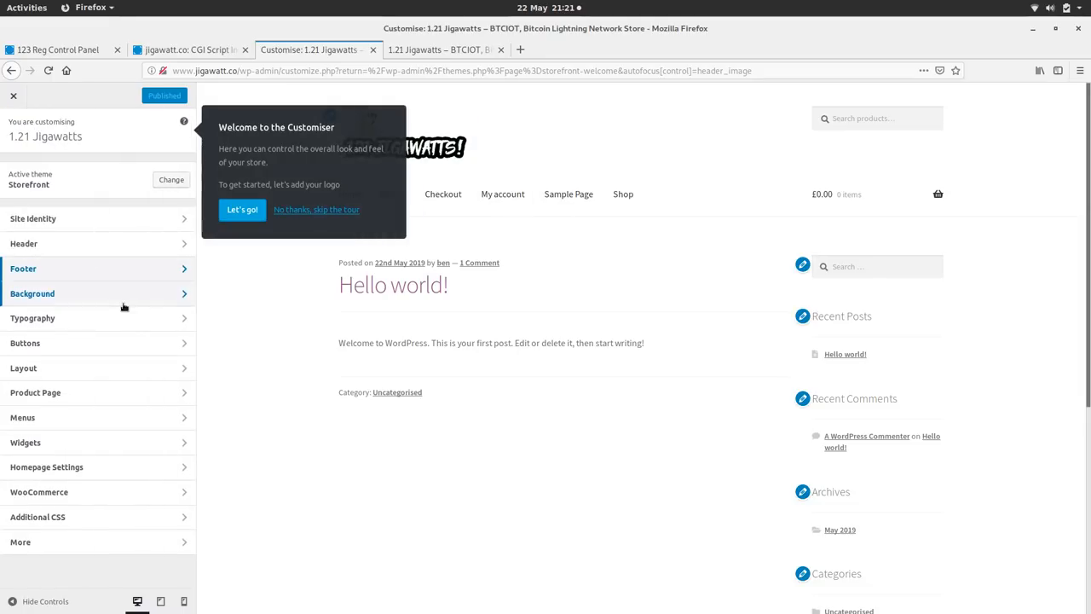
pyautogui.click(32, 293)
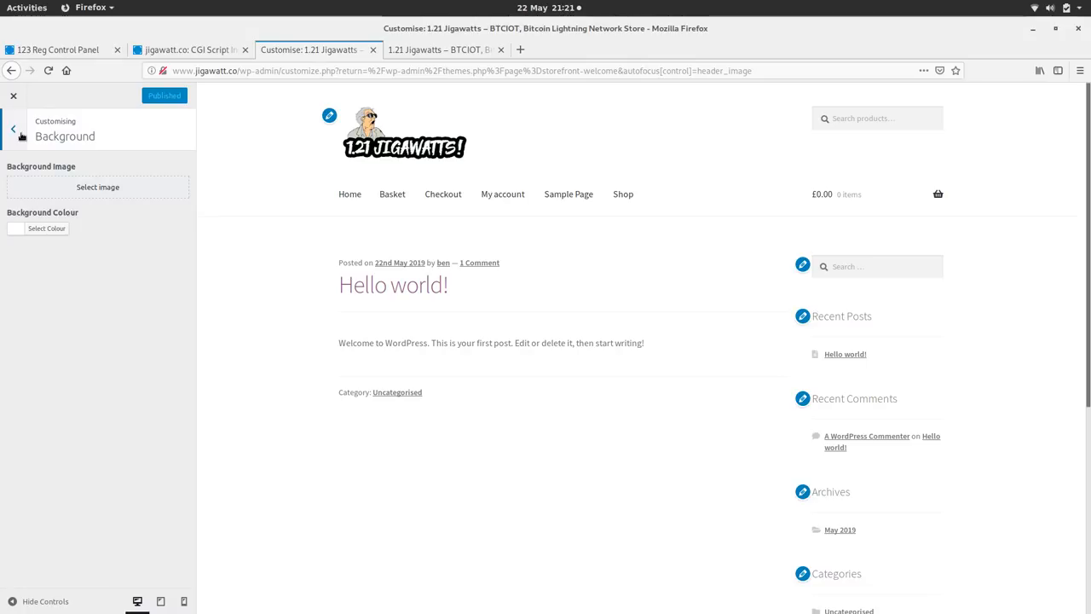
pyautogui.click(13, 129)
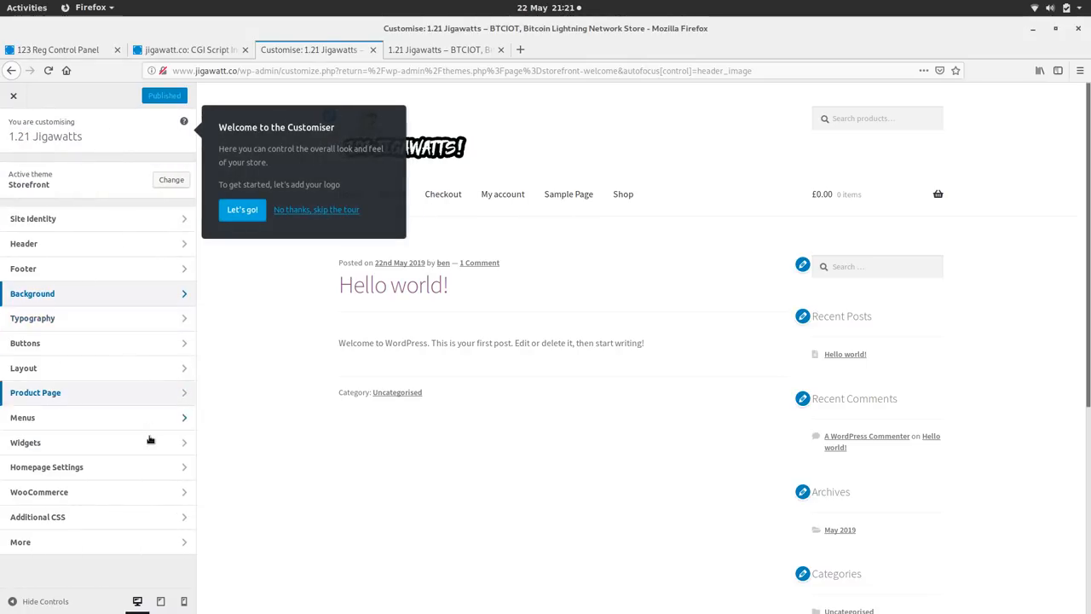
pyautogui.click(35, 392)
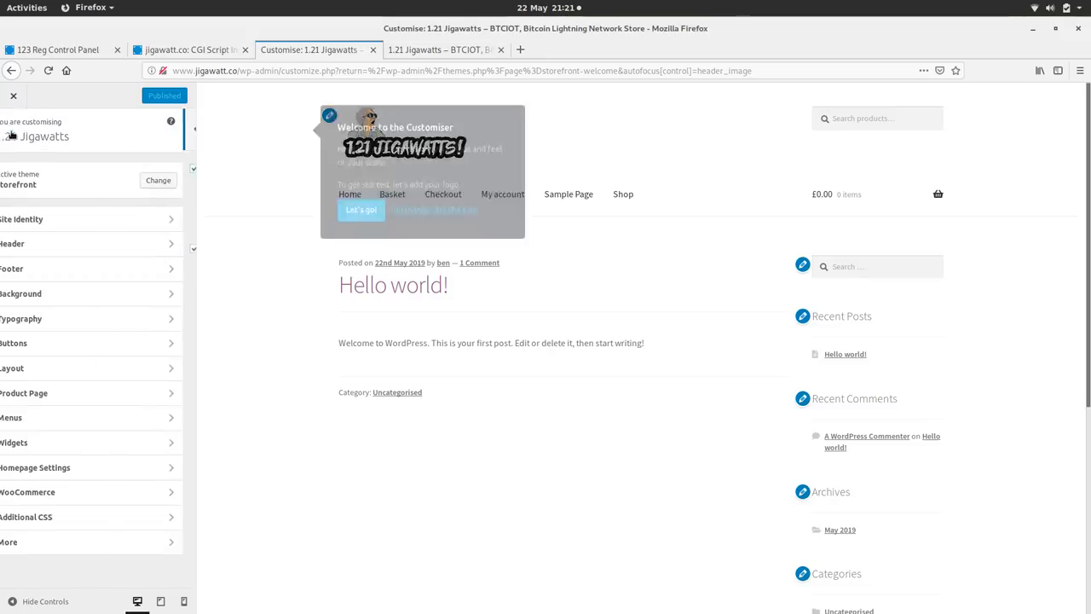
pyautogui.click(26, 517)
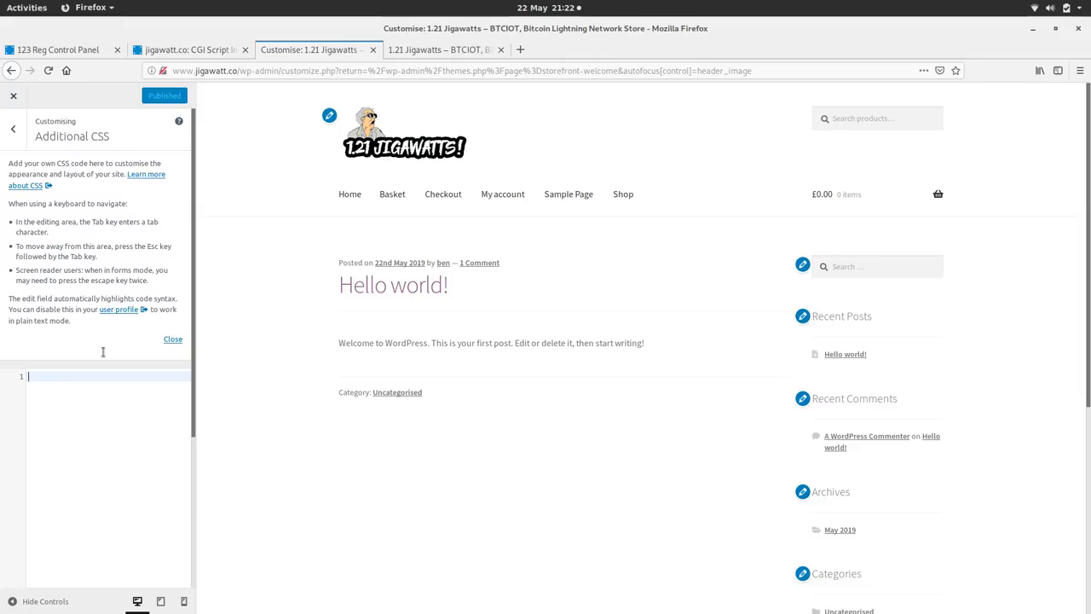
pyautogui.moveTo(103, 480)
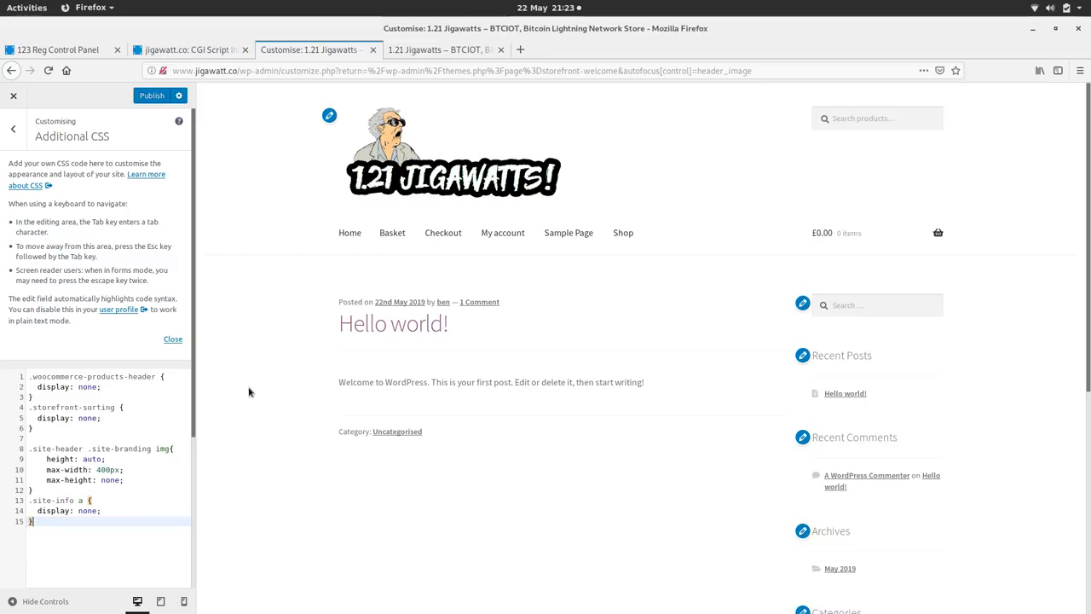
pyautogui.moveTo(259, 427)
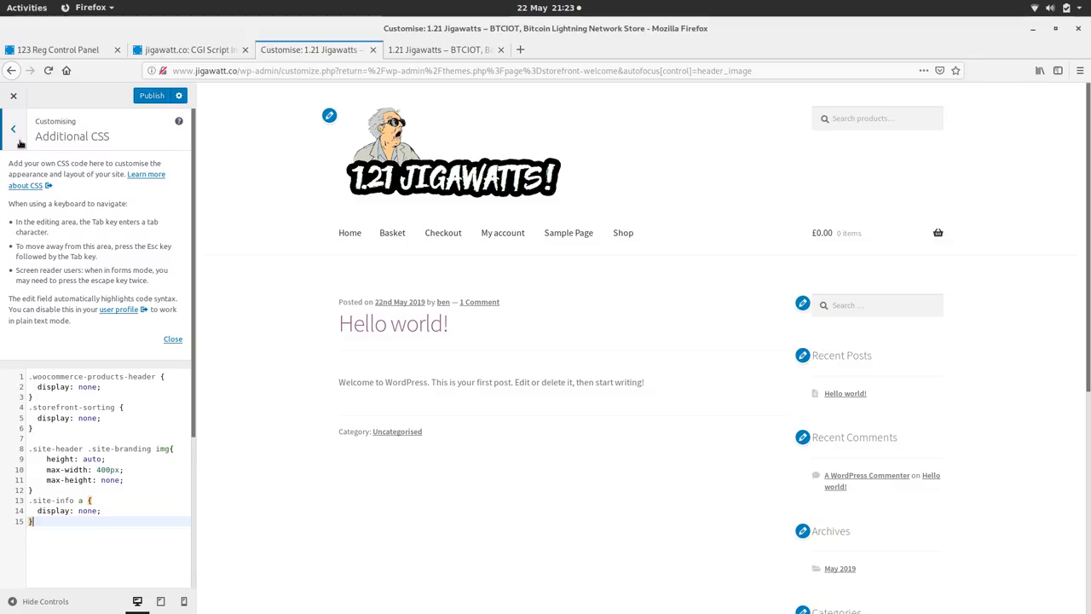
# - Go back from Additional CSS to the main Customiser section list, dismissing the tour
pyautogui.click(12, 128)
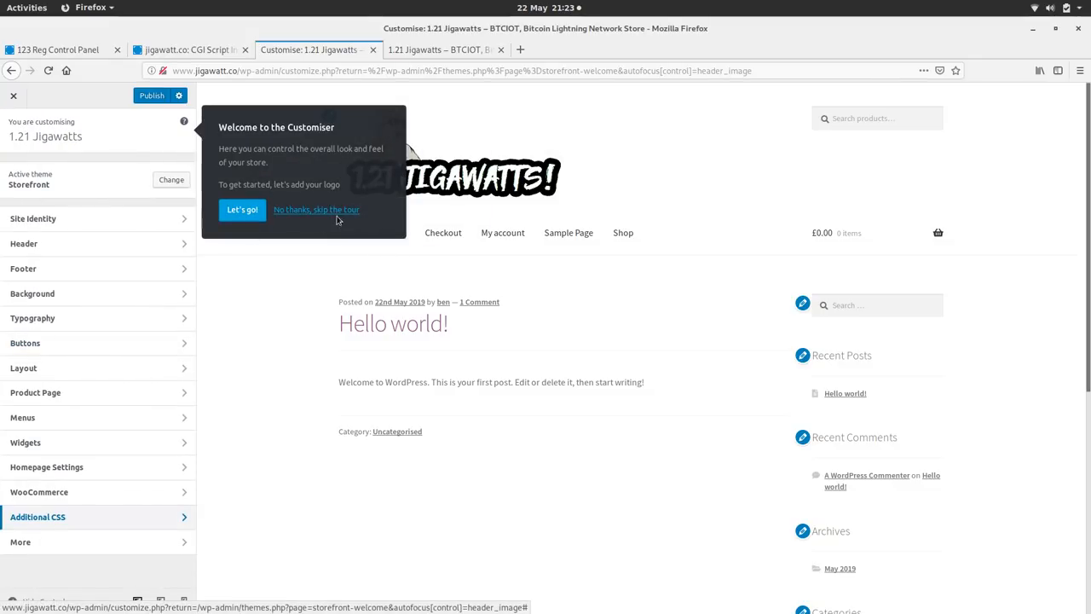
pyautogui.click(316, 210)
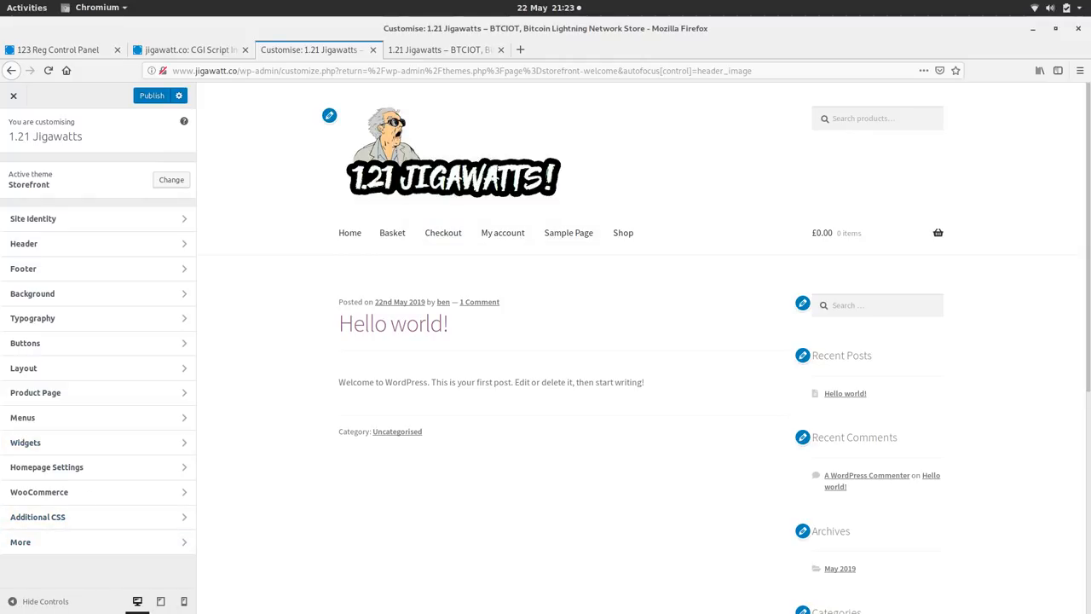
# - Set Homepage Settings to a static Shop page, publish, and exit the Customiser
pyautogui.click(47, 467)
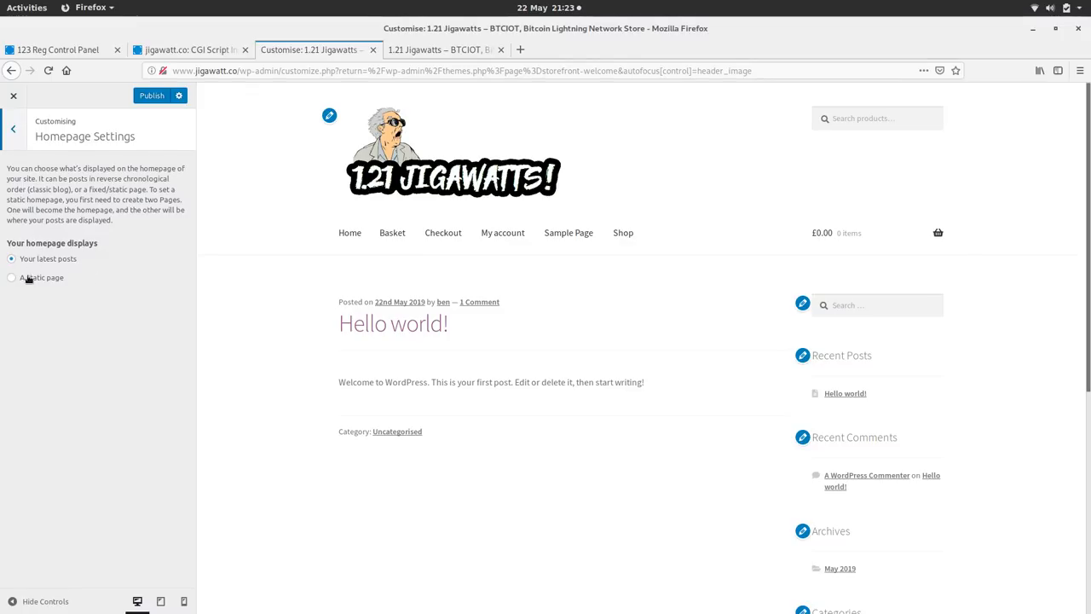
pyautogui.click(12, 277)
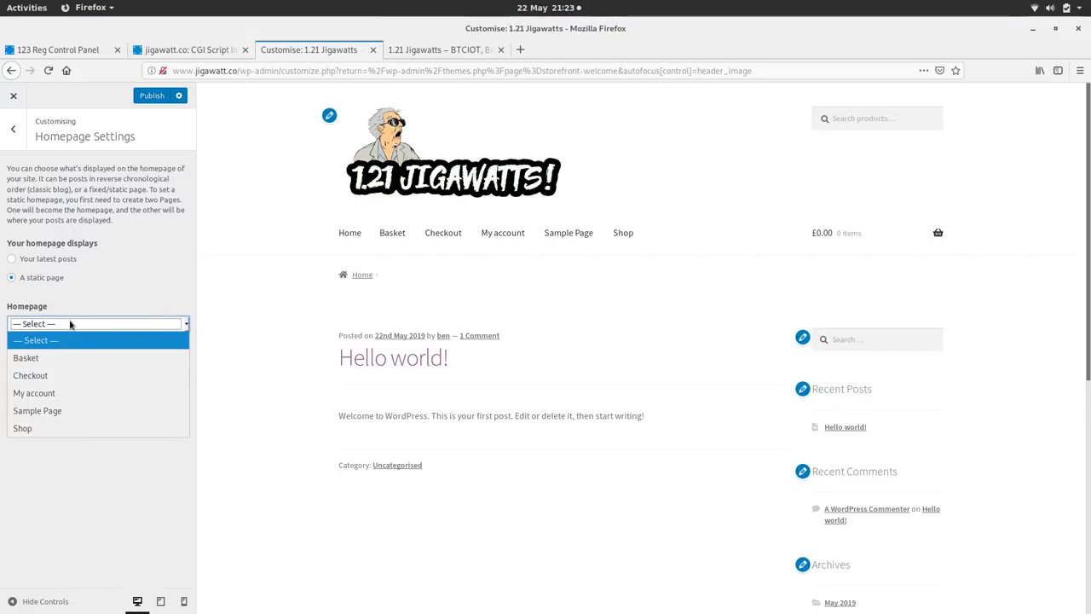
pyautogui.click(22, 428)
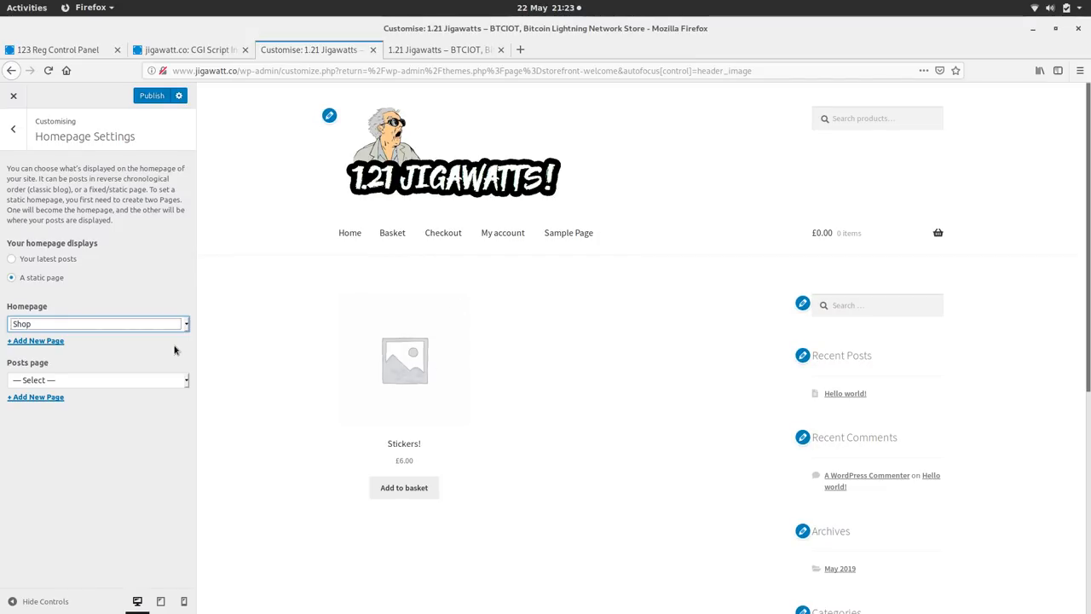
pyautogui.moveTo(74, 298)
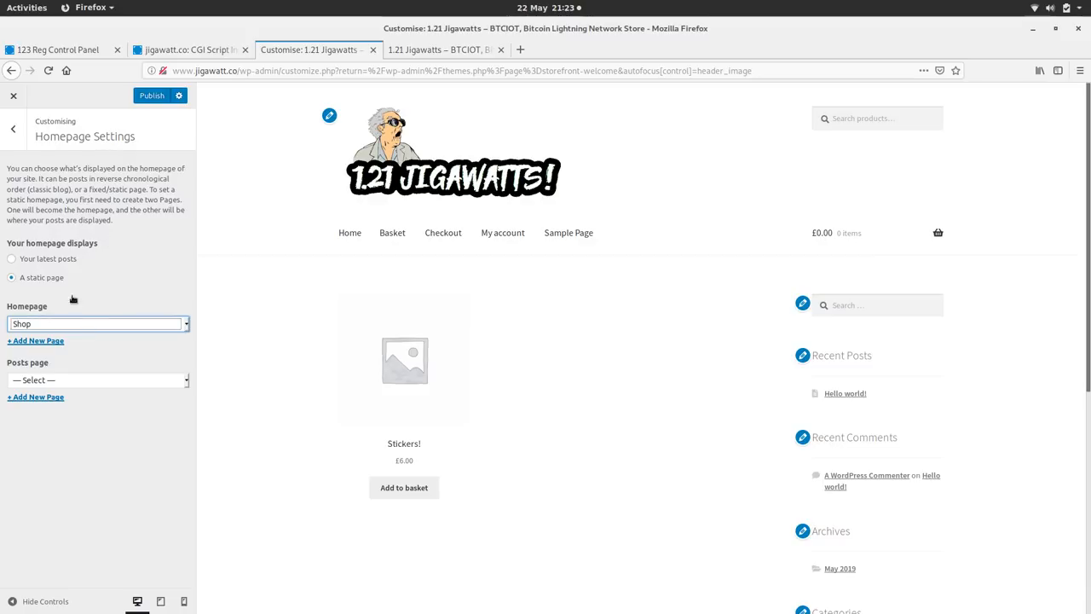
pyautogui.click(13, 128)
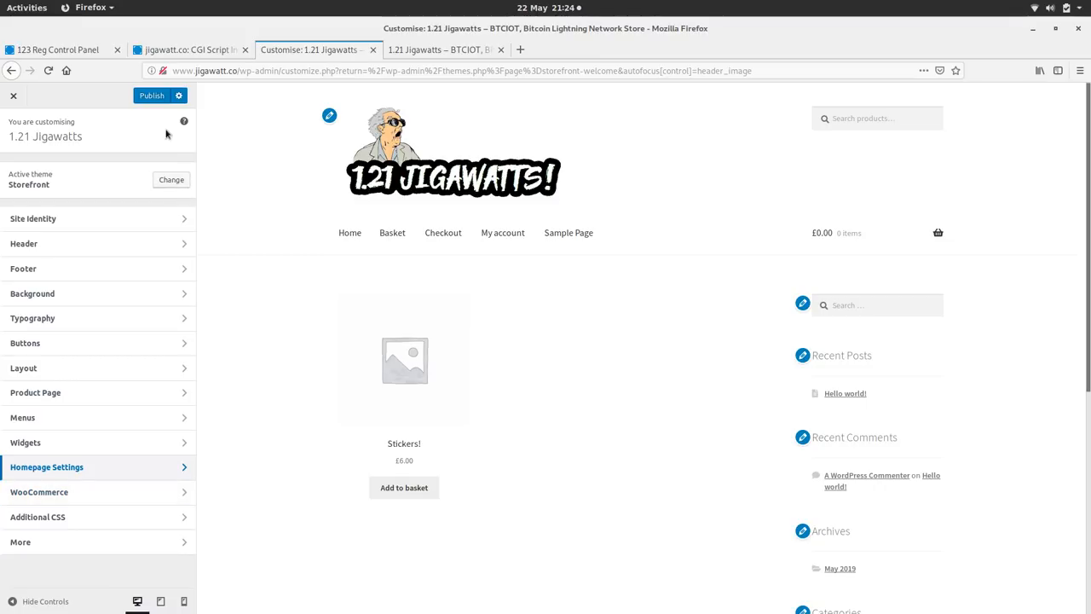
pyautogui.click(151, 95)
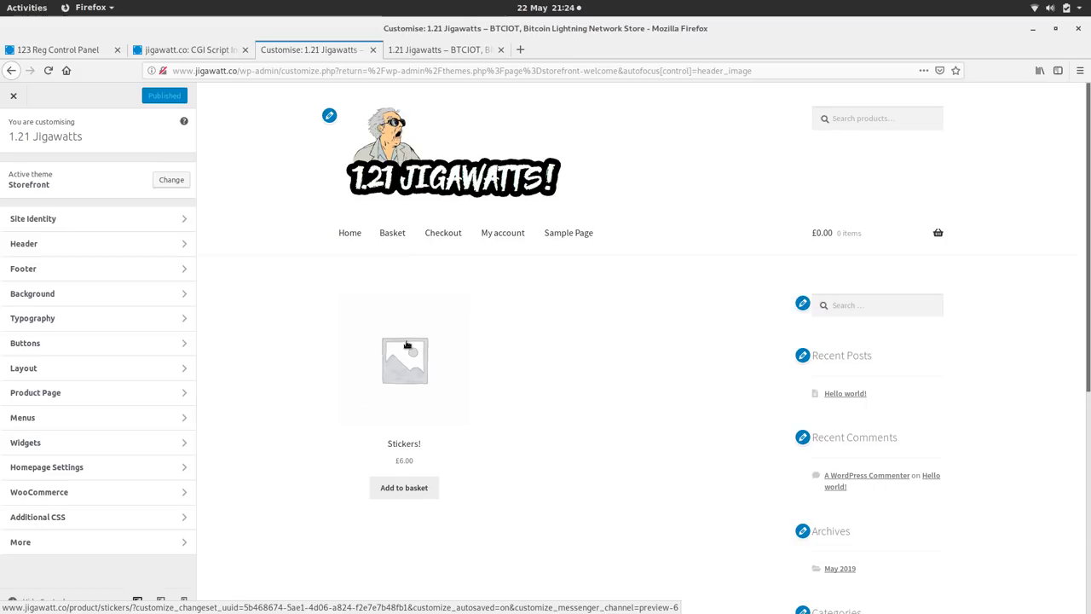
pyautogui.moveTo(416, 453)
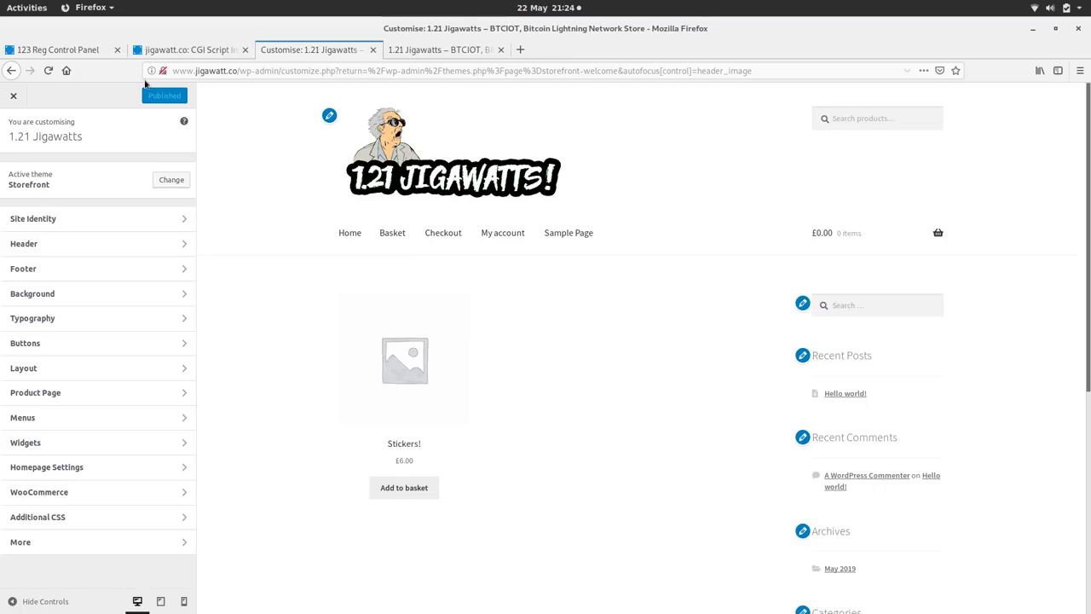
pyautogui.click(13, 95)
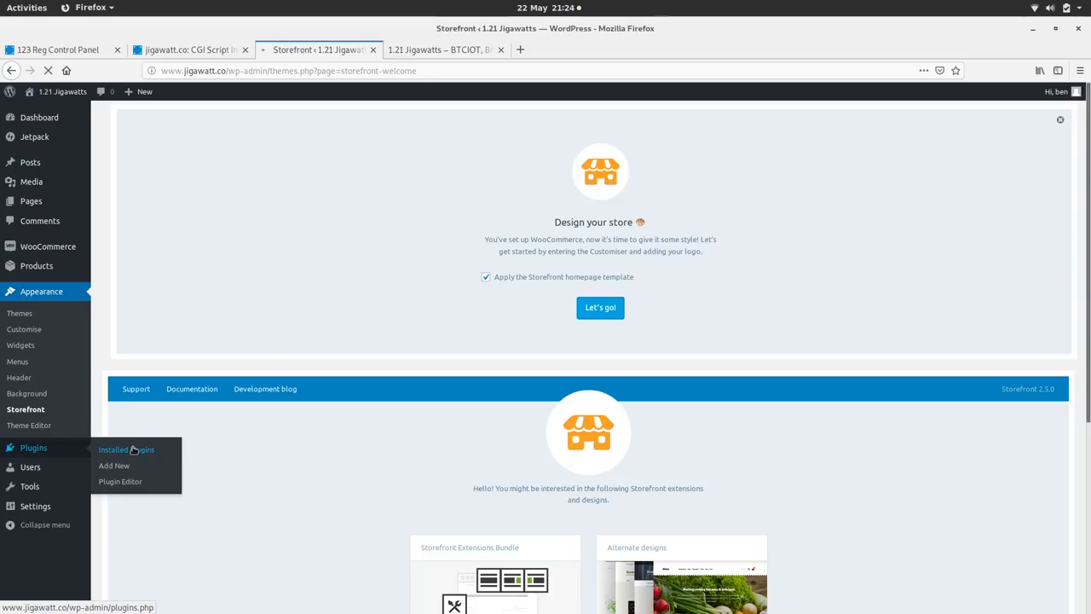
# - Search the Add Plugins page for the OpenNode plugin
pyautogui.click(126, 450)
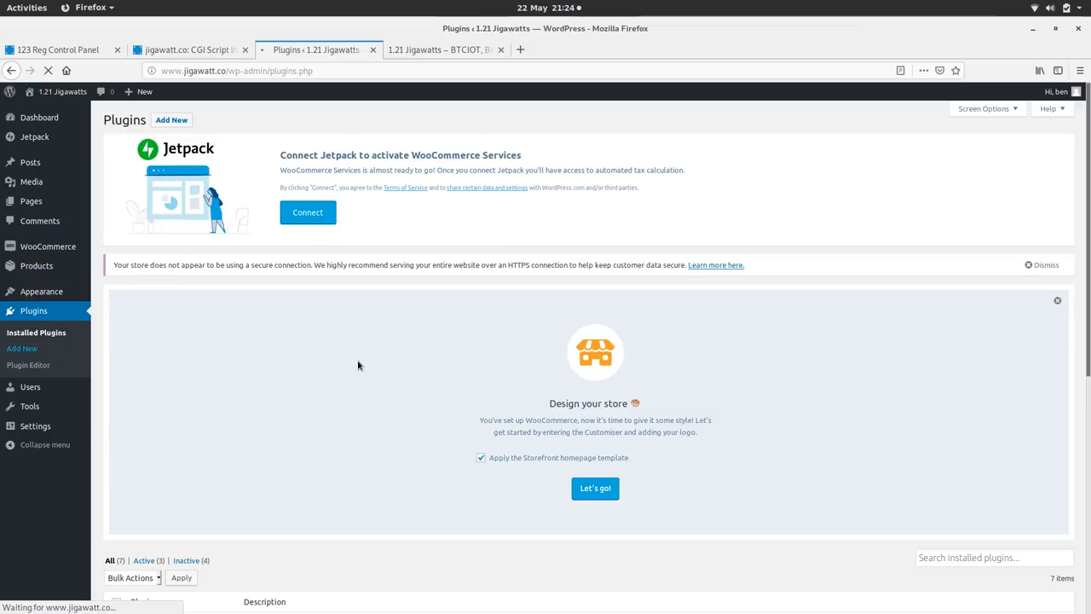
pyautogui.click(22, 348)
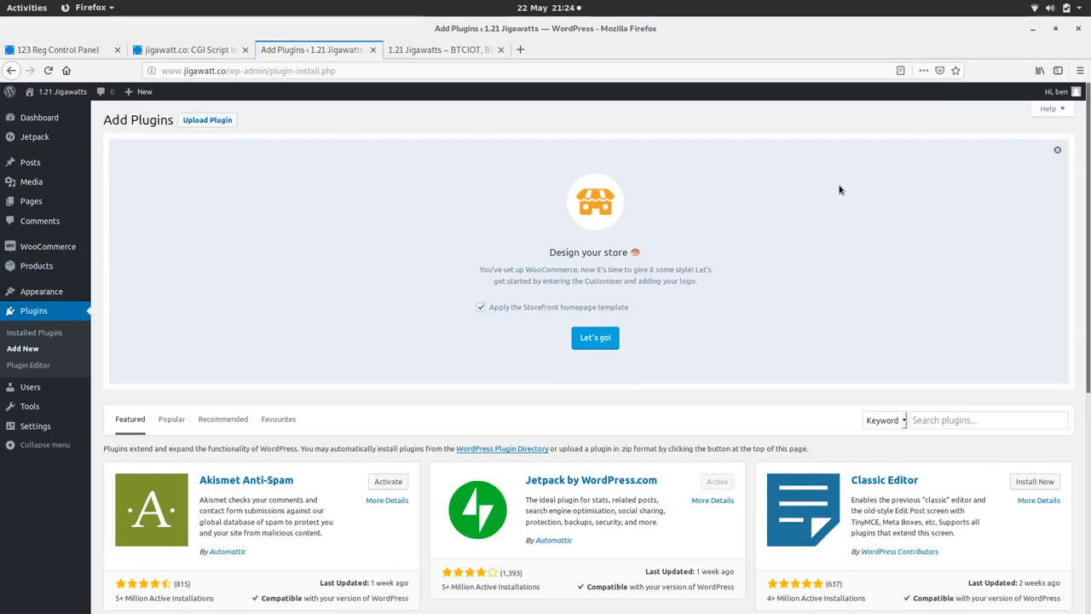
pyautogui.click(987, 420)
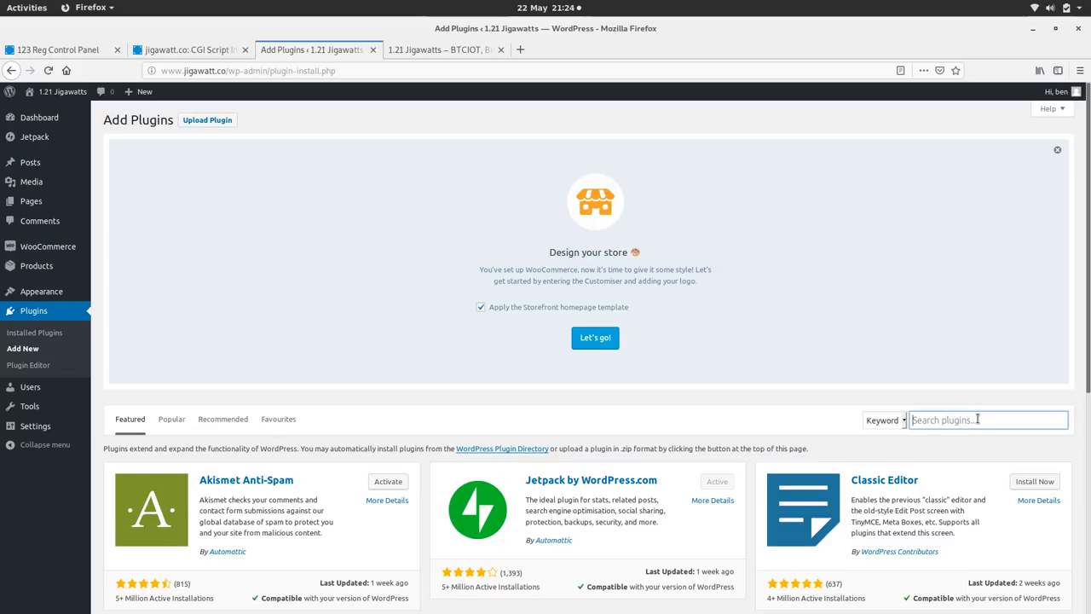
pyautogui.write('opennode')
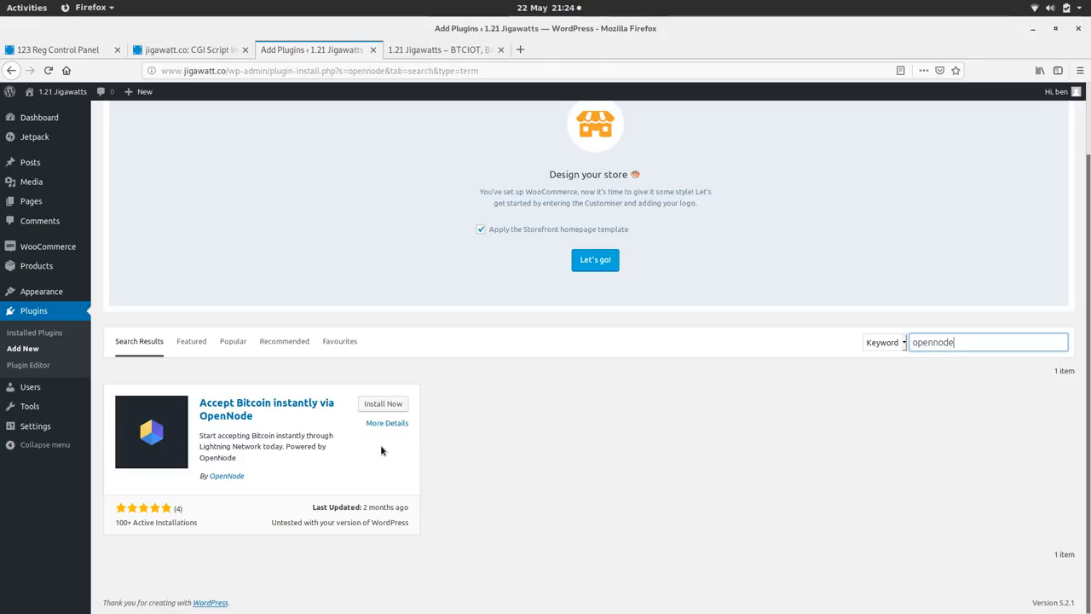
# - Install and activate Accept Bitcoin instantly via OpenNode and view its Installation notes
pyautogui.click(383, 403)
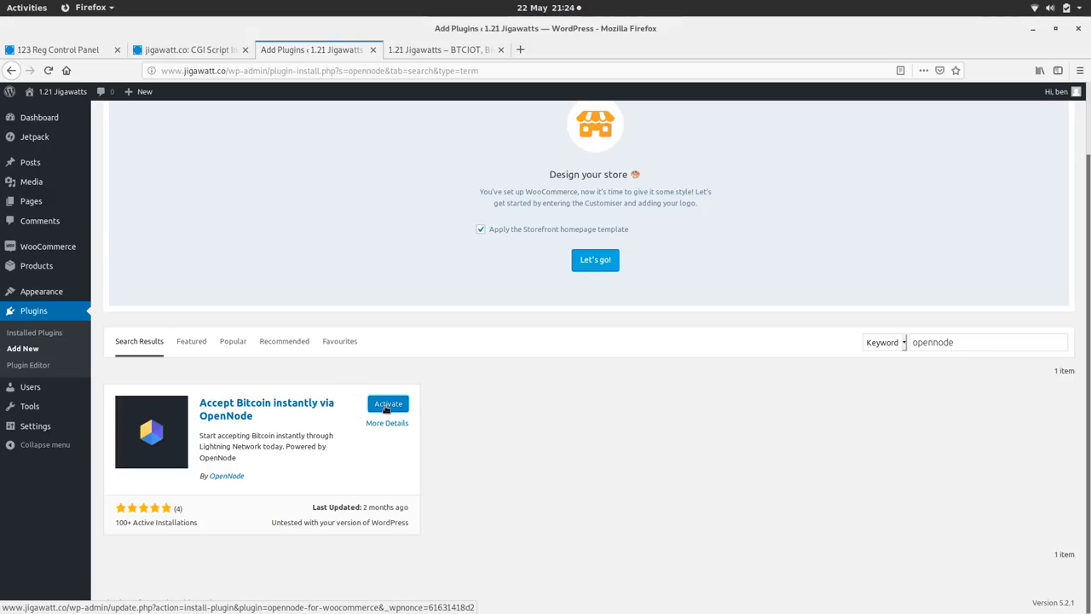
pyautogui.click(388, 403)
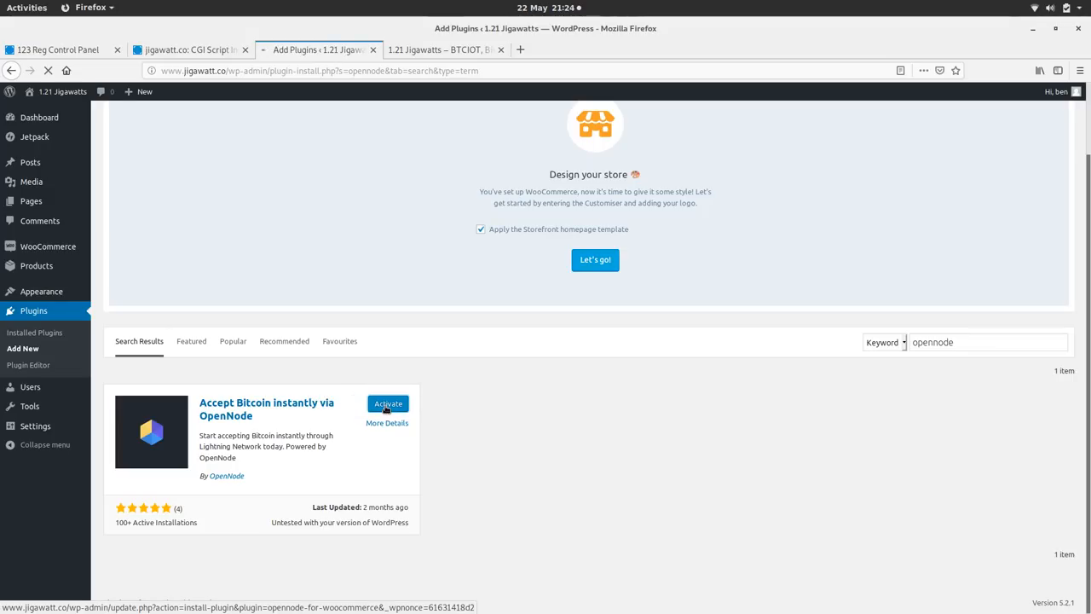
pyautogui.click(388, 404)
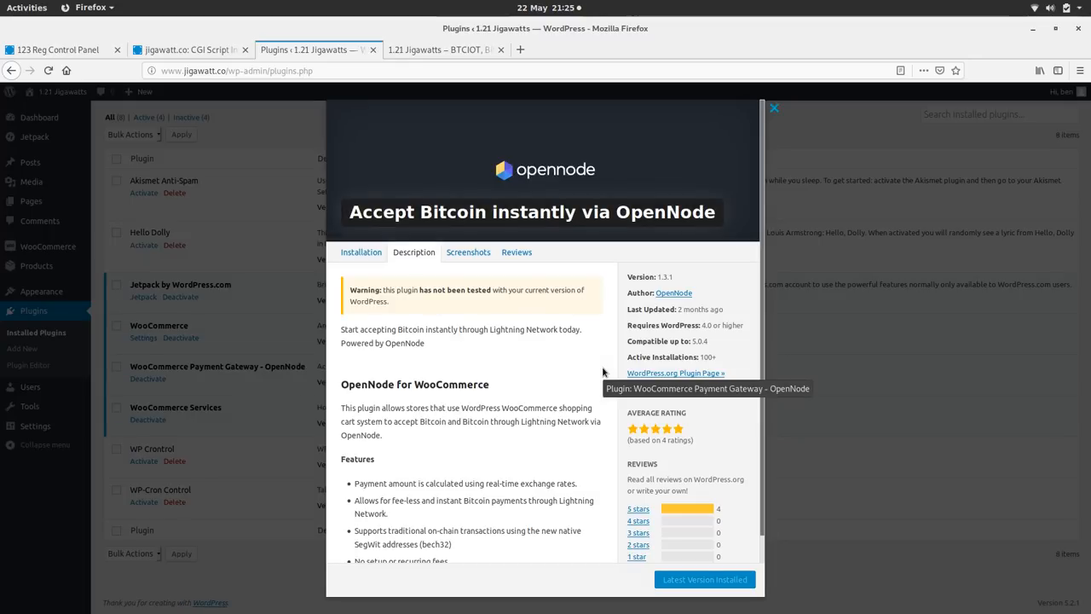
pyautogui.click(360, 252)
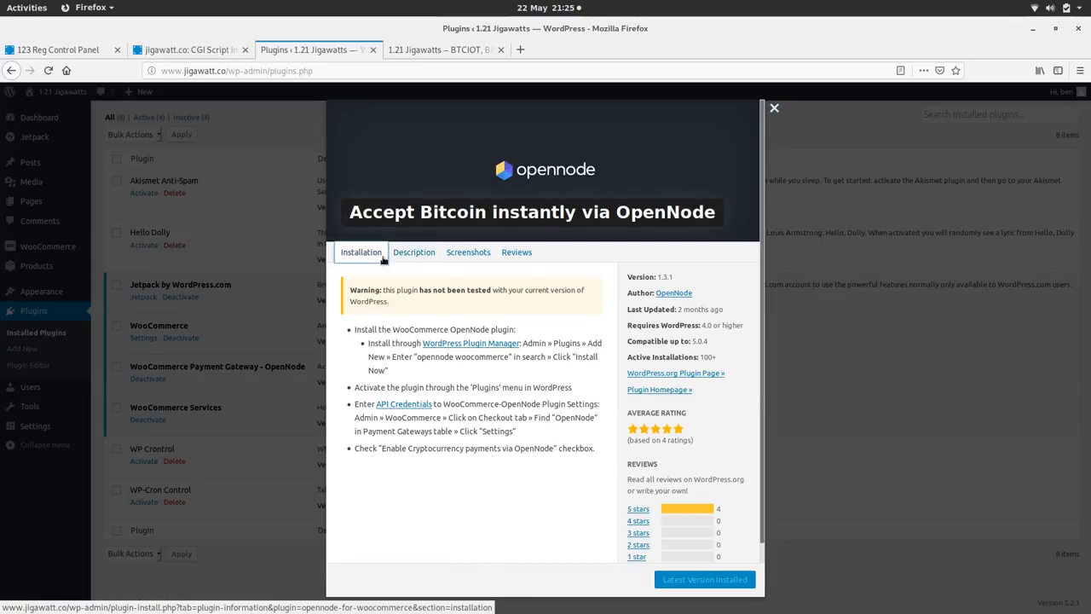
pyautogui.moveTo(541, 401)
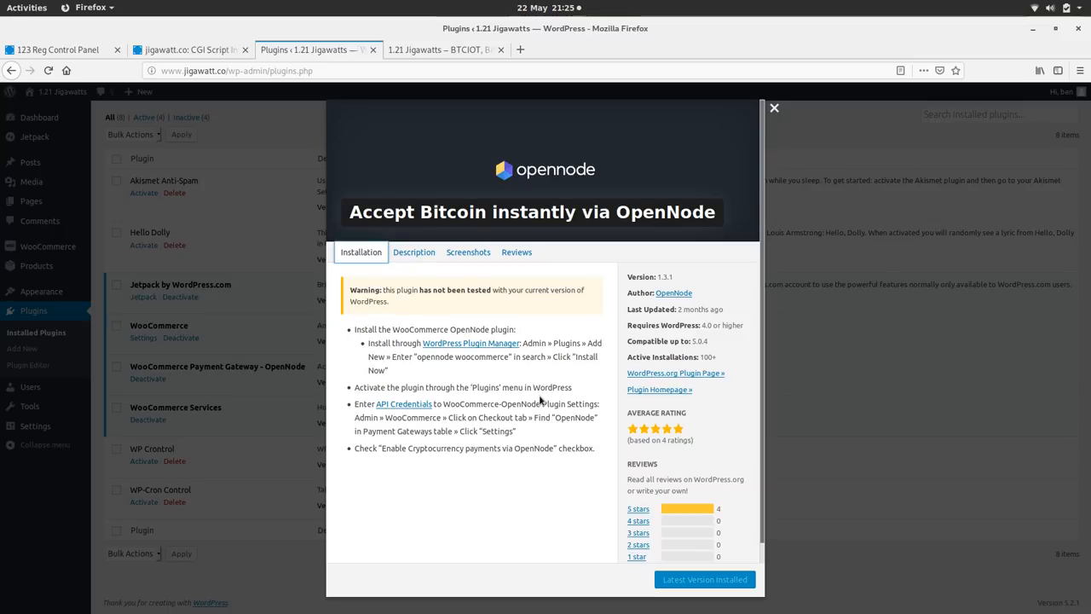
pyautogui.moveTo(459, 431)
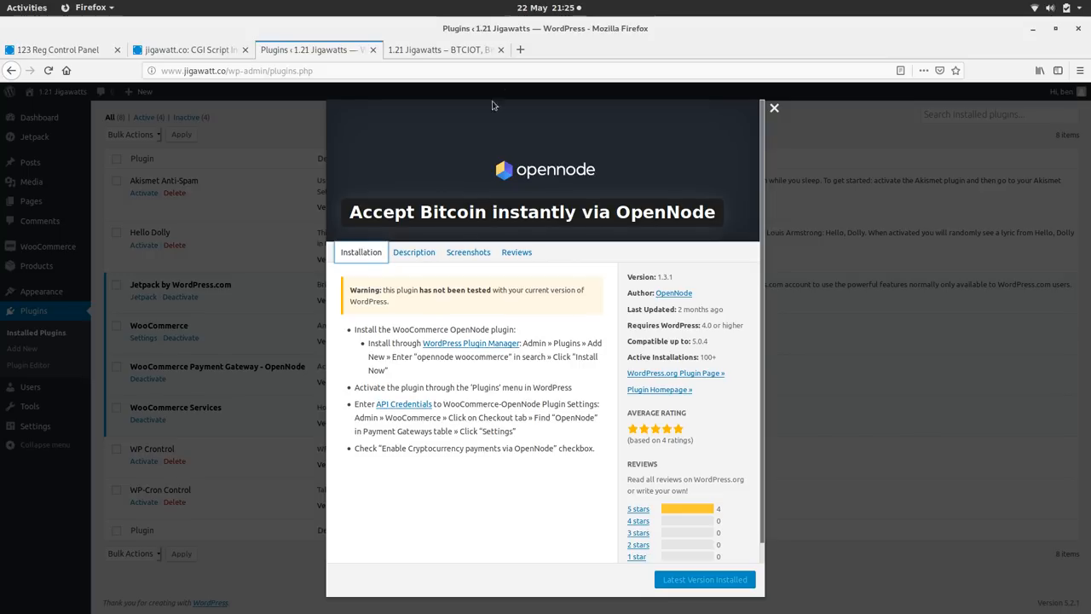
# - Search for OpenNode, log in, and go from the dashboard to account Settings
pyautogui.write('op')
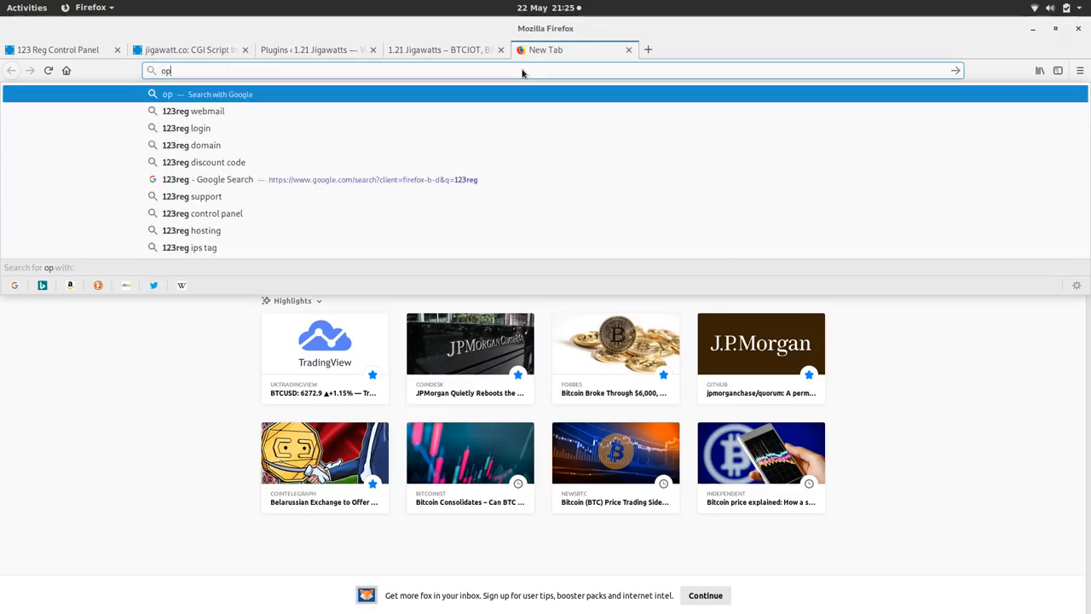
pyautogui.write('opennode')
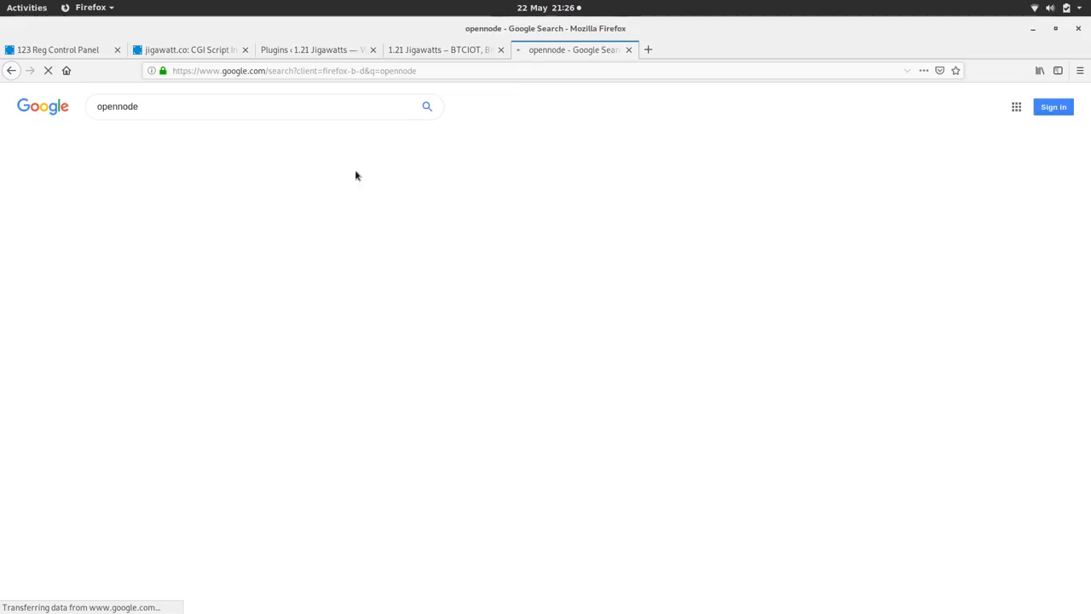
pyautogui.click(120, 187)
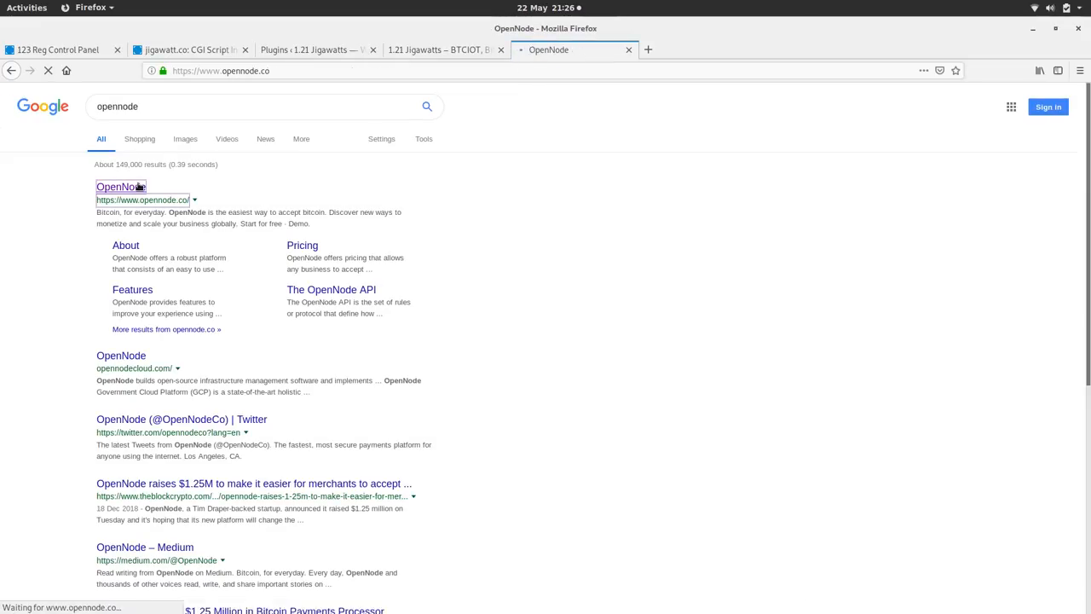
pyautogui.click(121, 186)
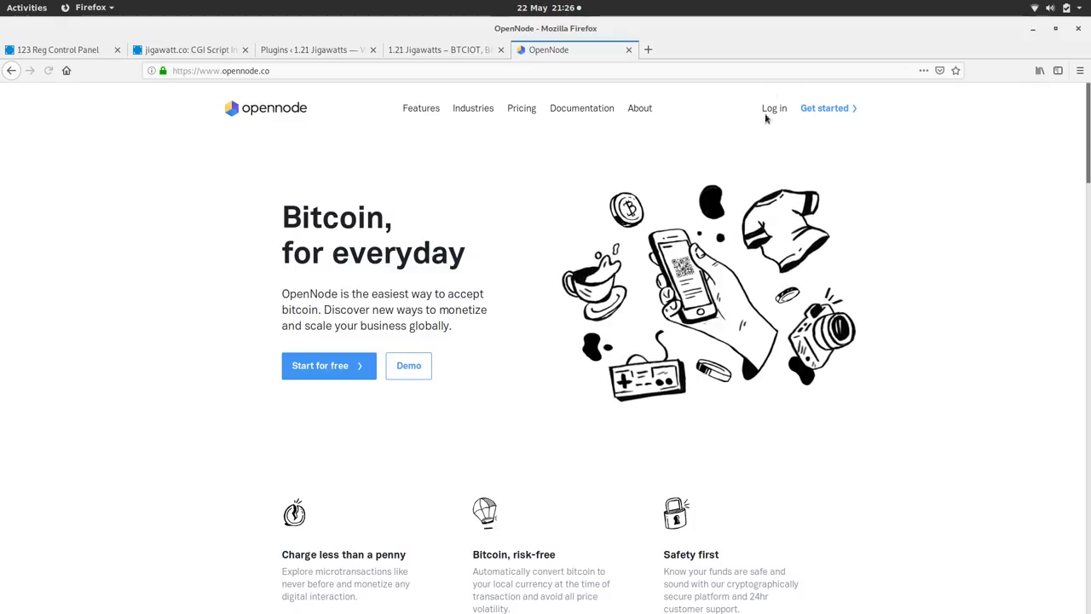
pyautogui.click(773, 108)
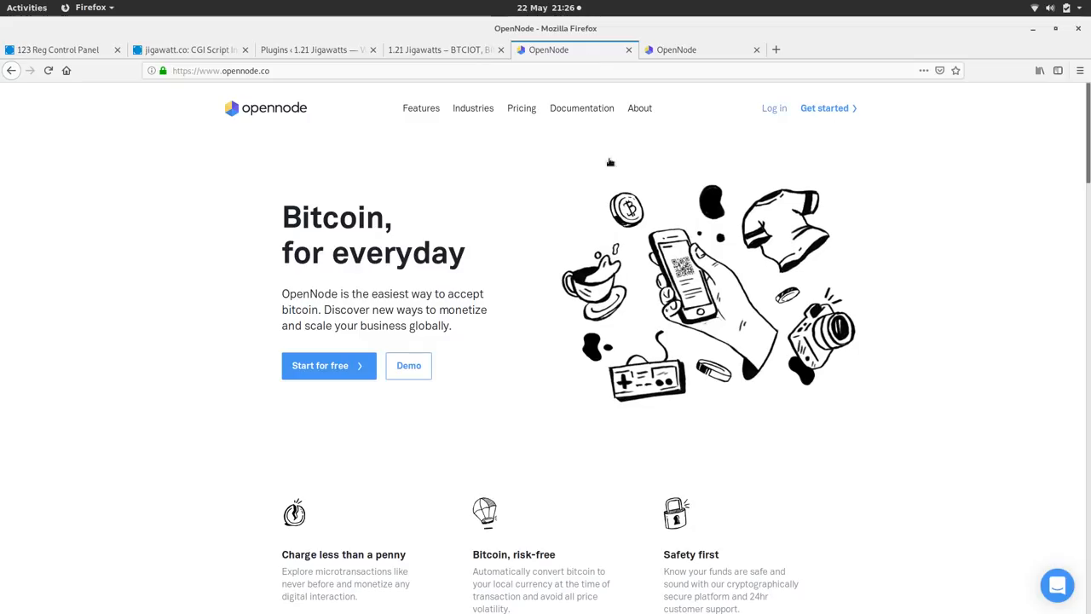
pyautogui.click(690, 49)
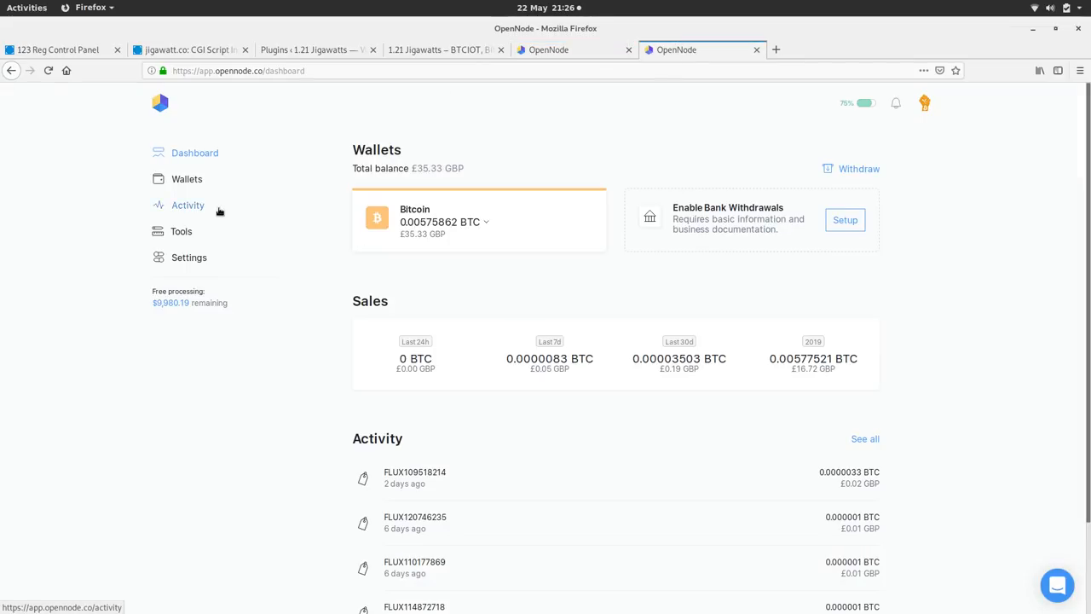
pyautogui.moveTo(202, 245)
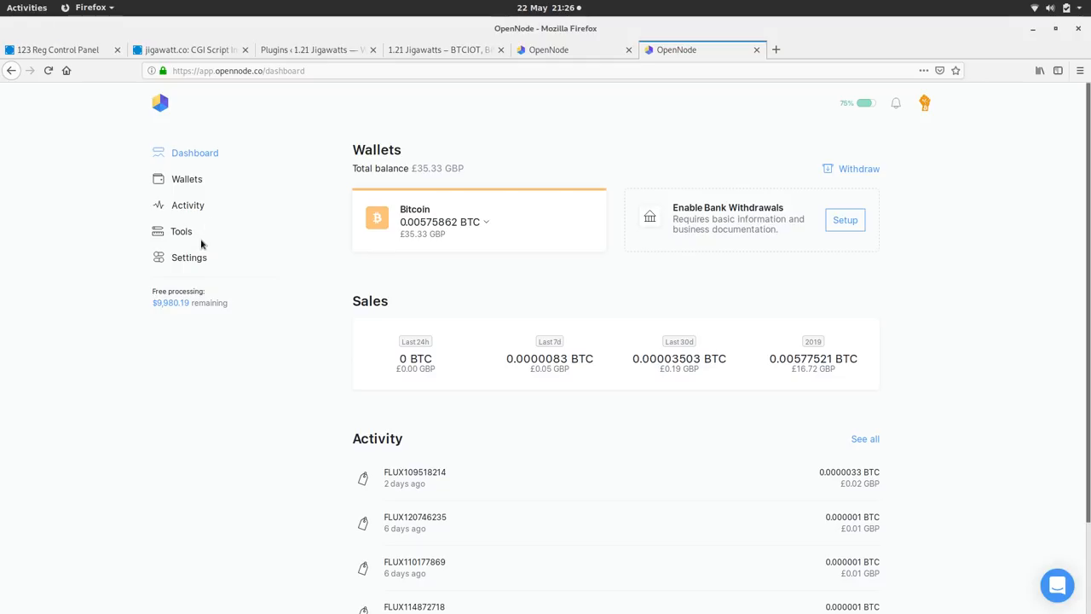
pyautogui.moveTo(181, 231)
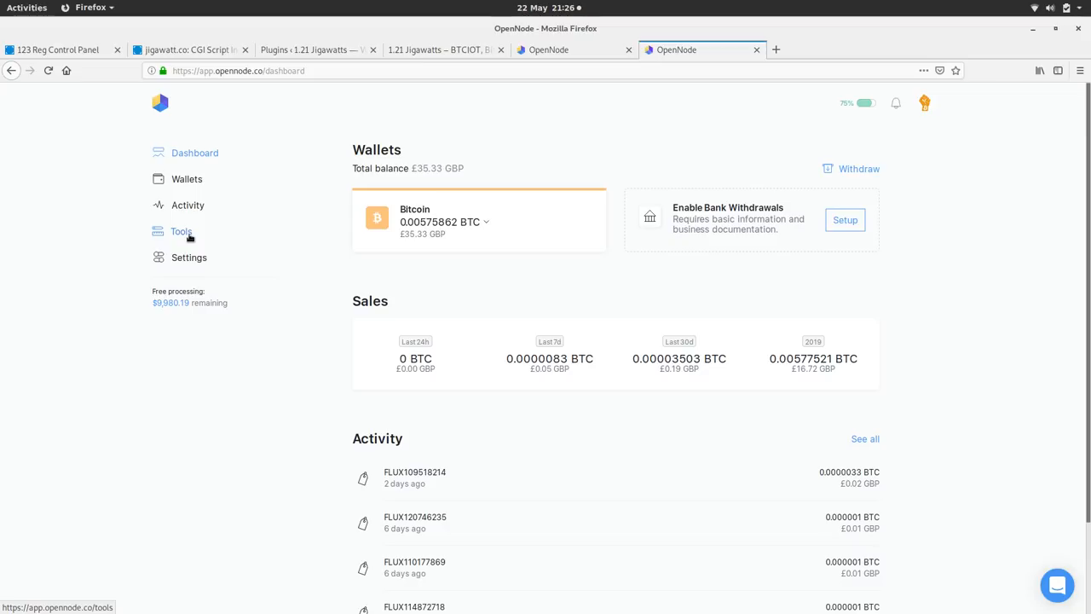
pyautogui.moveTo(190, 255)
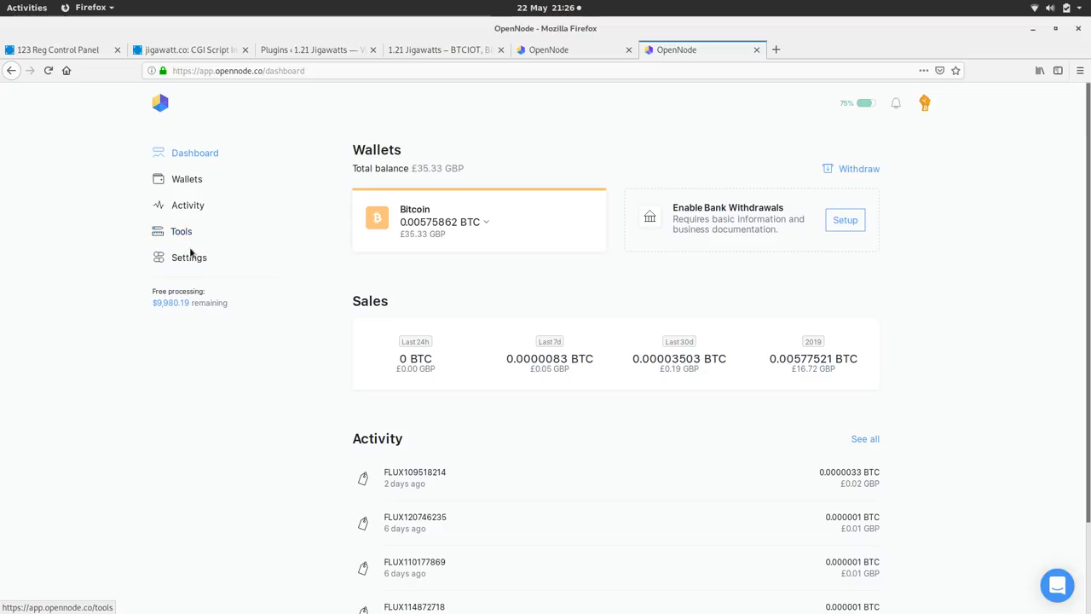
pyautogui.click(190, 257)
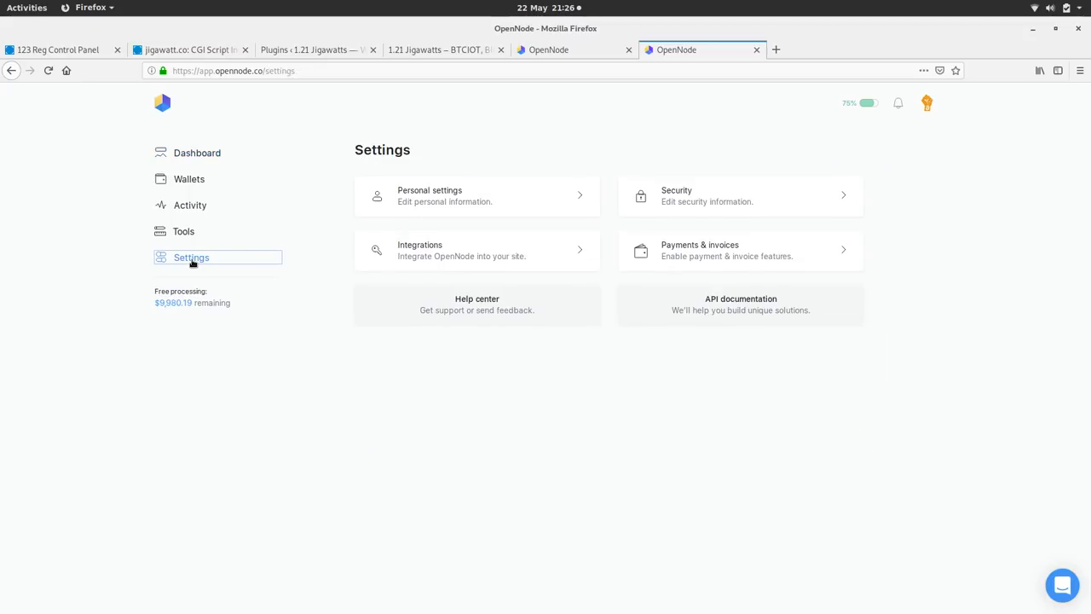
pyautogui.moveTo(349, 310)
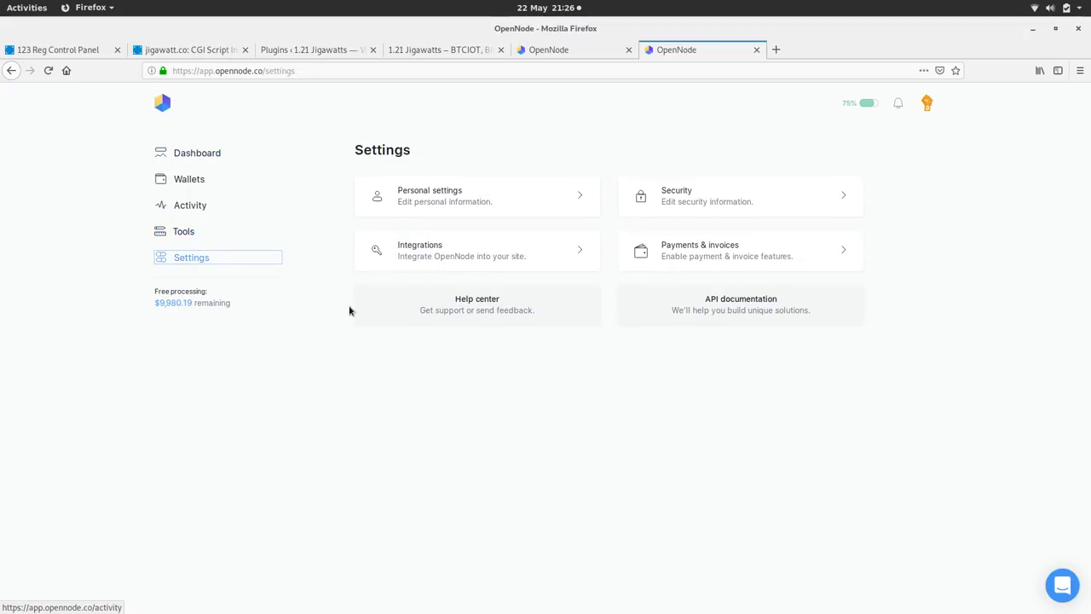
pyautogui.moveTo(554, 433)
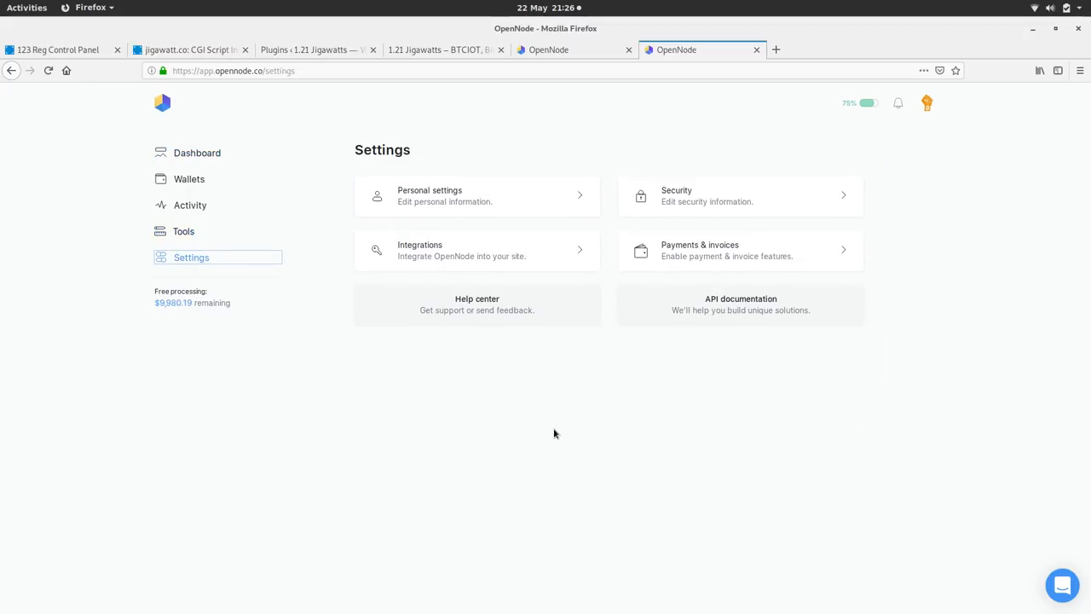
pyautogui.moveTo(565, 265)
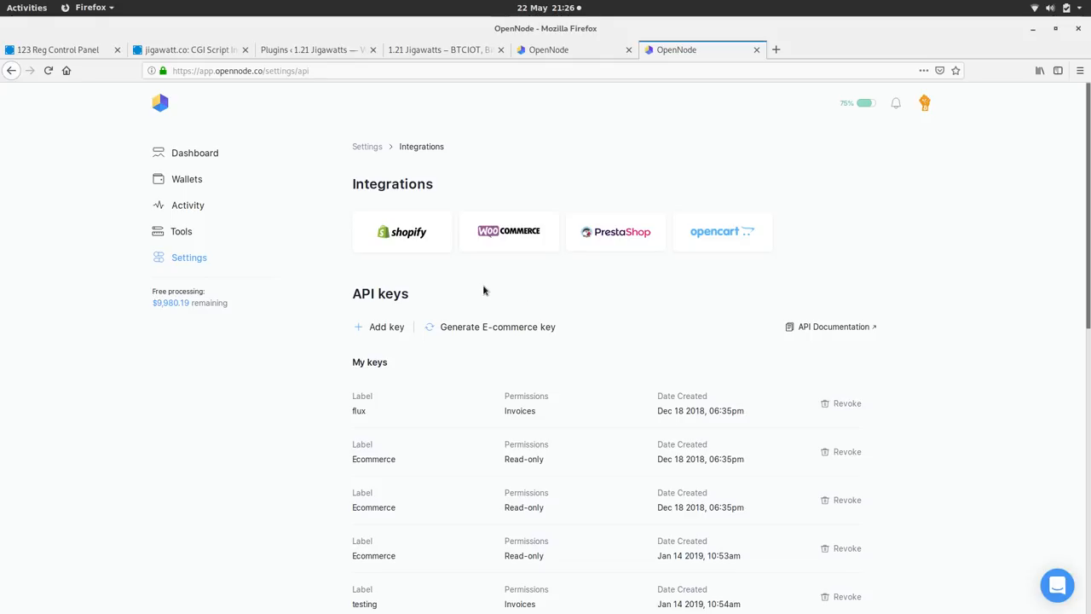
pyautogui.moveTo(589, 353)
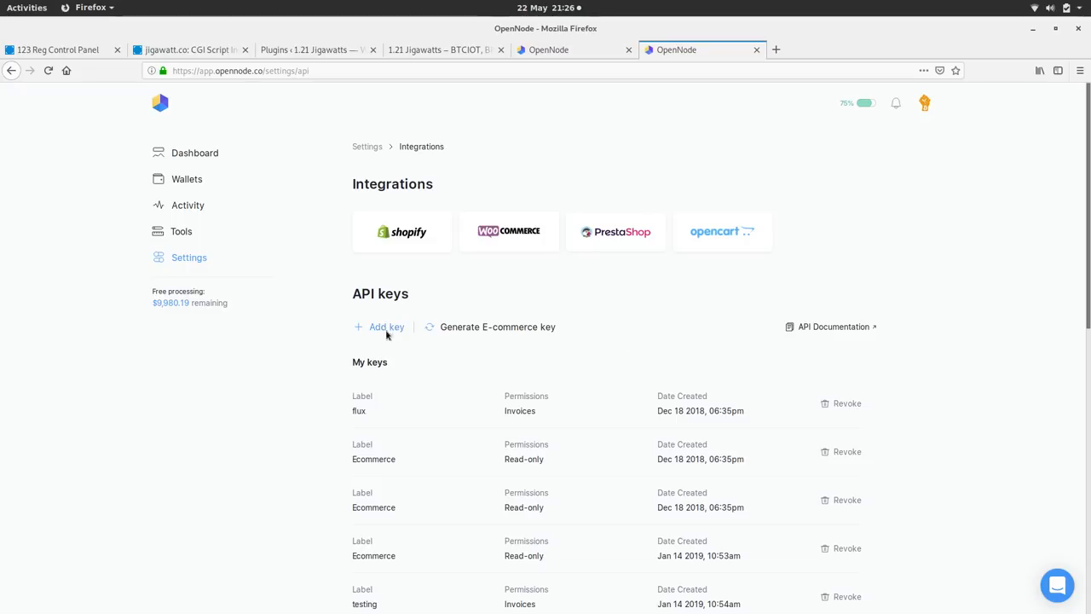
# - Generate an OpenNode API key labelled 'Jigawatt' with Invoices permission
pyautogui.click(386, 327)
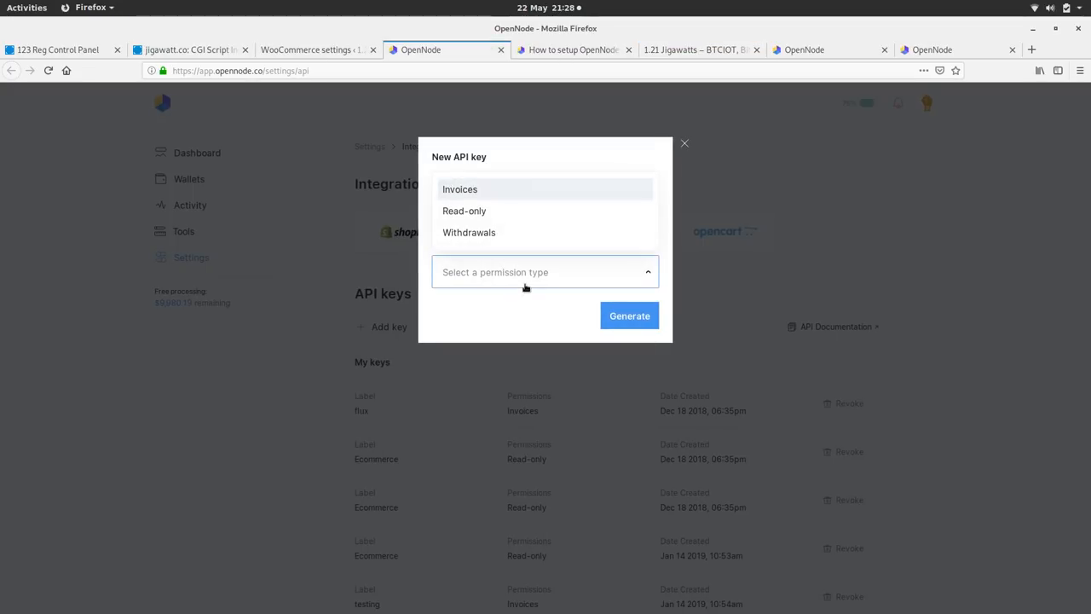
pyautogui.click(459, 189)
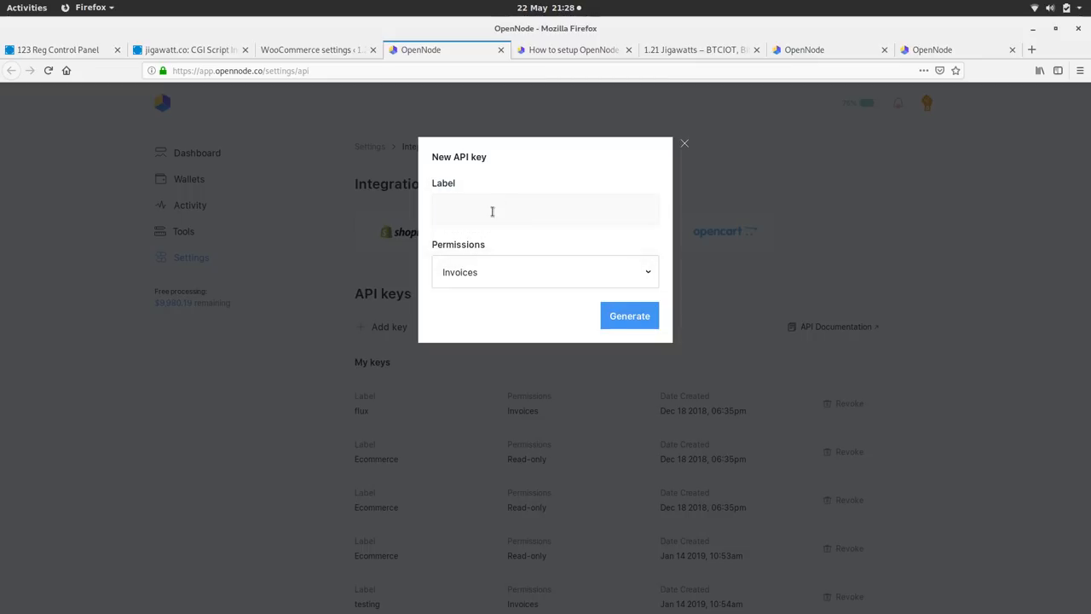
pyautogui.click(545, 210)
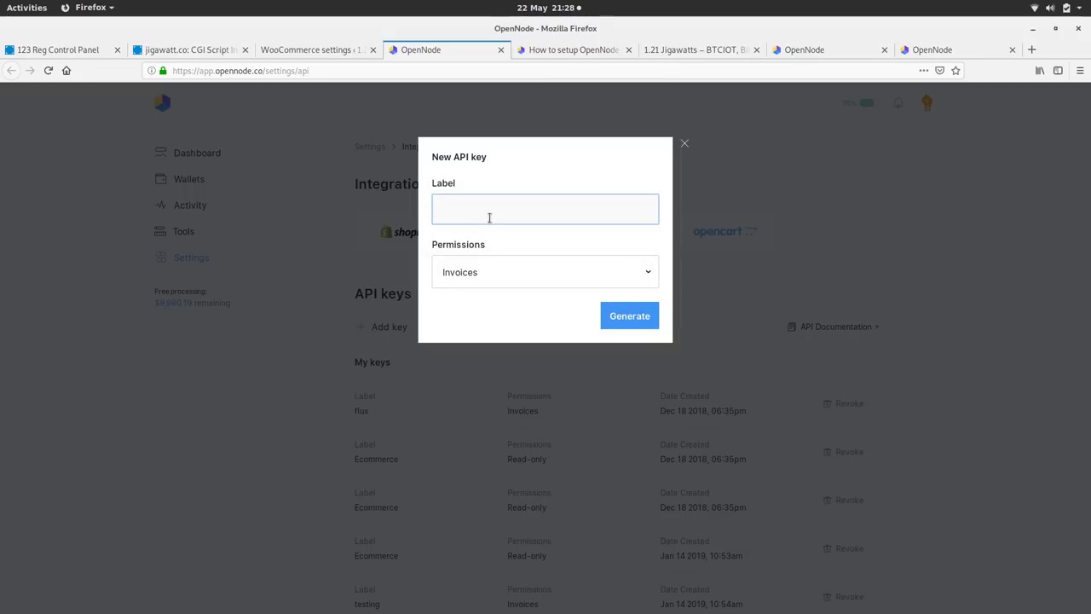
pyautogui.write('W')
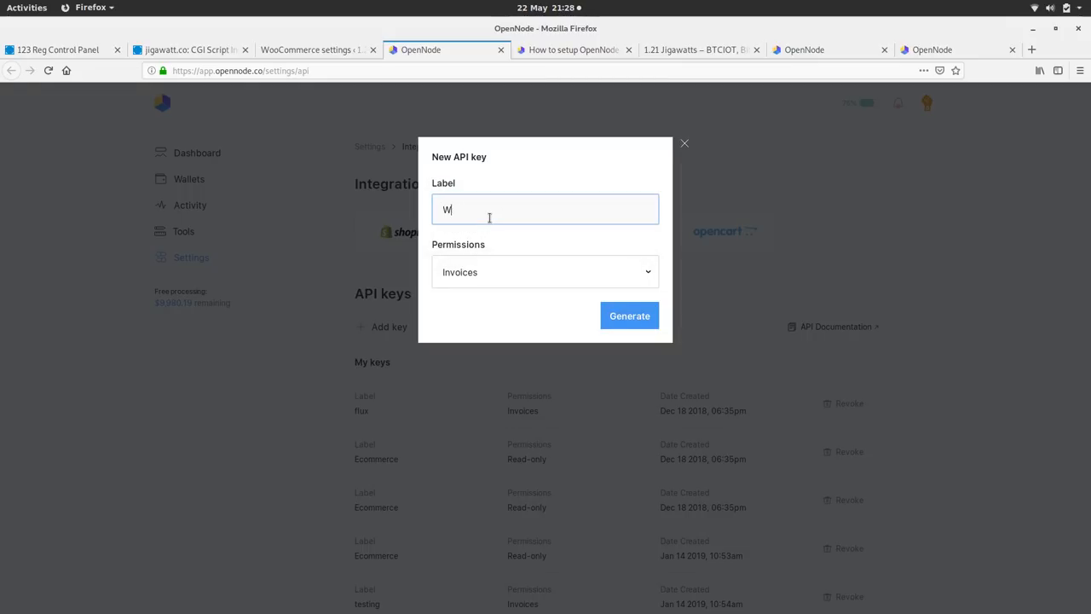
pyautogui.write('Jig')
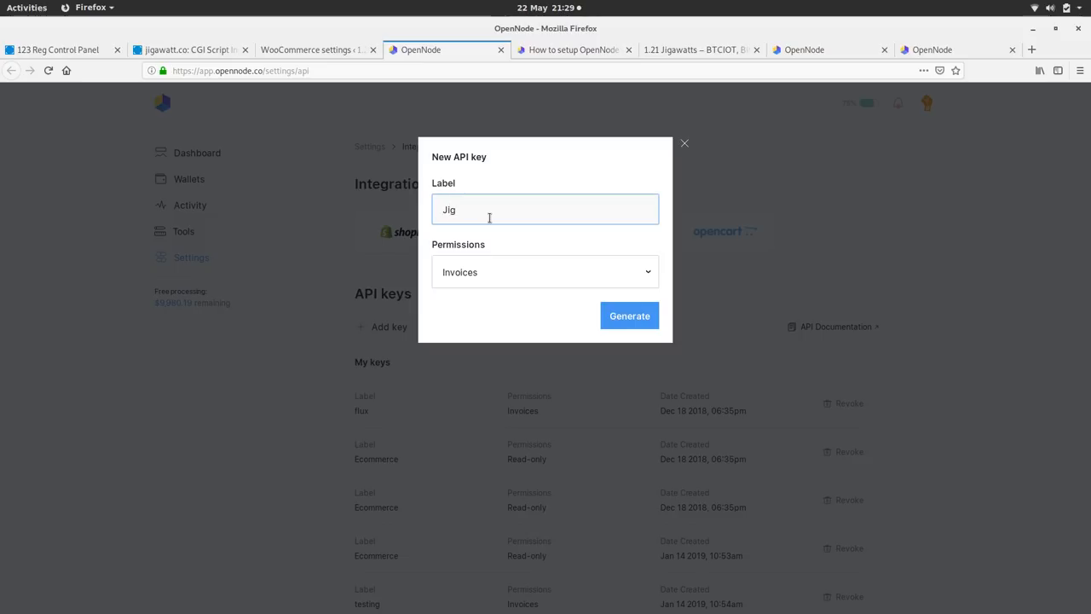
pyautogui.write('awatt')
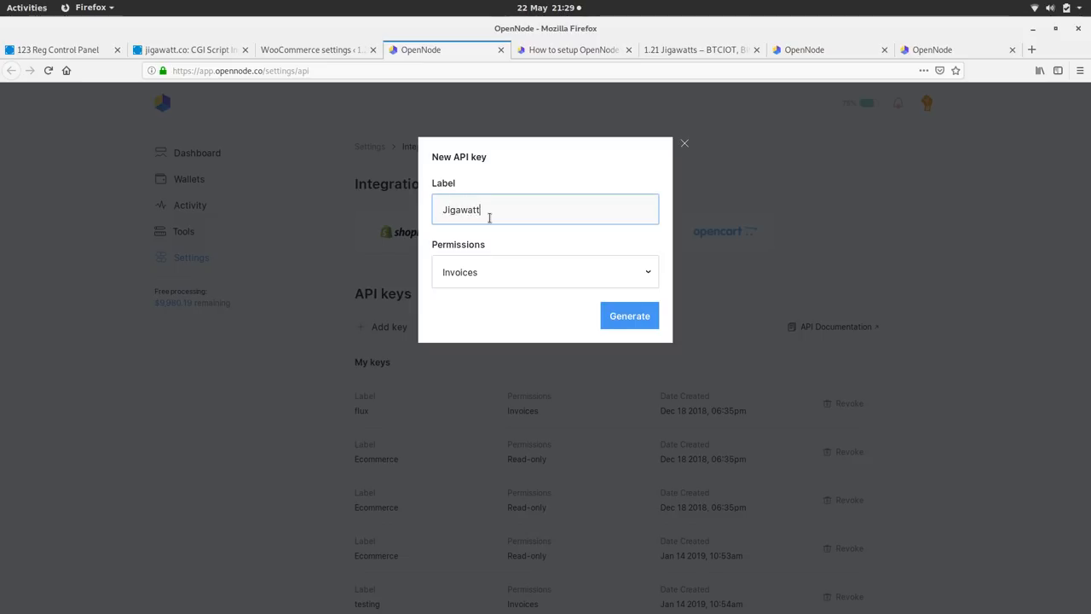
pyautogui.click(317, 50)
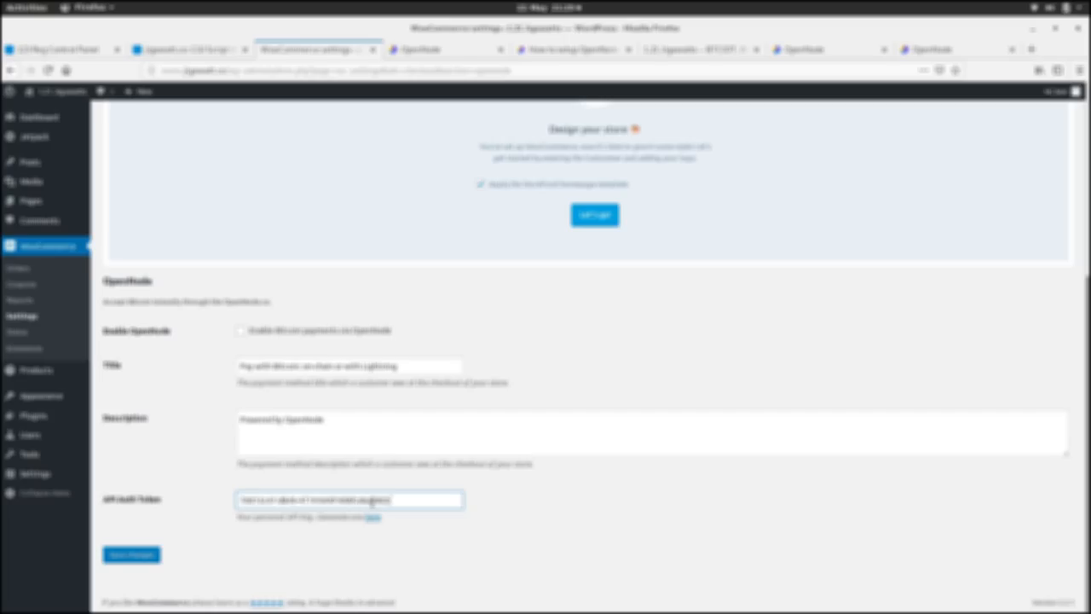
# - Save the WooCommerce OpenNode payment settings containing the pasted API auth token
pyautogui.click(130, 555)
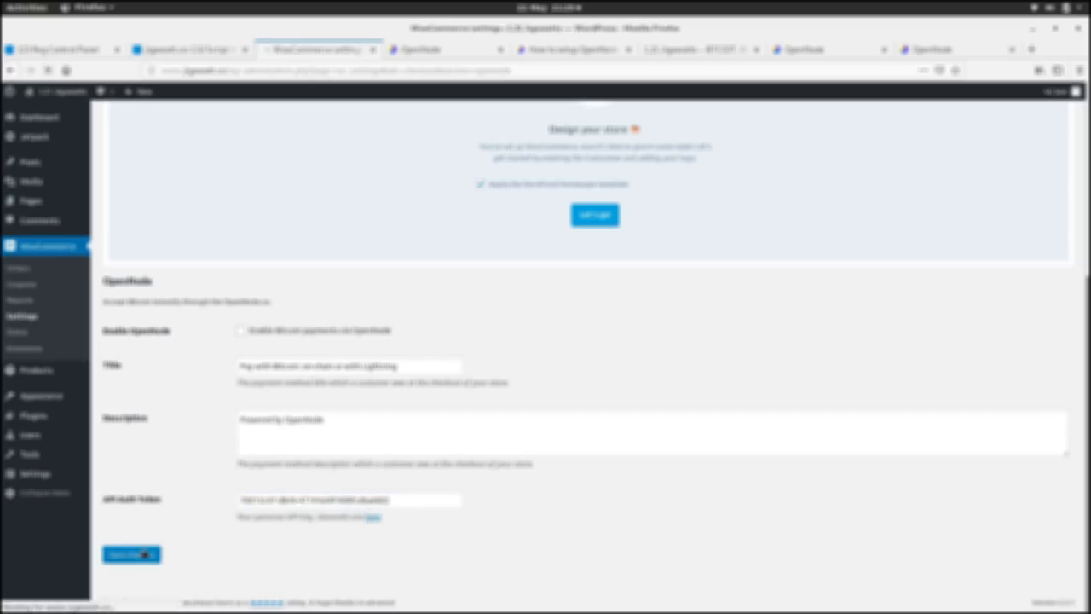
pyautogui.click(130, 554)
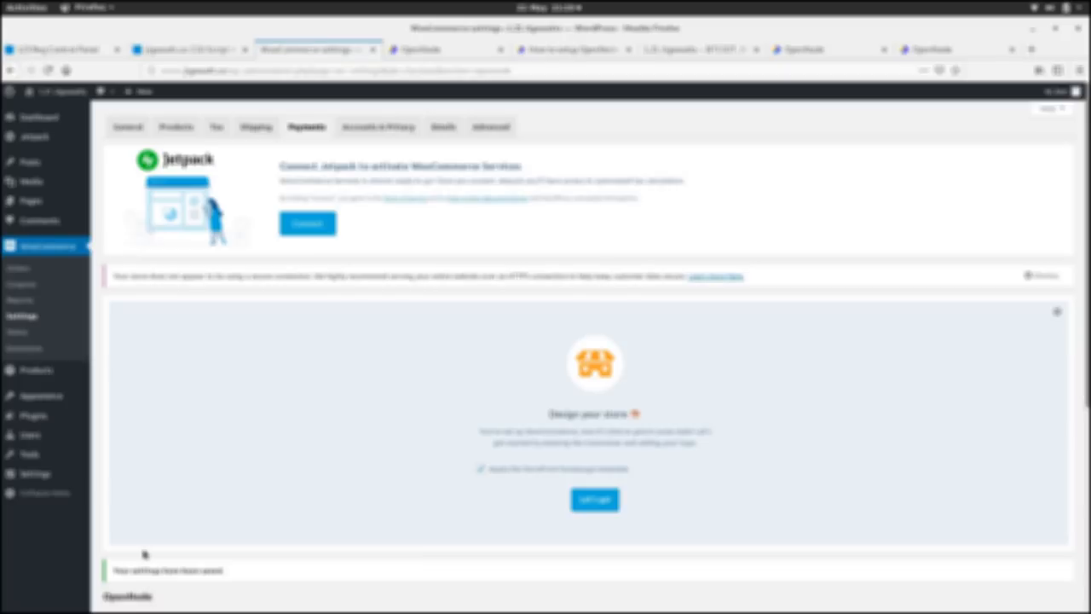
pyautogui.moveTo(286, 463)
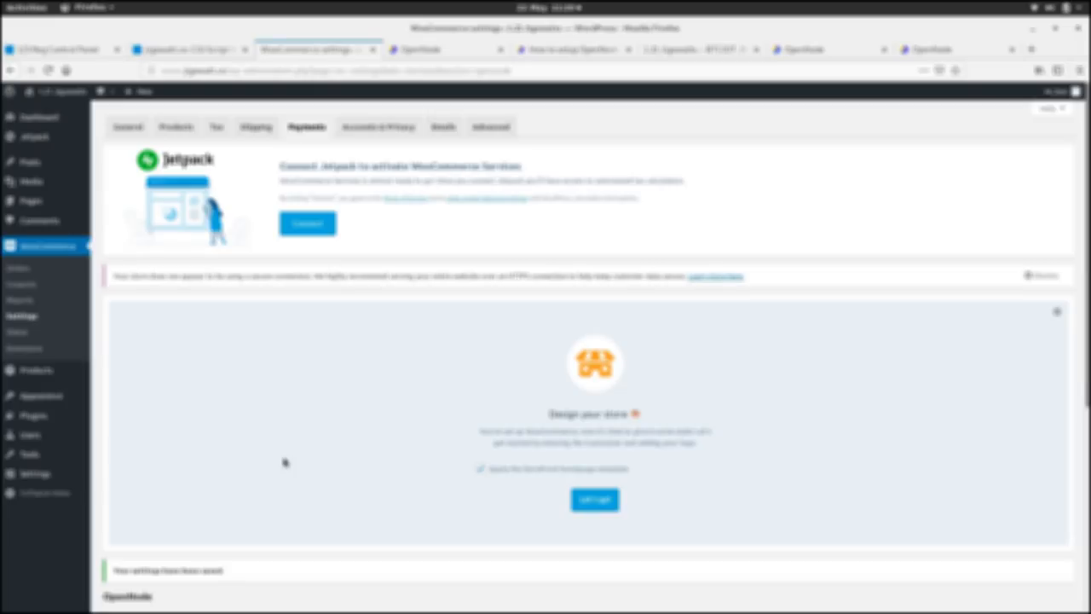
pyautogui.scroll(-3)
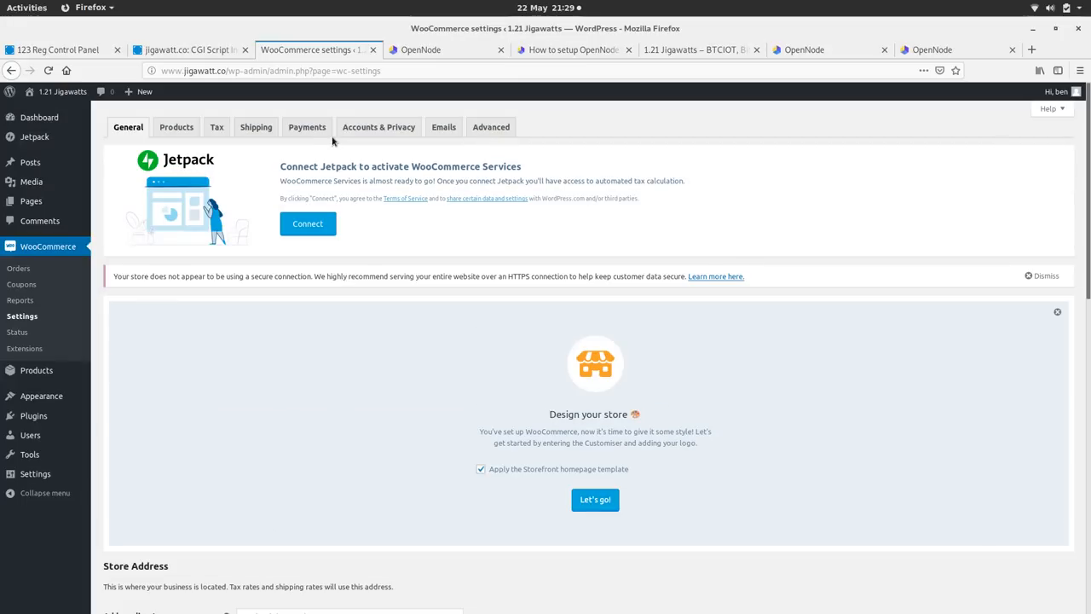
# - Open the WooCommerce Payments settings and scroll to the methods list showing OpenNode enabled
pyautogui.click(307, 126)
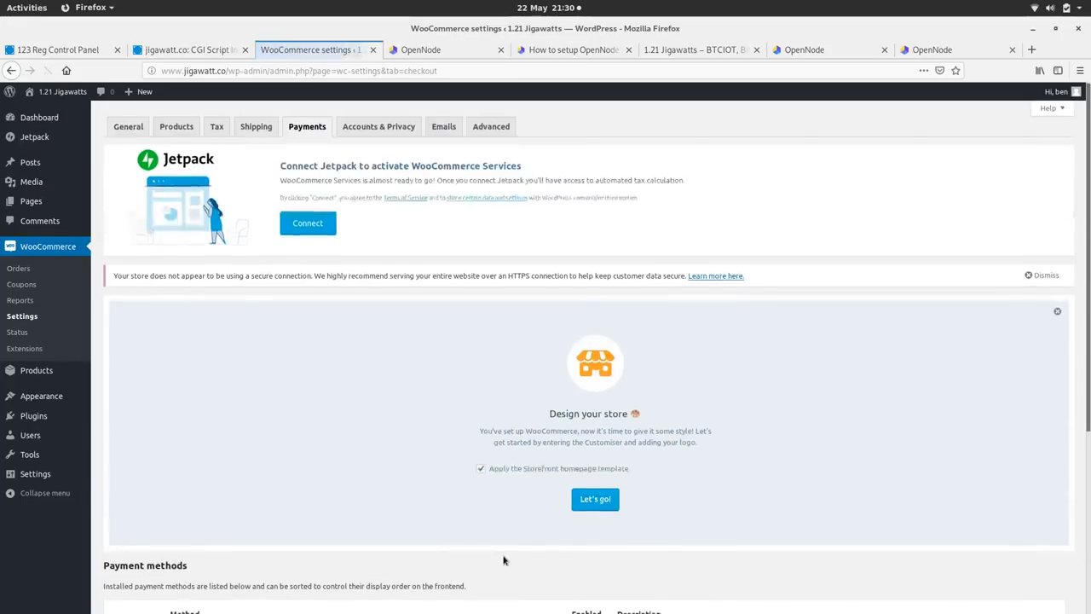
pyautogui.scroll(-3)
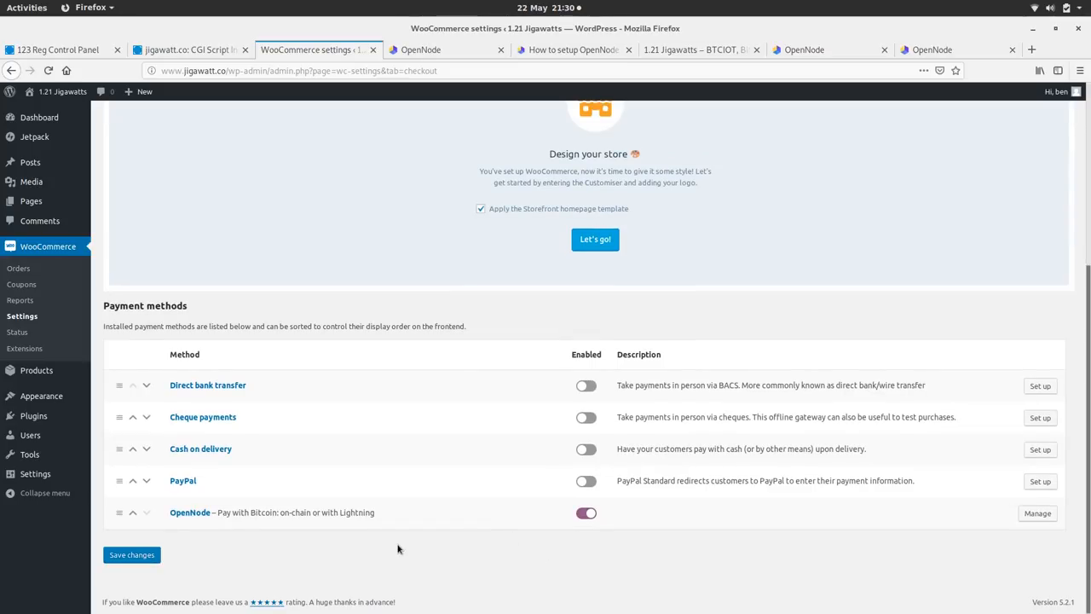
pyautogui.moveTo(360, 577)
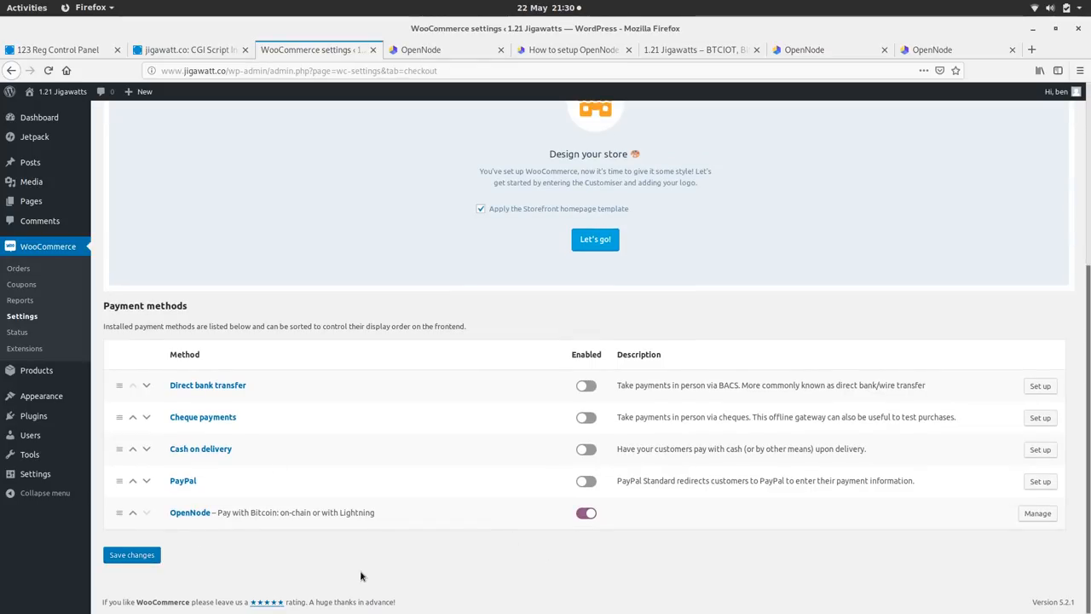
pyautogui.moveTo(302, 556)
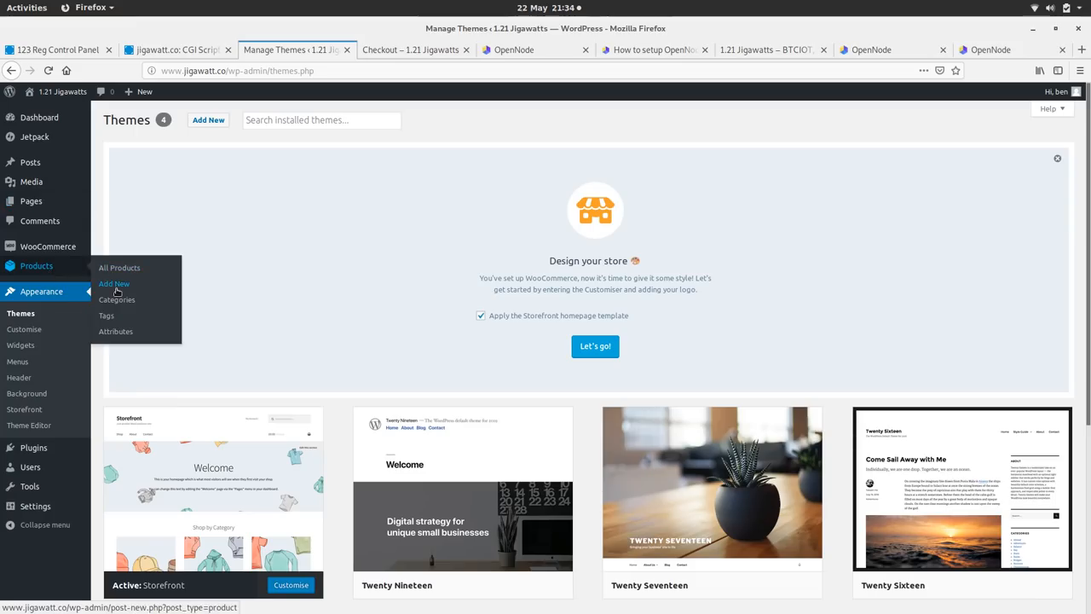
# - Edit the Stickers! product and remove the image from its short description
pyautogui.click(114, 284)
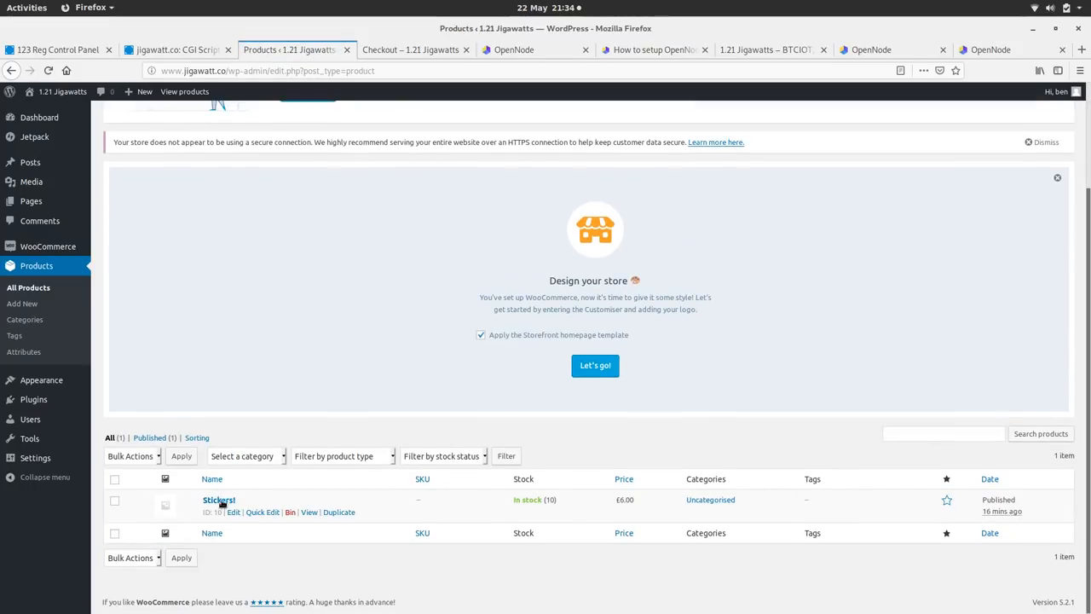
pyautogui.click(233, 511)
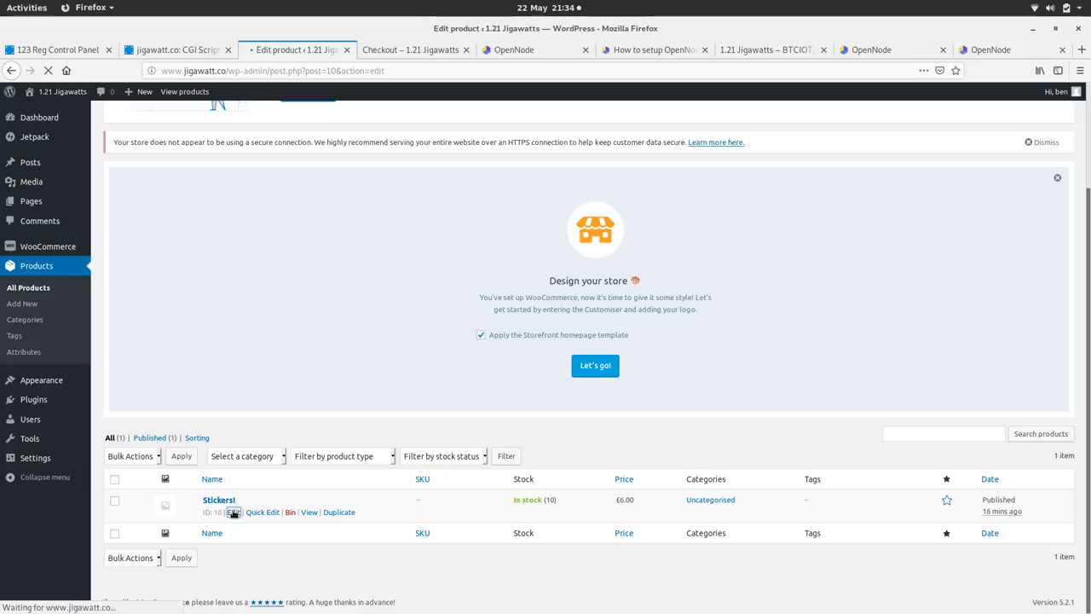
pyautogui.click(235, 512)
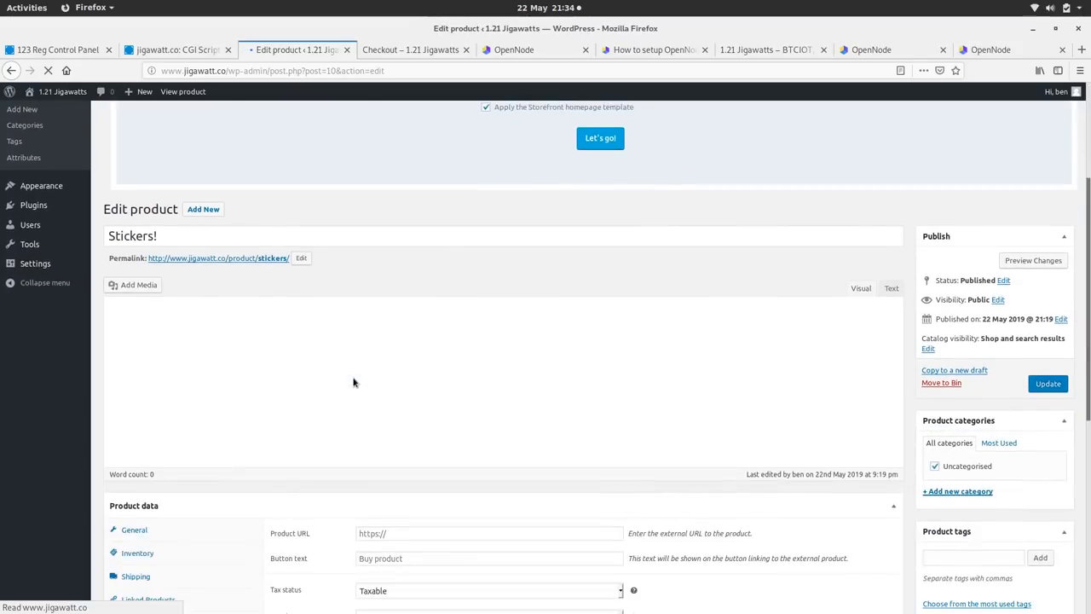
pyautogui.scroll(-3)
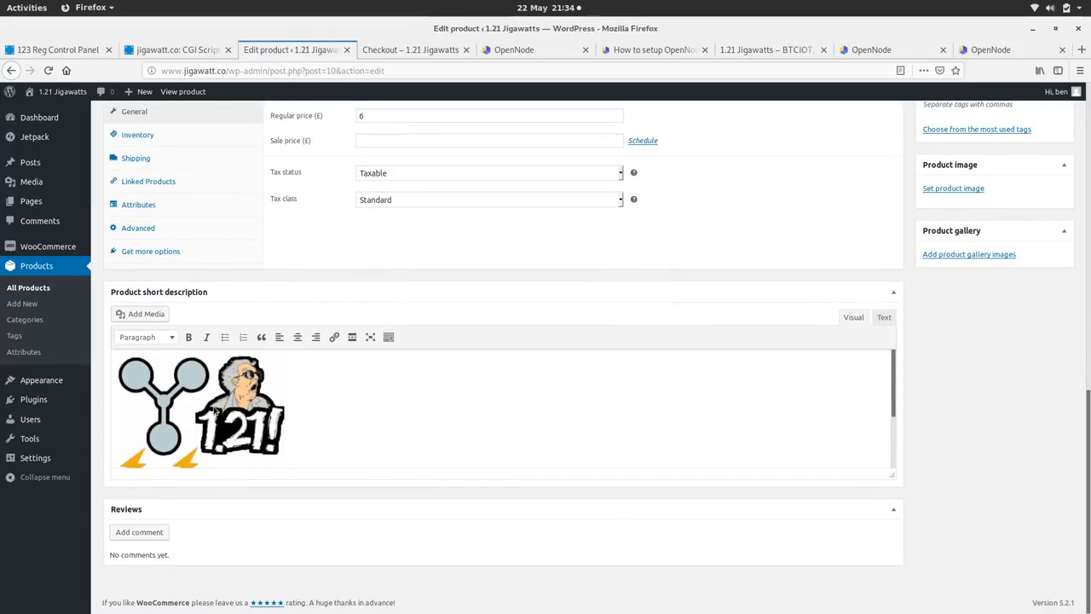
pyautogui.click(204, 409)
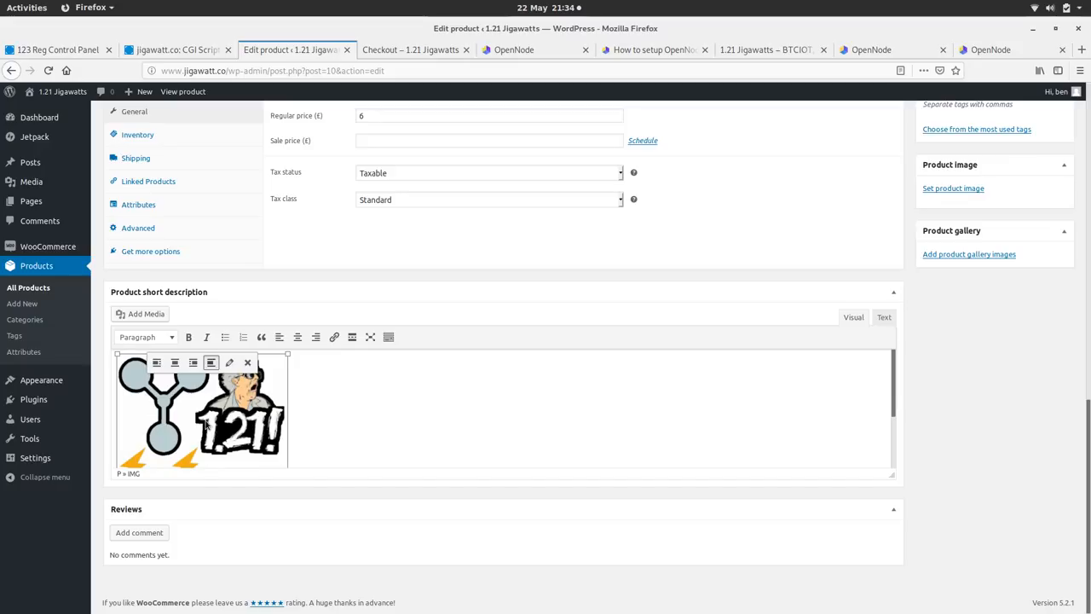
pyautogui.moveTo(247, 362)
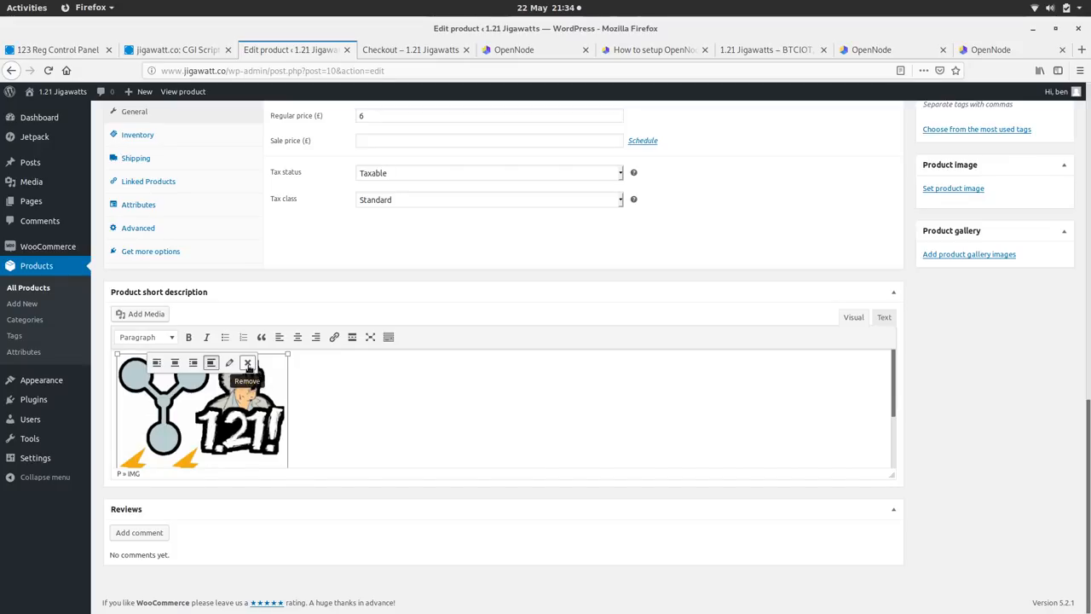
pyautogui.click(247, 363)
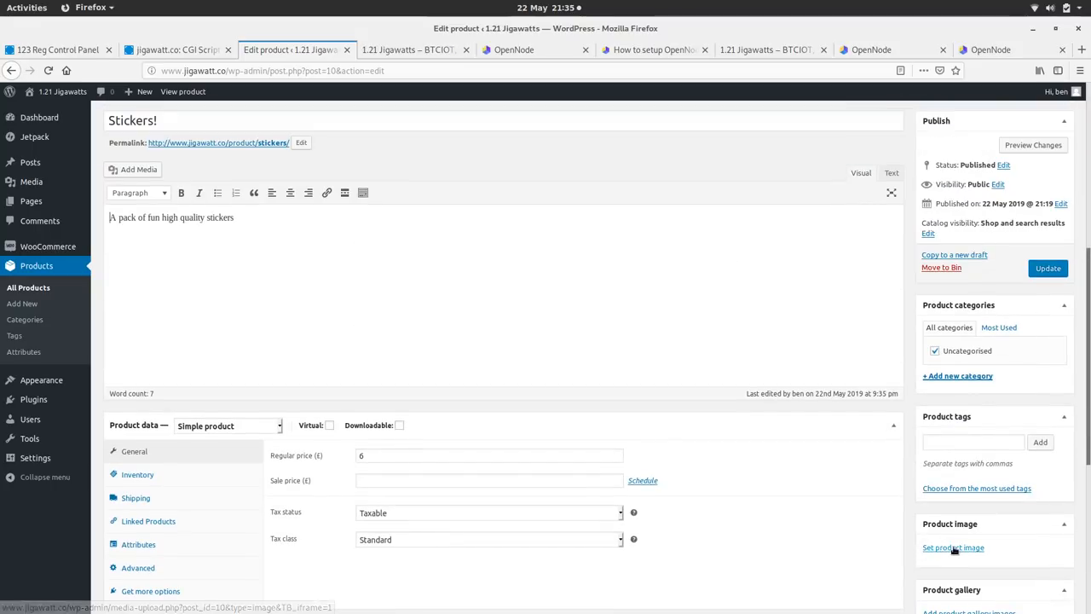
# - Set the sticker artwork as the product image, update Stickers!, and view it live
pyautogui.click(953, 547)
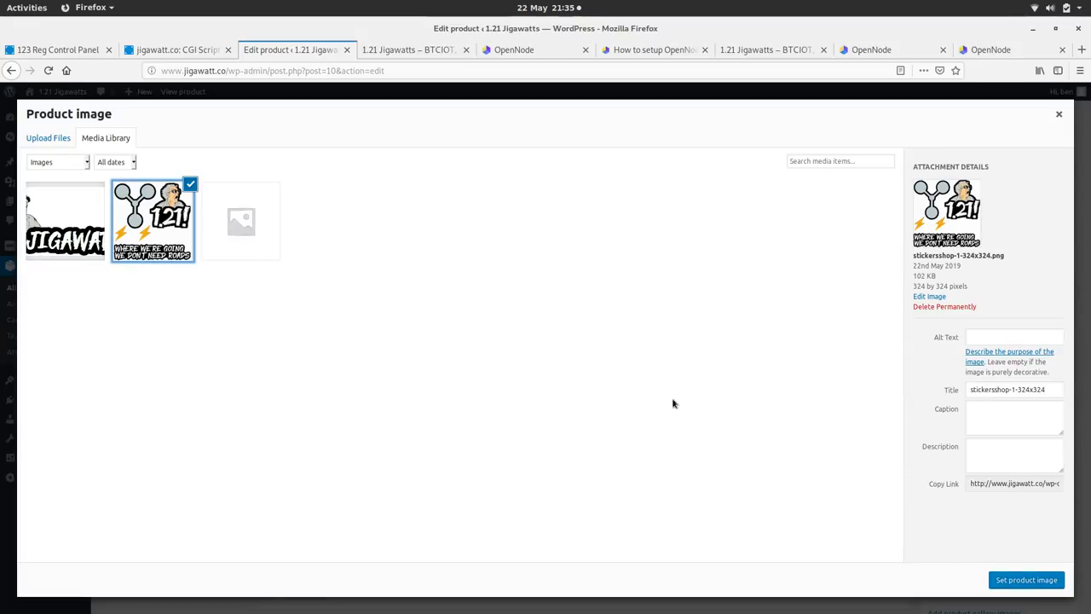
pyautogui.click(1026, 580)
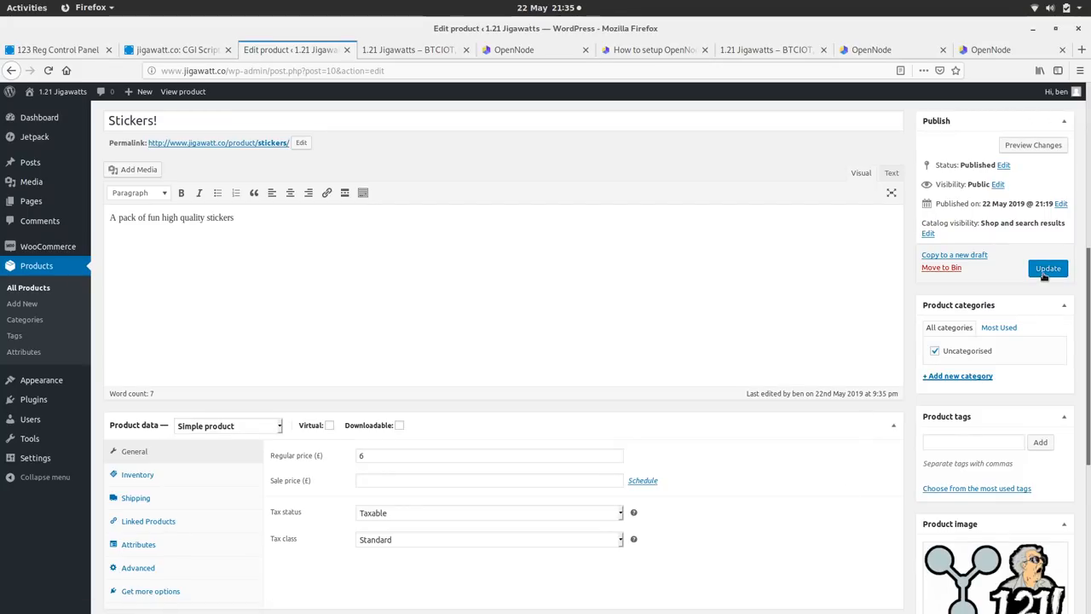
pyautogui.click(1048, 269)
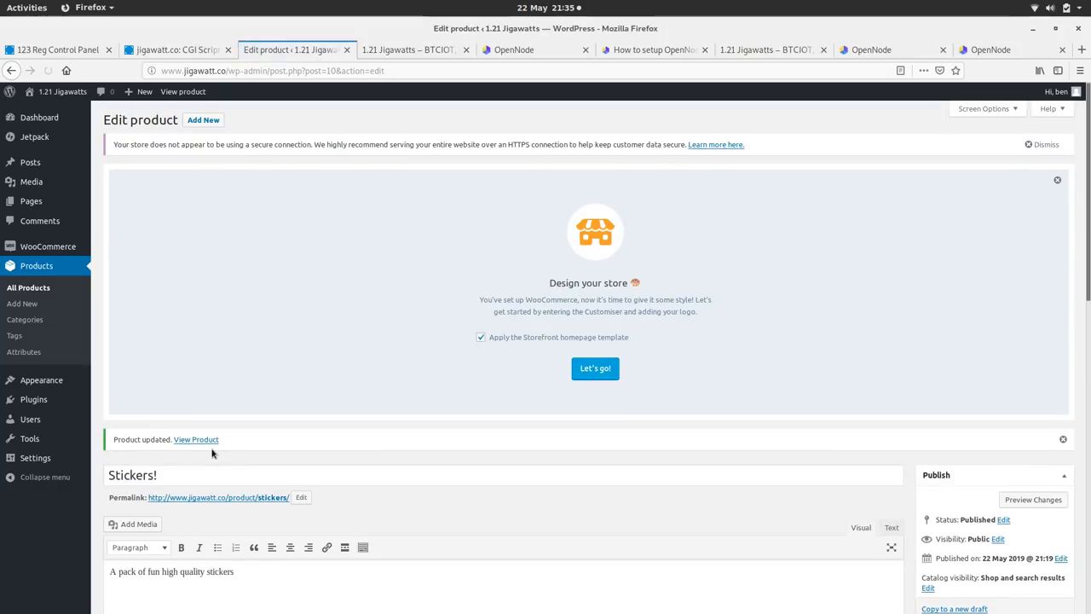
pyautogui.click(22, 304)
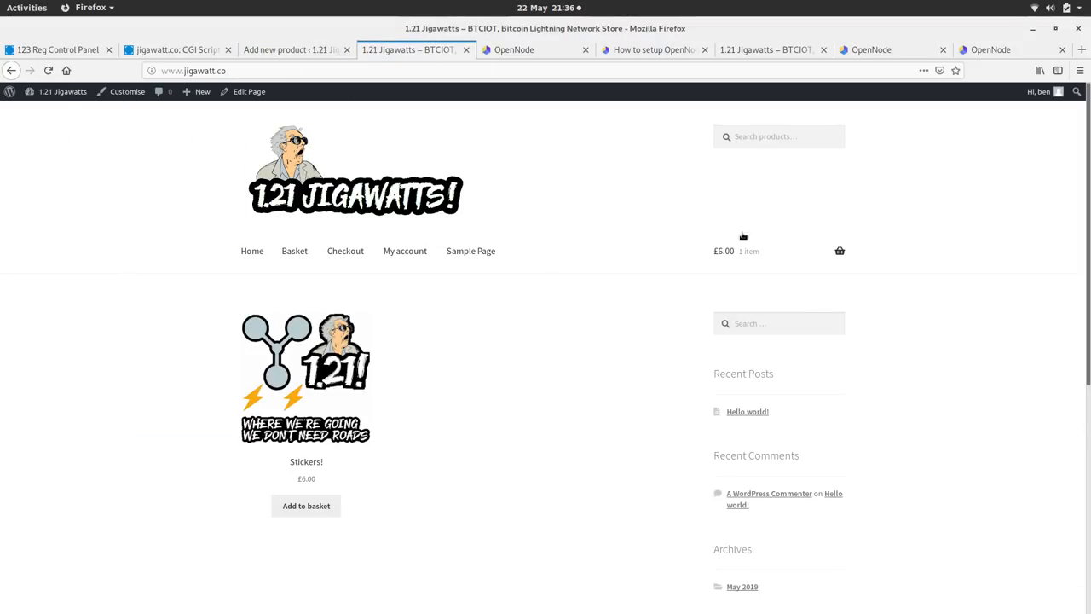
# - Go to Appearance > Widgets and scroll through the widget areas
pyautogui.click(294, 49)
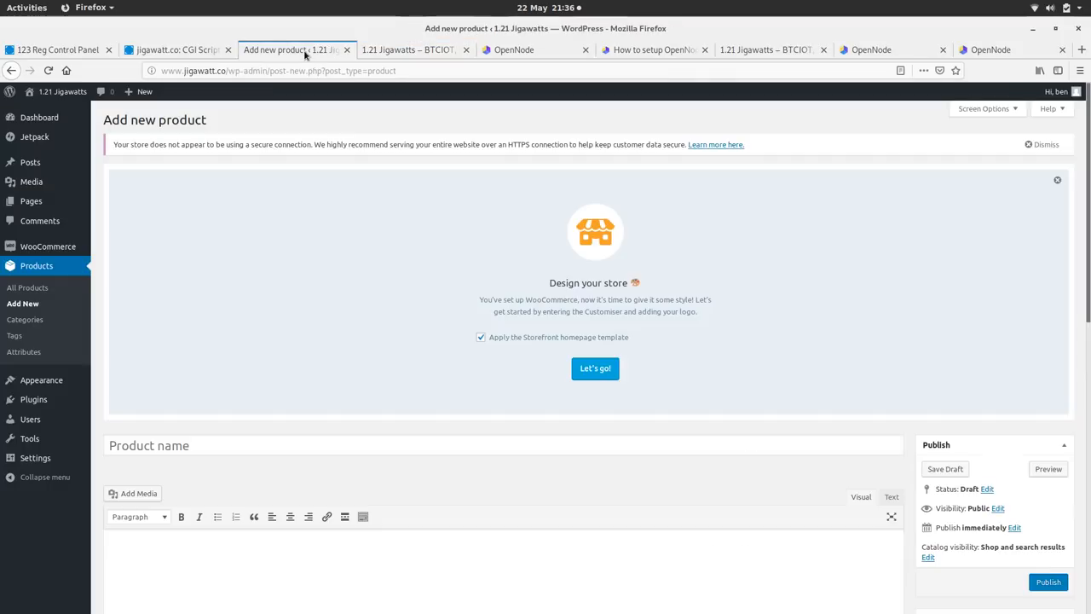
pyautogui.click(503, 445)
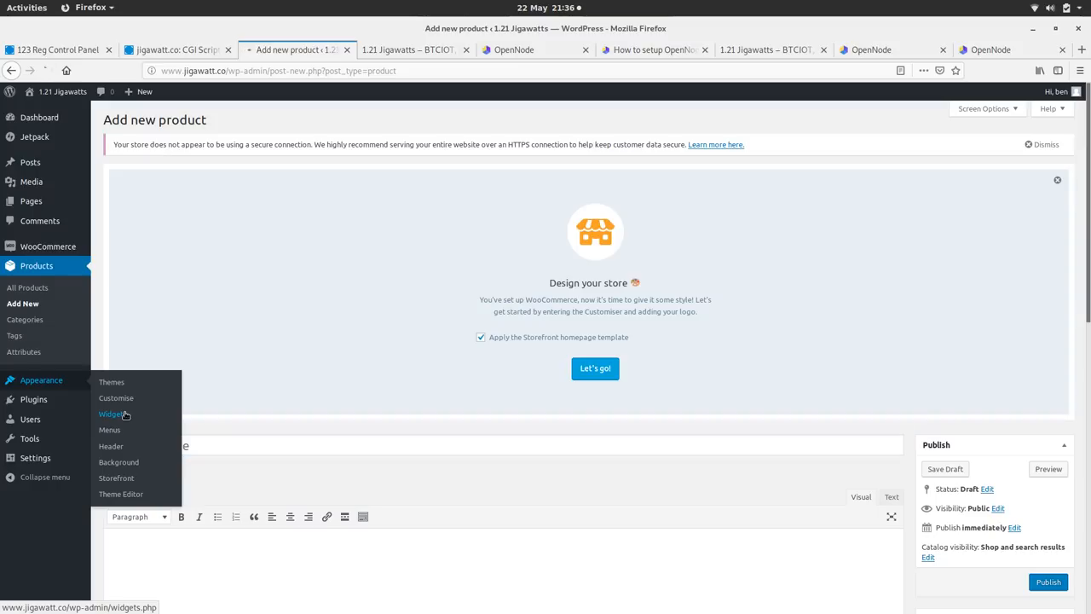
pyautogui.click(111, 414)
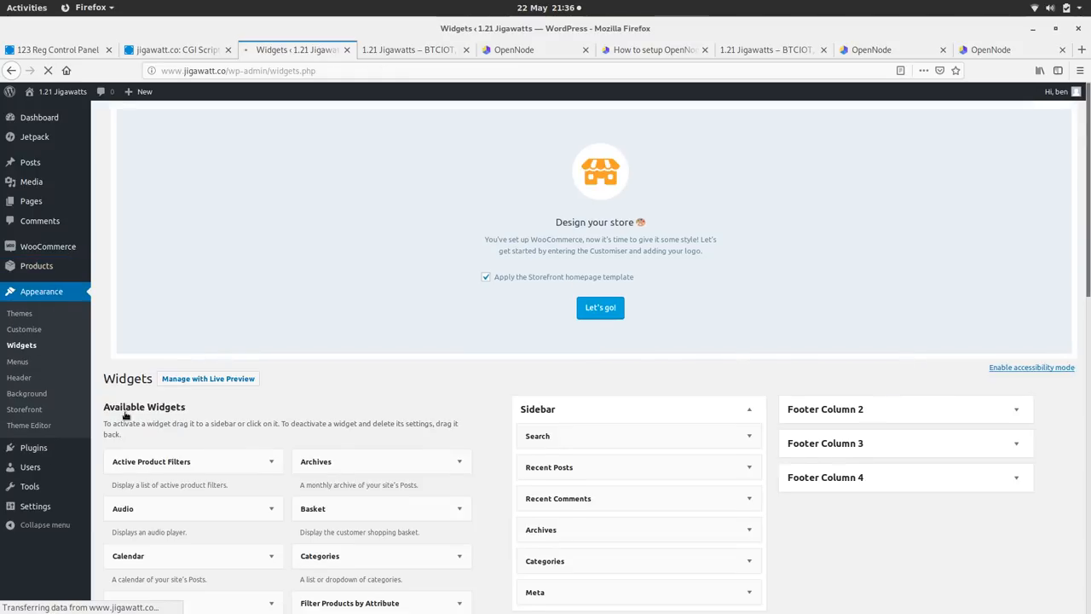
pyautogui.scroll(-3)
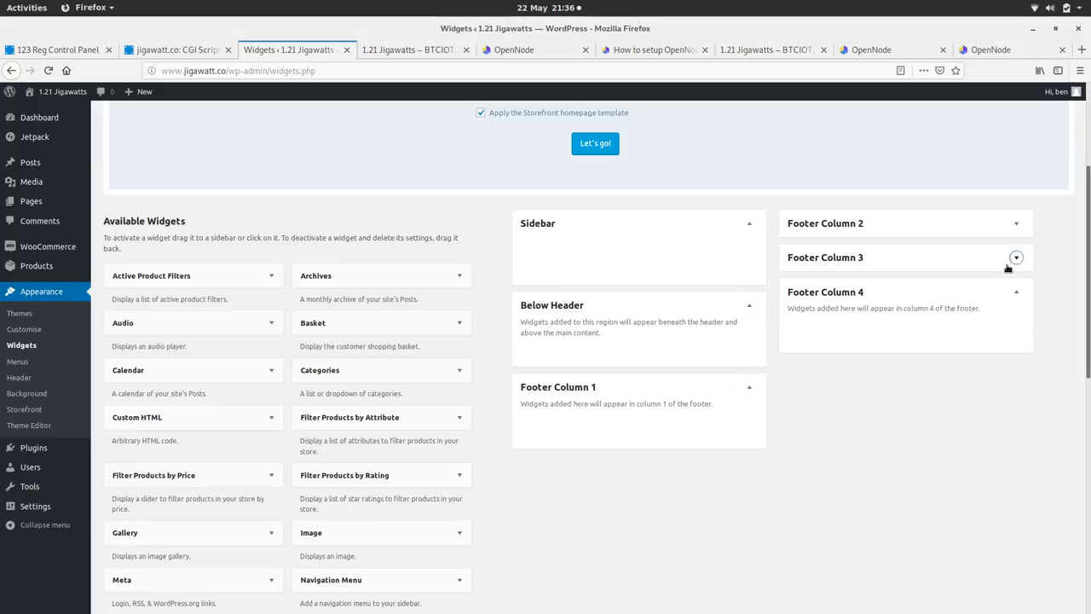
pyautogui.scroll(-3)
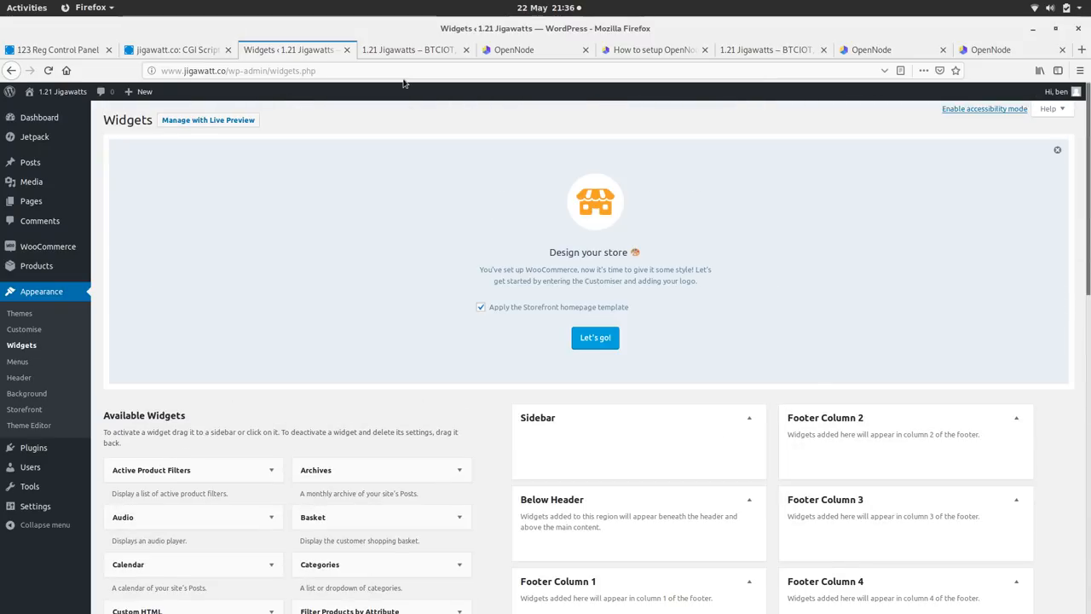
# - Scroll the storefront down to its footer, which is still empty
pyautogui.click(413, 49)
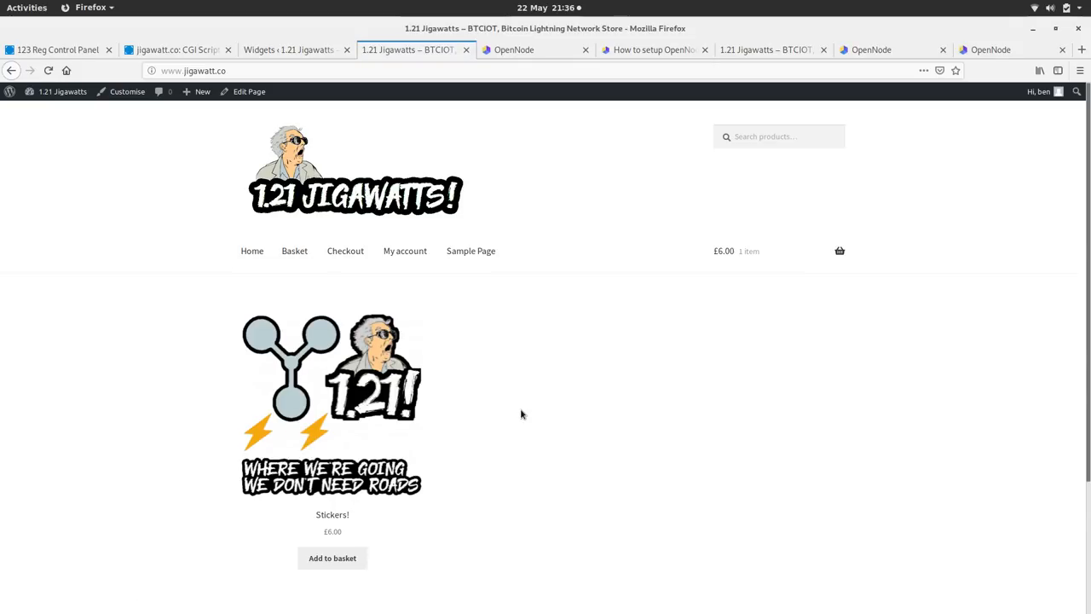
pyautogui.scroll(-3)
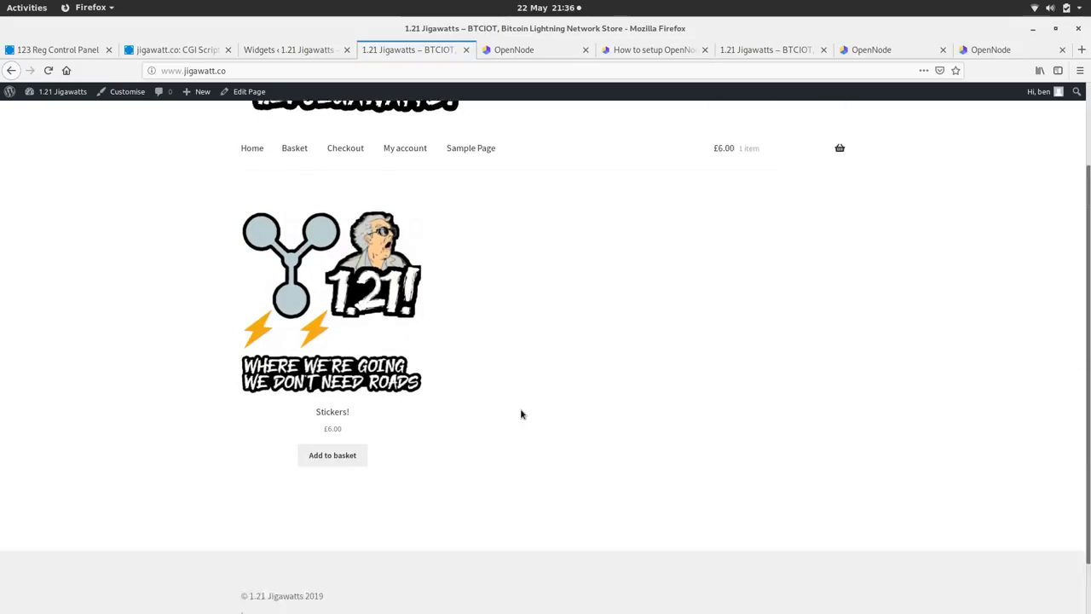
pyautogui.scroll(-3)
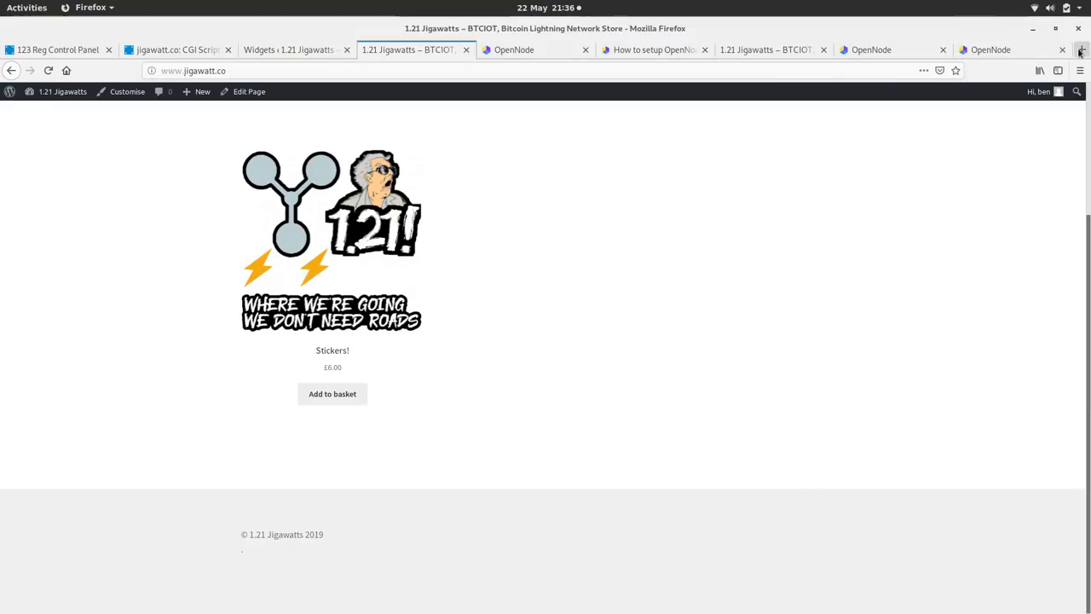
# - Search Google for 'bitcoin accepted here' in a new tab and view image results
pyautogui.click(1081, 49)
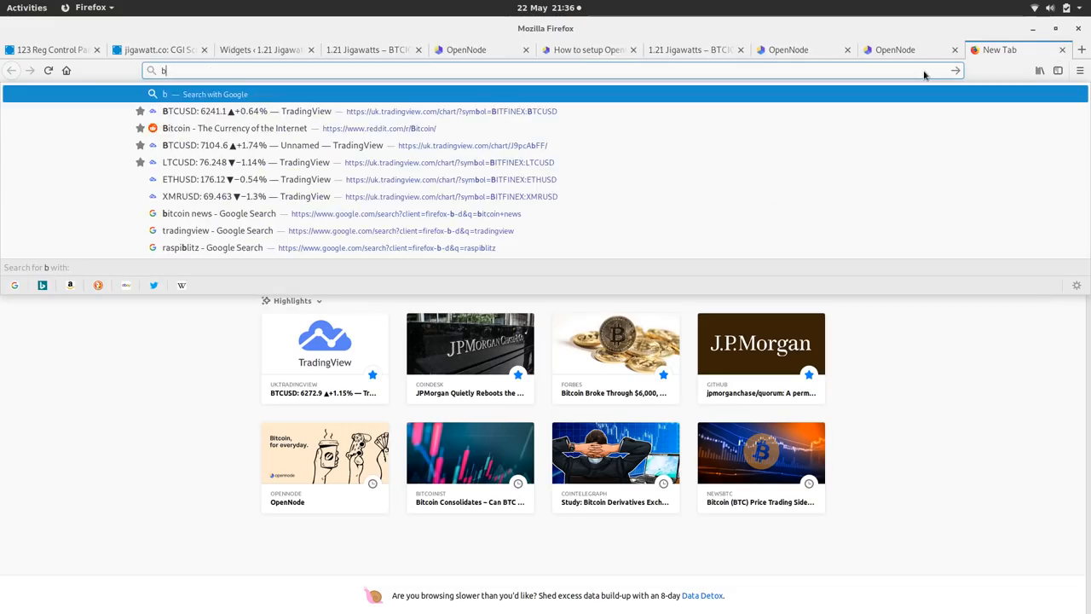
pyautogui.write('itcoin accepted')
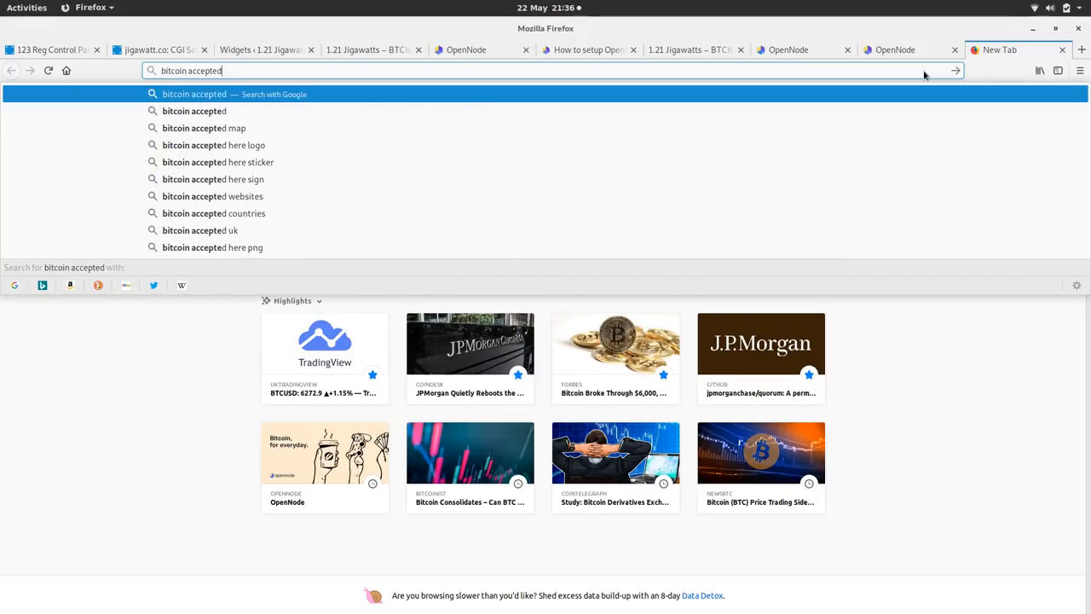
pyautogui.click(213, 144)
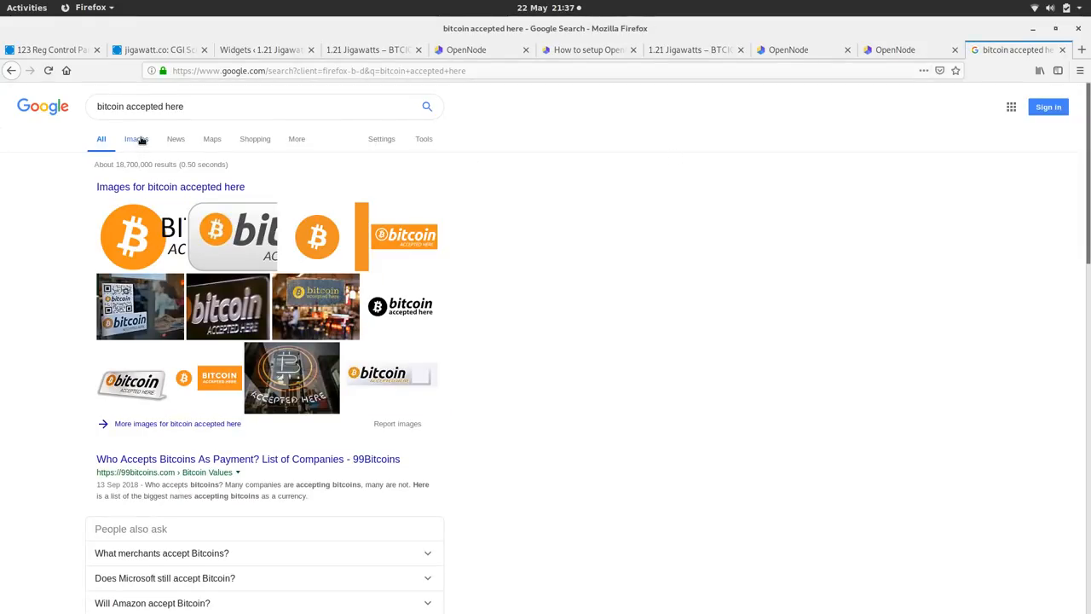
pyautogui.click(133, 139)
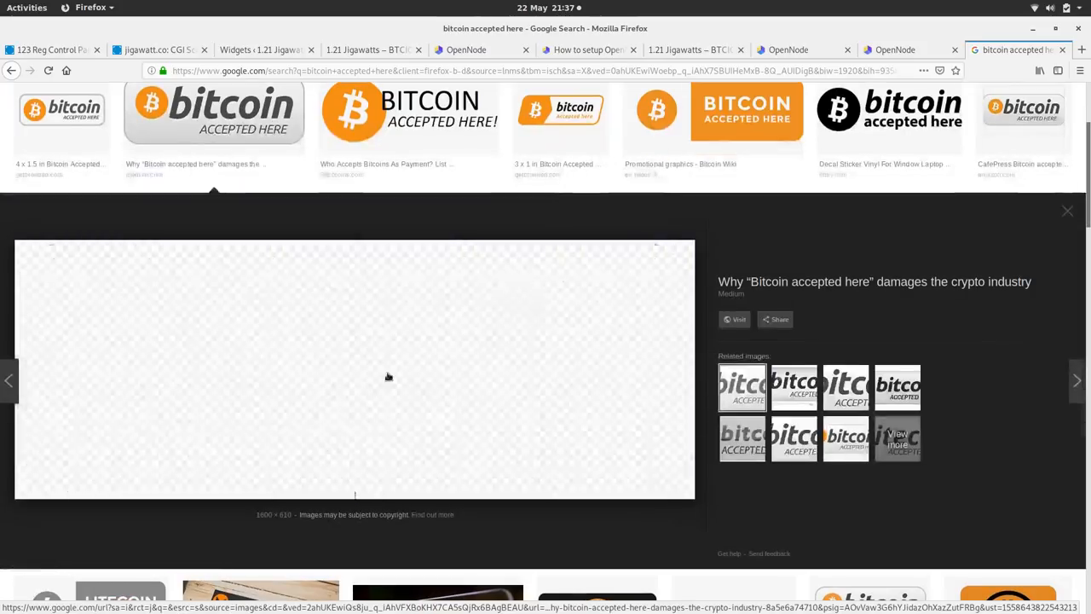
# - Save the large Bitcoin badge image into the shop folder
pyautogui.rightClick(388, 376)
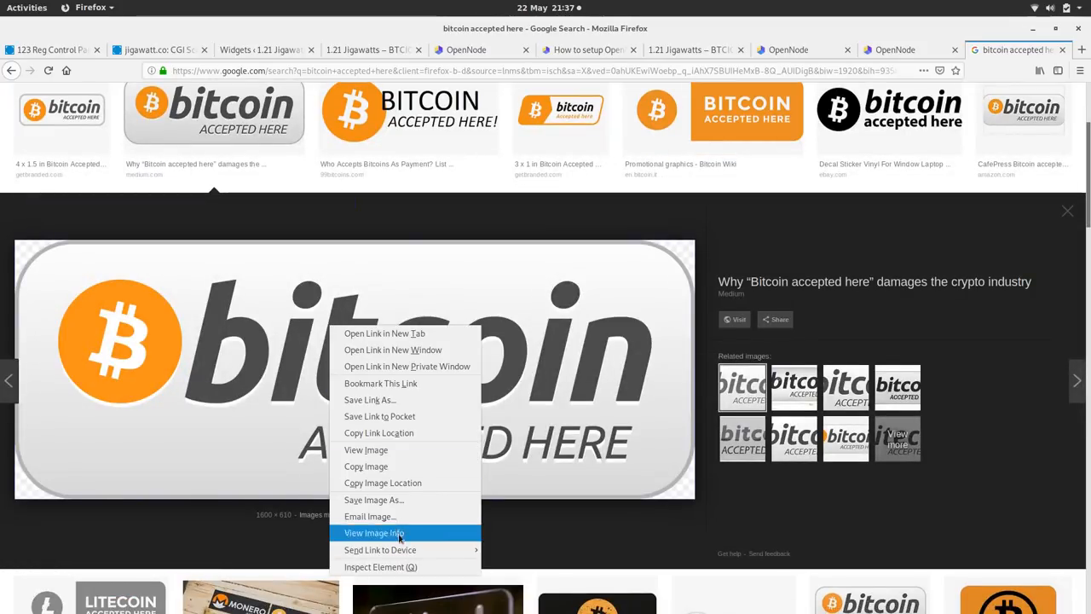
pyautogui.click(373, 500)
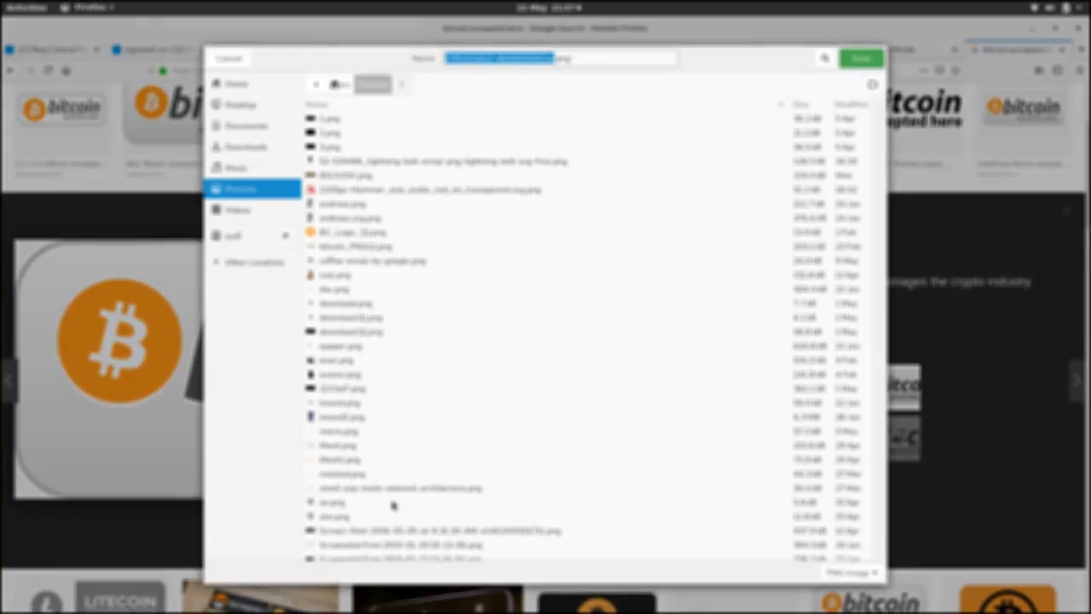
pyautogui.click(238, 210)
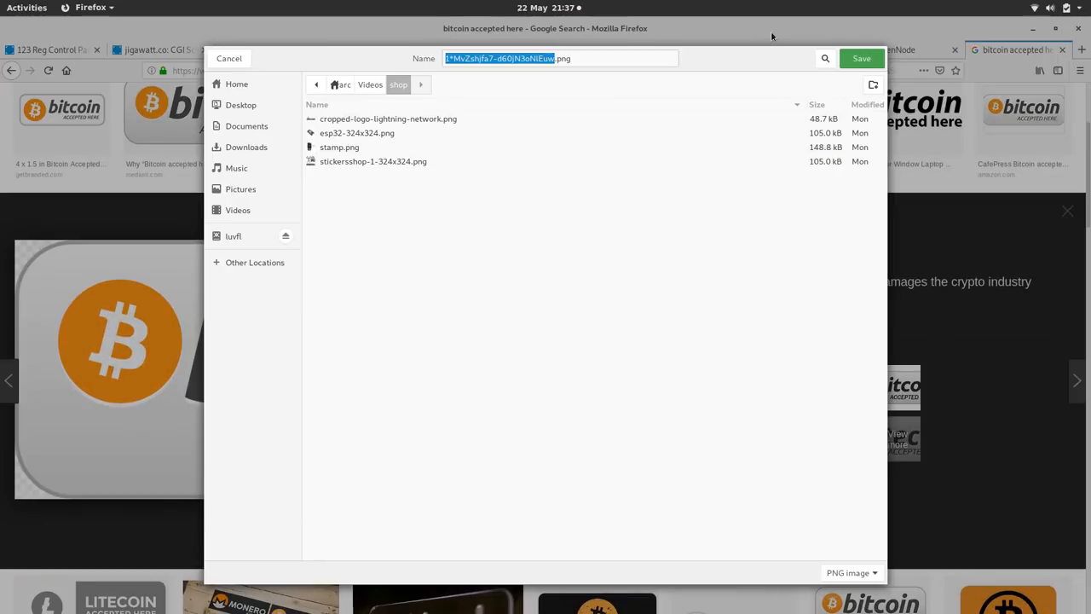
pyautogui.click(228, 58)
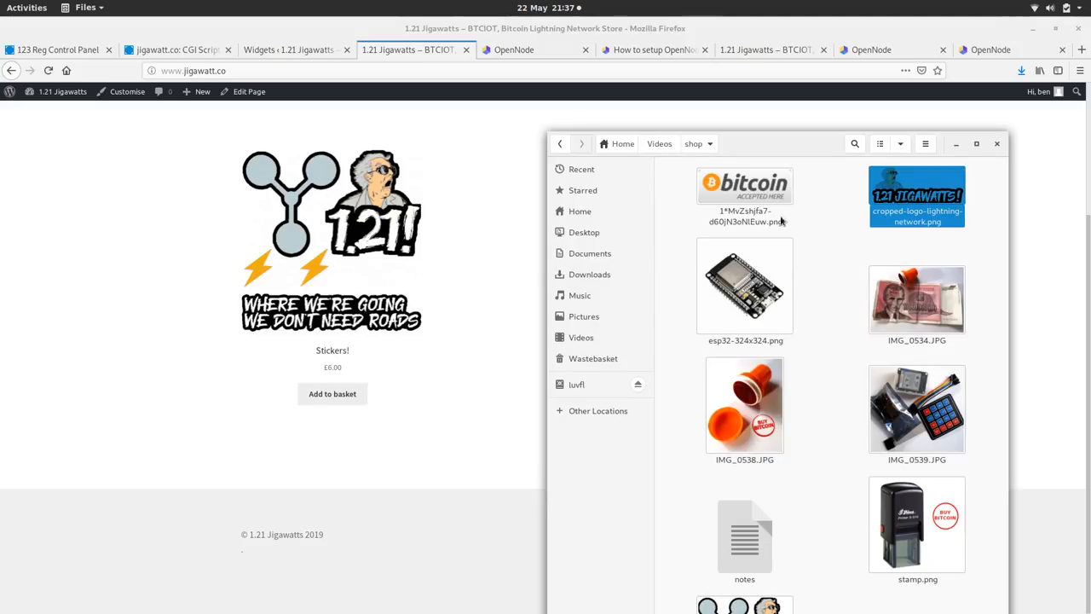
# - Select the downloaded bitcoin badge in Files, then return to the Widgets tab
pyautogui.click(744, 185)
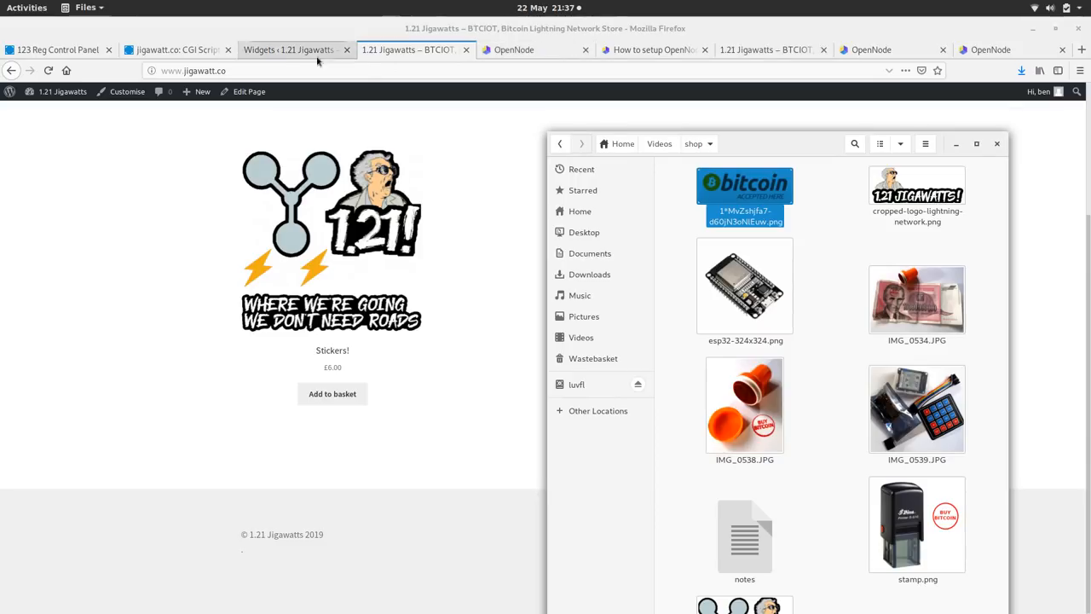
pyautogui.click(287, 49)
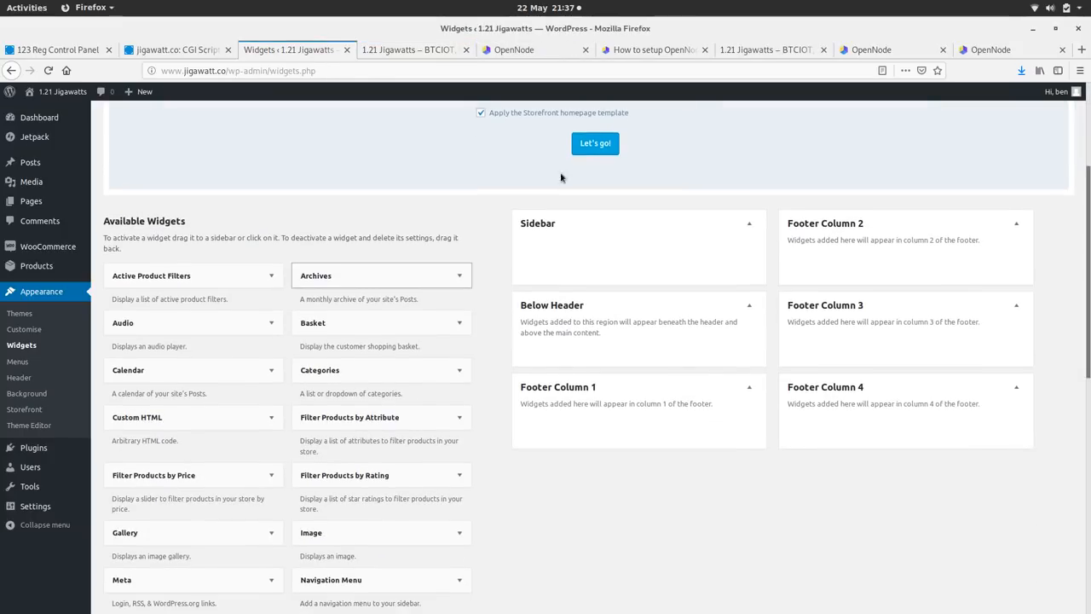
pyautogui.moveTo(1026, 410)
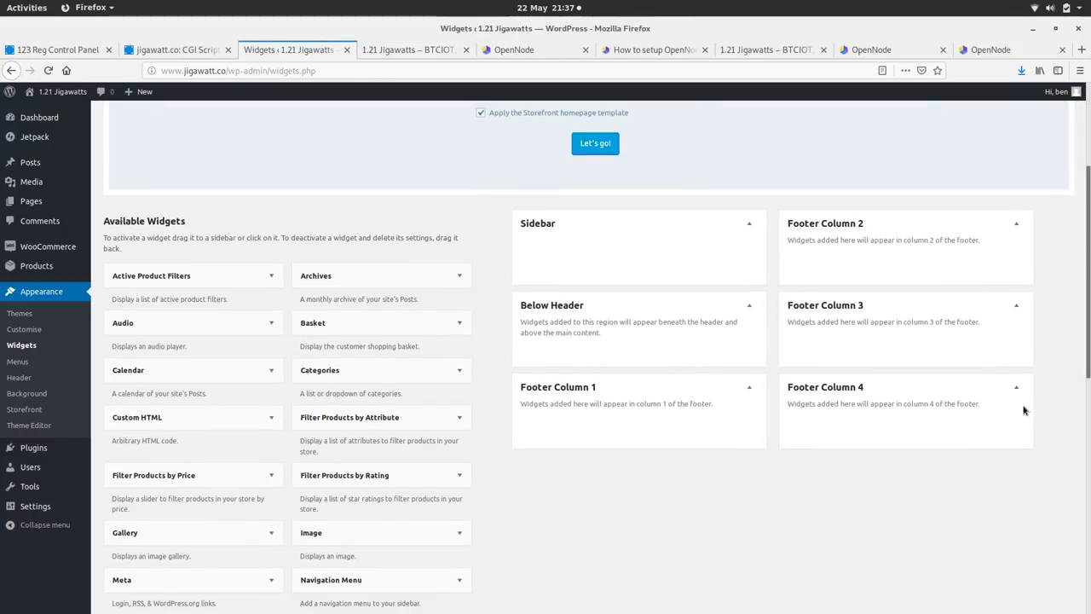
pyautogui.moveTo(893, 419)
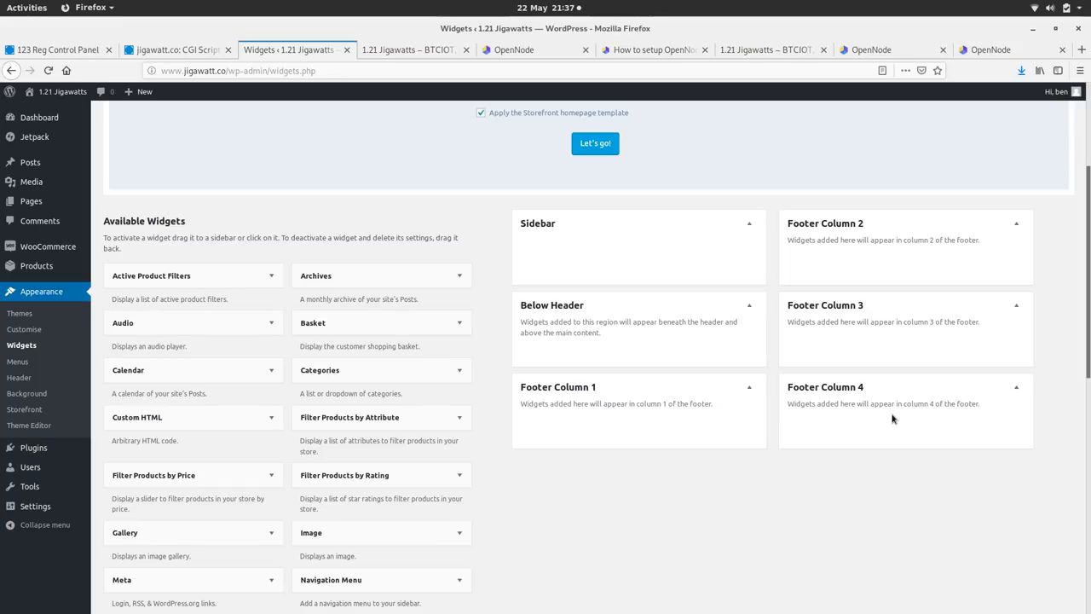
# - Upload the Bitcoin badge and add it to the Footer Column 4 Image widget
pyautogui.scroll(-3)
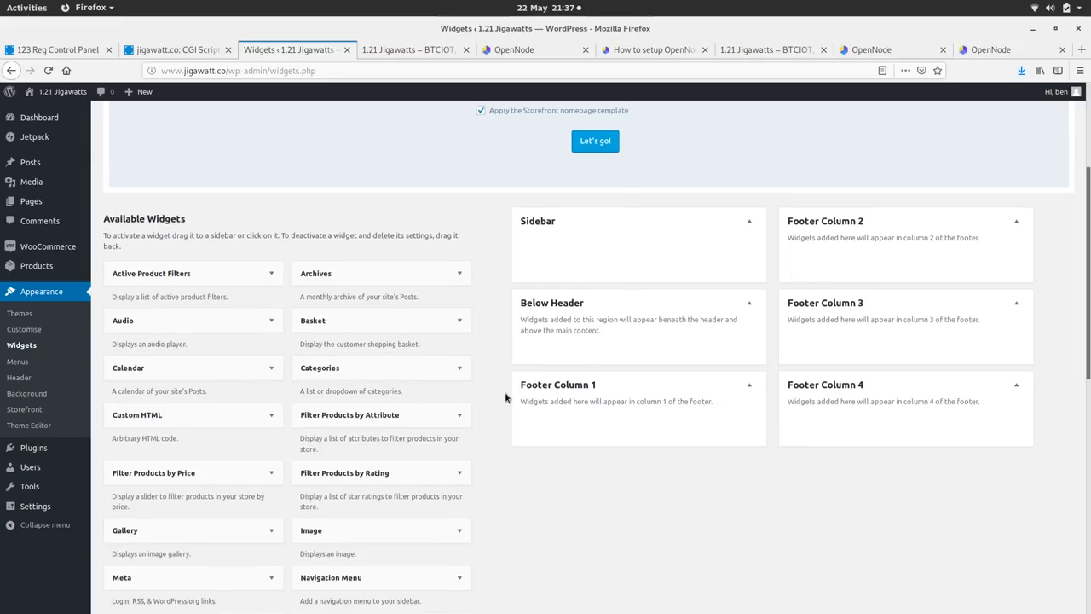
pyautogui.scroll(-3)
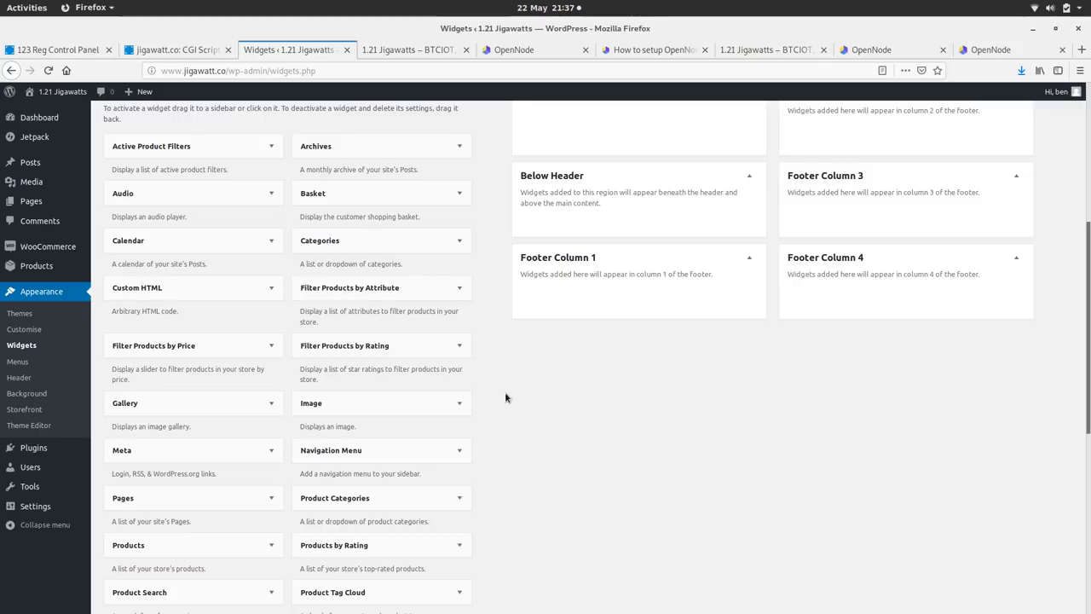
pyautogui.scroll(-3)
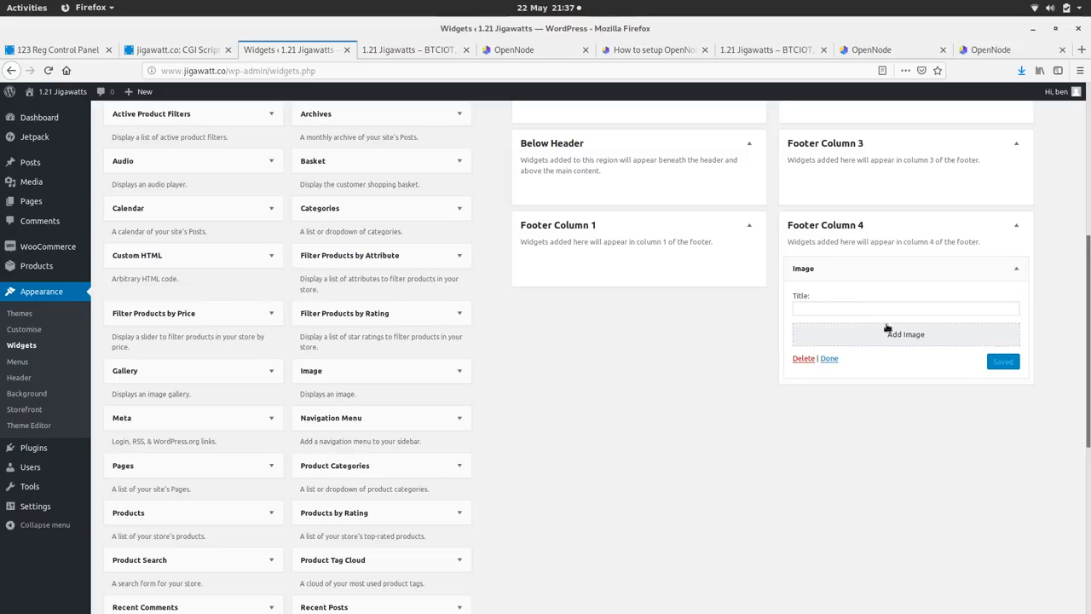
pyautogui.click(906, 334)
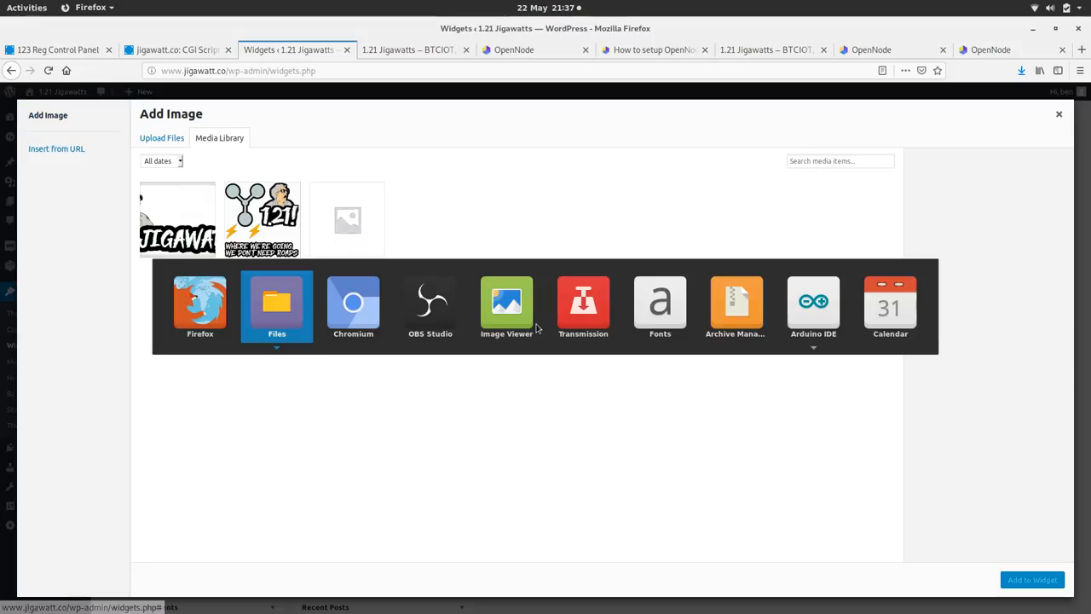
pyautogui.click(276, 303)
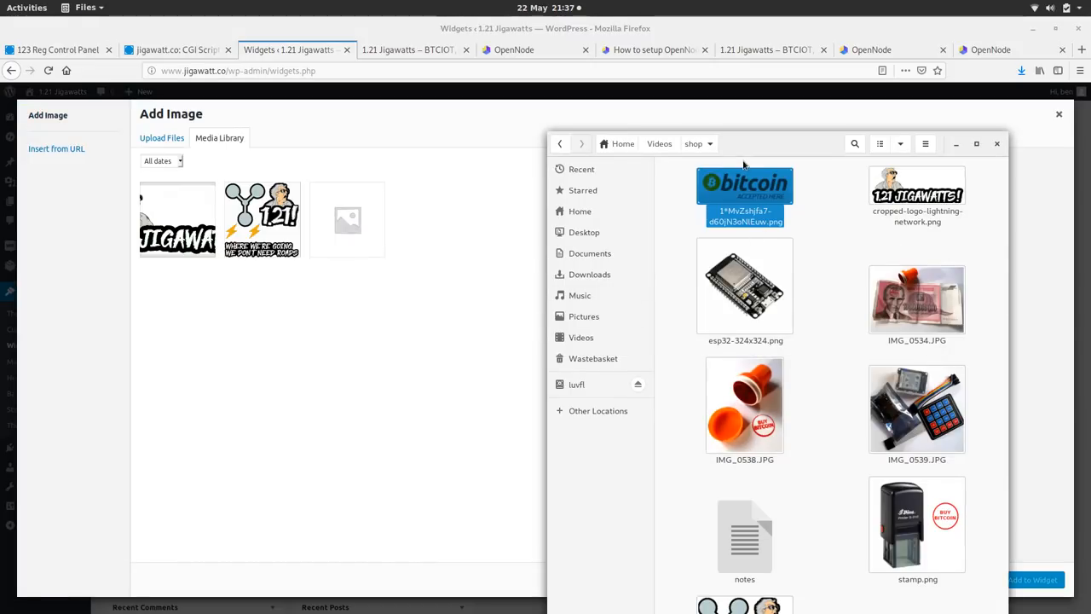
pyautogui.click(176, 219)
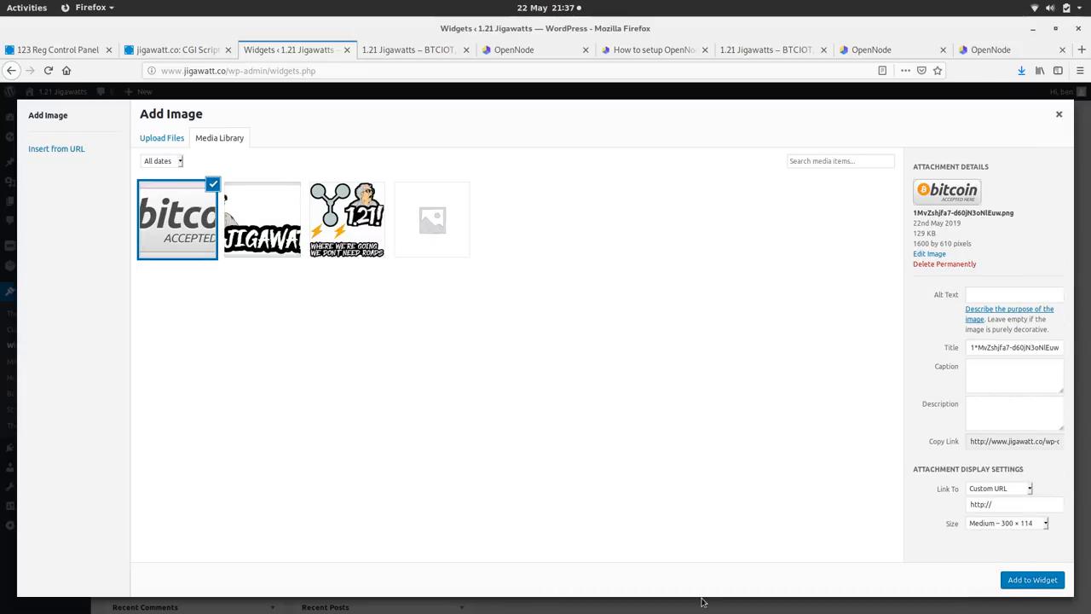
pyautogui.click(1032, 580)
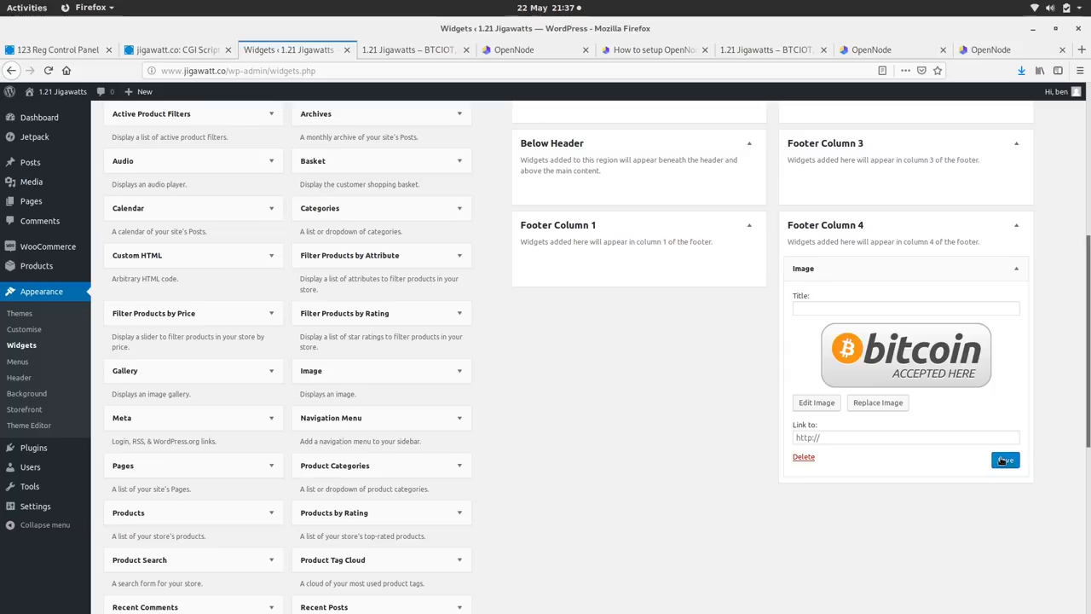
# - Save the footer image widget and view the badge on the storefront
pyautogui.click(905, 437)
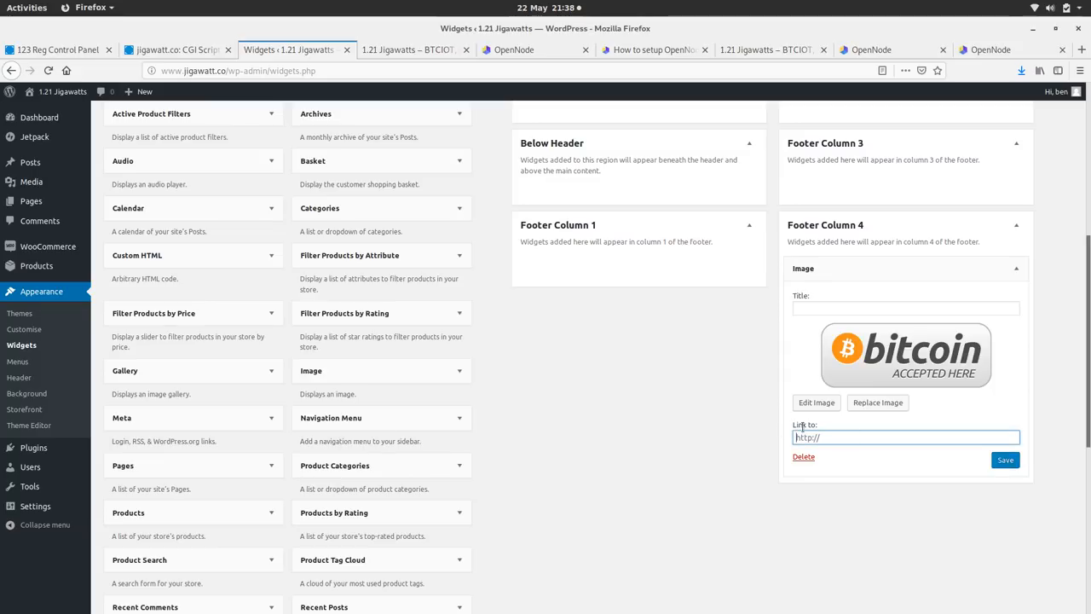
pyautogui.click(1005, 460)
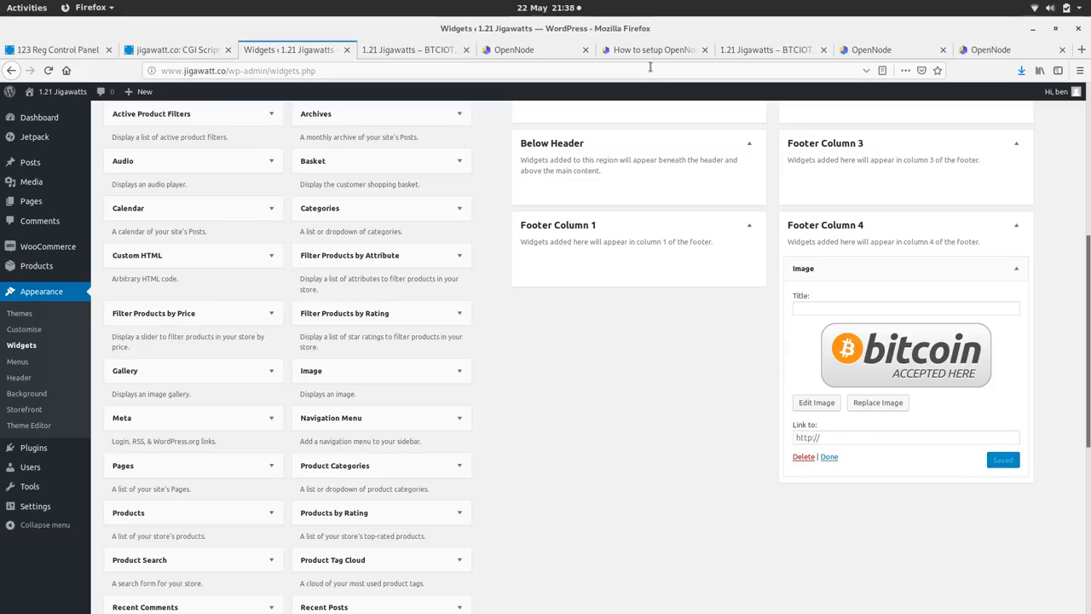
pyautogui.click(413, 49)
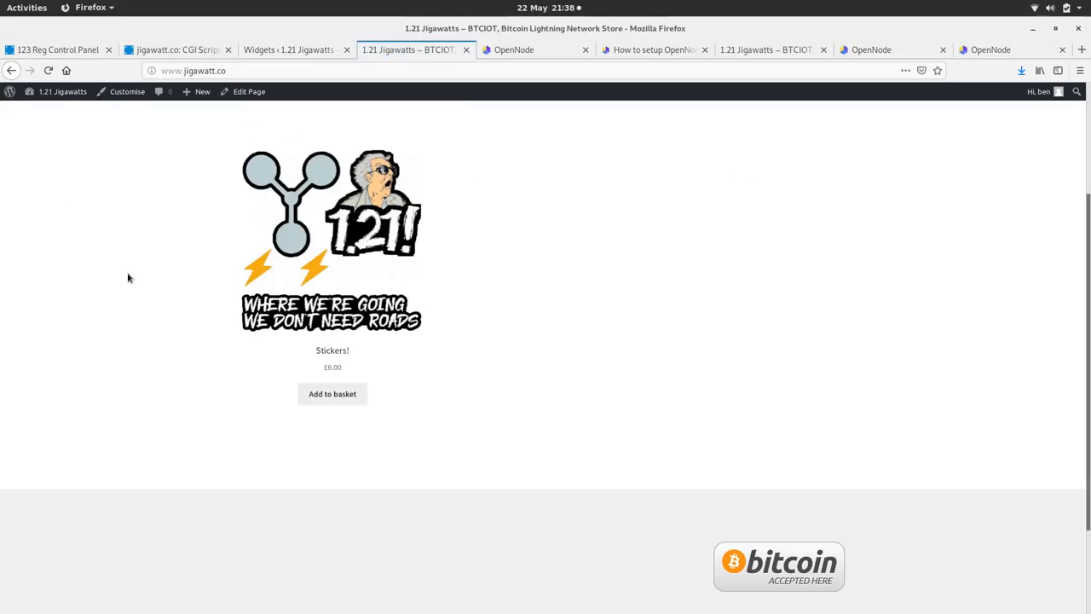
# - Scroll the storefront, then switch back to the WordPress Widgets tab
pyautogui.scroll(-3)
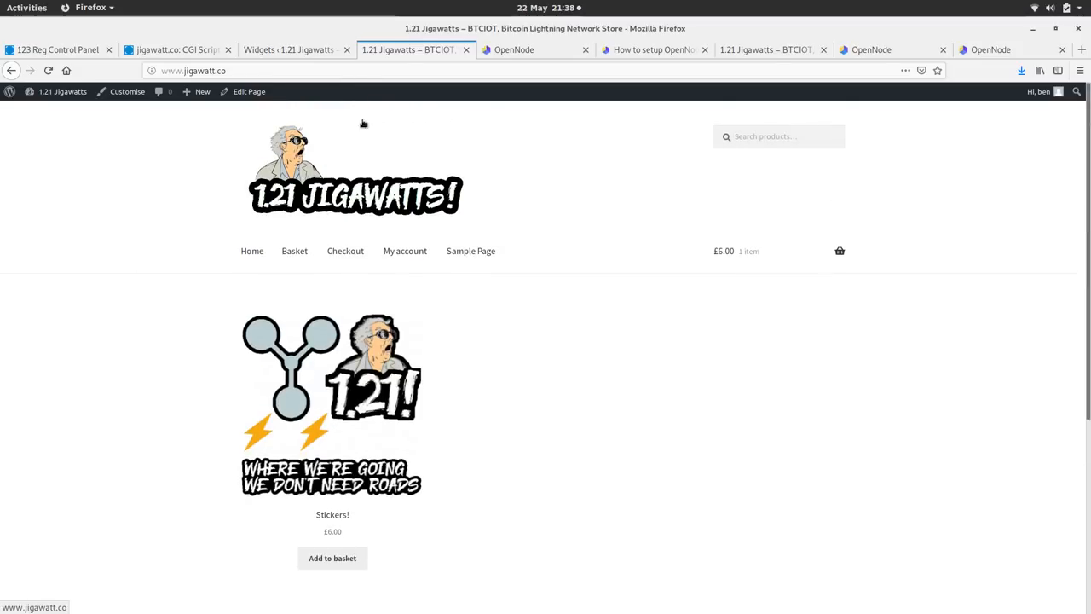
pyautogui.click(290, 50)
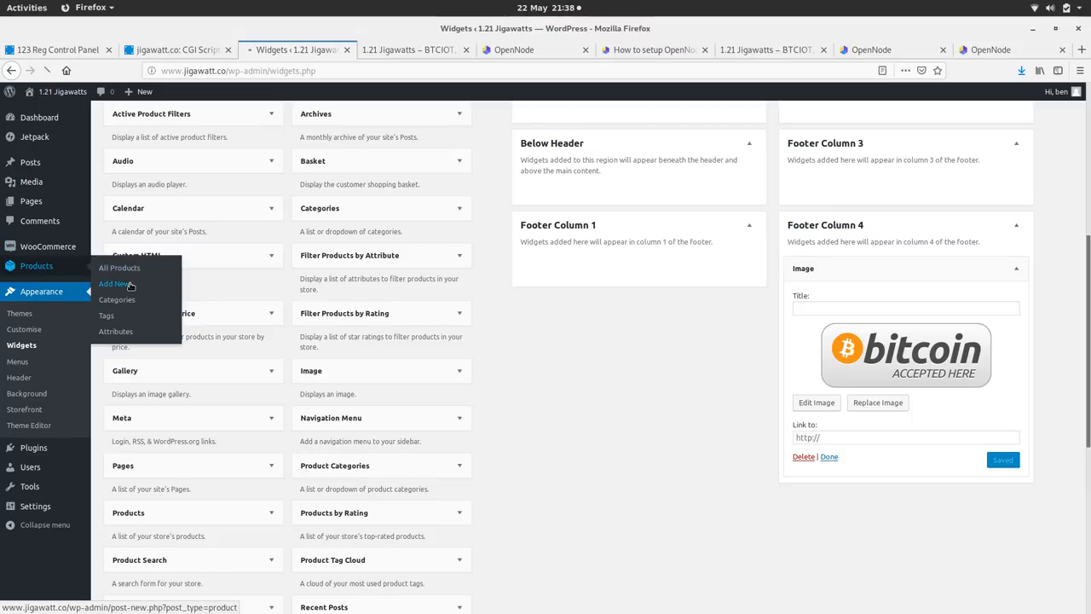
# - Publish the Self-inking "Buy Bitcoin" Stamp product and switch to the storefront tab
pyautogui.click(112, 283)
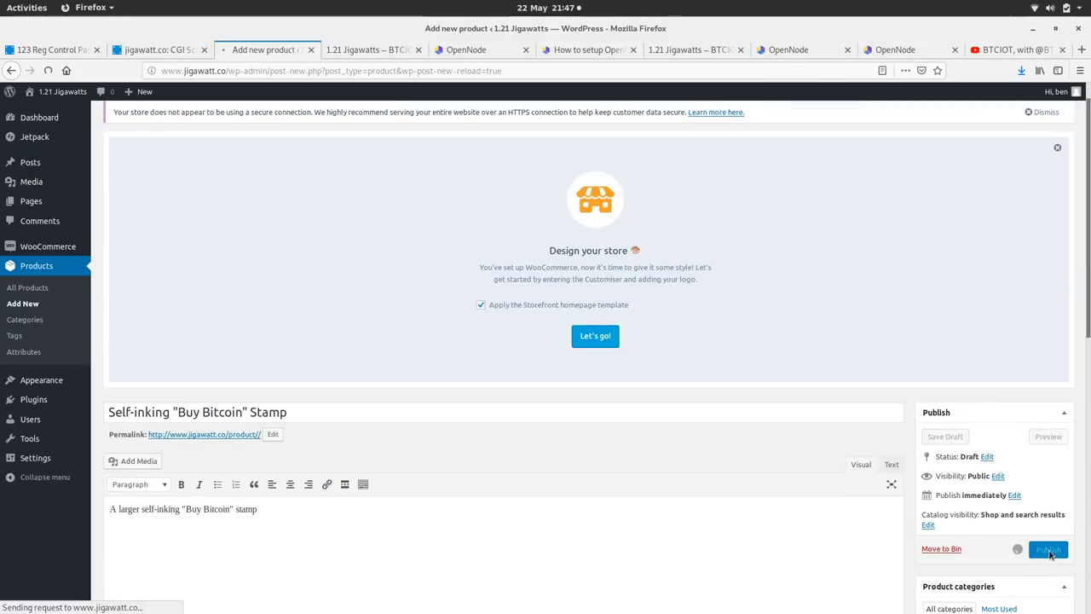
pyautogui.click(1048, 549)
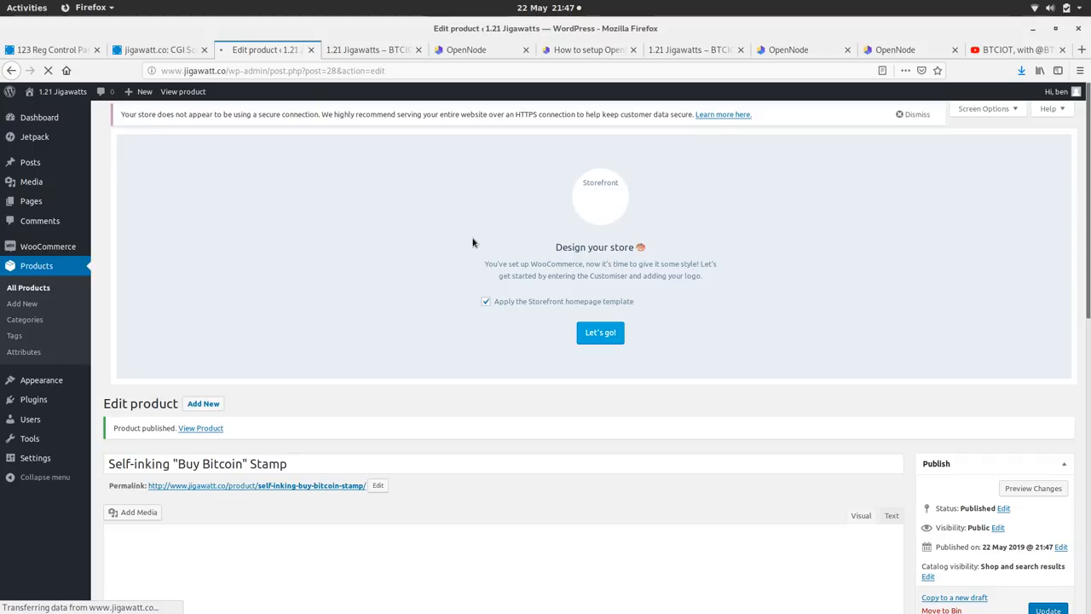
pyautogui.click(373, 49)
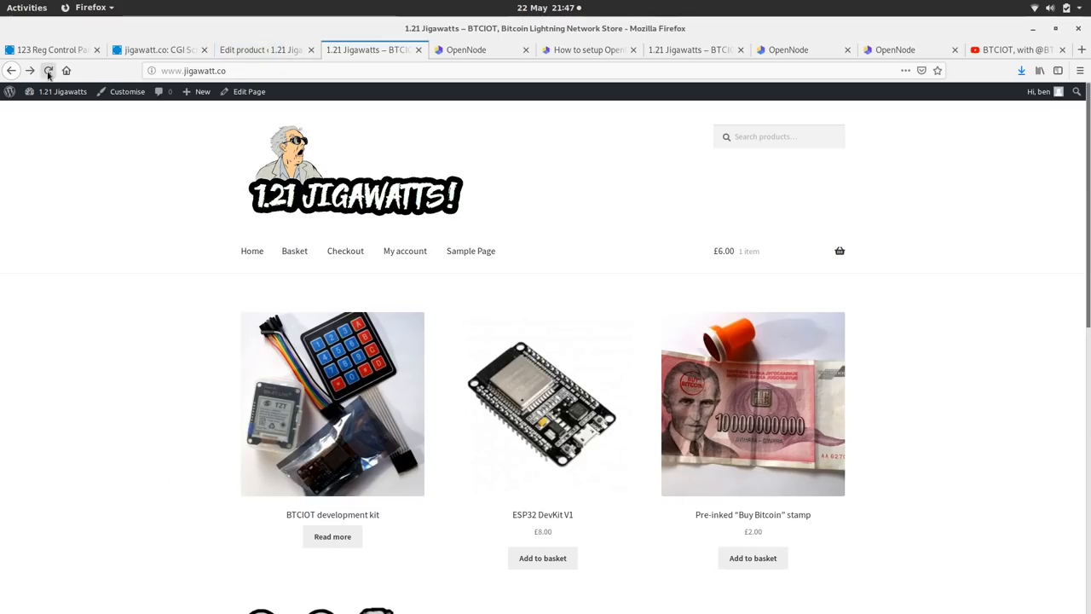
# - Reload the shop, add the Pre-inked "Buy Bitcoin" stamp to the basket, and view it
pyautogui.click(49, 71)
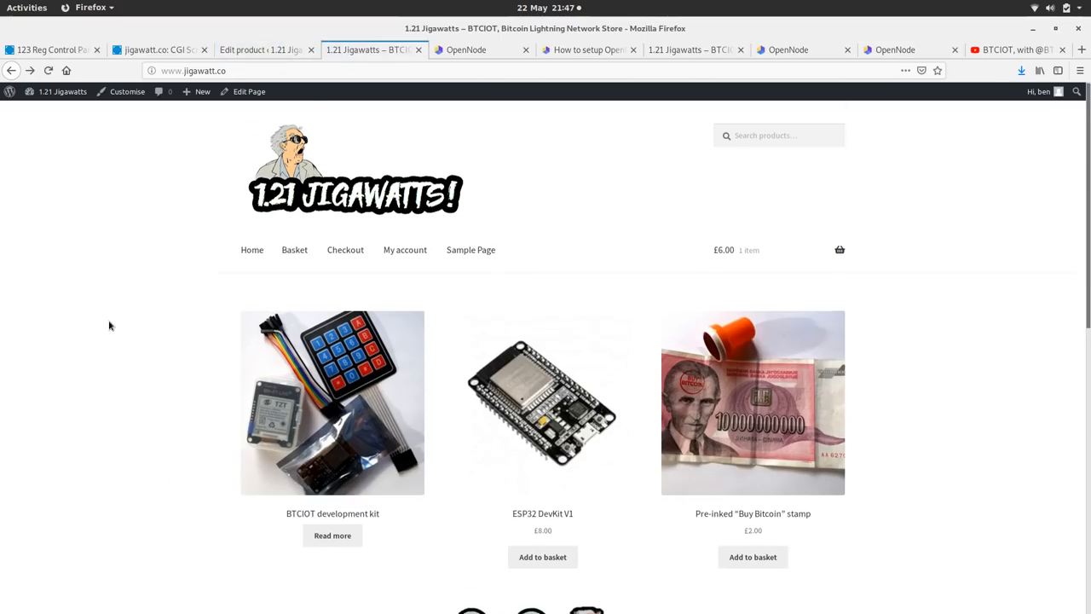
pyautogui.scroll(-3)
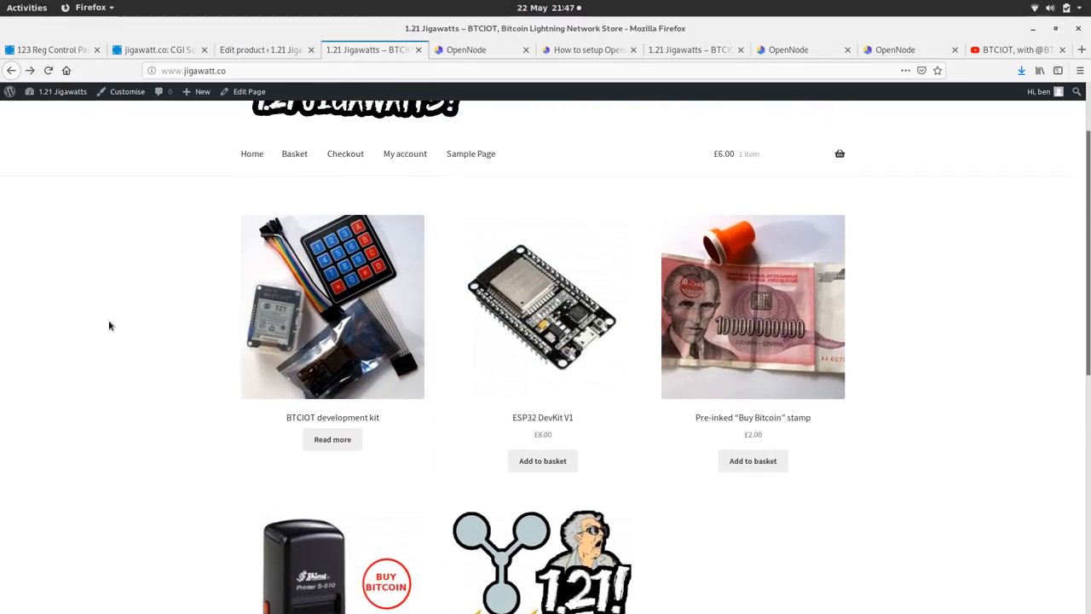
pyautogui.moveTo(840, 520)
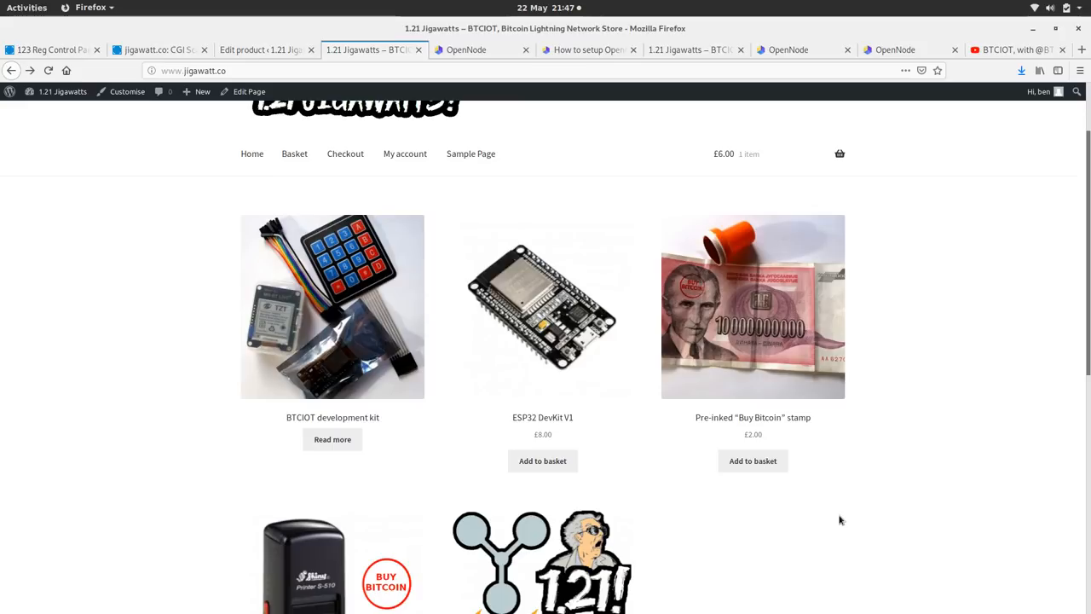
pyautogui.scroll(-3)
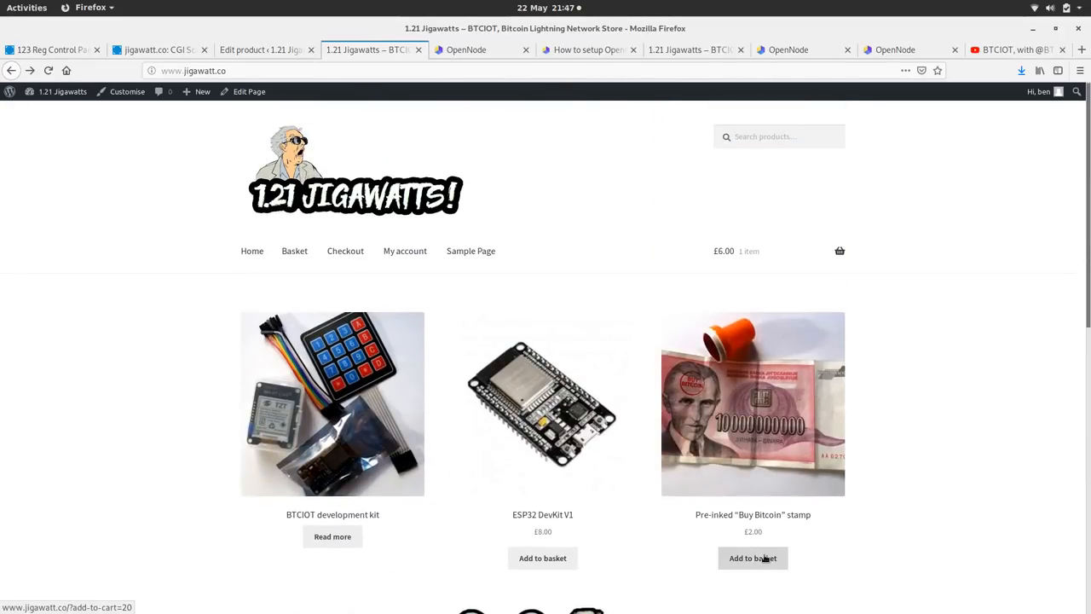
pyautogui.click(752, 558)
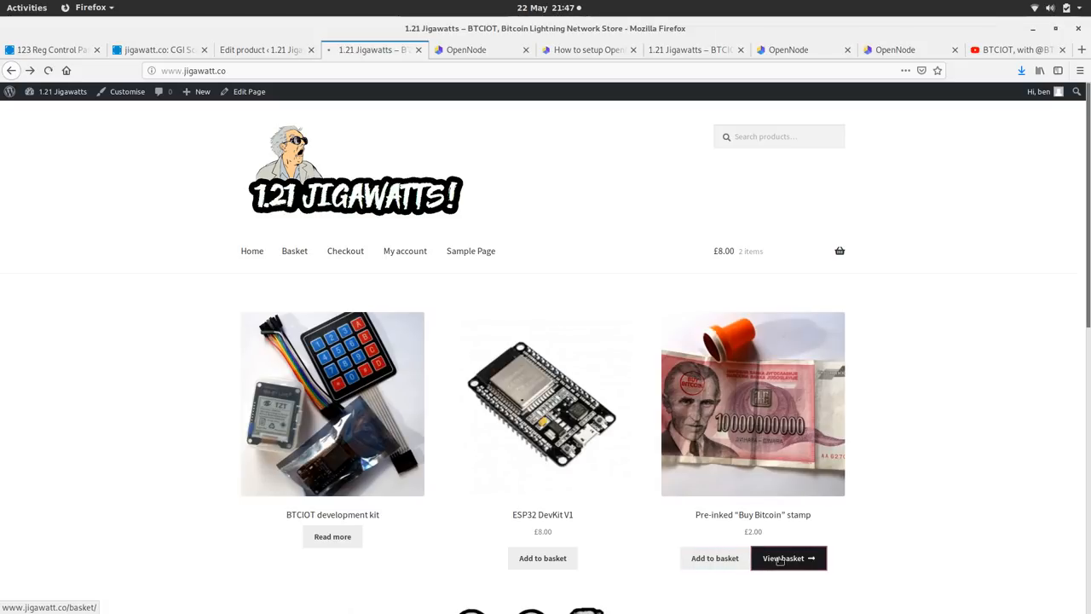
pyautogui.click(783, 558)
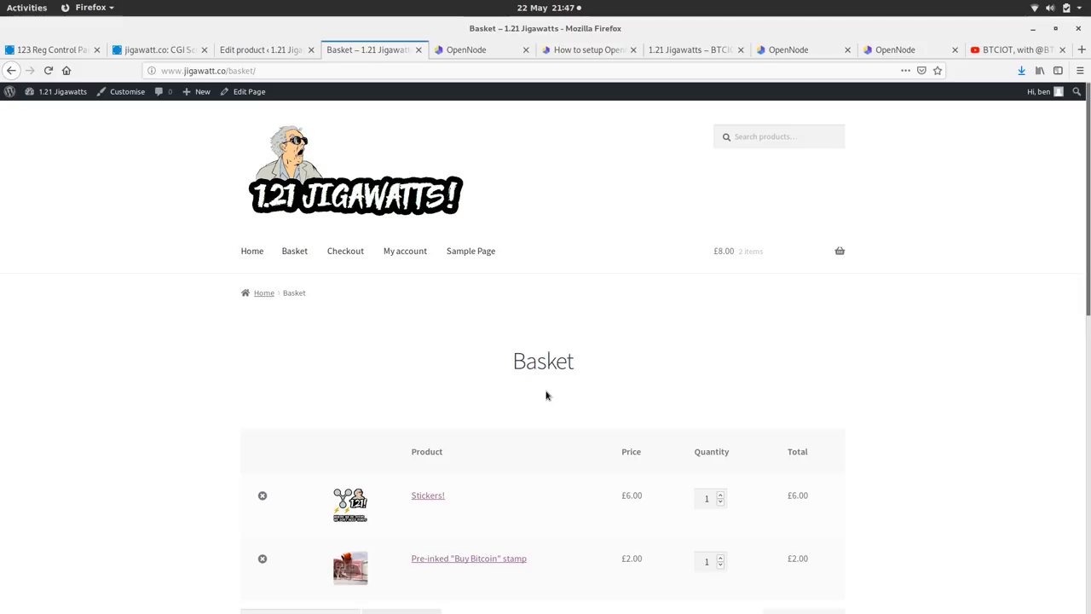
# - Remove Stickers! from the basket
pyautogui.scroll(-3)
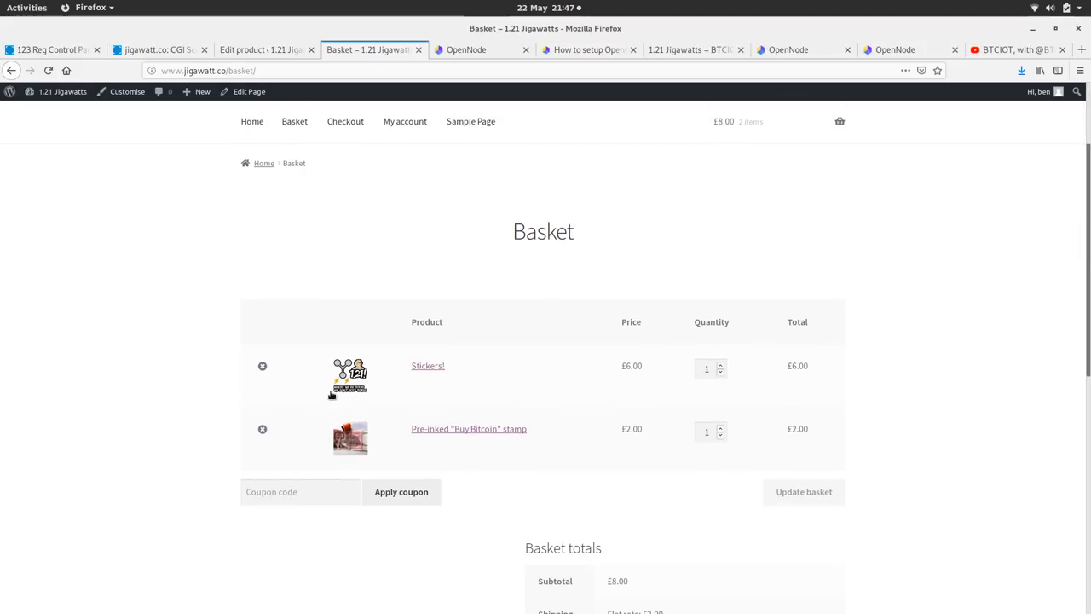
pyautogui.click(401, 491)
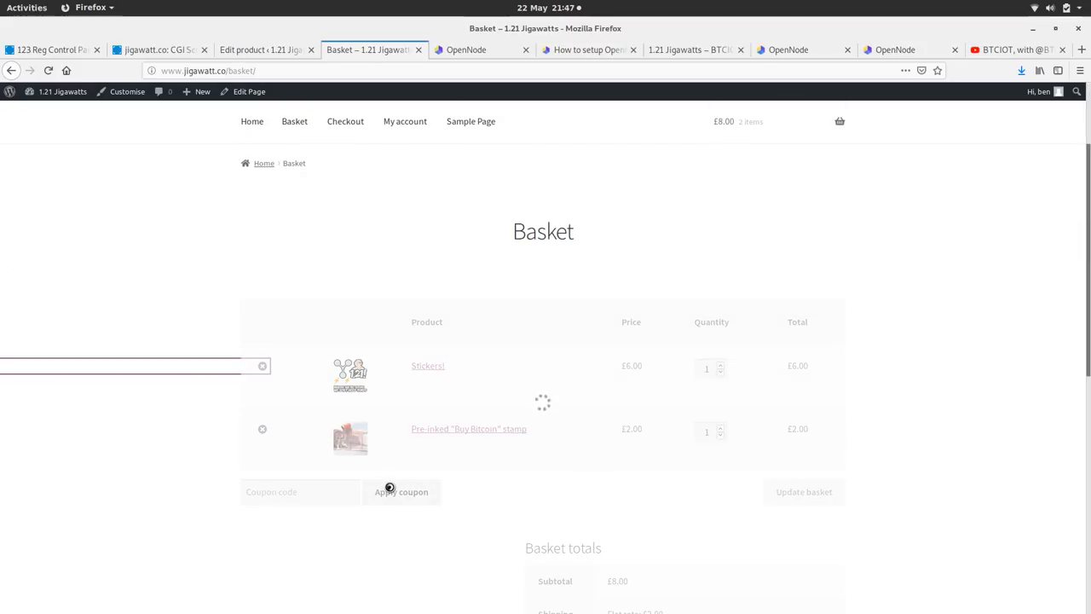
pyautogui.click(262, 366)
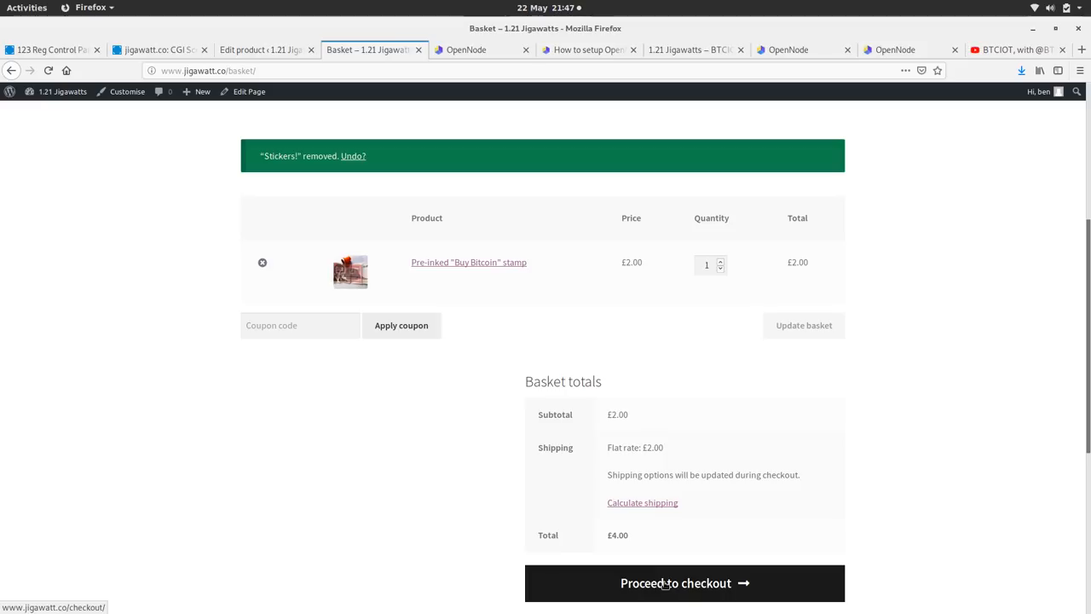
pyautogui.moveTo(665, 585)
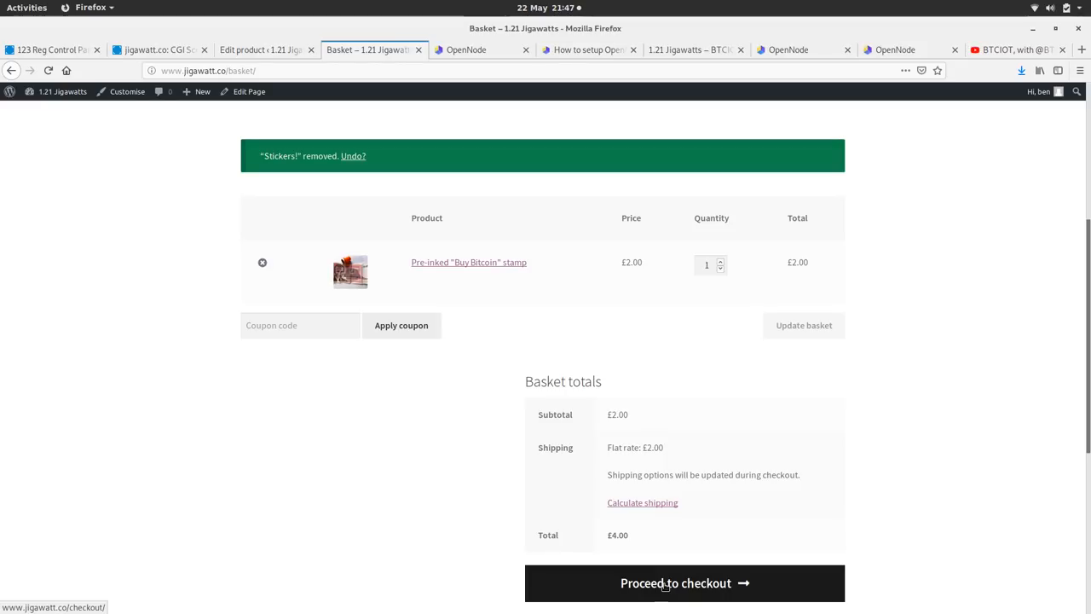
# - Try stamp quantities 2 and 3, settle back on 1, and proceed to checkout
pyautogui.click(721, 261)
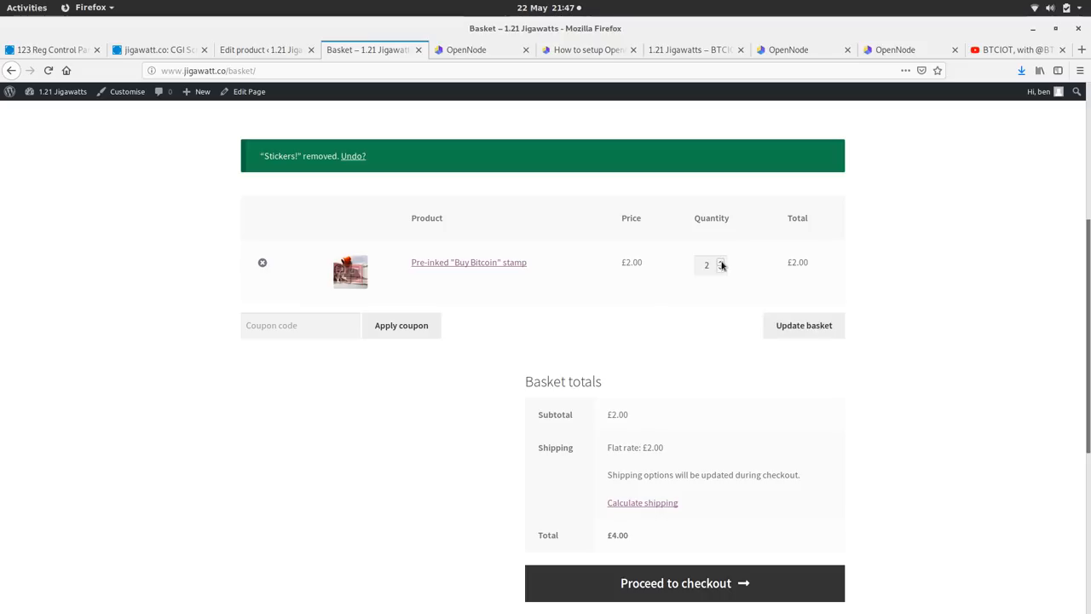
pyautogui.click(802, 325)
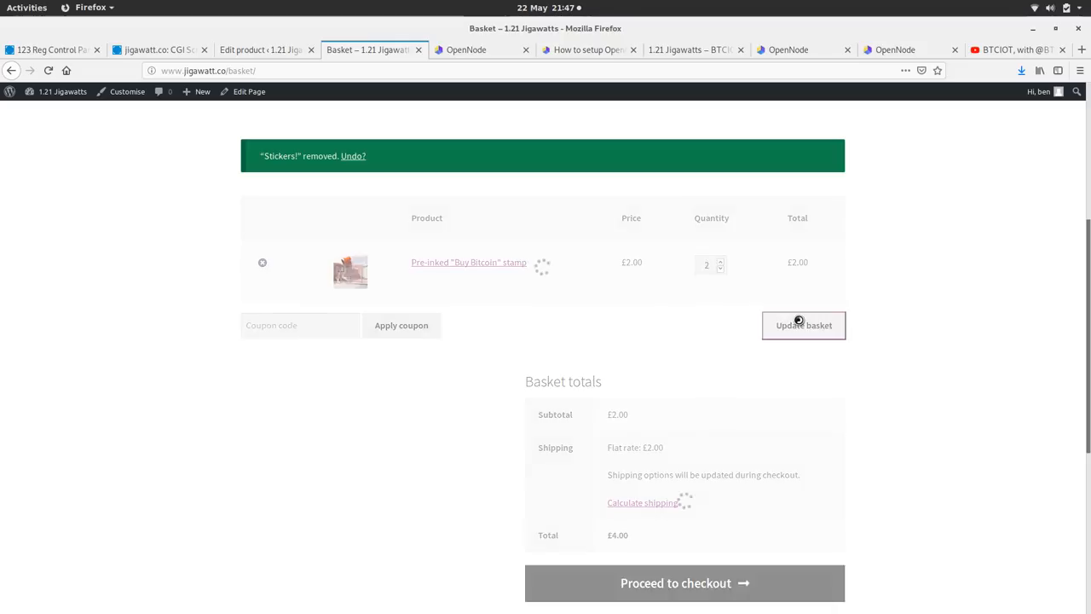
pyautogui.click(803, 324)
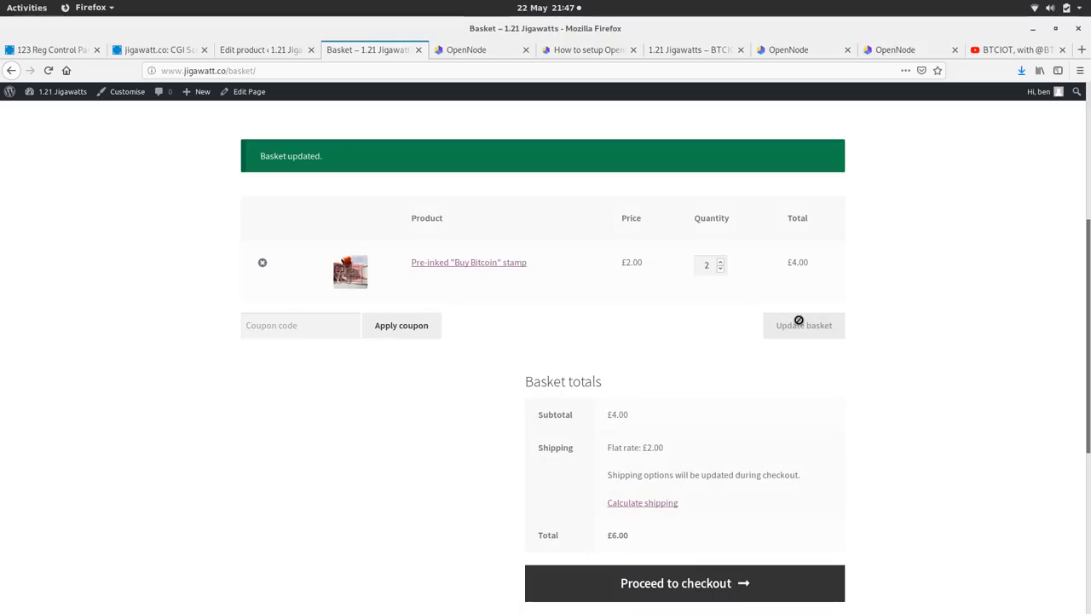
pyautogui.click(720, 261)
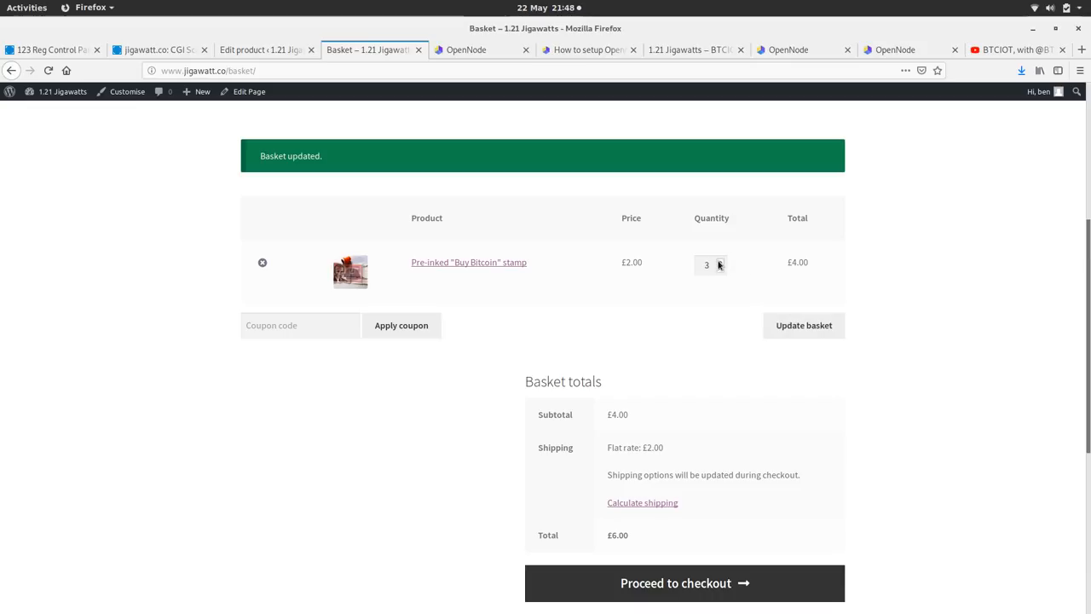
pyautogui.click(803, 325)
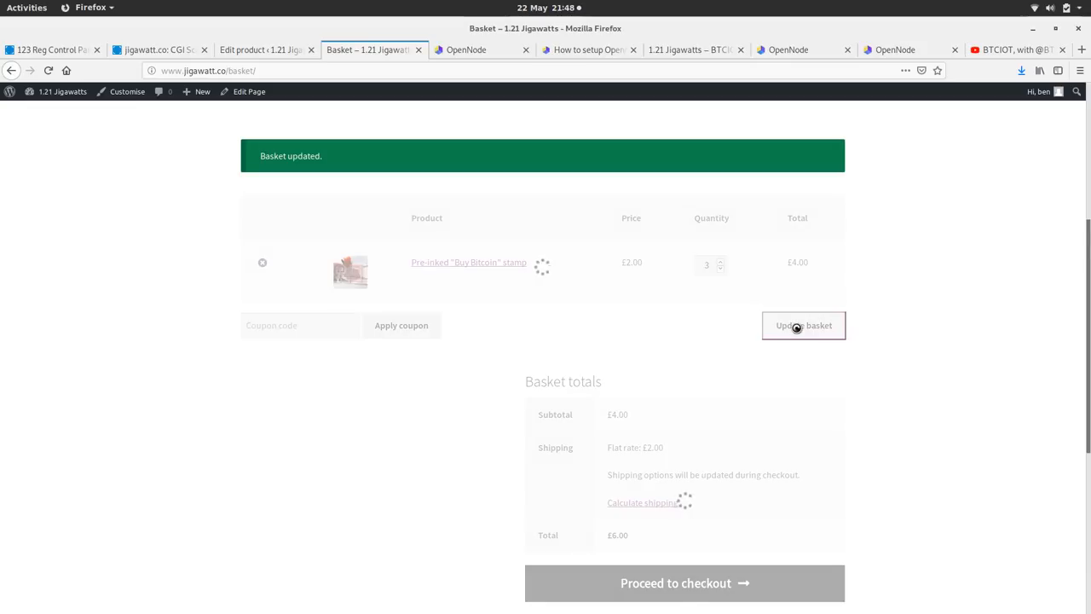
pyautogui.click(803, 325)
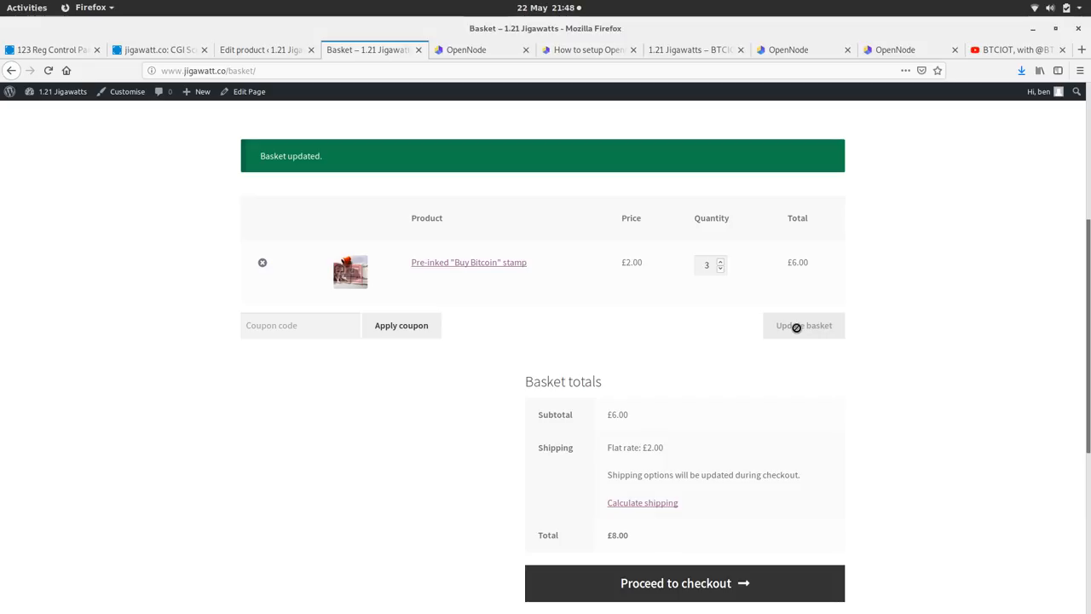
pyautogui.moveTo(721, 274)
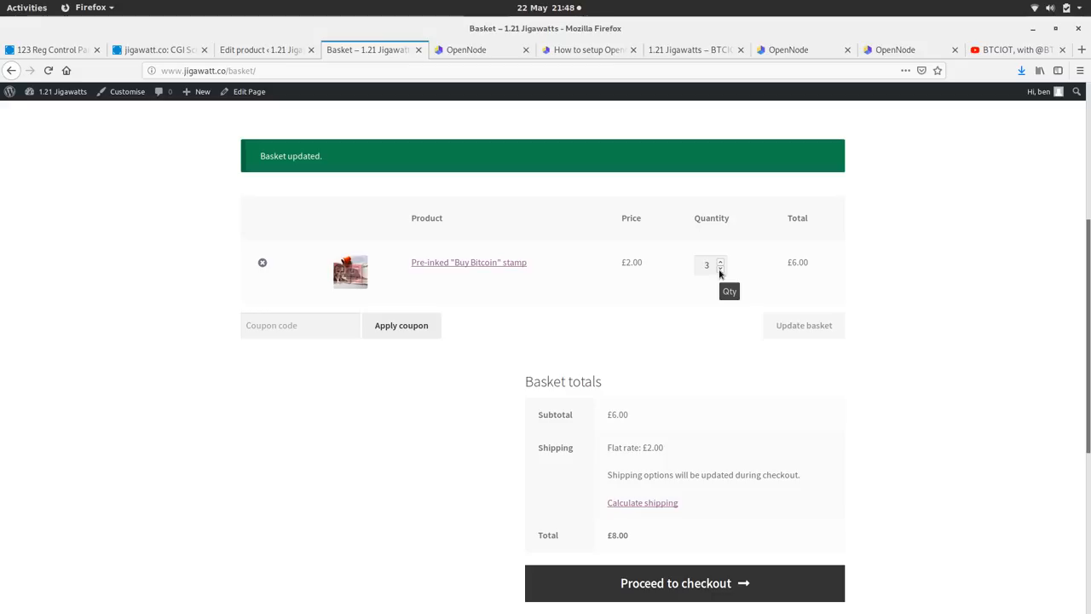
pyautogui.click(720, 268)
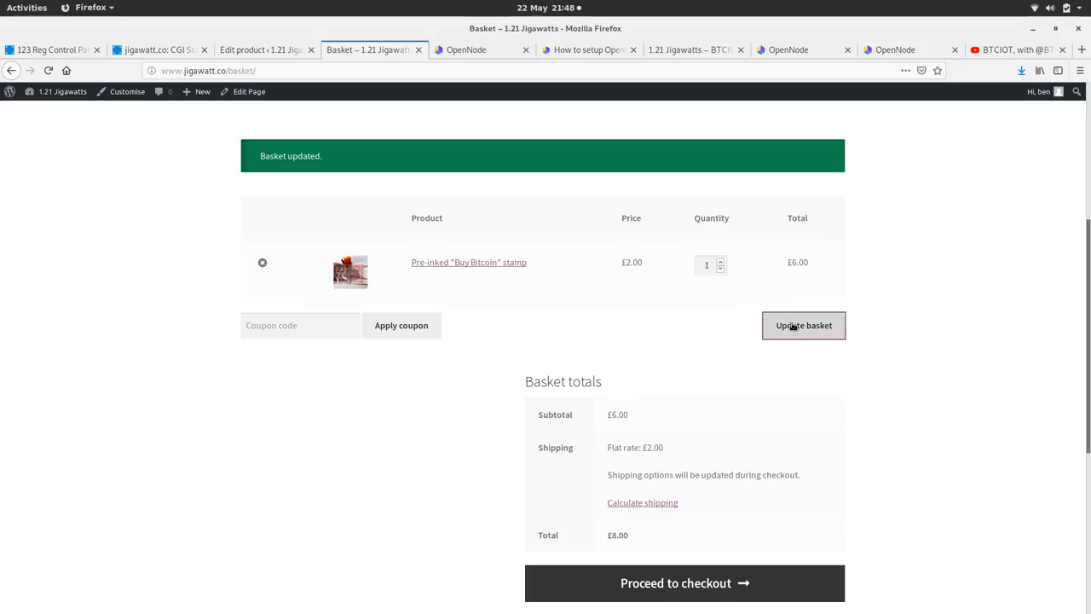
pyautogui.click(803, 325)
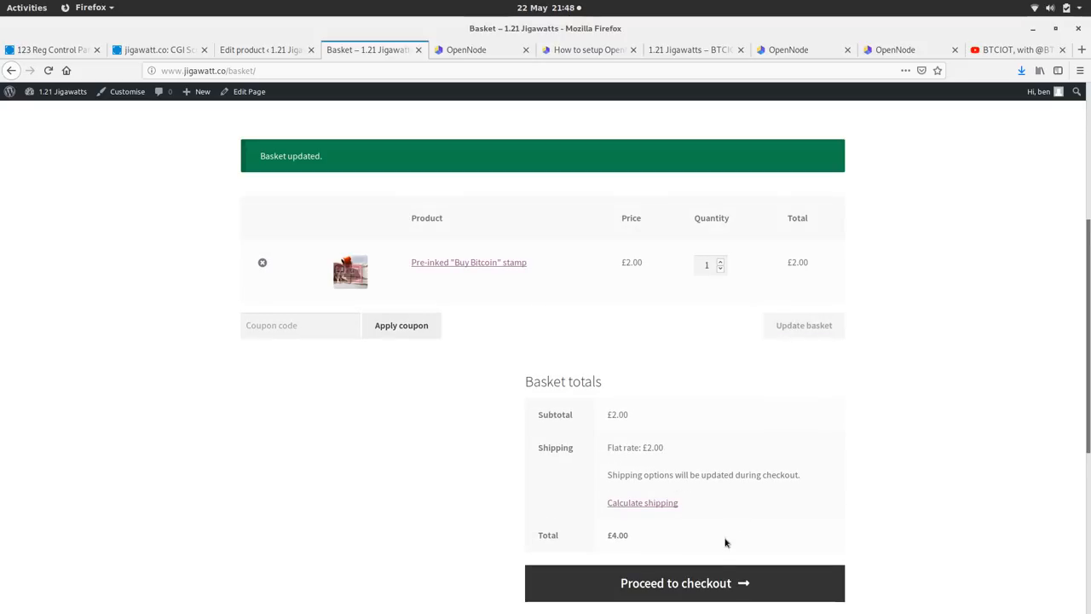
pyautogui.click(684, 583)
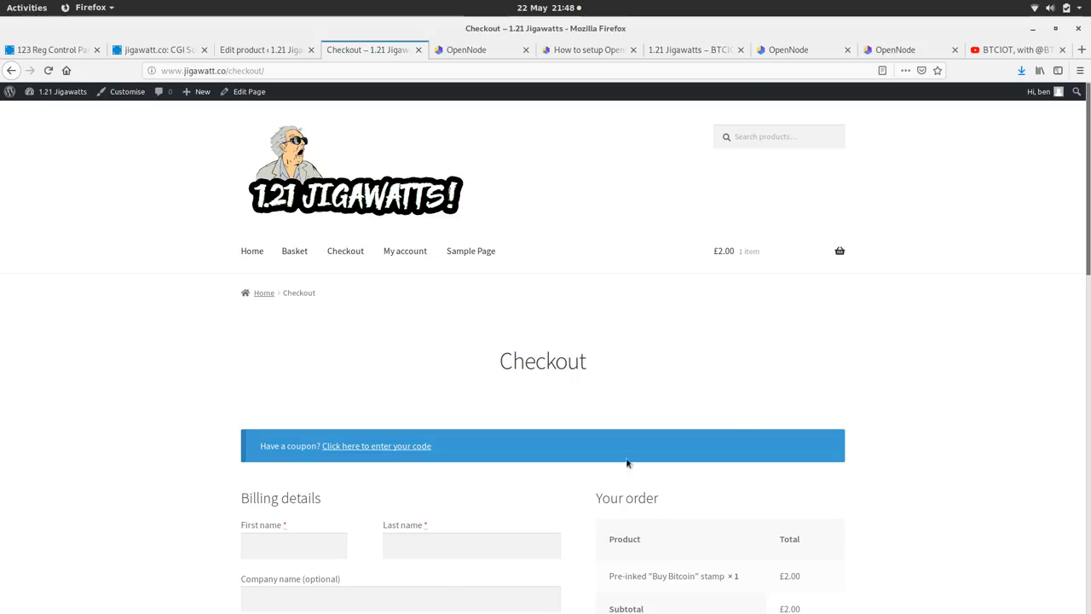
# - Enter billing details with first name 'Roger' and place the order paying via OpenNode Bitcoin
pyautogui.click(293, 546)
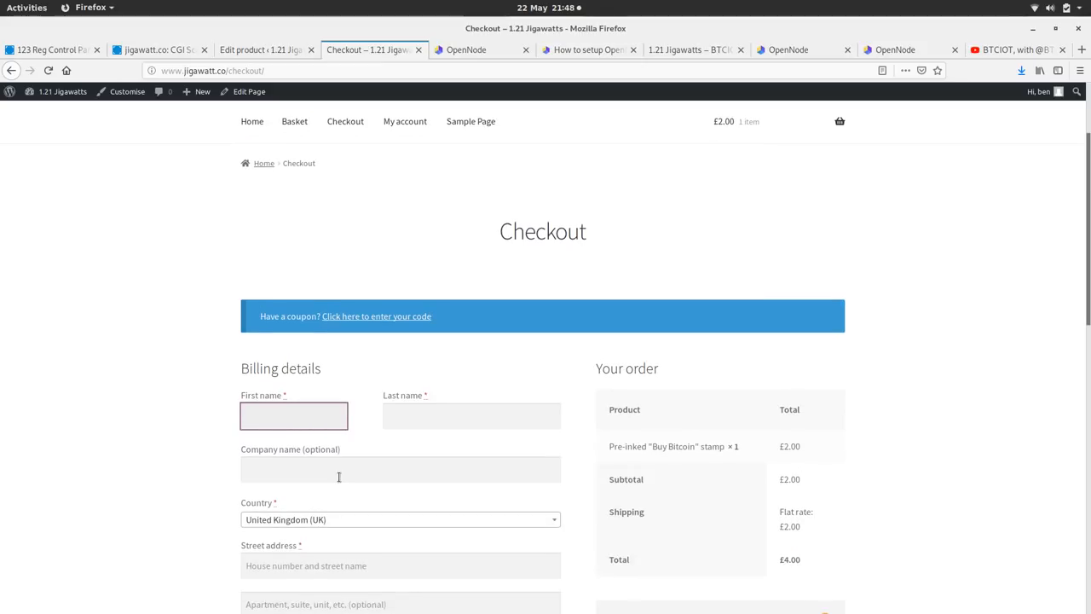
pyautogui.write('R')
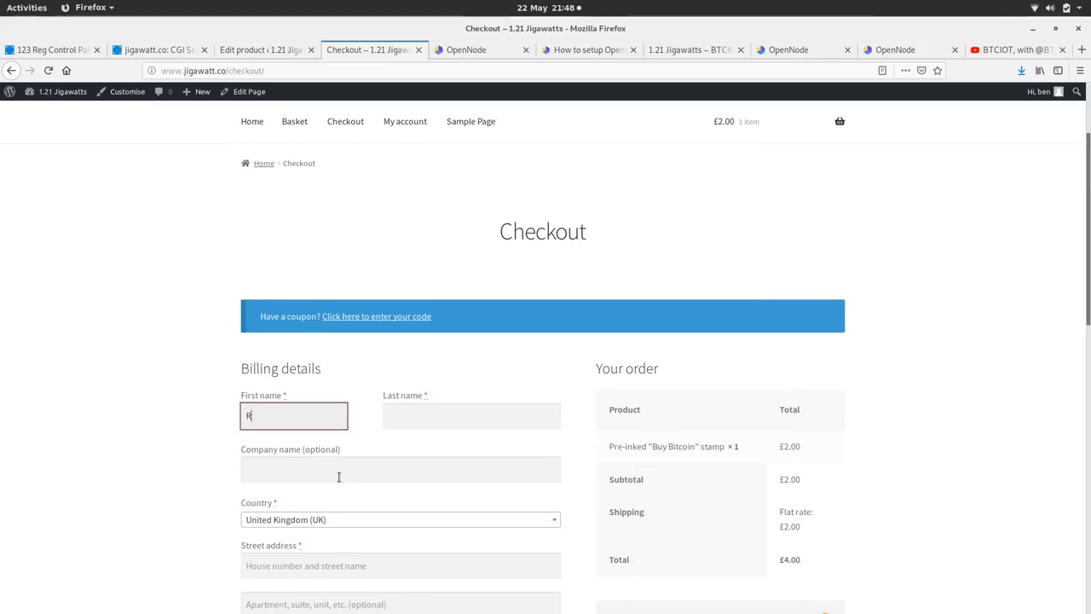
pyautogui.write('oger')
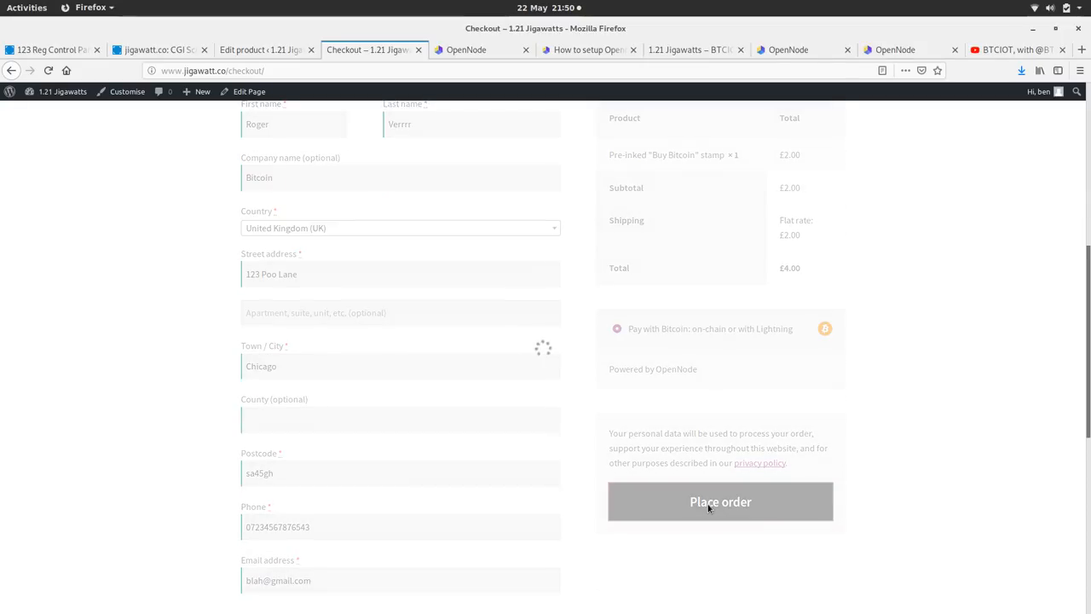
pyautogui.click(720, 501)
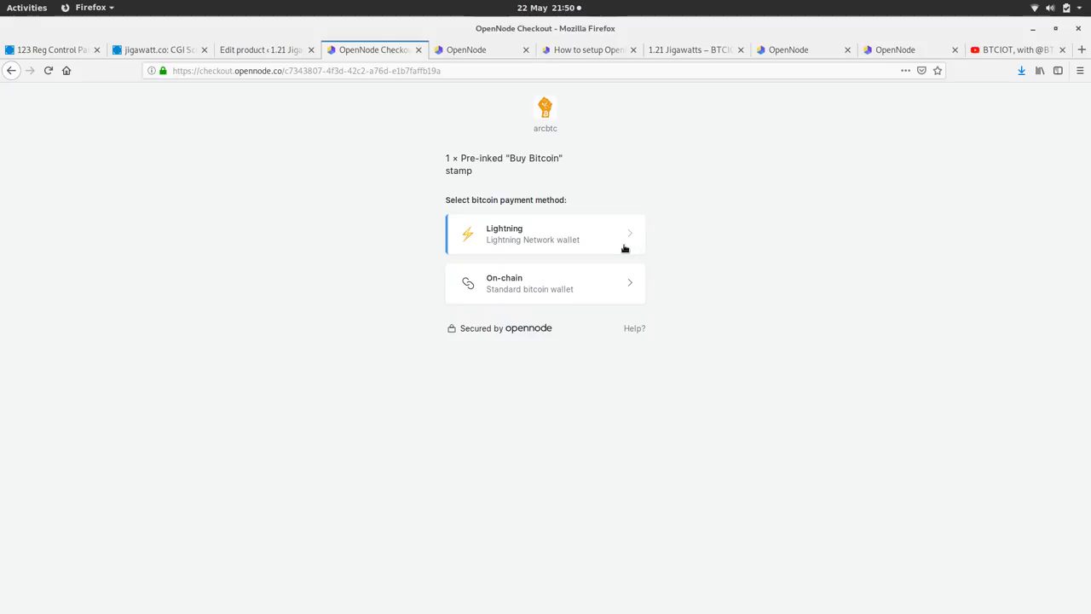
# - Pay the stamp order's 0.00064734 BTC invoice over Lightning, then go back to the store
pyautogui.click(545, 233)
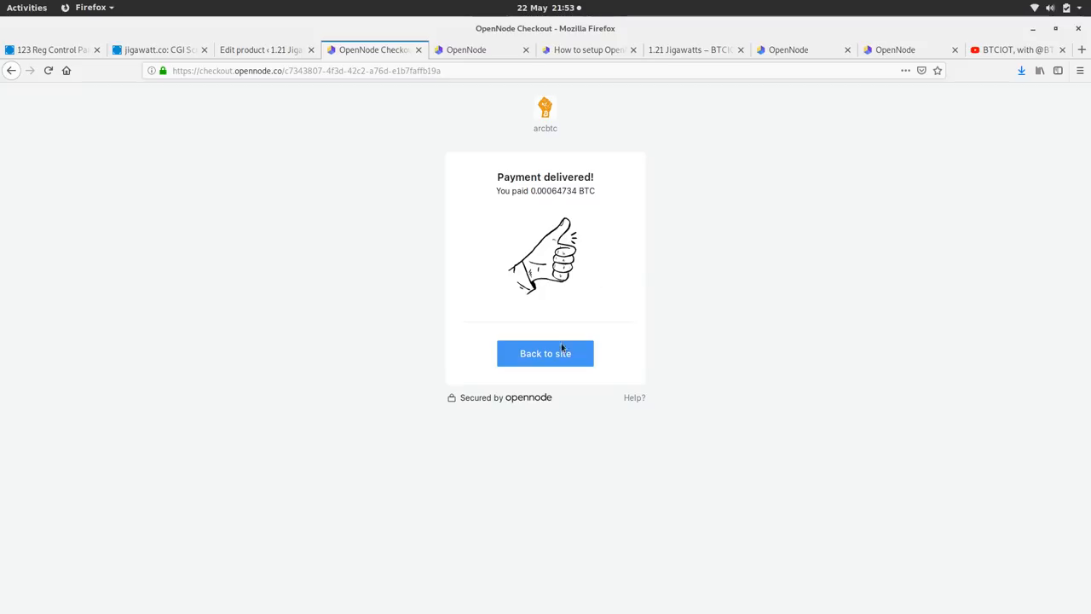
pyautogui.click(545, 353)
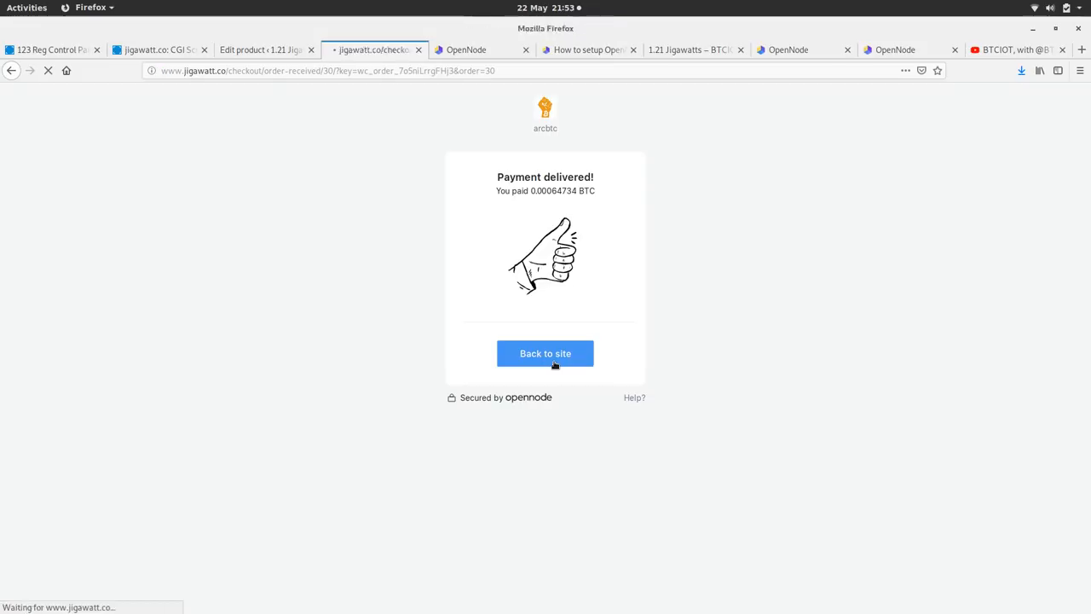
pyautogui.click(545, 353)
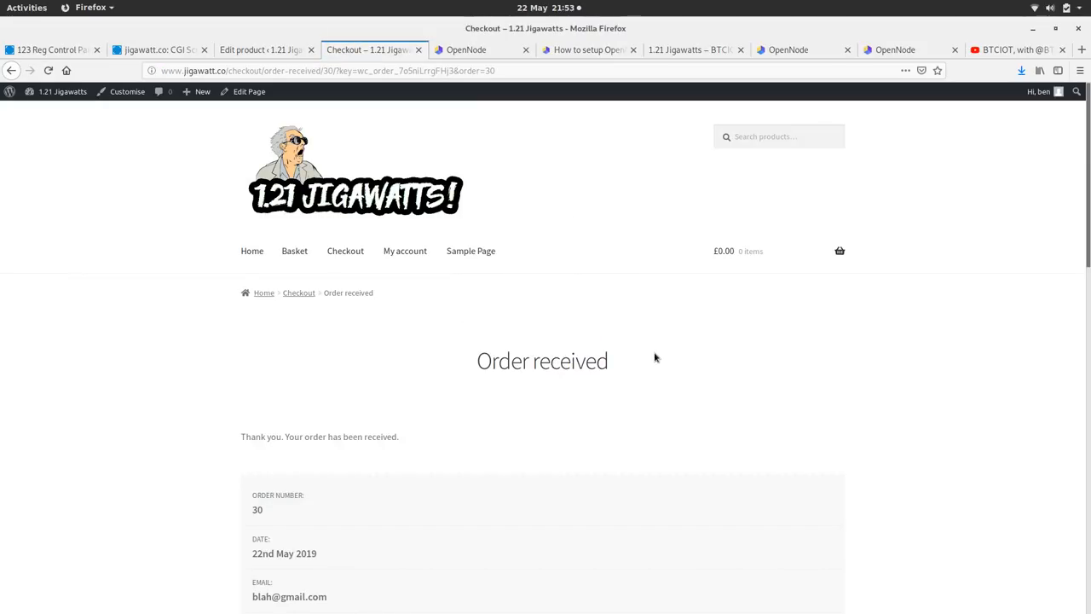
pyautogui.scroll(-3)
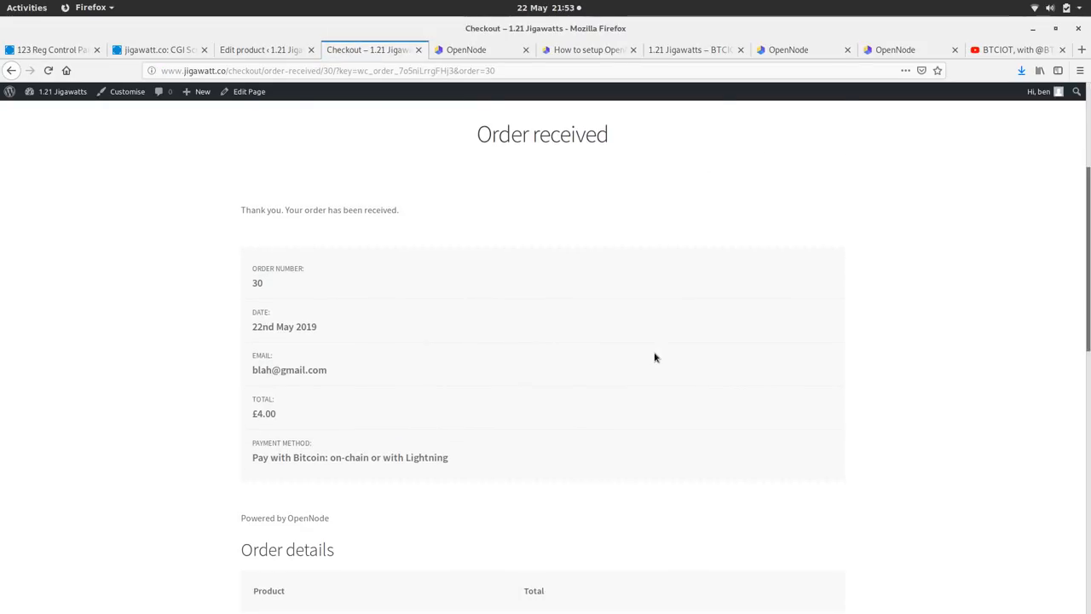
pyautogui.scroll(-3)
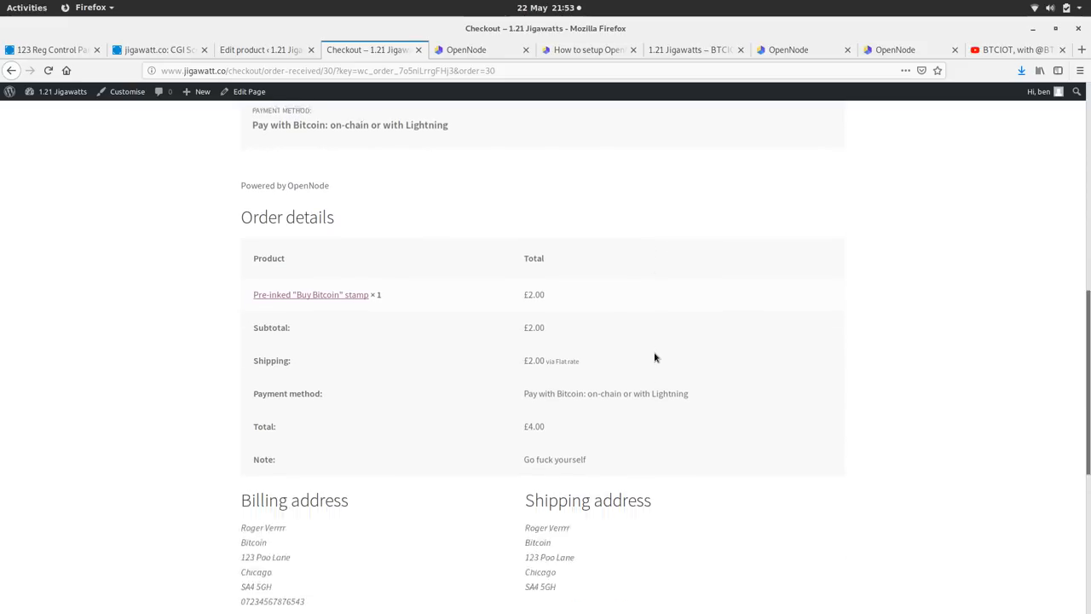
pyautogui.scroll(-3)
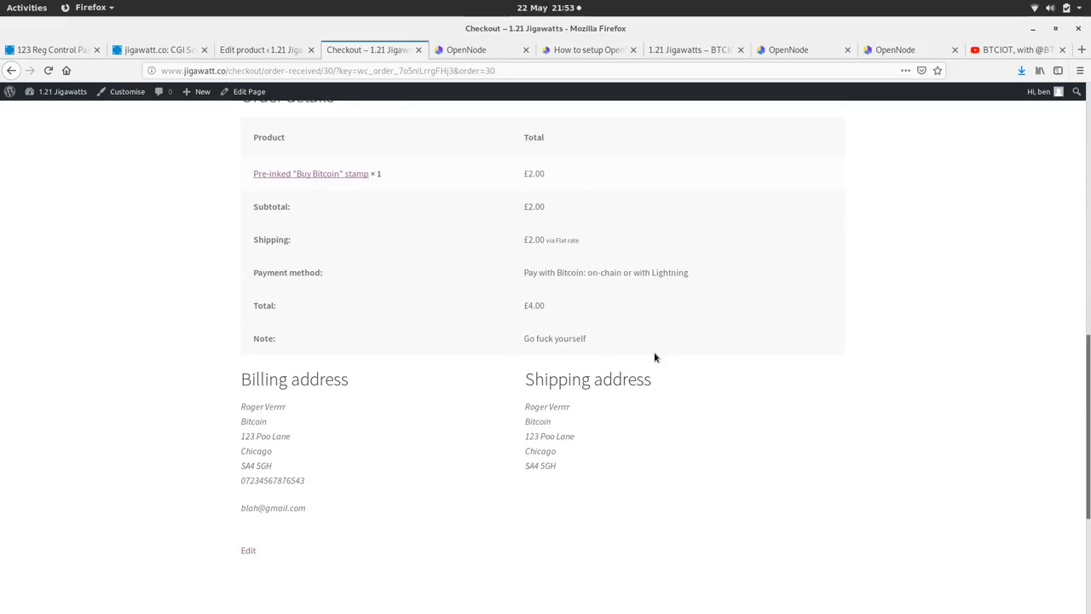
pyautogui.scroll(-3)
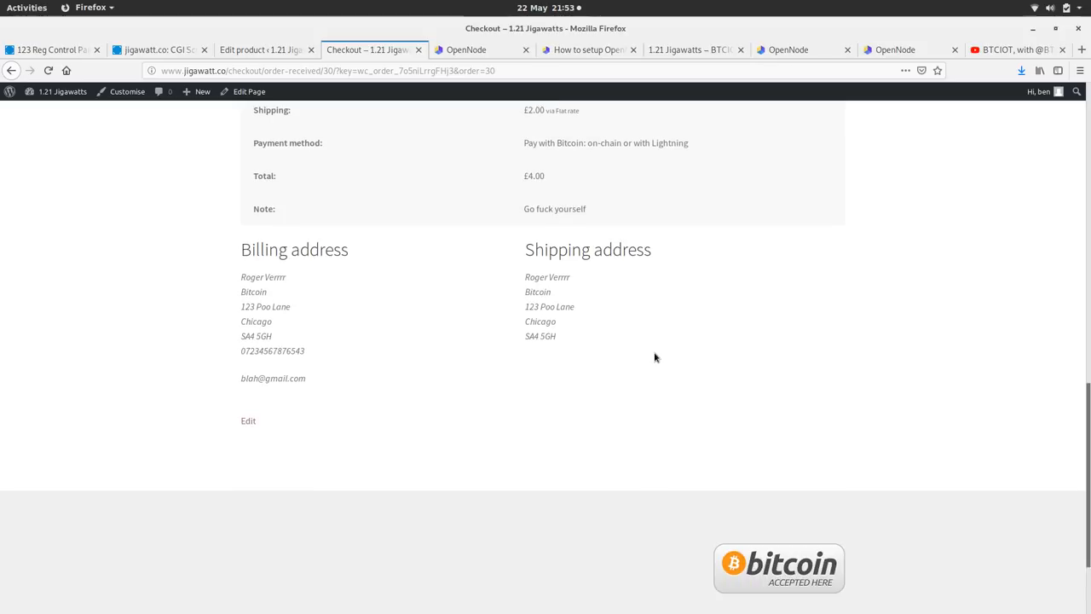
pyautogui.scroll(3)
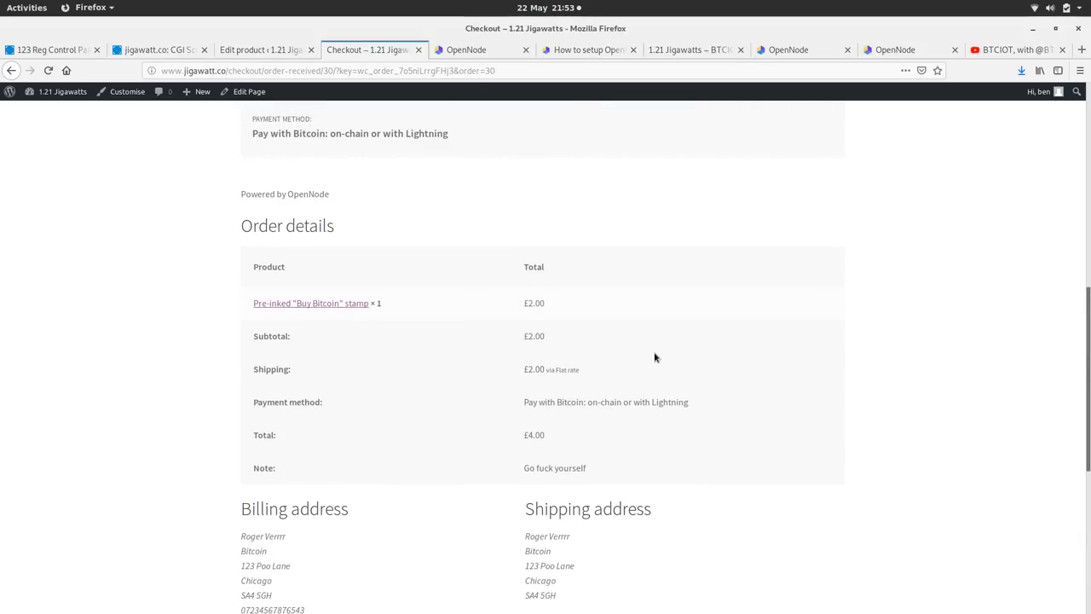
pyautogui.moveTo(550, 212)
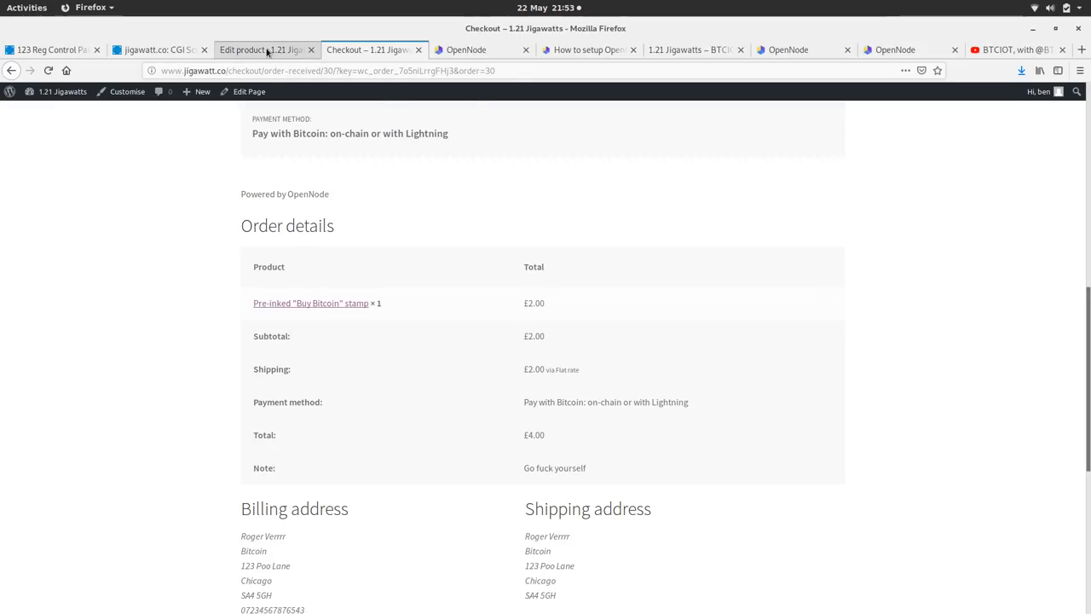
# - Move through the product editor and order confirmation tabs to the storefront home page
pyautogui.click(260, 50)
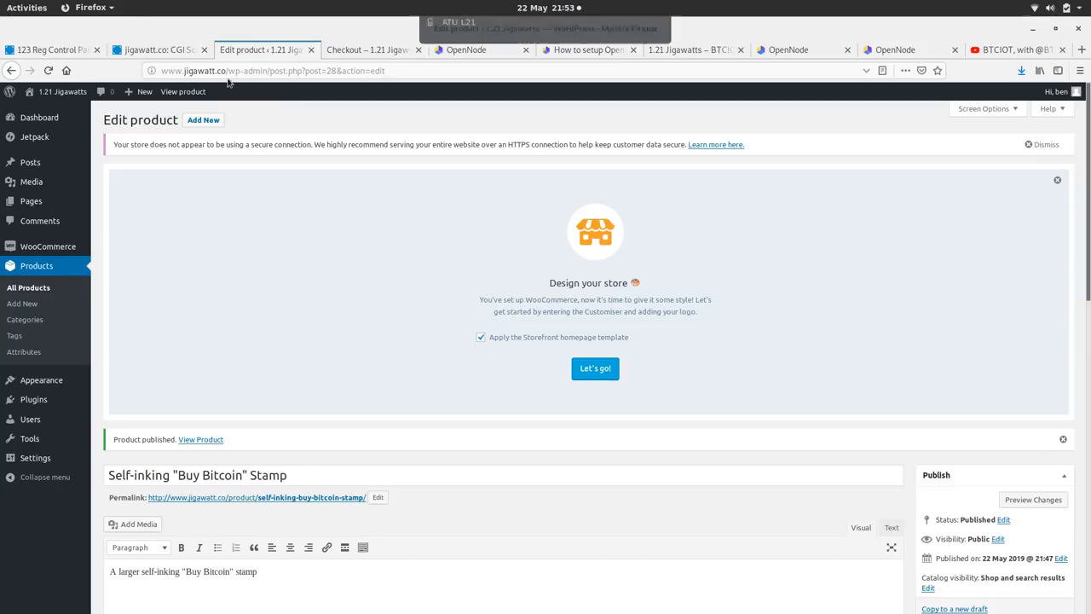
pyautogui.click(366, 49)
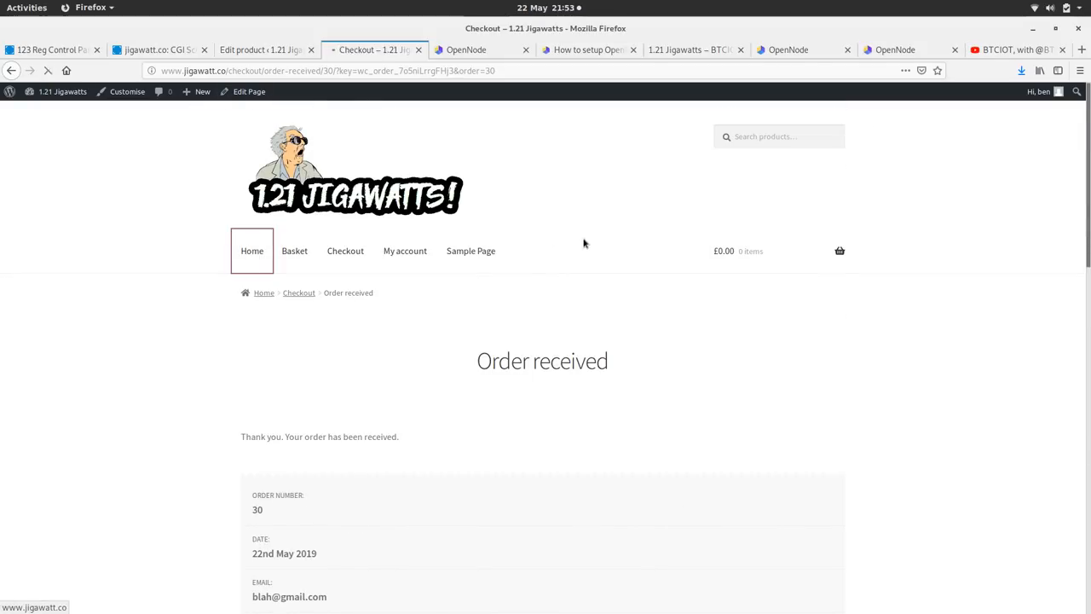
pyautogui.click(264, 50)
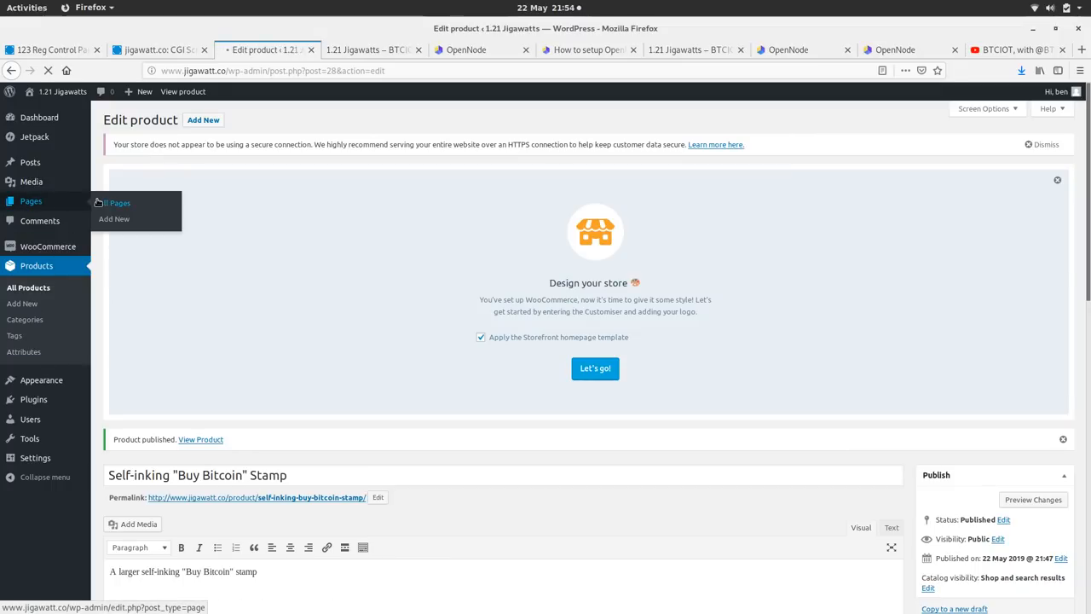
# - Move the Sample Page to the Bin from All Pages, leaving five pages
pyautogui.click(118, 203)
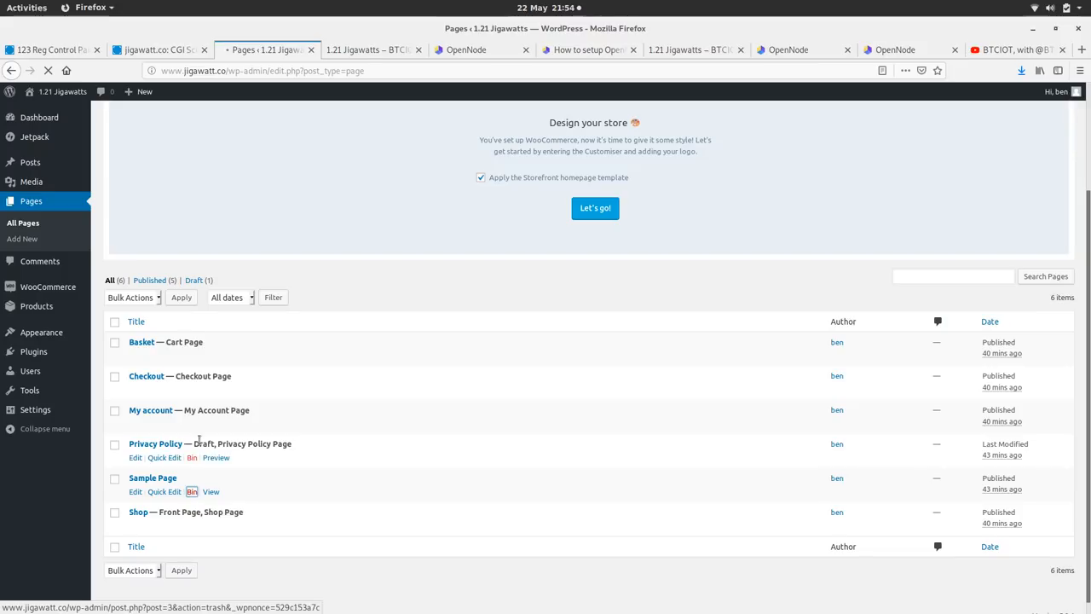
pyautogui.click(192, 491)
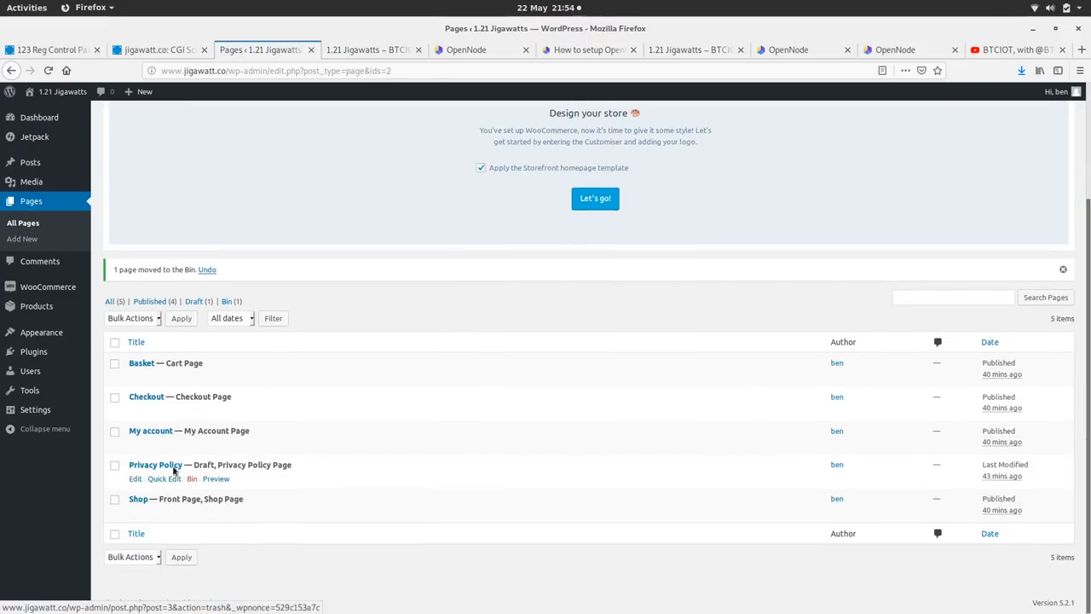
pyautogui.rightClick(155, 465)
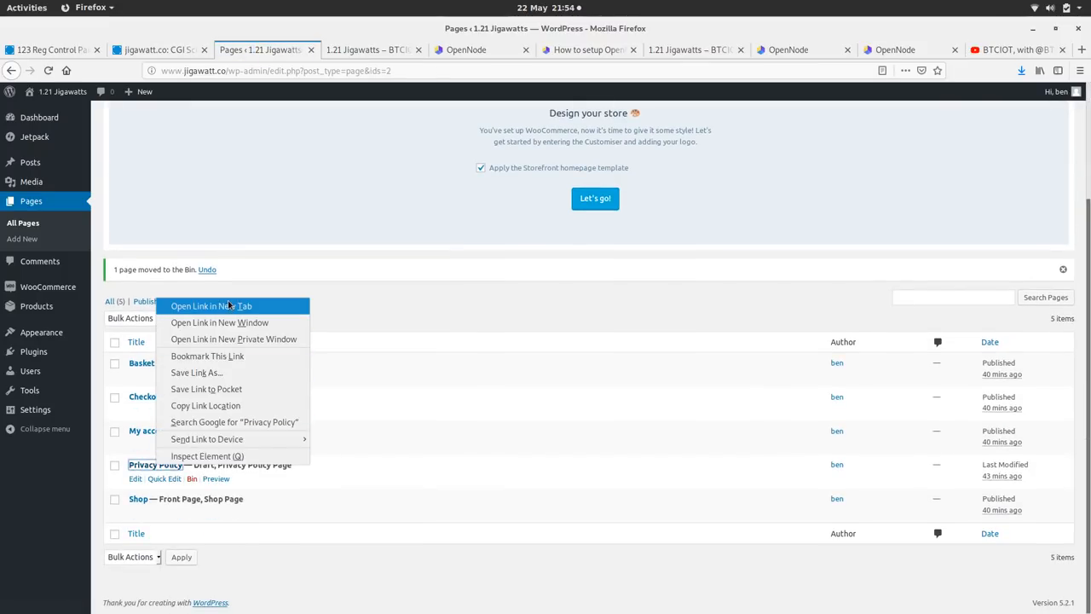
pyautogui.click(277, 304)
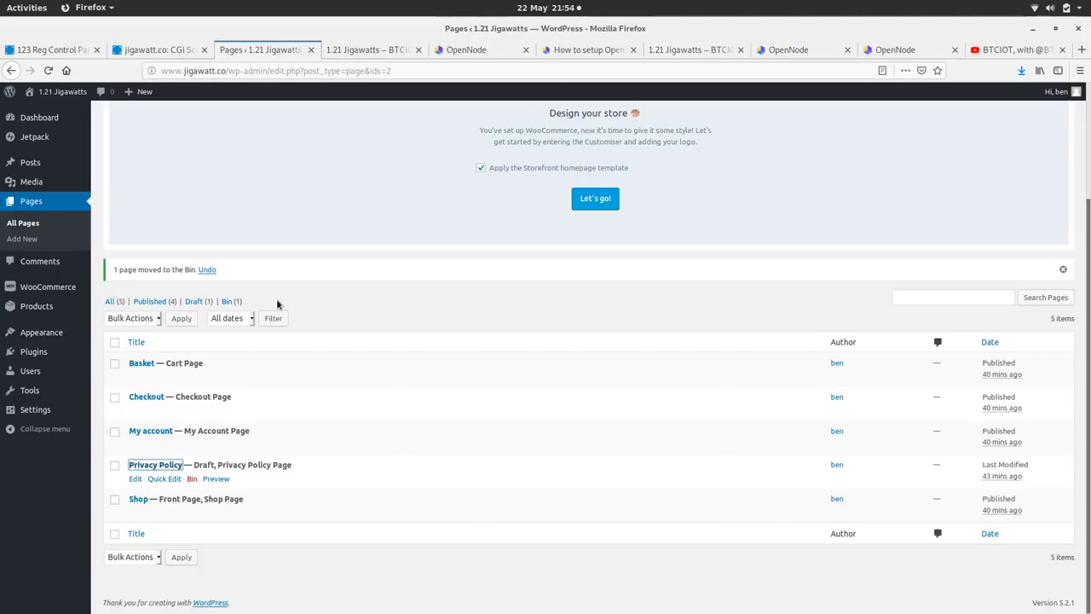
pyautogui.click(371, 49)
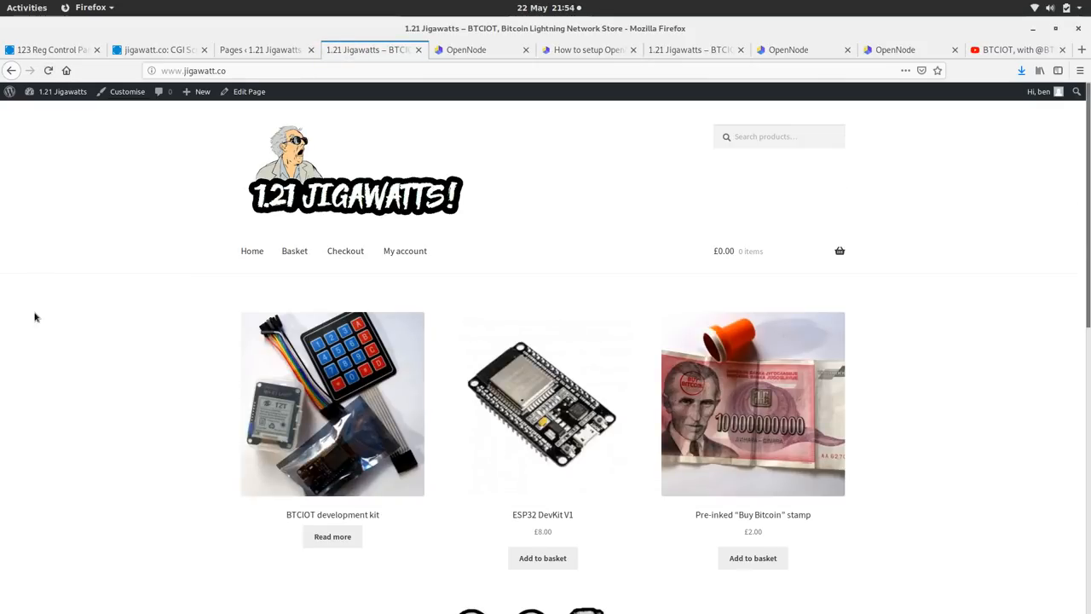
# - Scroll the storefront to confirm the menu shows no Sample Page, then return to admin Pages
pyautogui.scroll(-3)
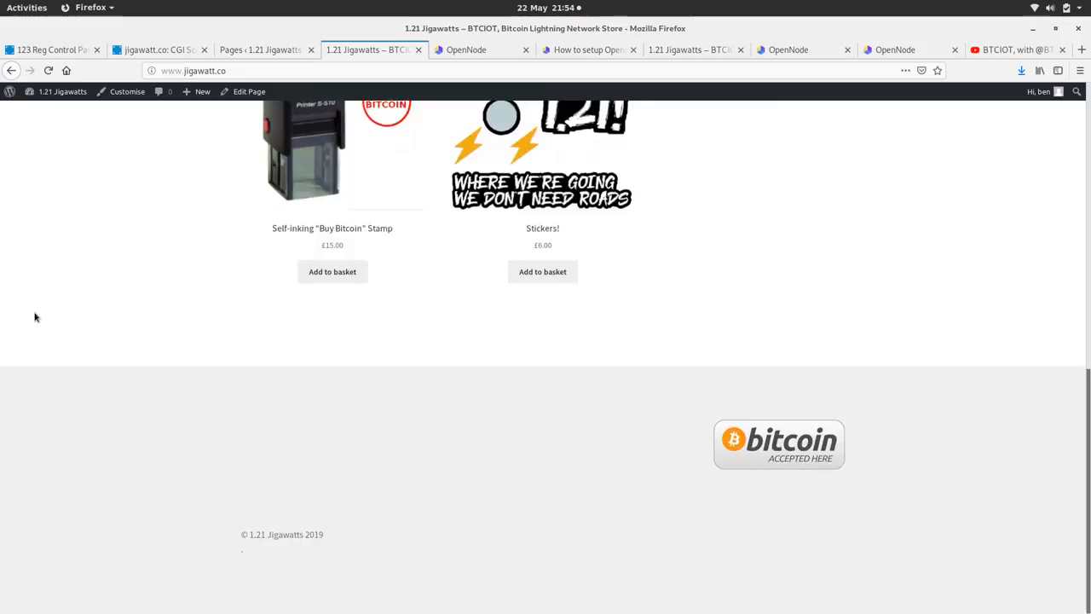
pyautogui.scroll(3)
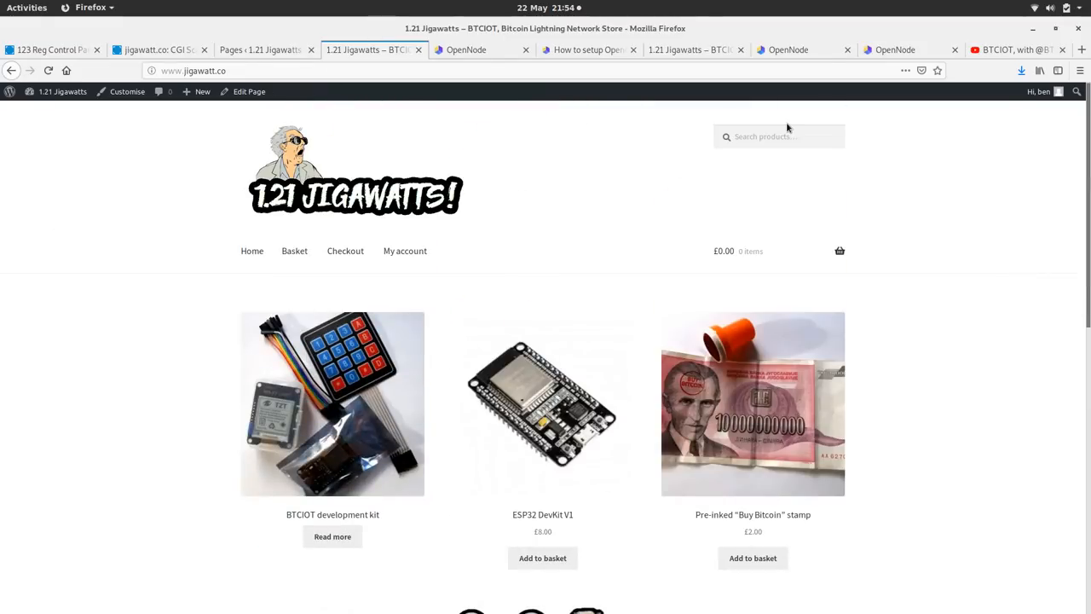
pyautogui.click(1042, 91)
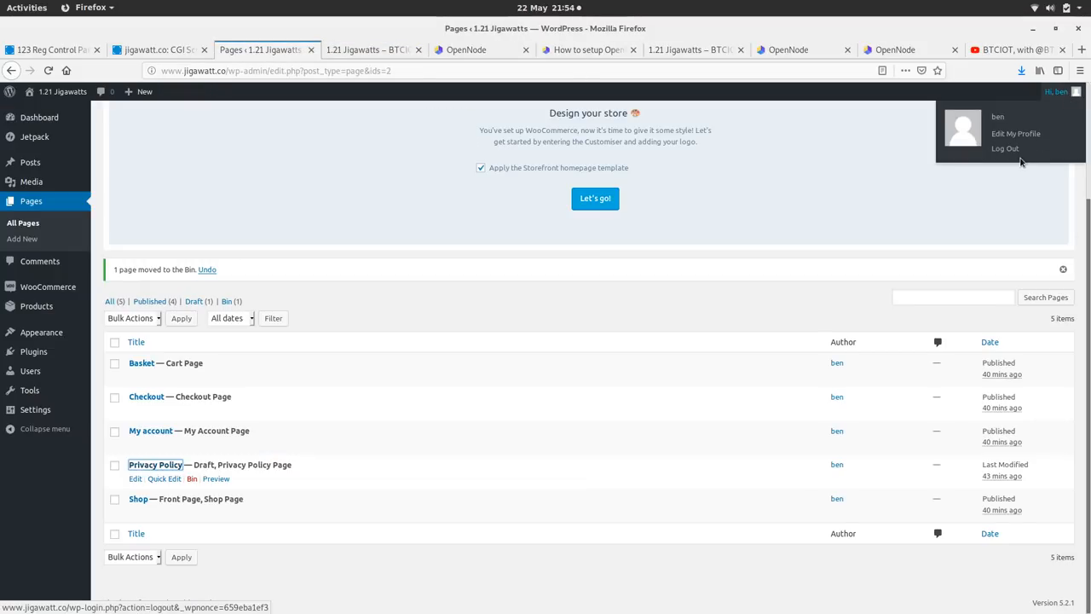
# - Log out of WordPress and browse the jigawatt.co storefront products as a visitor
pyautogui.click(1005, 148)
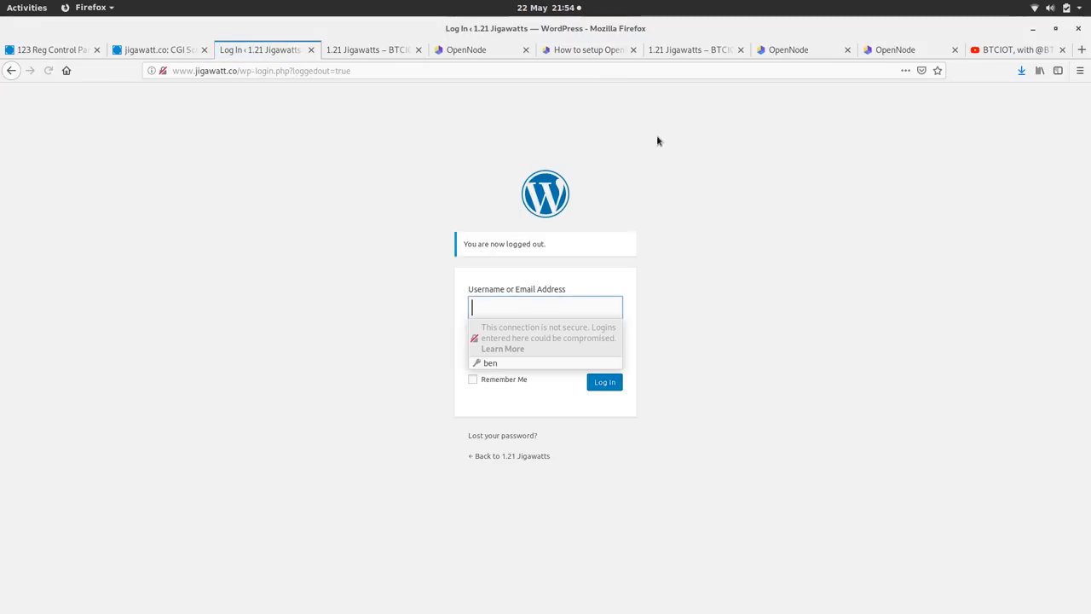
pyautogui.click(366, 49)
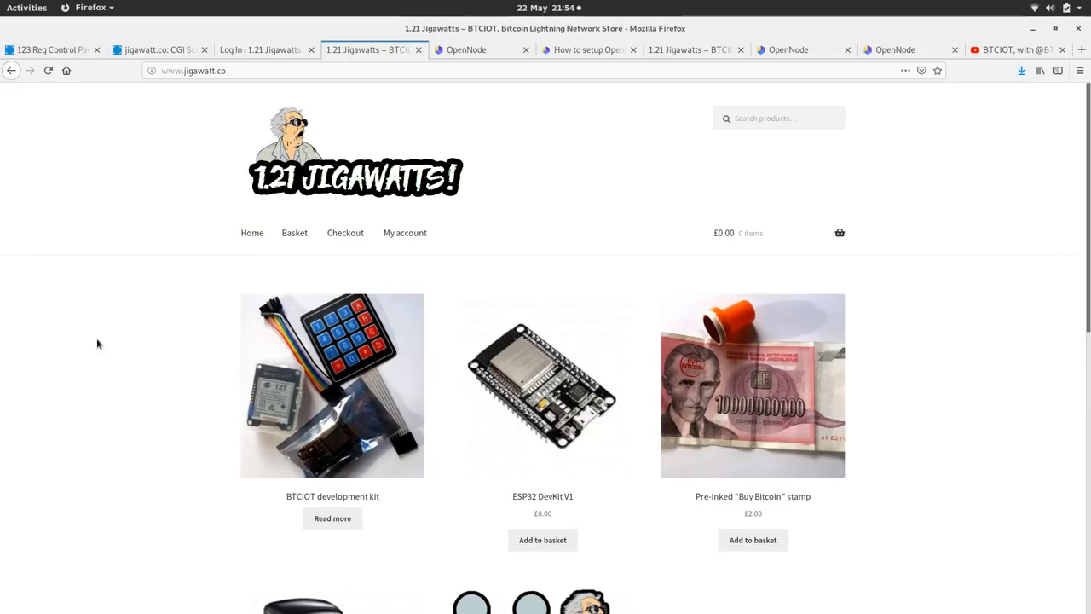
pyautogui.scroll(-3)
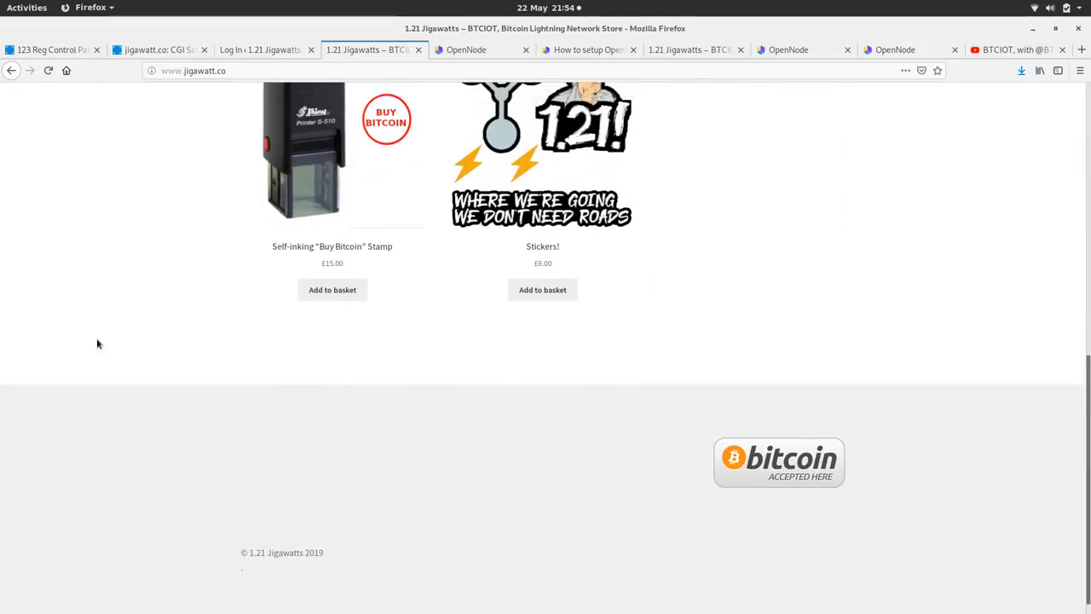
pyautogui.scroll(3)
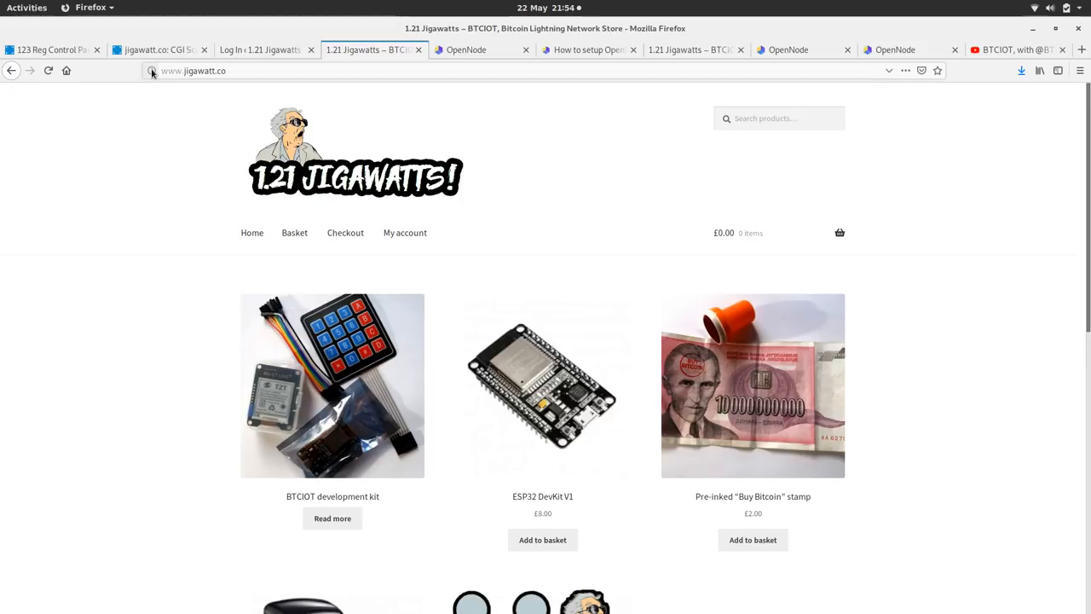
pyautogui.moveTo(124, 271)
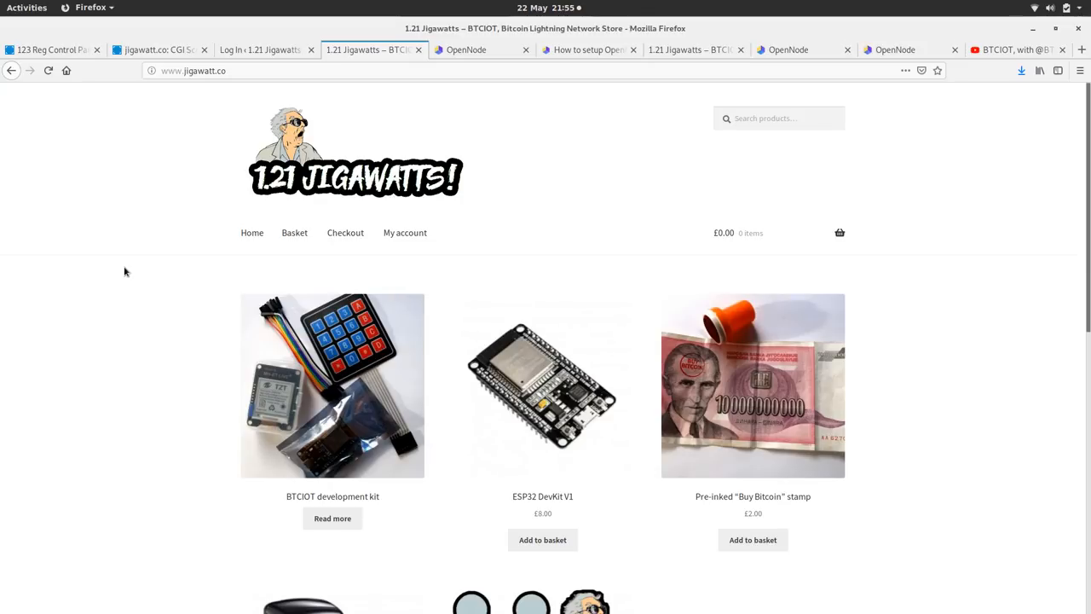
pyautogui.scroll(-3)
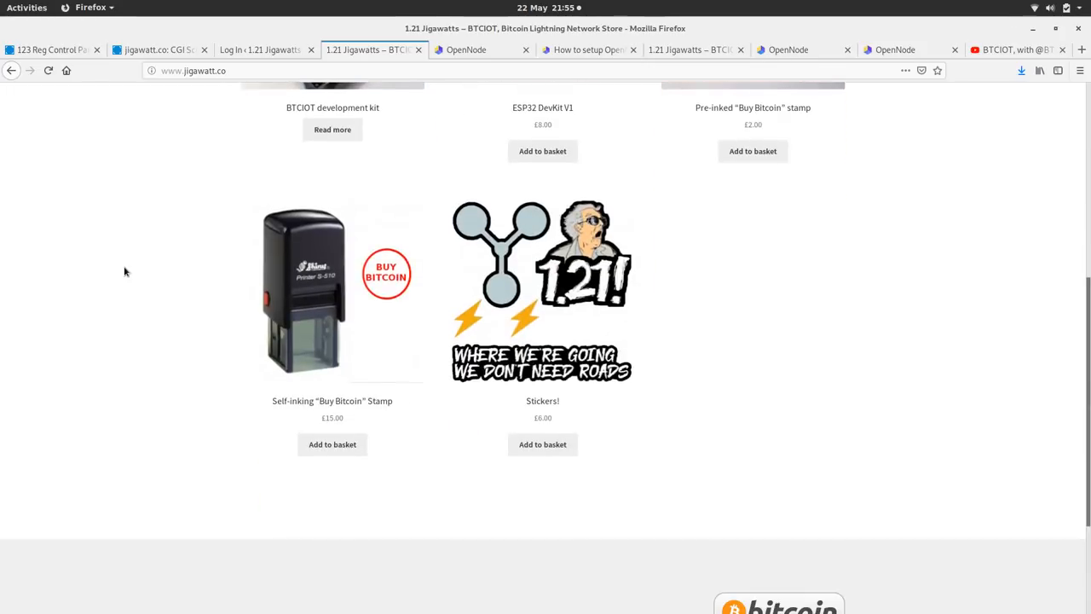
pyautogui.scroll(3)
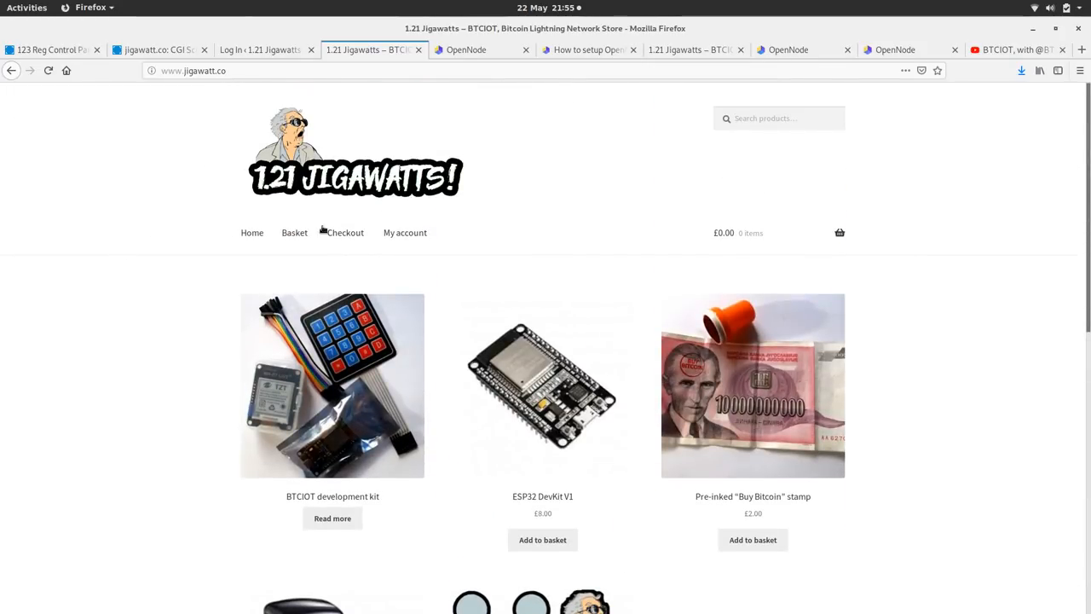
pyautogui.moveTo(393, 220)
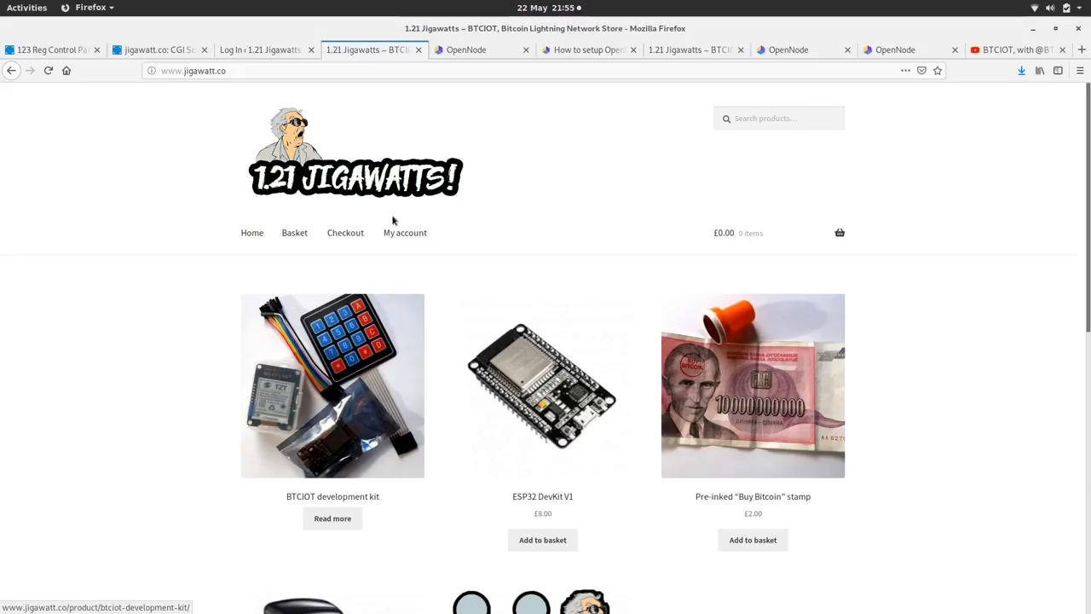